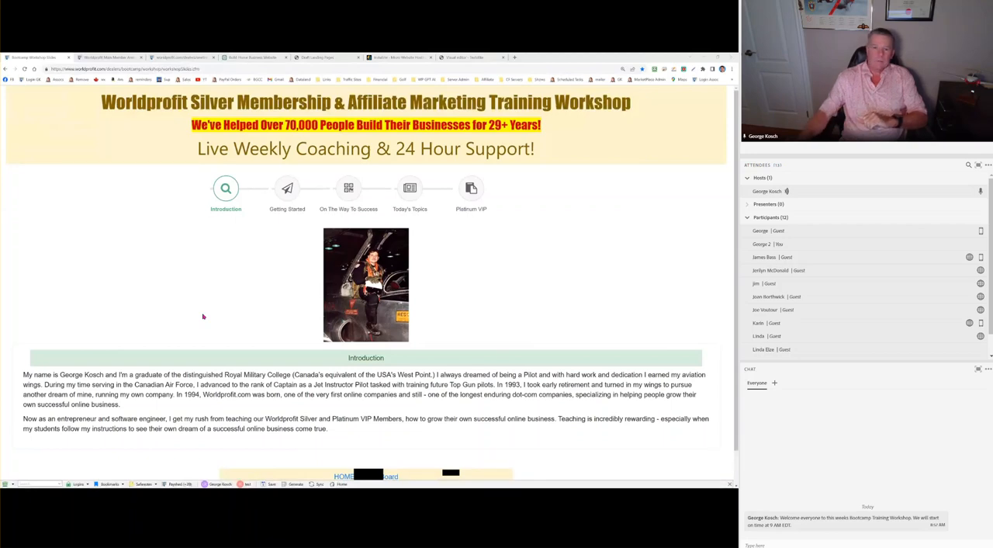
- Switch the workshop page to the Getting Started section listing important steps to success
{"action": "left_click", "coordinate": [290, 188]}
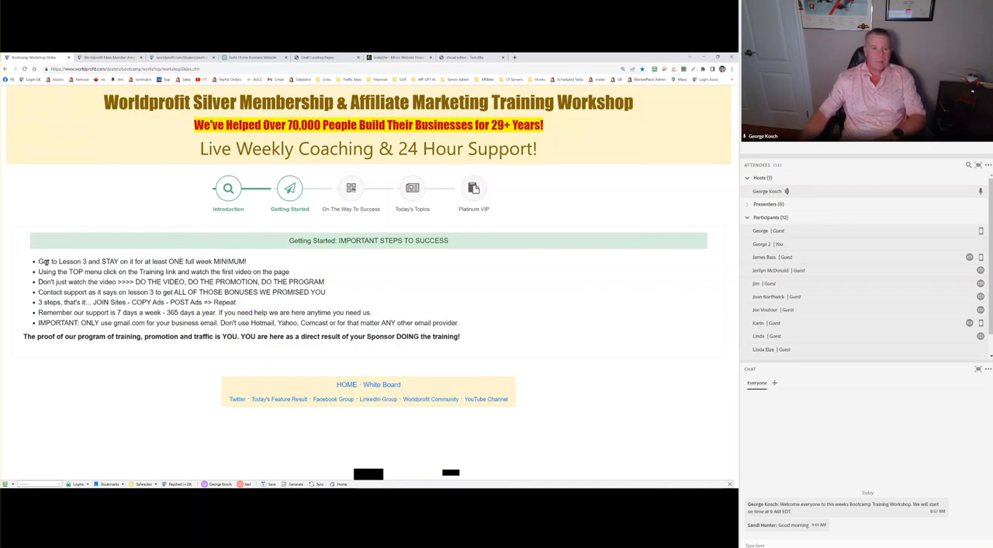
{"action": "triple_click", "coordinate": [142, 261]}
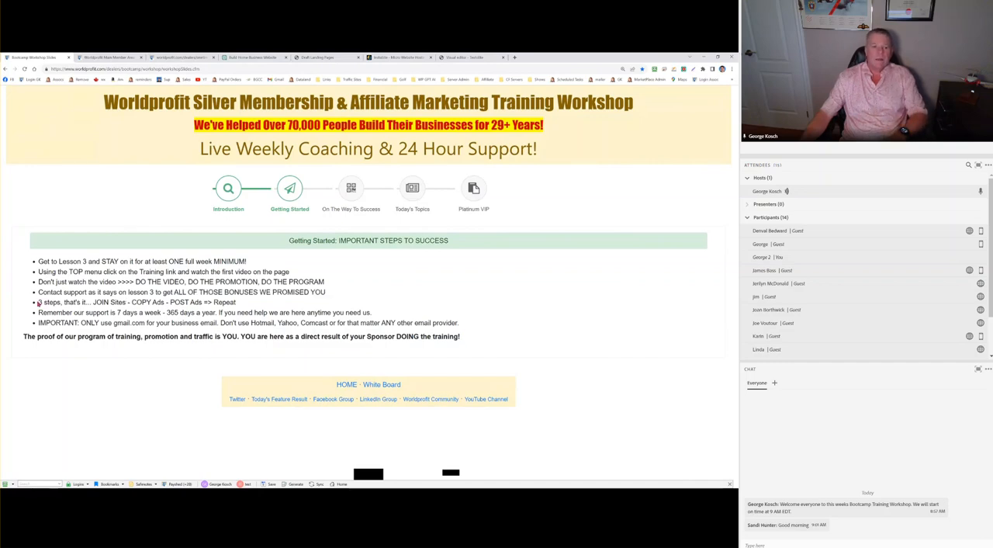
{"action": "double_click", "coordinate": [51, 302]}
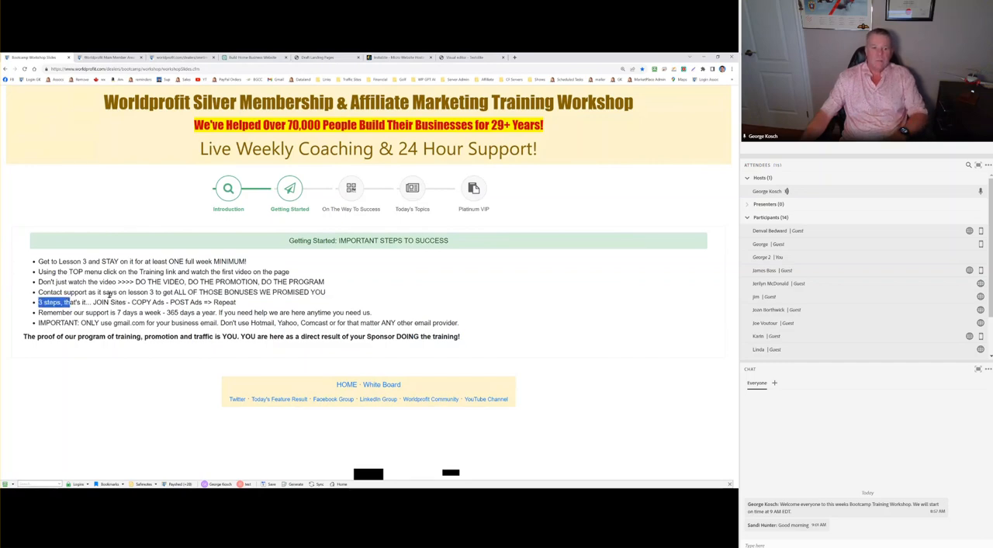
{"action": "left_click_drag", "start_coordinate": [68, 302], "coordinate": [243, 302]}
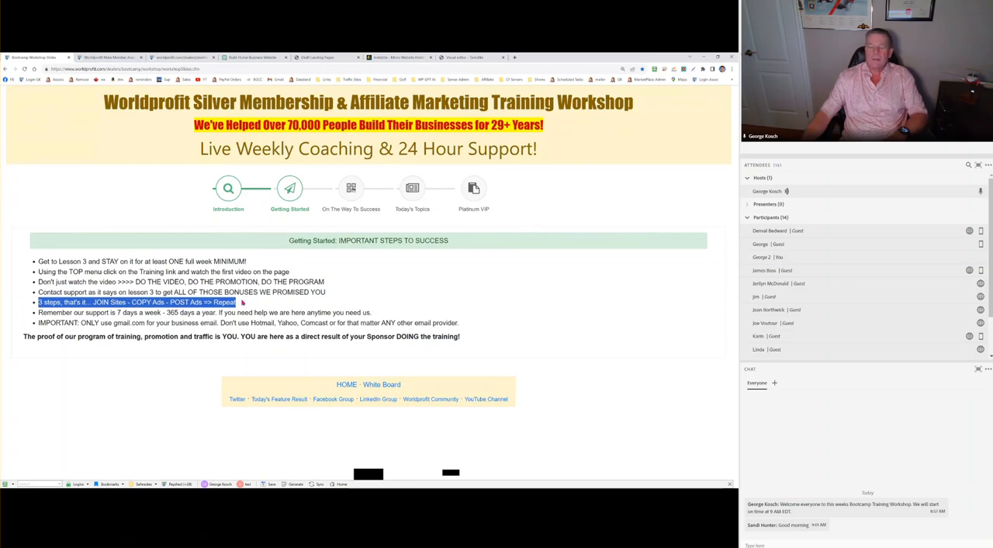
{"action": "mouse_move", "coordinate": [242, 303]}
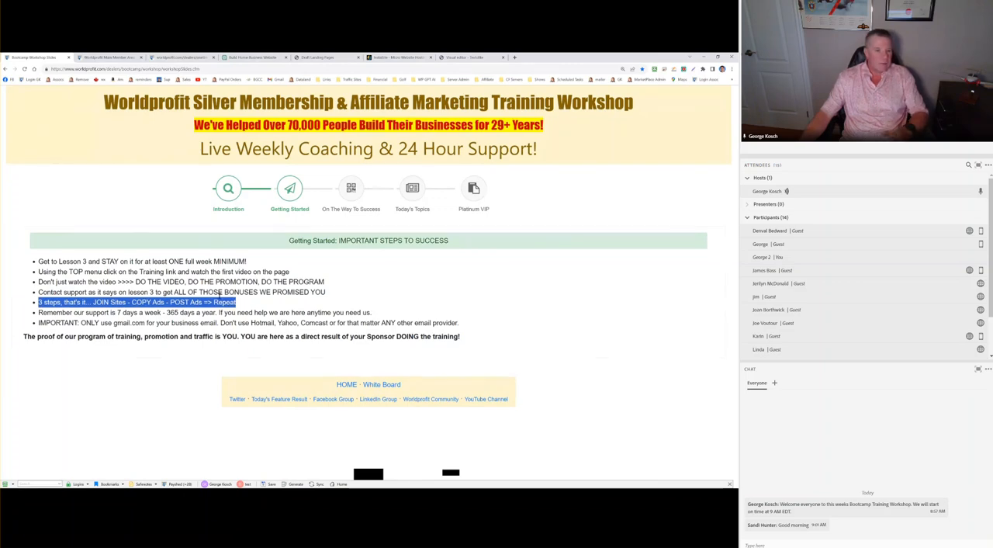
{"action": "mouse_move", "coordinate": [180, 310]}
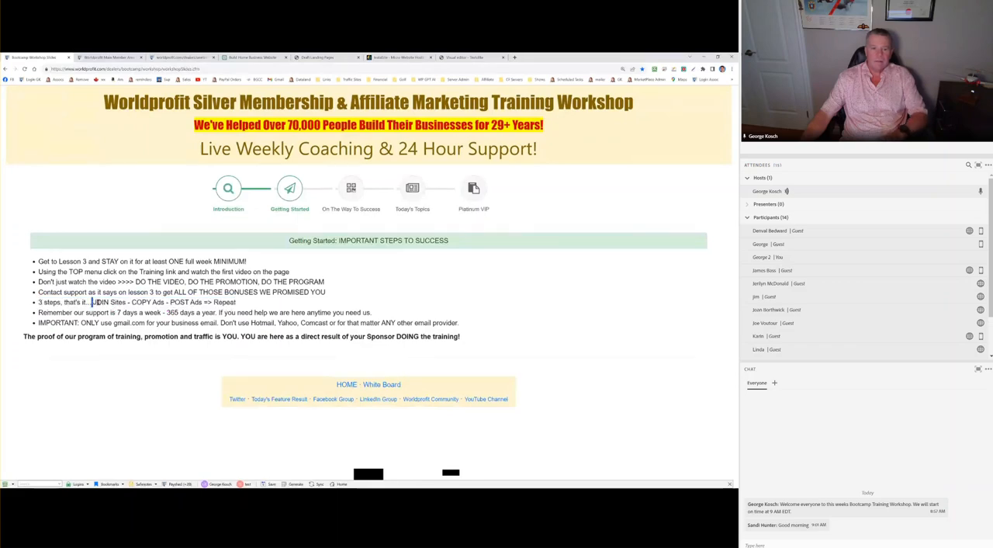
{"action": "double_click", "coordinate": [108, 302]}
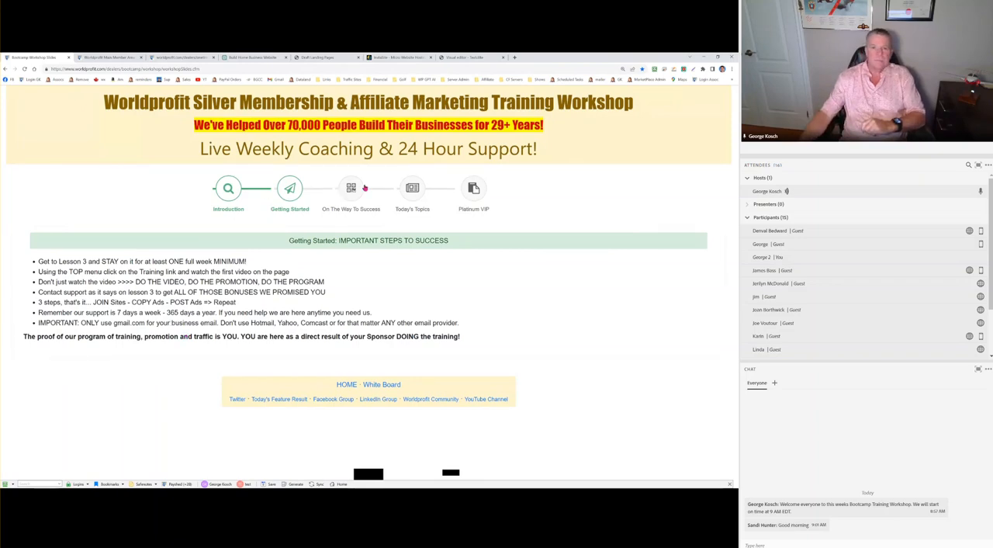
- Open On The Way To Success and highlight Jit Bit Auto Text and Roboform Password Organizer
{"action": "left_click", "coordinate": [350, 187]}
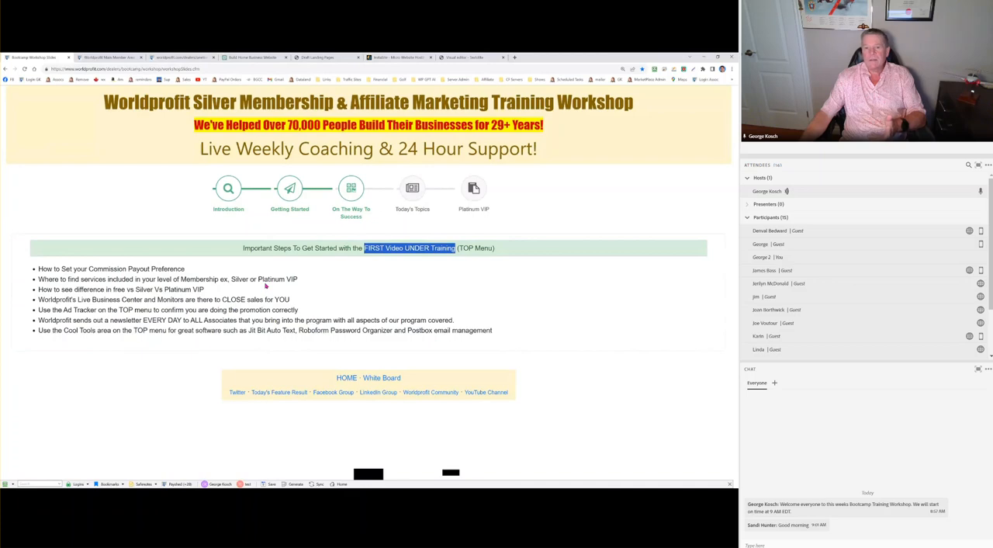
{"action": "mouse_move", "coordinate": [184, 284]}
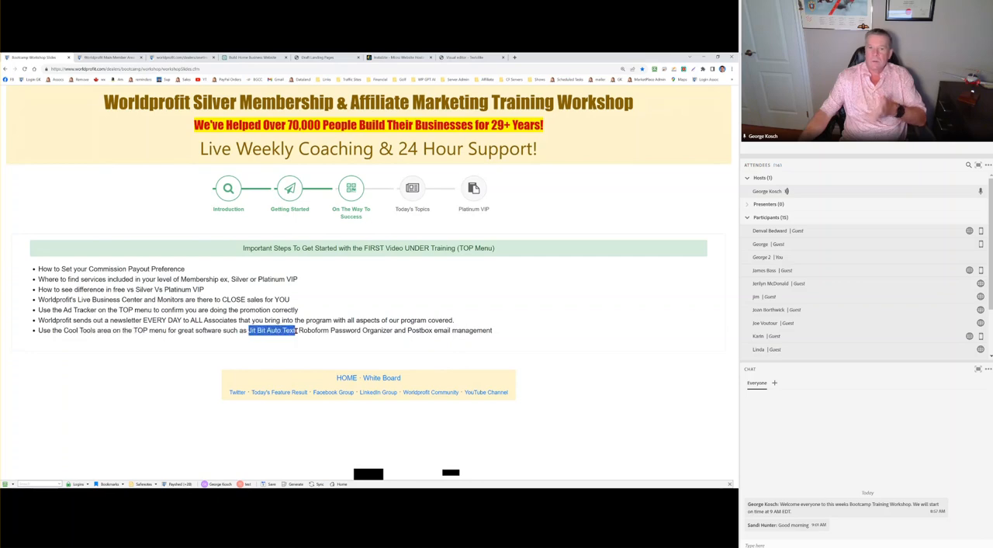
{"action": "left_click_drag", "start_coordinate": [297, 330], "coordinate": [392, 330]}
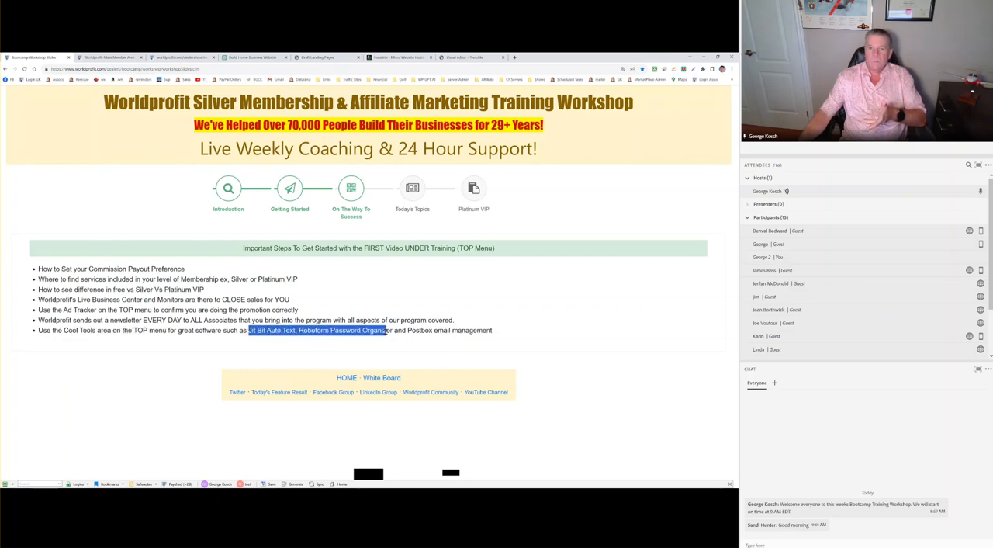
{"action": "left_click_drag", "start_coordinate": [384, 330], "coordinate": [493, 330]}
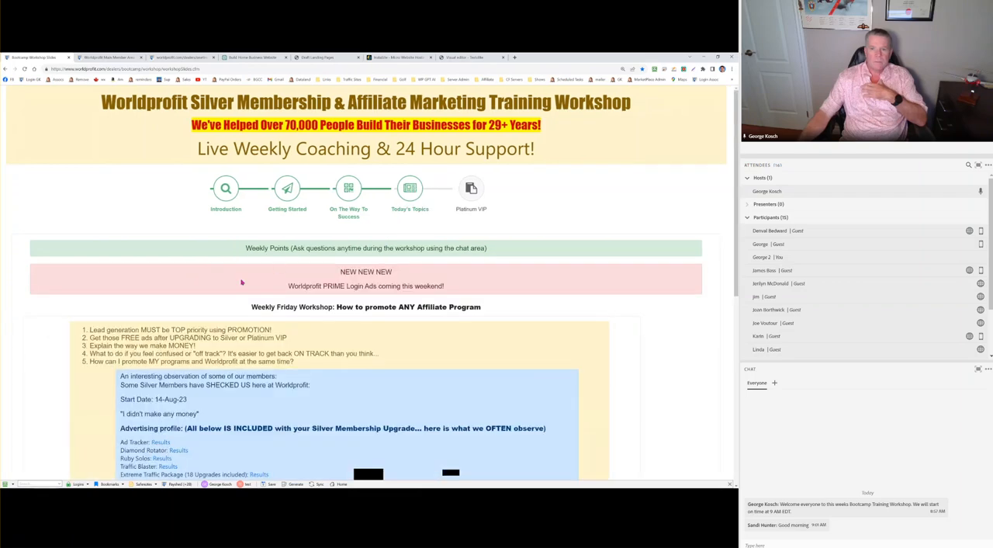
- Scroll to the workshop page bottom showing Monitor Program perks, testimonial and footer links
{"action": "scroll", "scroll_direction": "down", "scroll_amount": 3}
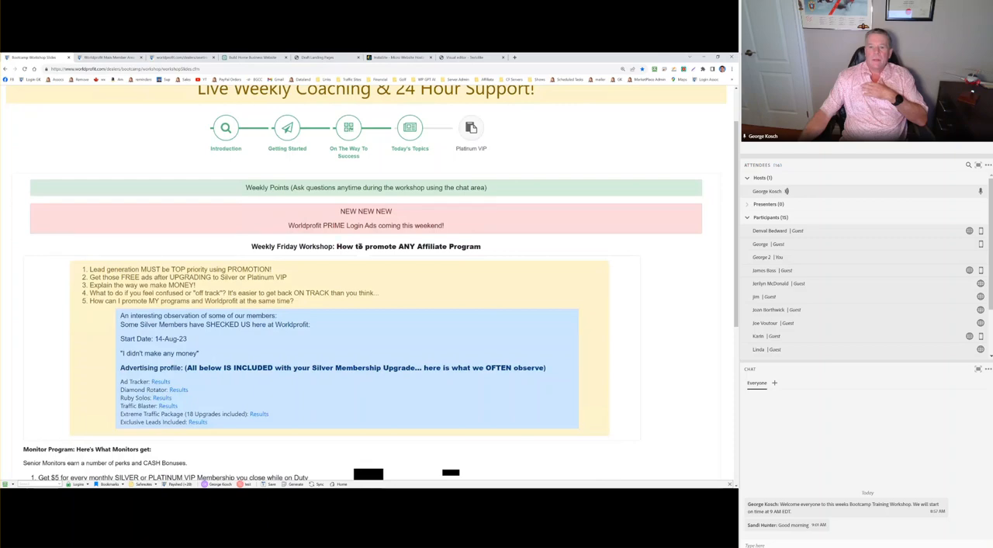
{"action": "double_click", "coordinate": [409, 246]}
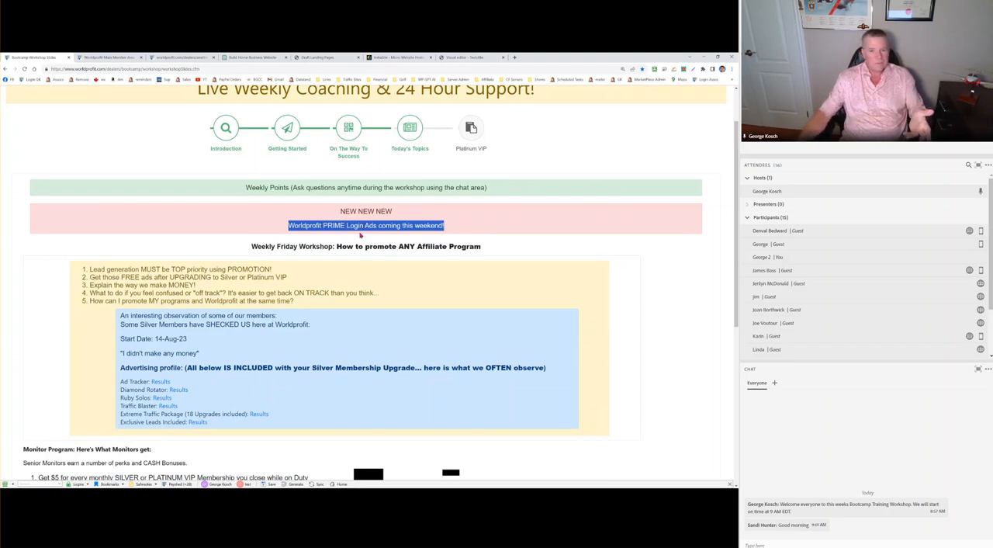
{"action": "scroll", "scroll_direction": "down", "scroll_amount": 3}
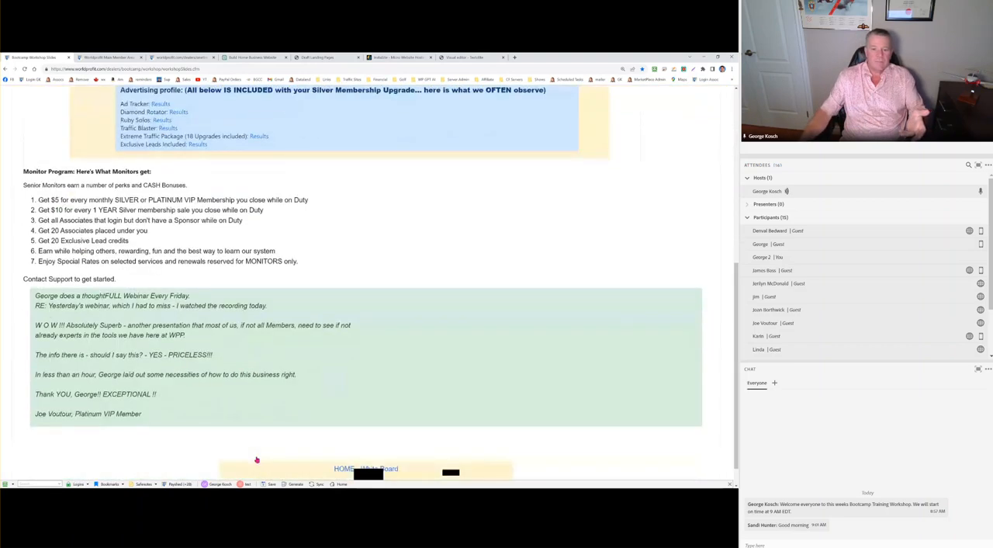
{"action": "scroll", "scroll_direction": "down", "scroll_amount": 3}
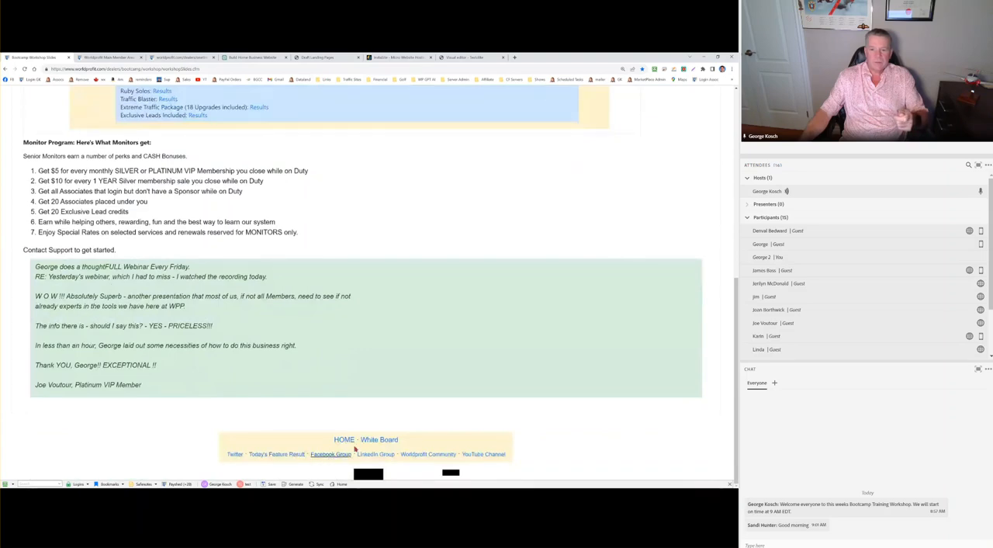
- Draw a large square on the White Board labelled WP MA
{"action": "left_click", "coordinate": [93, 57]}
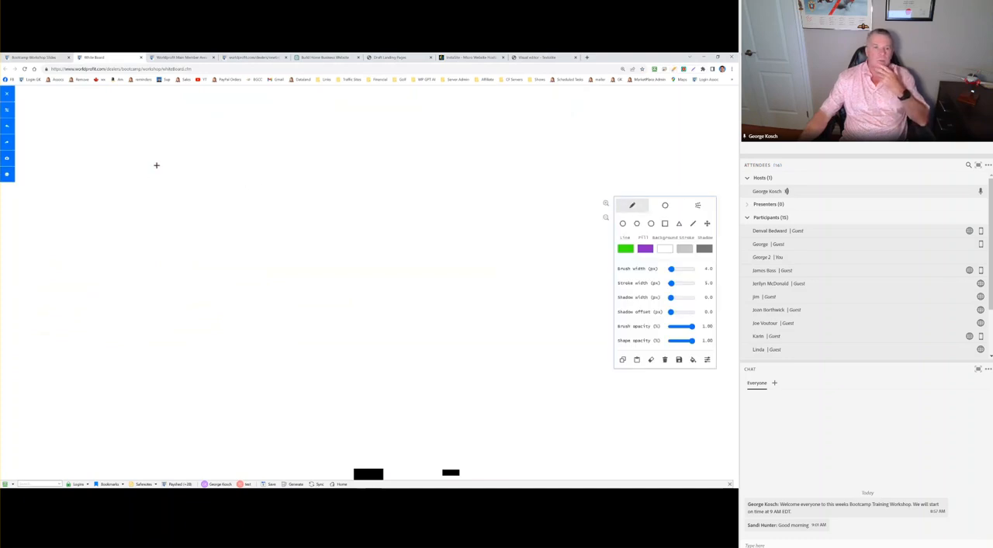
{"action": "left_click_drag", "start_coordinate": [222, 139], "coordinate": [431, 354]}
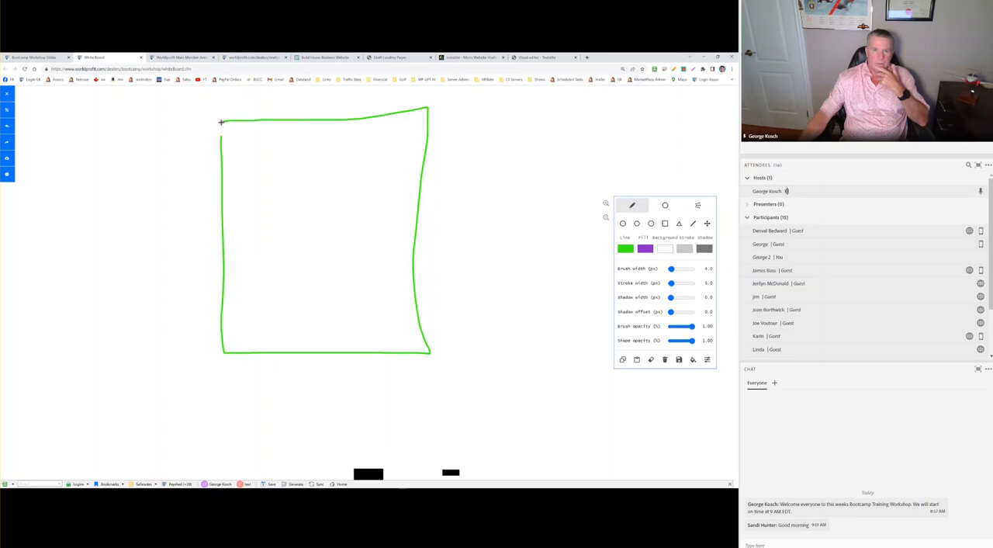
{"action": "left_click_drag", "start_coordinate": [233, 112], "coordinate": [256, 108]}
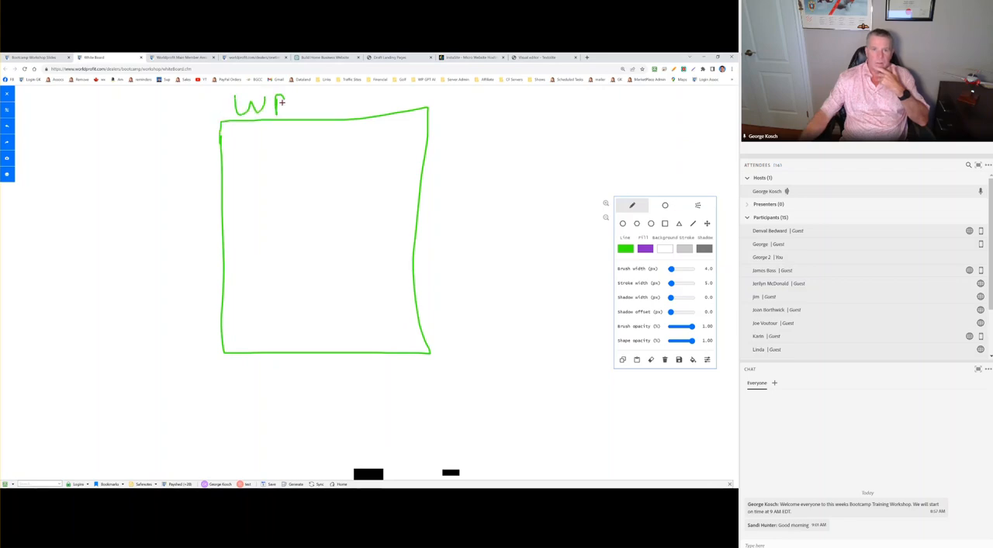
{"action": "left_click_drag", "start_coordinate": [311, 112], "coordinate": [334, 101]}
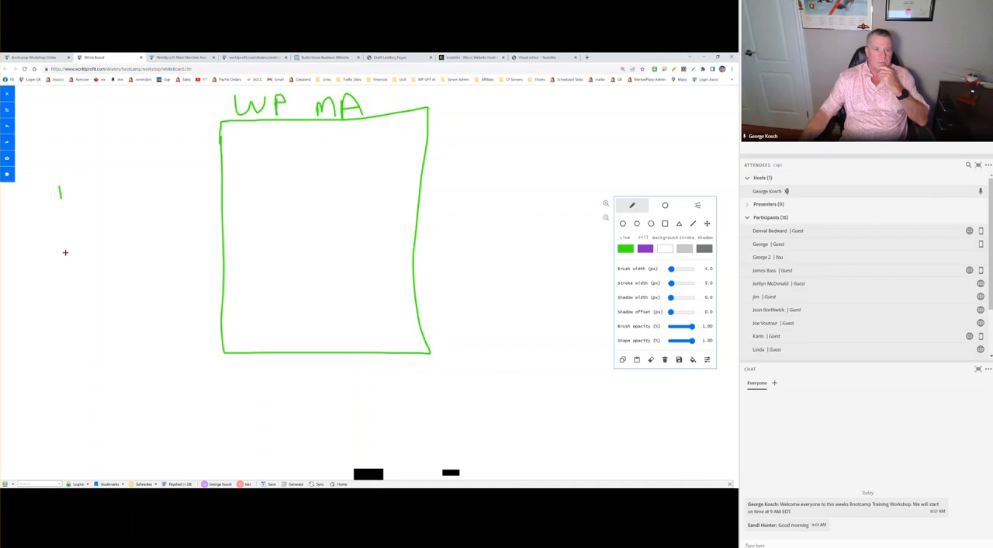
- Draw a small box with an arrow into the square and a letter above it
{"action": "left_click_drag", "start_coordinate": [61, 186], "coordinate": [93, 291]}
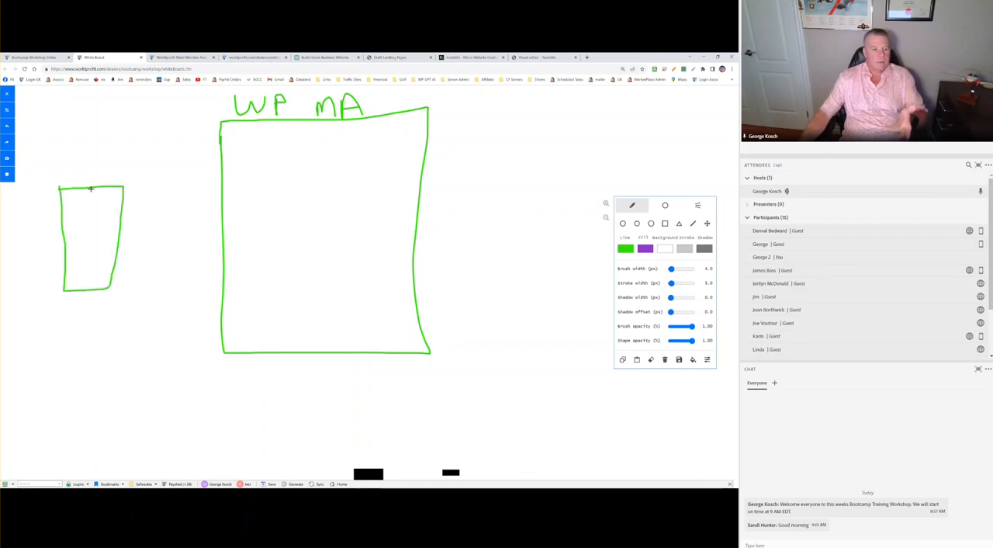
{"action": "mouse_move", "coordinate": [95, 201]}
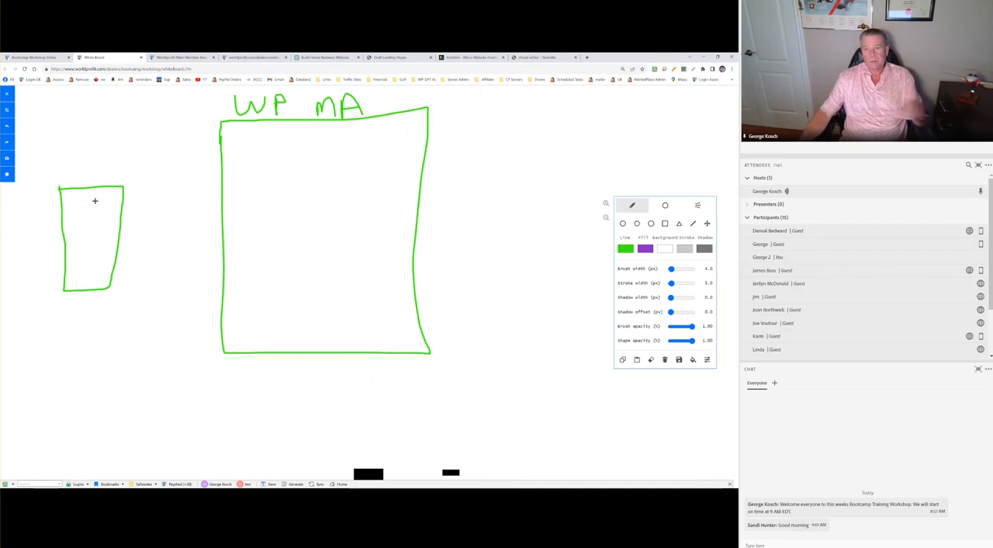
{"action": "mouse_move", "coordinate": [71, 163]}
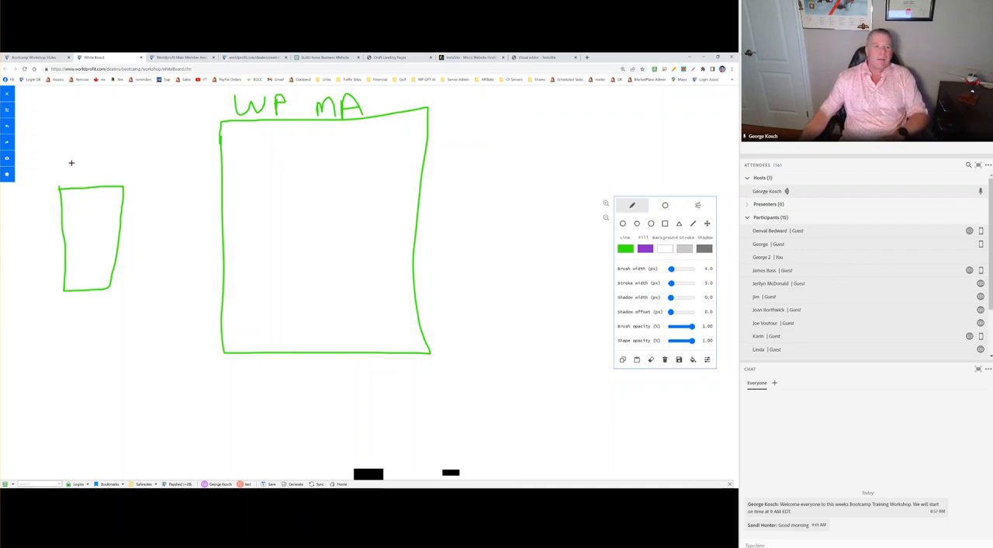
{"action": "mouse_move", "coordinate": [82, 249]}
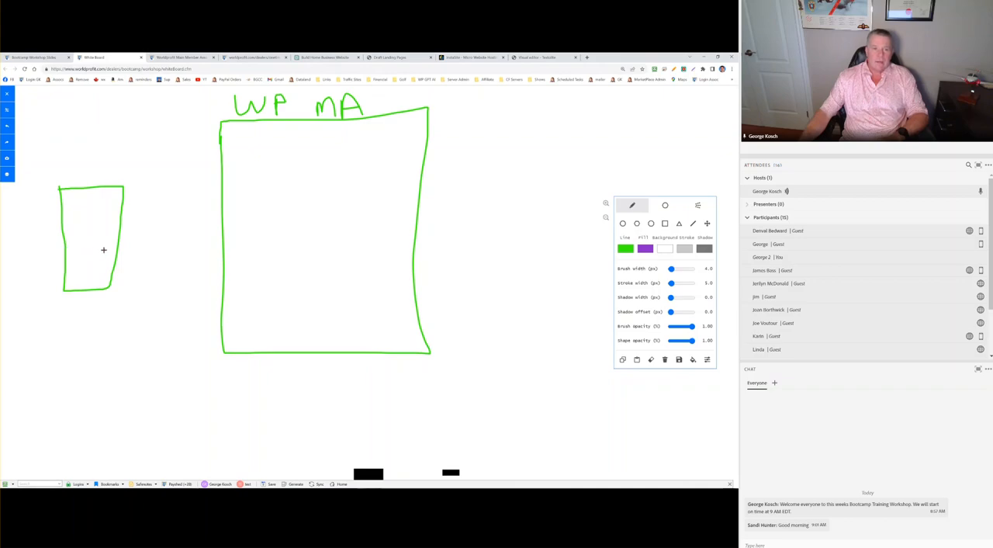
{"action": "left_click_drag", "start_coordinate": [112, 247], "coordinate": [233, 211]}
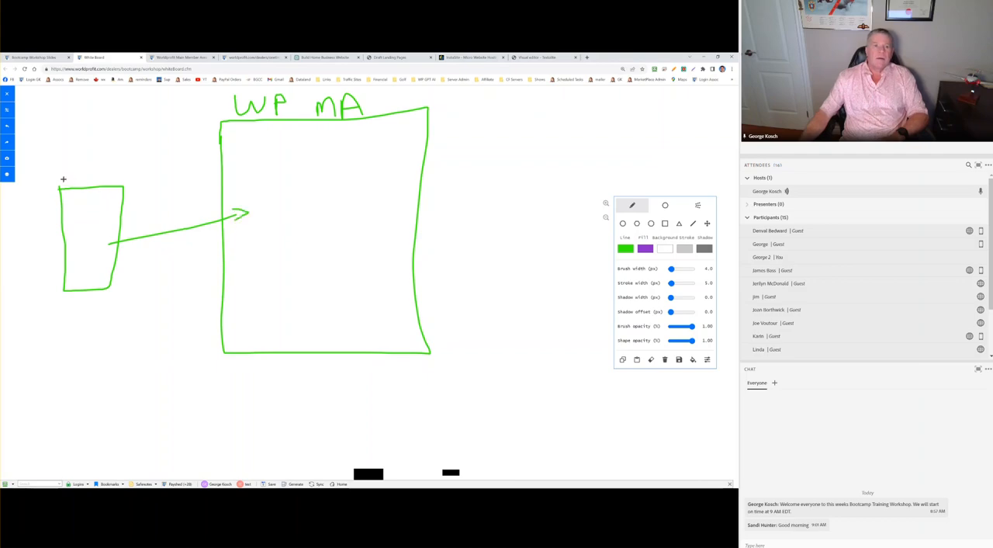
{"action": "mouse_move", "coordinate": [78, 183]}
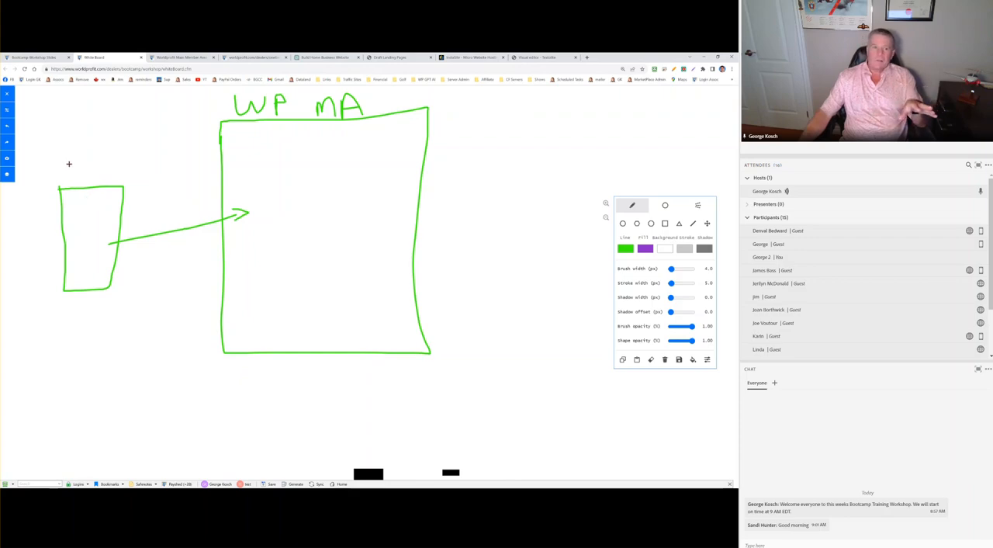
{"action": "left_click_drag", "start_coordinate": [60, 179], "coordinate": [82, 163]}
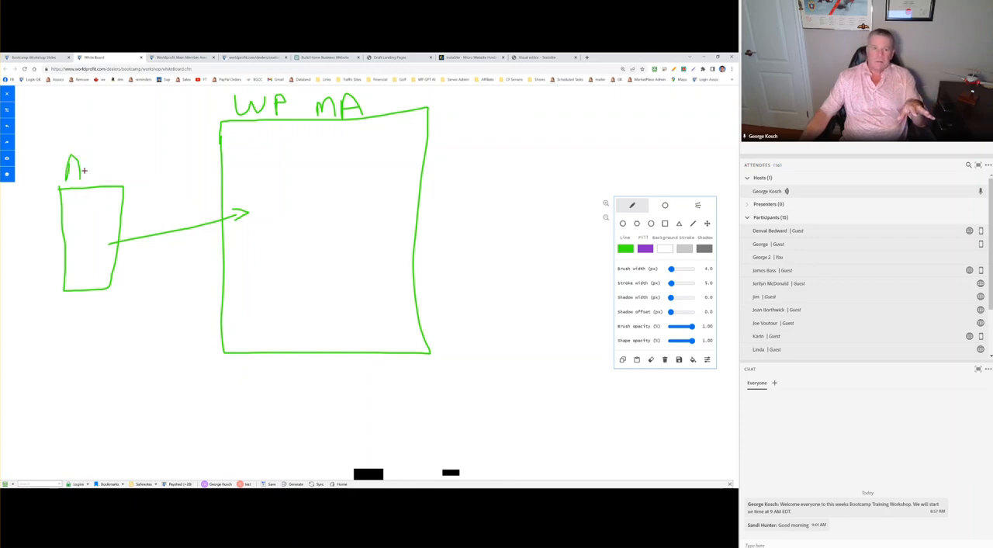
{"action": "left_click_drag", "start_coordinate": [149, 194], "coordinate": [149, 287]}
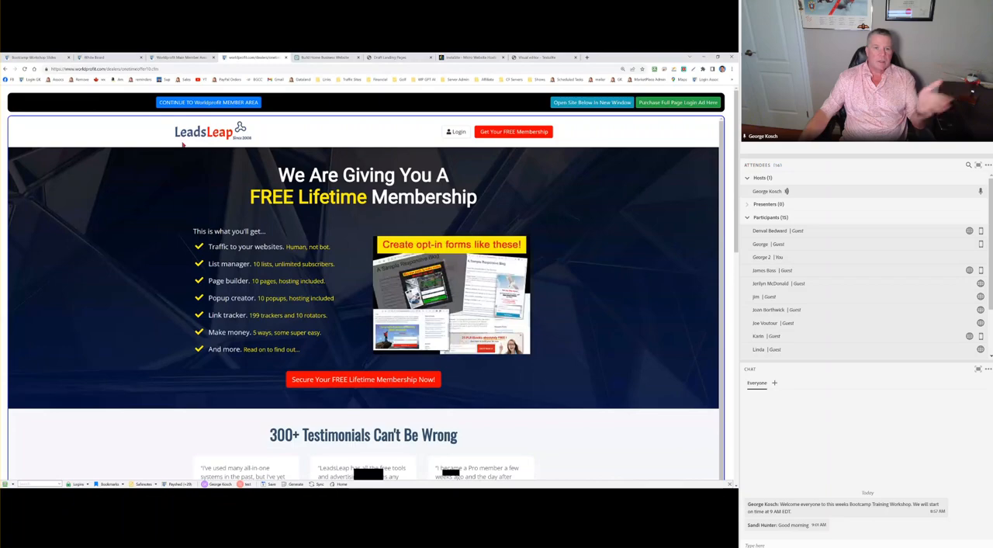
- Open the LeadsLeap free sign-up form from the ad page, then close it
{"action": "left_click", "coordinate": [514, 131]}
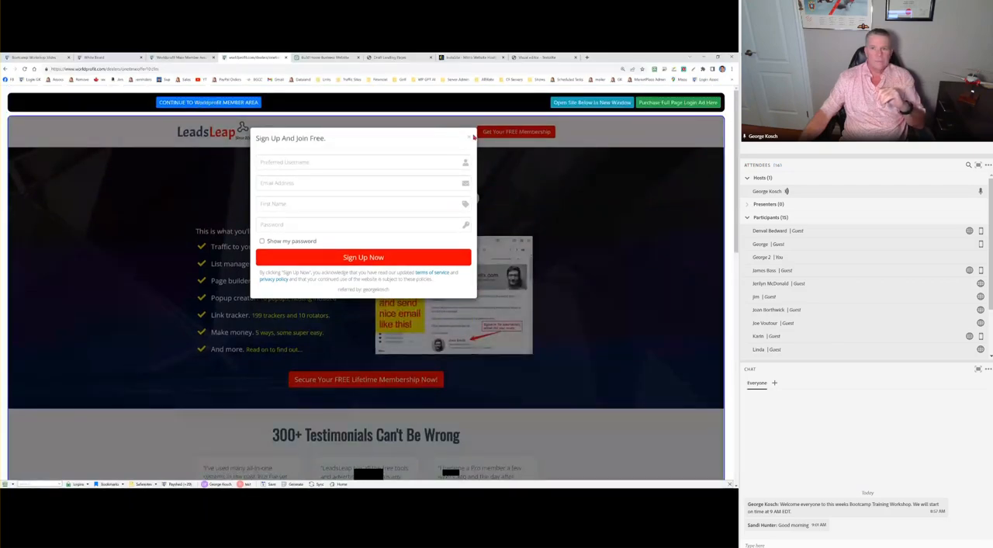
{"action": "left_click", "coordinate": [473, 136]}
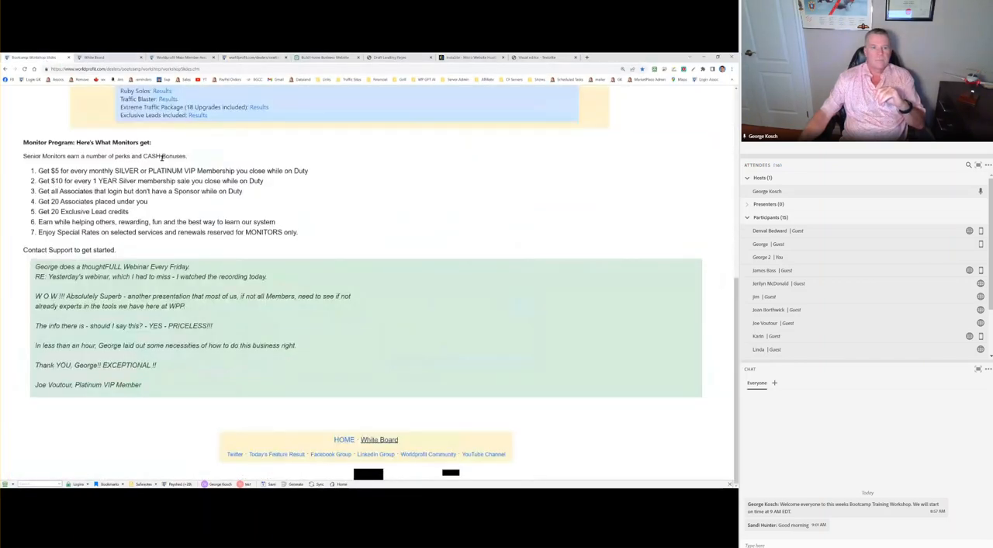
- Scroll up to the Weekly Friday Workshop agenda on promoting any affiliate program
{"action": "scroll", "scroll_direction": "up", "scroll_amount": 3}
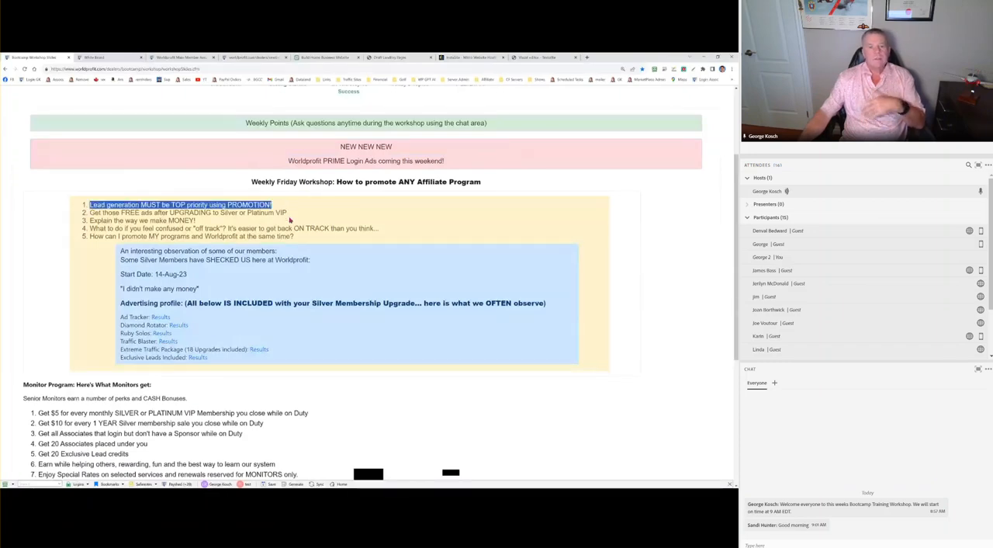
{"action": "mouse_move", "coordinate": [274, 208]}
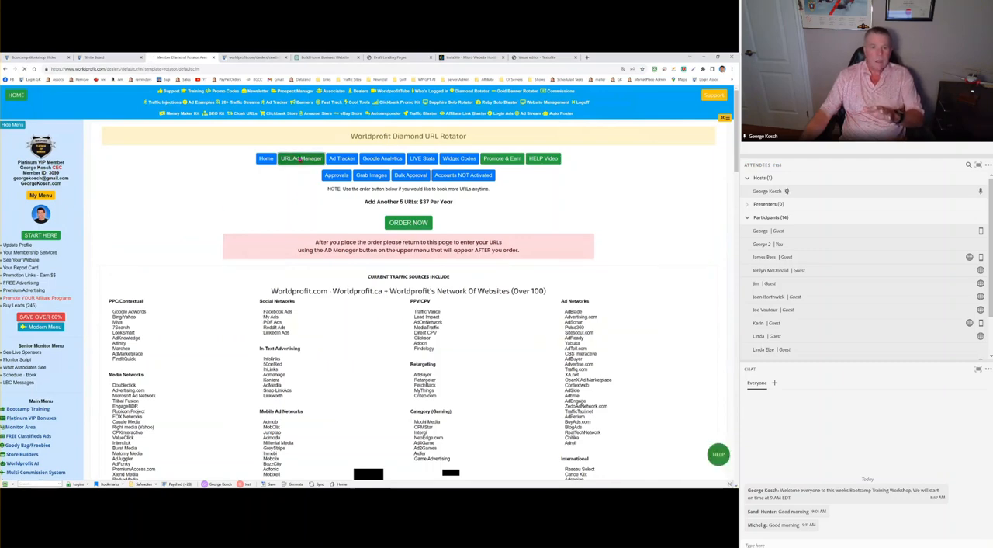
- Open the Diamond URL Rotator form for entering a new rotator URL and ad title
{"action": "left_click", "coordinate": [301, 158]}
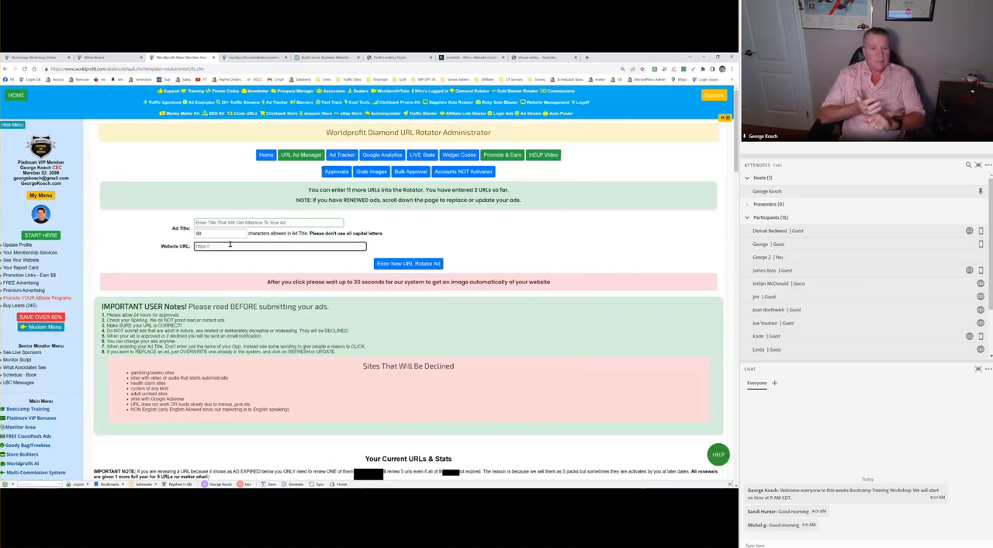
{"action": "mouse_move", "coordinate": [786, 191]}
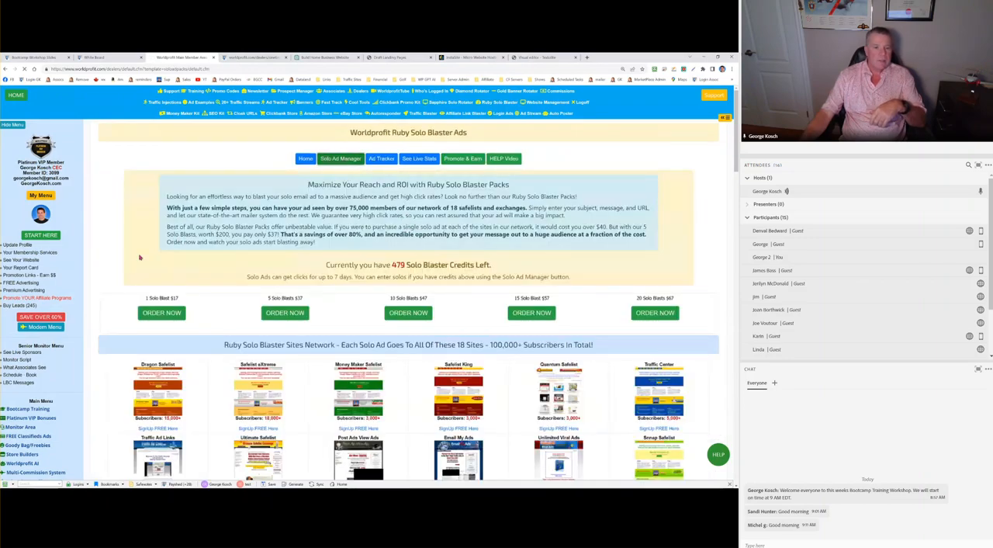
- Open the Solo Ad Manager and review past solo ads and their click stats
{"action": "left_click", "coordinate": [340, 159]}
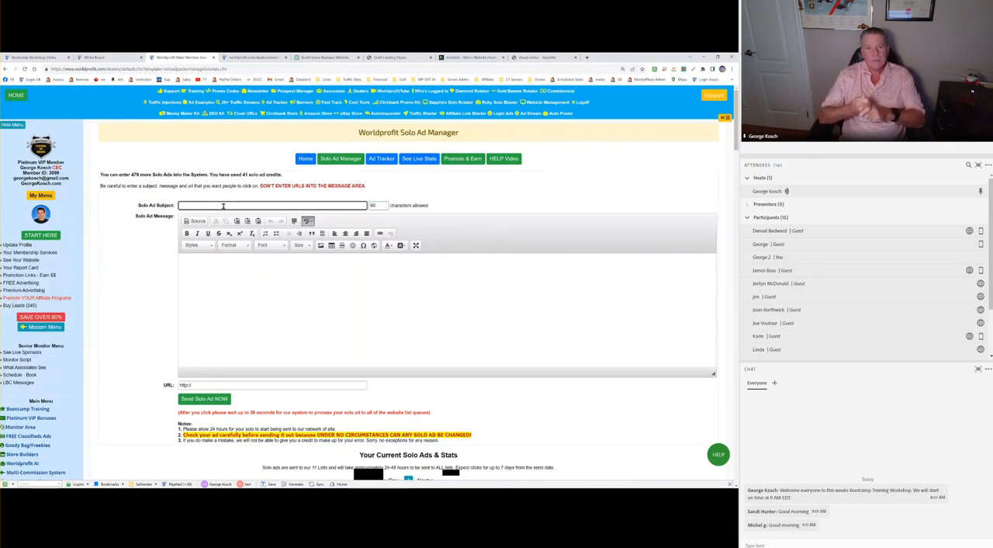
{"action": "left_click", "coordinate": [266, 347]}
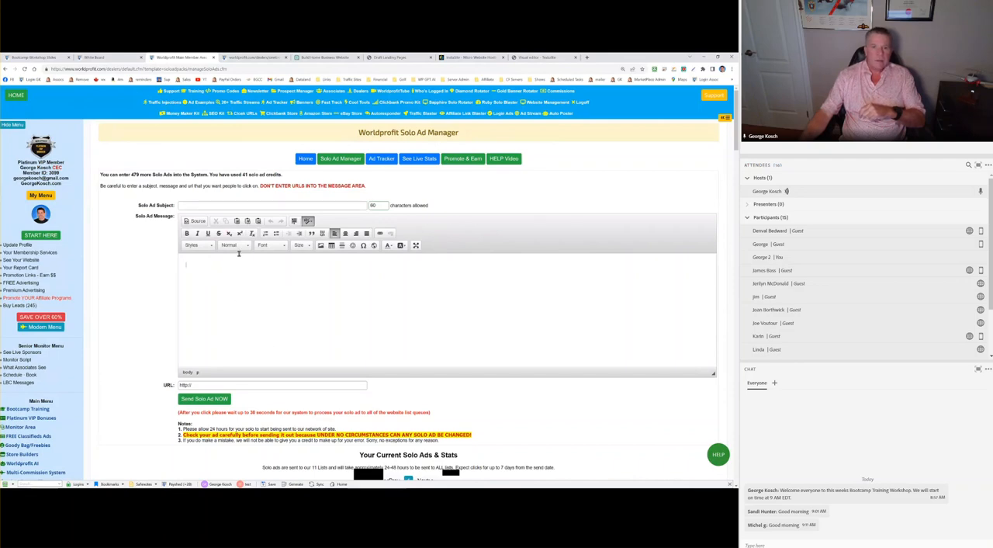
{"action": "mouse_move", "coordinate": [308, 331]}
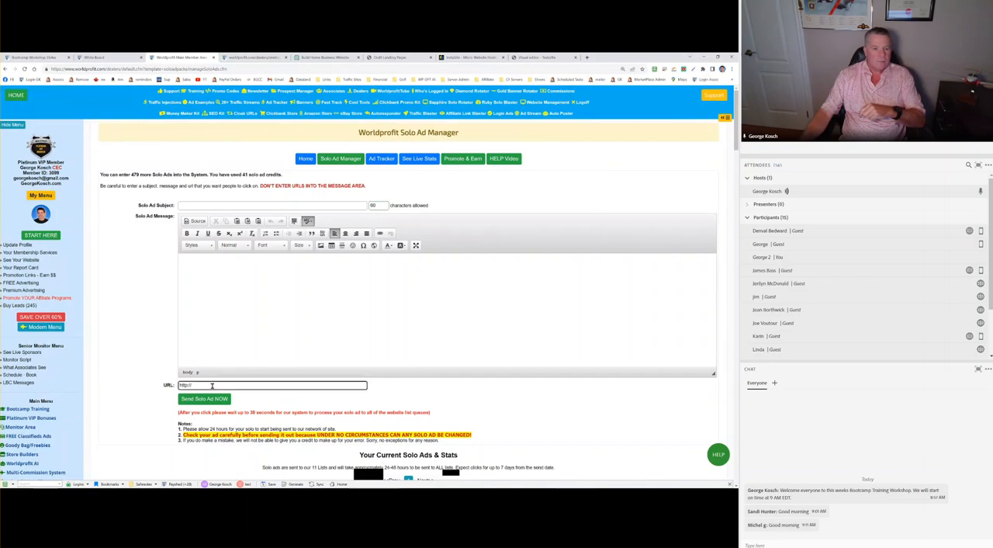
{"action": "scroll", "scroll_direction": "down", "scroll_amount": 3}
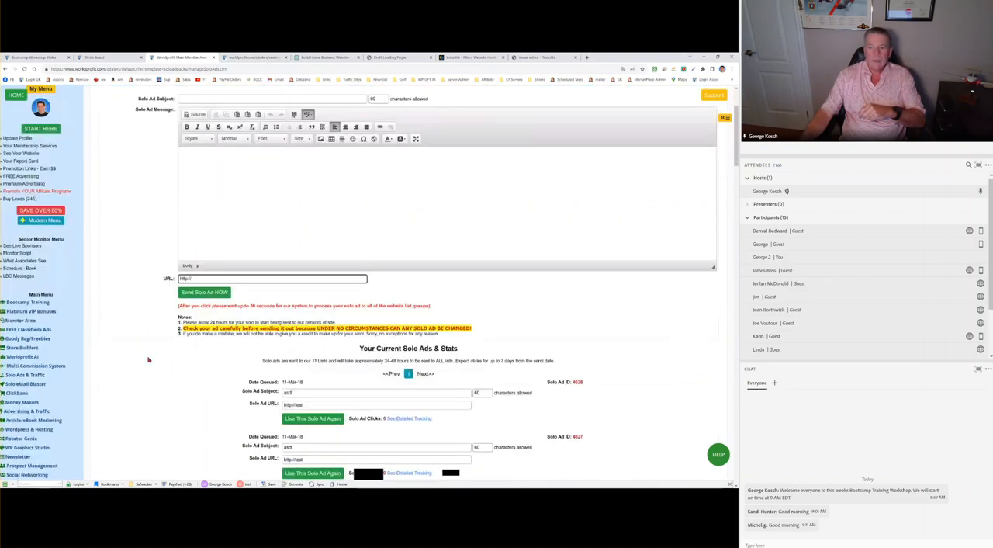
{"action": "scroll", "scroll_direction": "down", "scroll_amount": 3}
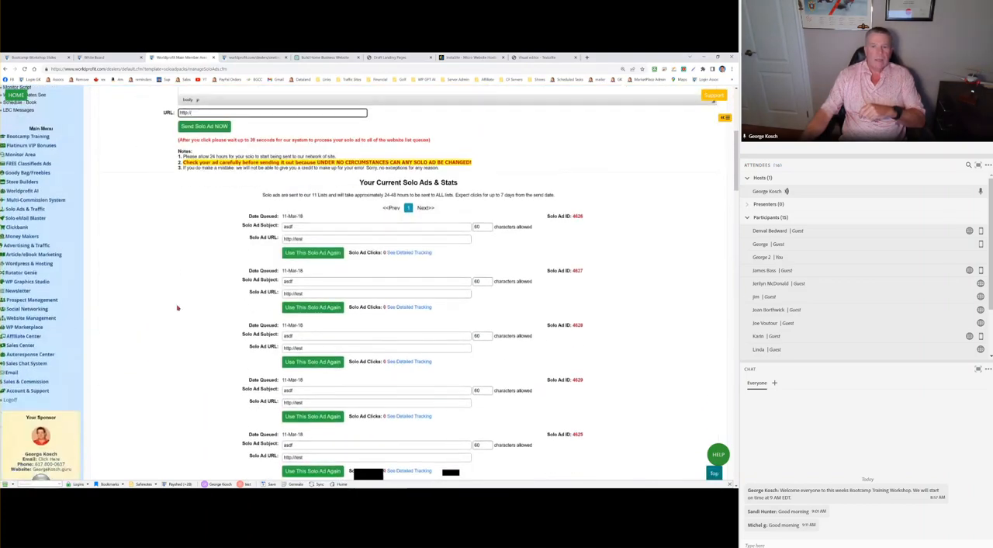
{"action": "scroll", "scroll_direction": "down", "scroll_amount": 3}
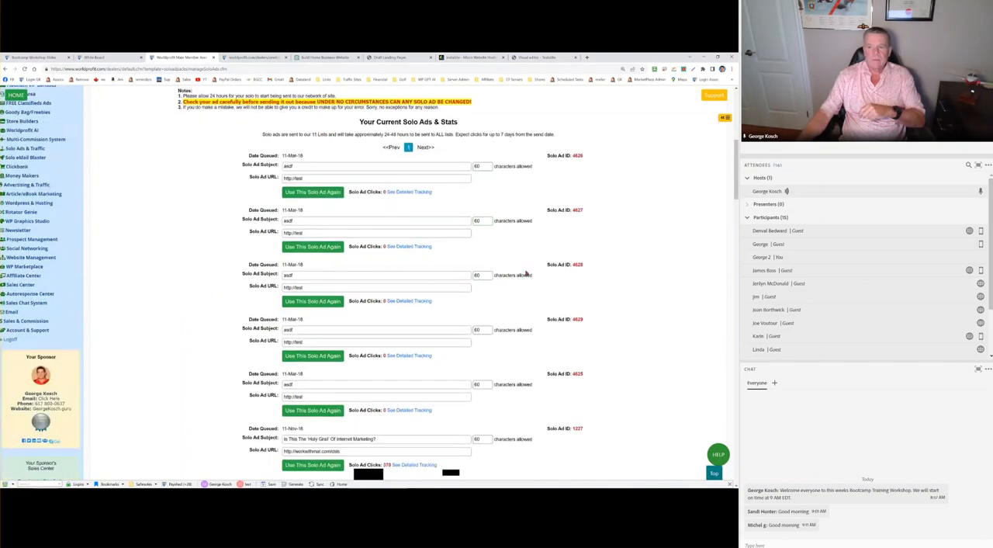
{"action": "scroll", "scroll_direction": "down", "scroll_amount": 3}
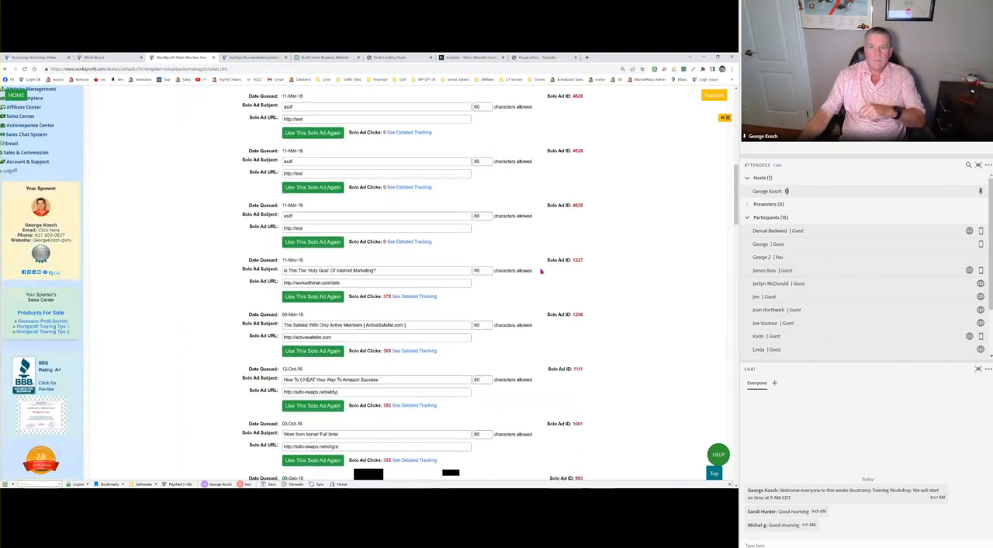
{"action": "scroll", "scroll_direction": "down", "scroll_amount": 3}
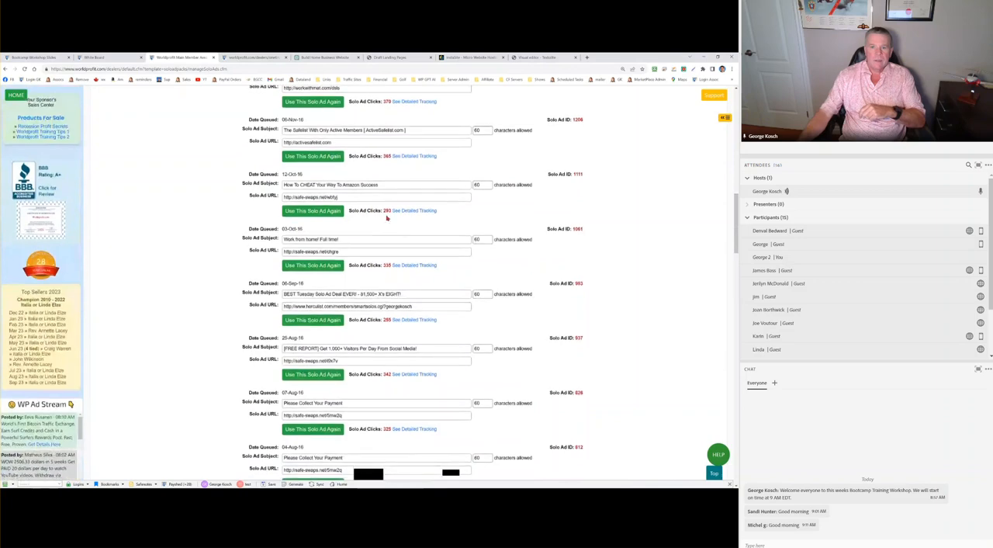
{"action": "left_click", "coordinate": [376, 129]}
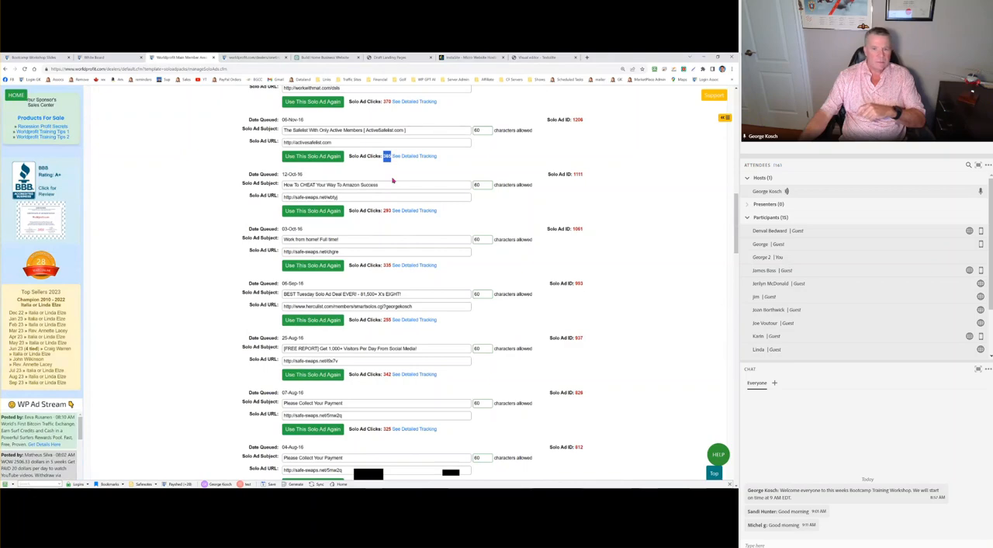
{"action": "mouse_move", "coordinate": [200, 209]}
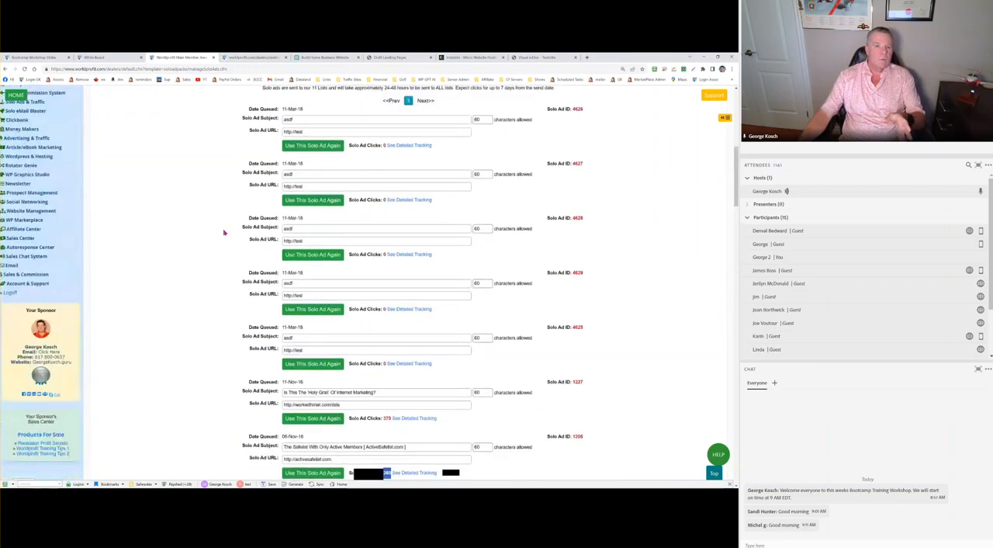
{"action": "scroll", "scroll_direction": "up", "scroll_amount": 3}
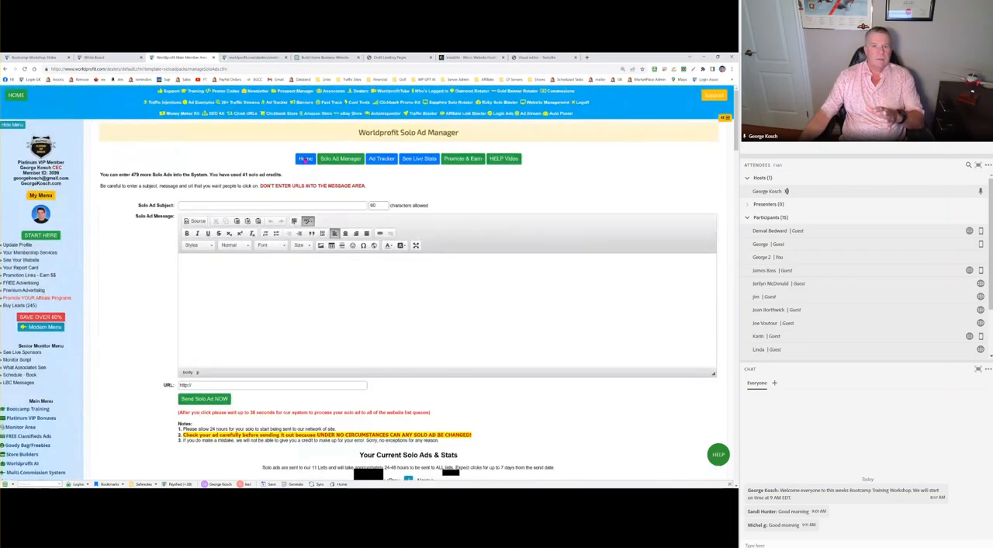
- Return to the Ruby Solo Blaster packs page and highlight the 5 solo blasts price
{"action": "left_click", "coordinate": [305, 158]}
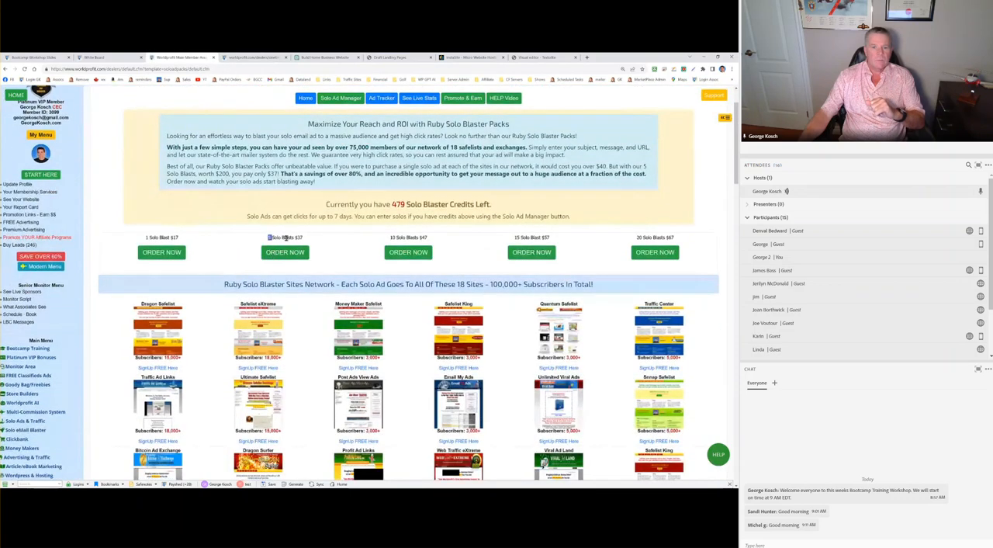
{"action": "double_click", "coordinate": [285, 237]}
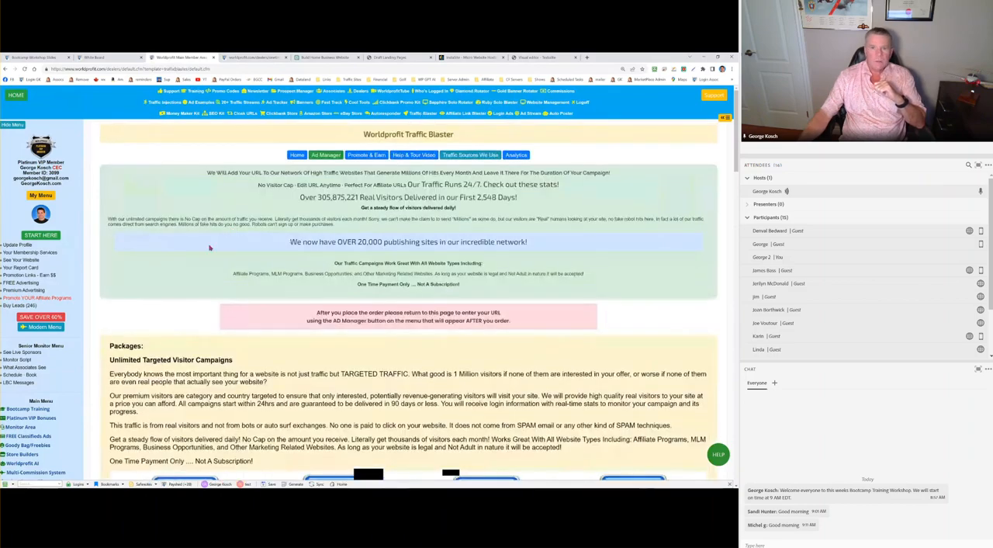
- Open the Traffic Blaster ended ad campaigns list showing the georgekosch.com campaign
{"action": "left_click", "coordinate": [325, 155]}
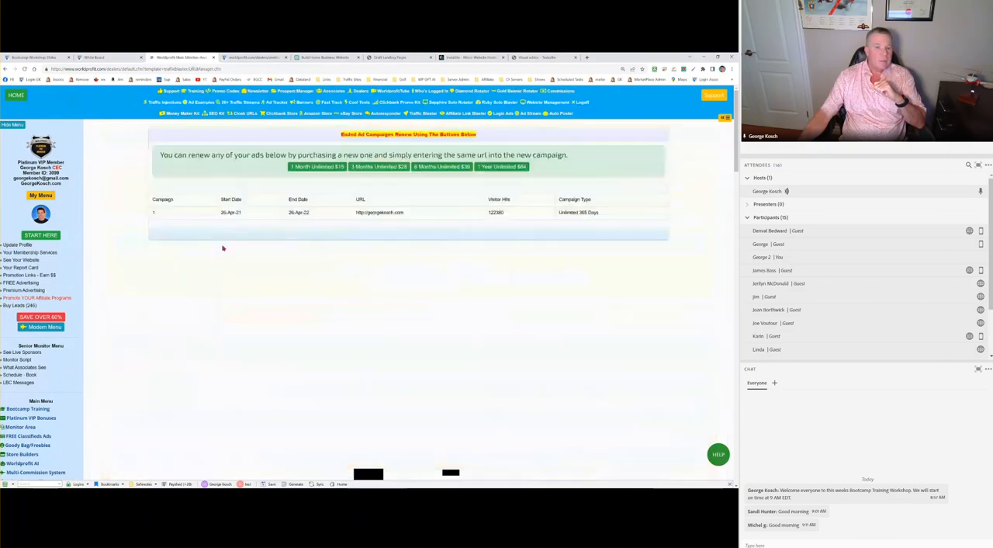
{"action": "mouse_move", "coordinate": [214, 239]}
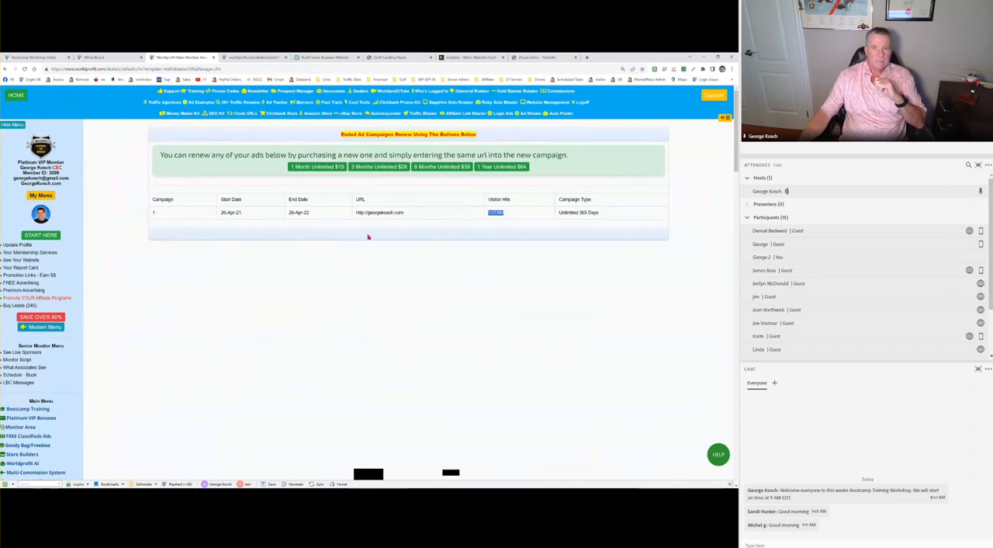
{"action": "mouse_move", "coordinate": [274, 237]}
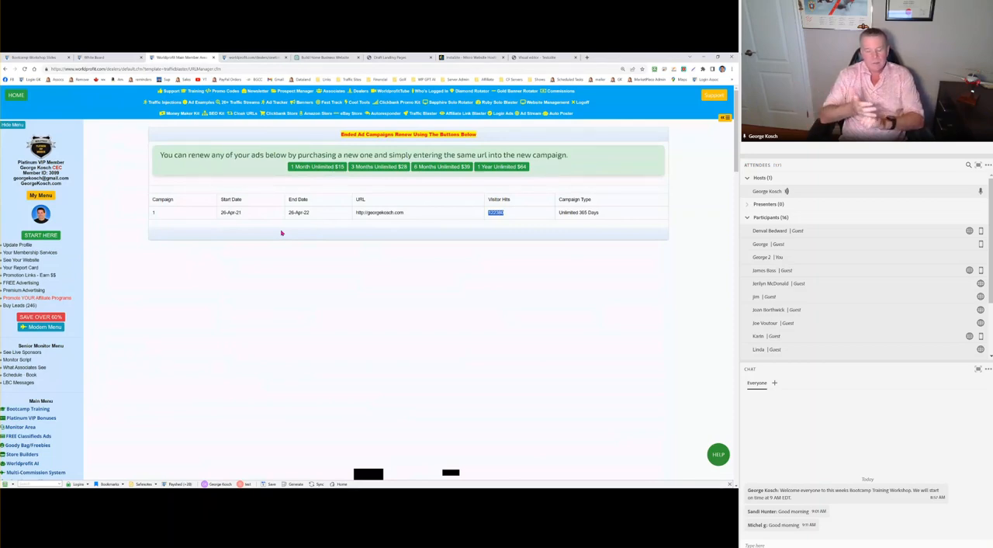
{"action": "mouse_move", "coordinate": [402, 198]}
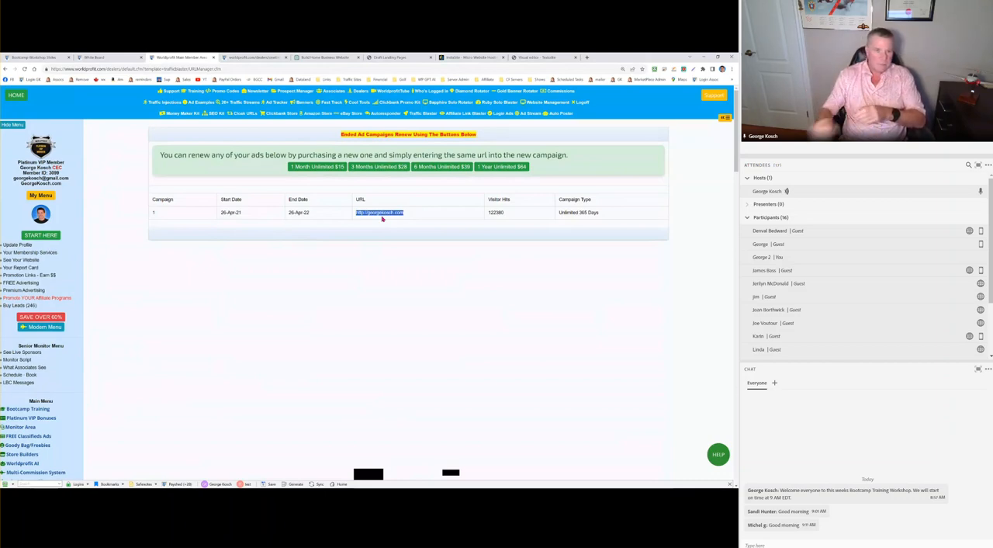
{"action": "mouse_move", "coordinate": [201, 219]}
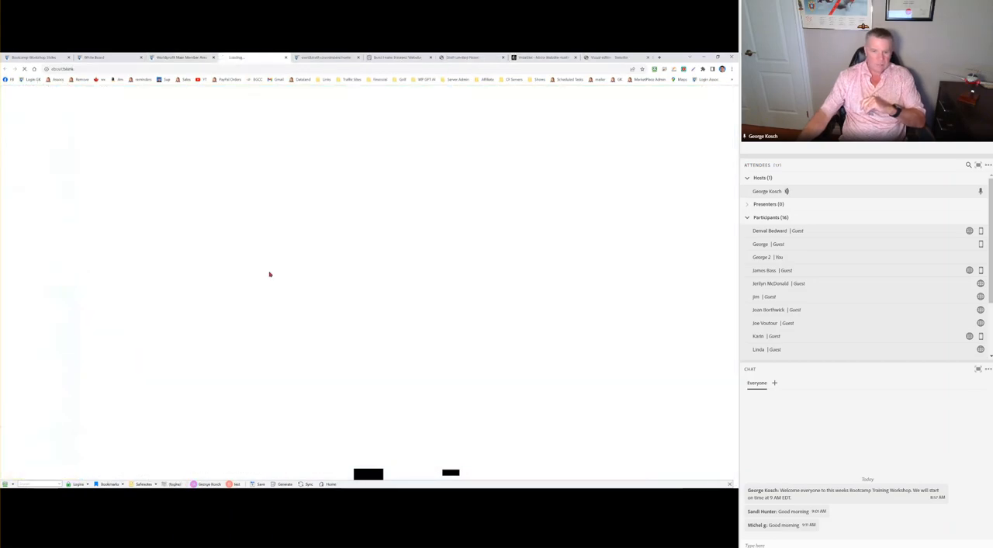
- Bring up the Area 2 ad '25 Places to Post Your Affiliate Links' with its tracking URL
{"action": "left_click", "coordinate": [249, 57]}
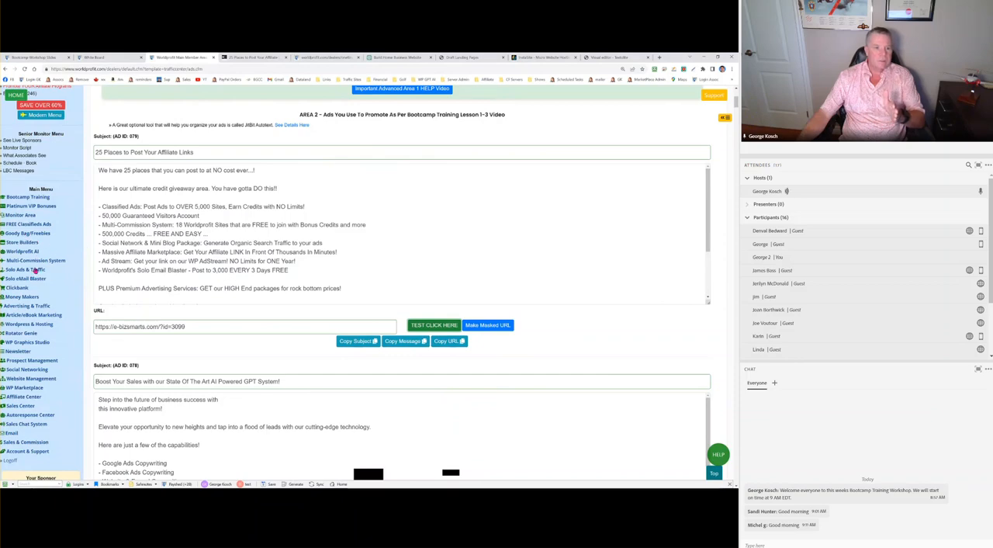
- Review the Extreme Traffic Package submitted-sites report, then the activated Multi-Commission System programs
{"action": "left_click", "coordinate": [26, 269]}
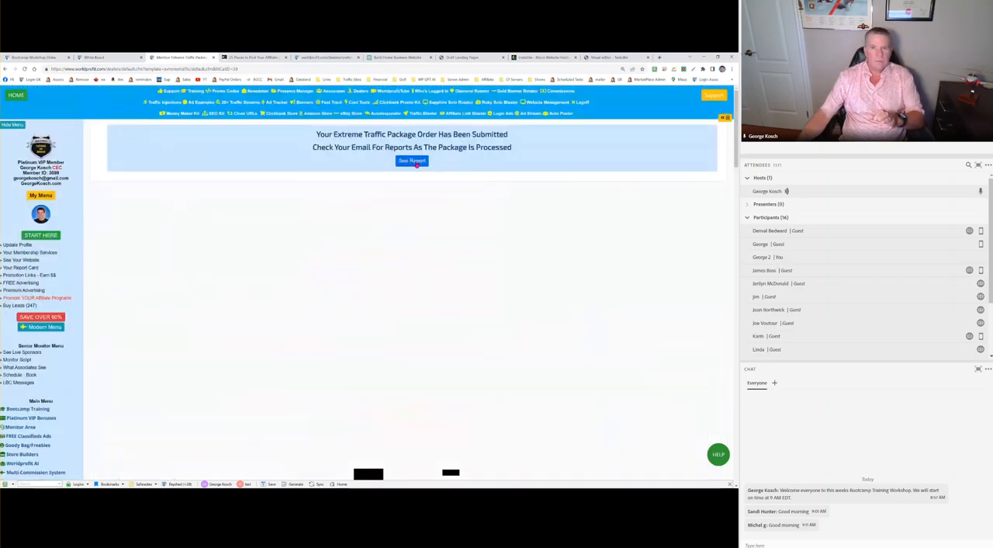
{"action": "left_click", "coordinate": [412, 161]}
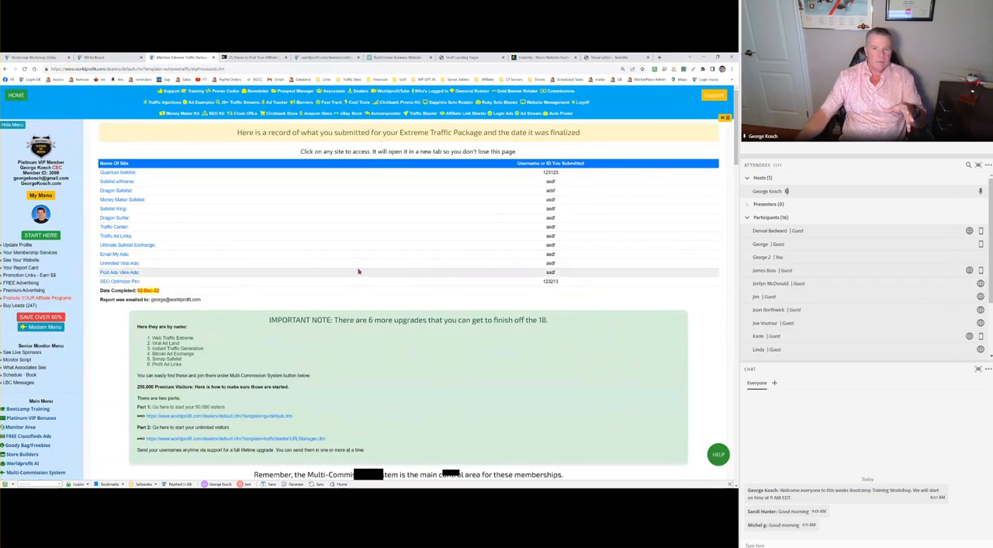
{"action": "scroll", "scroll_direction": "down", "scroll_amount": 3}
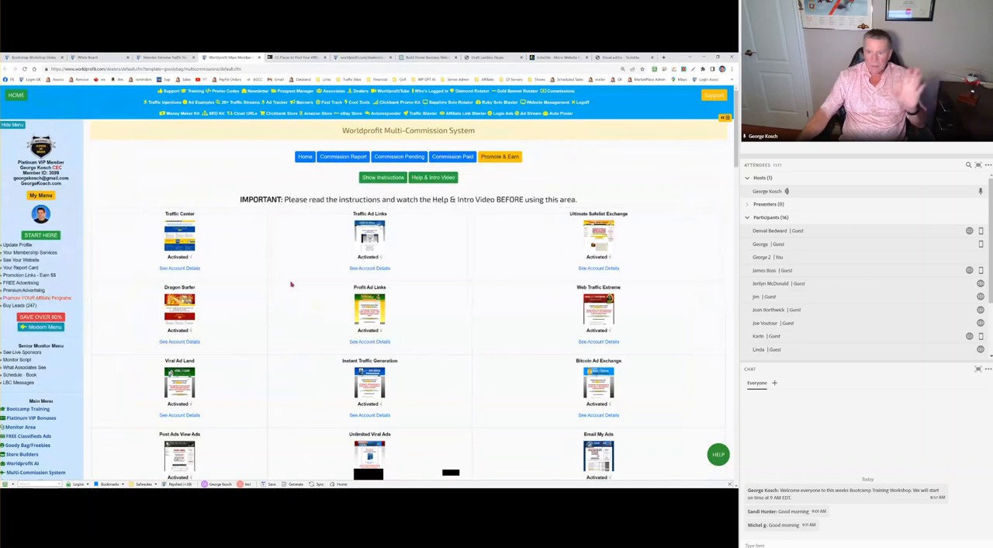
- Scroll the Multi-Commission System list to programs like Web Traffic Extreme and Bitcoin Ad Exchange
{"action": "scroll", "scroll_direction": "down", "scroll_amount": 3}
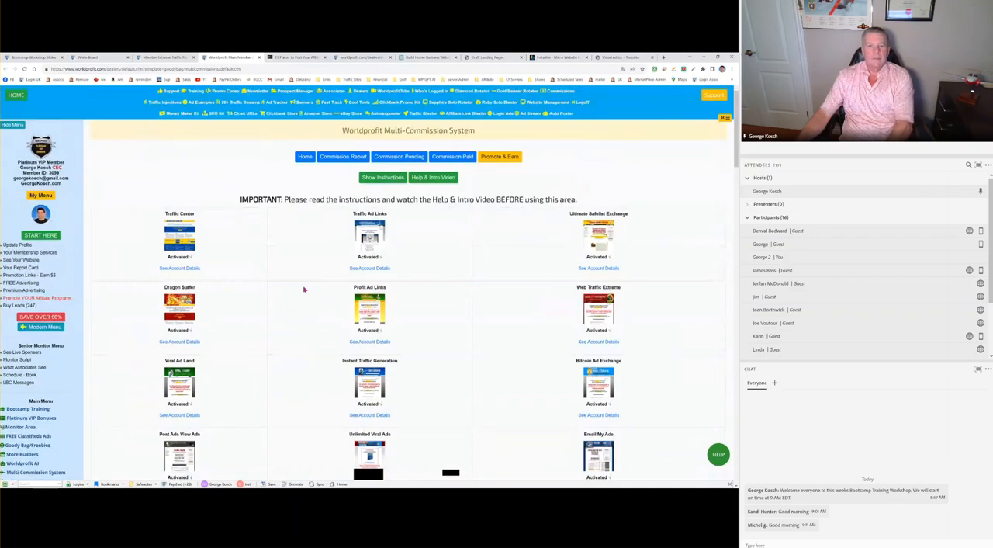
{"action": "mouse_move", "coordinate": [119, 197]}
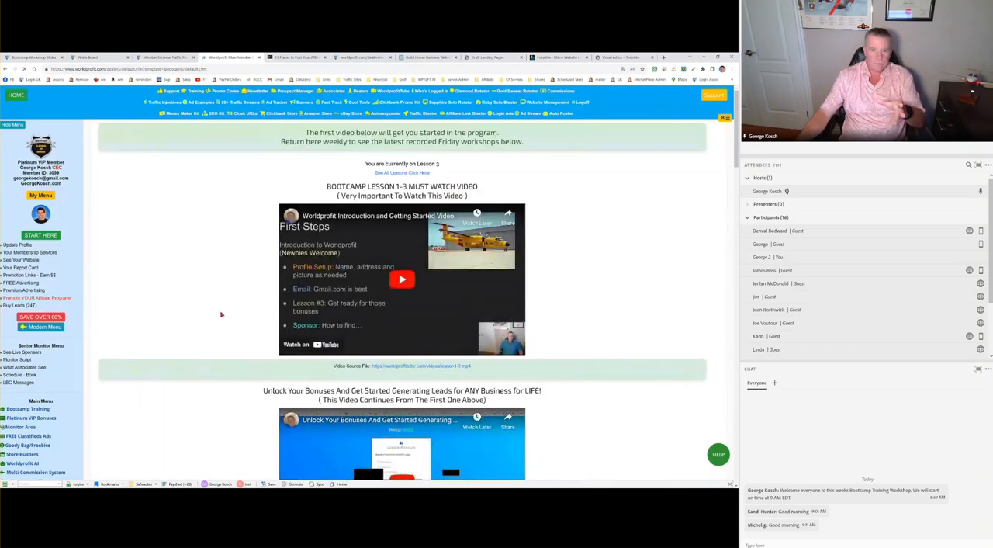
- Scroll the Bootcamp Workshop Slides down to the Friday workshop's weekly points
{"action": "scroll", "scroll_direction": "down", "scroll_amount": 3}
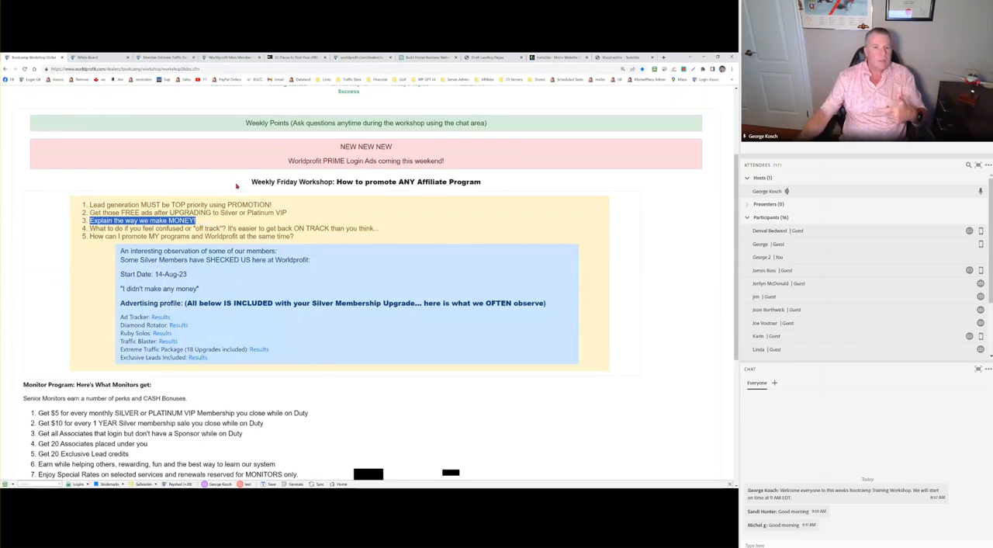
- Scroll up to the page introduction explaining the two ad areas above the 25 Places ad
{"action": "scroll", "scroll_direction": "up", "scroll_amount": 3}
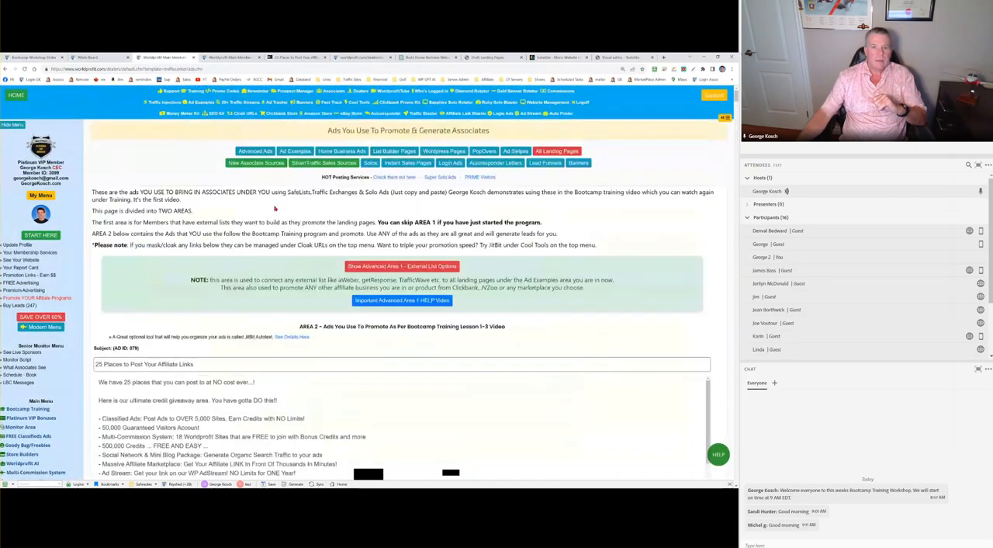
- Expand Show Advanced Area 1 - External List Options and browse autoresponder Programs #1 to #4
{"action": "scroll", "scroll_direction": "down", "scroll_amount": 3}
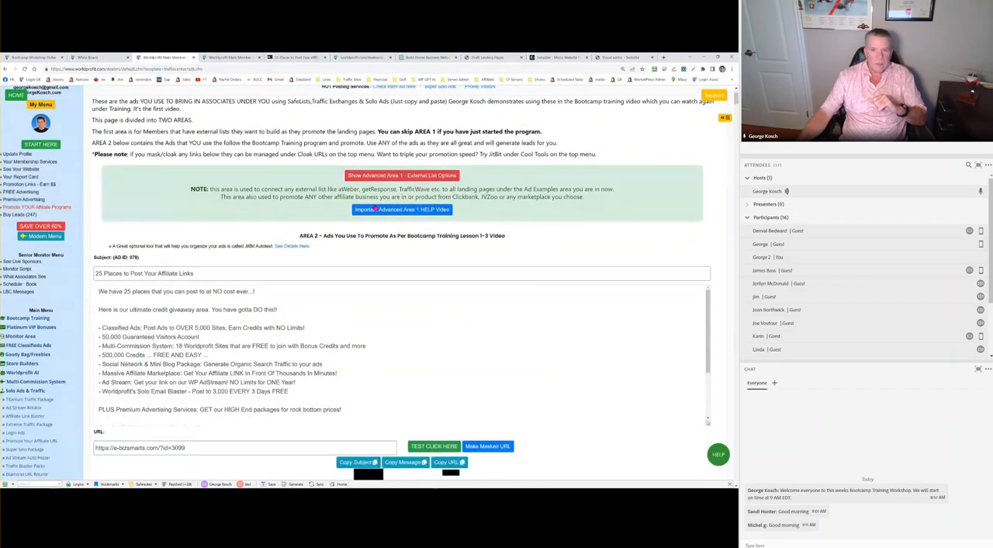
{"action": "left_click", "coordinate": [401, 175]}
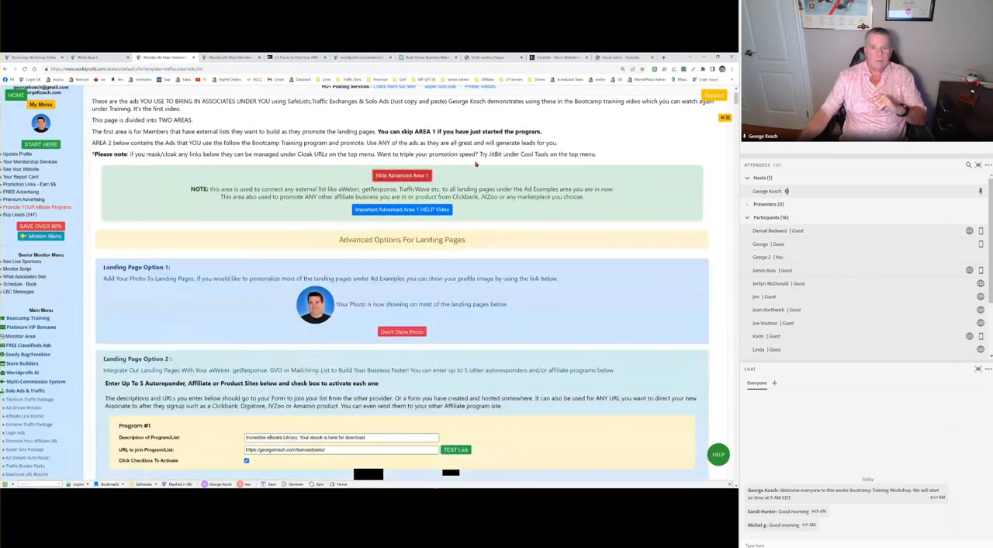
{"action": "scroll", "scroll_direction": "down", "scroll_amount": 3}
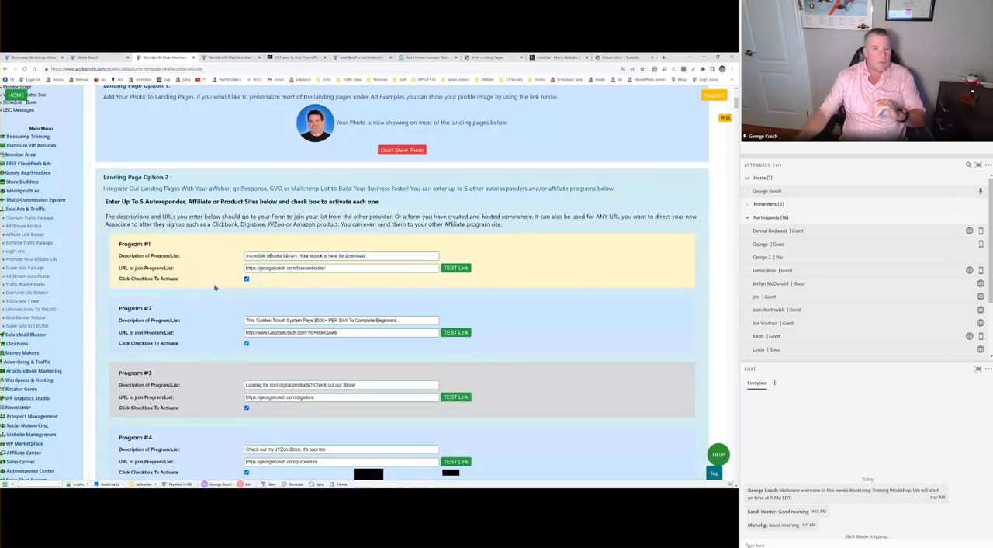
{"action": "scroll", "scroll_direction": "up", "scroll_amount": 3}
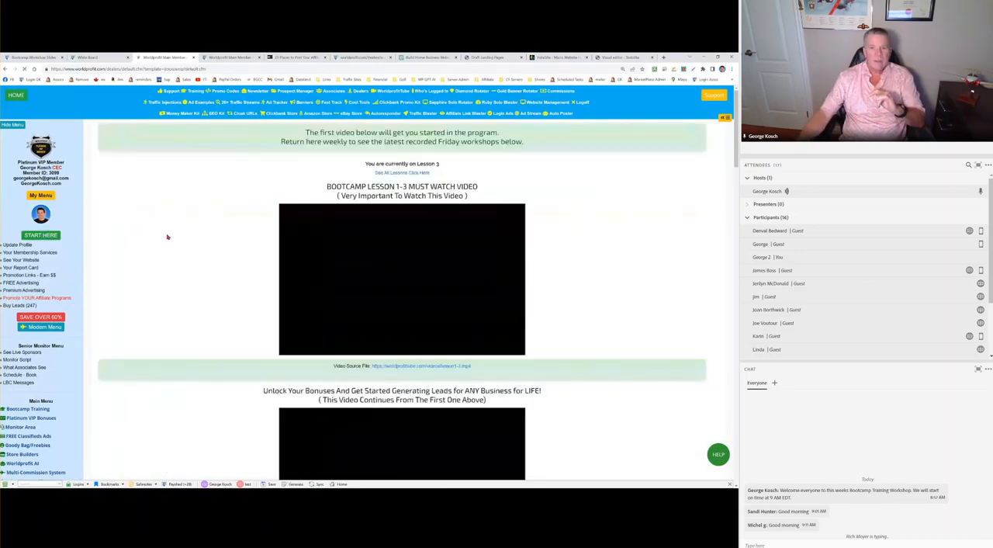
- Scroll through the recorded Bootcamp workshop videos before returning to the weekly agenda
{"action": "scroll", "scroll_direction": "down", "scroll_amount": 3}
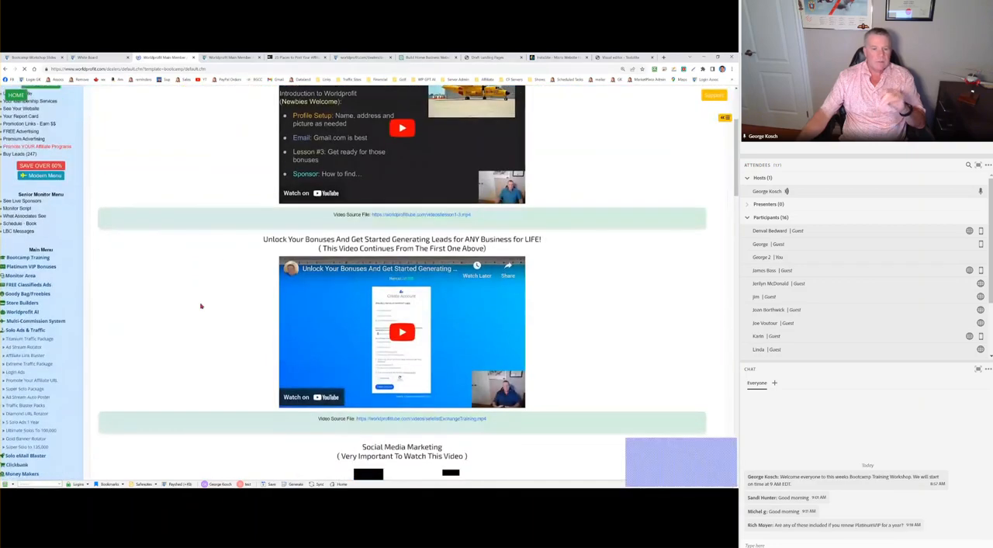
{"action": "scroll", "scroll_direction": "down", "scroll_amount": 3}
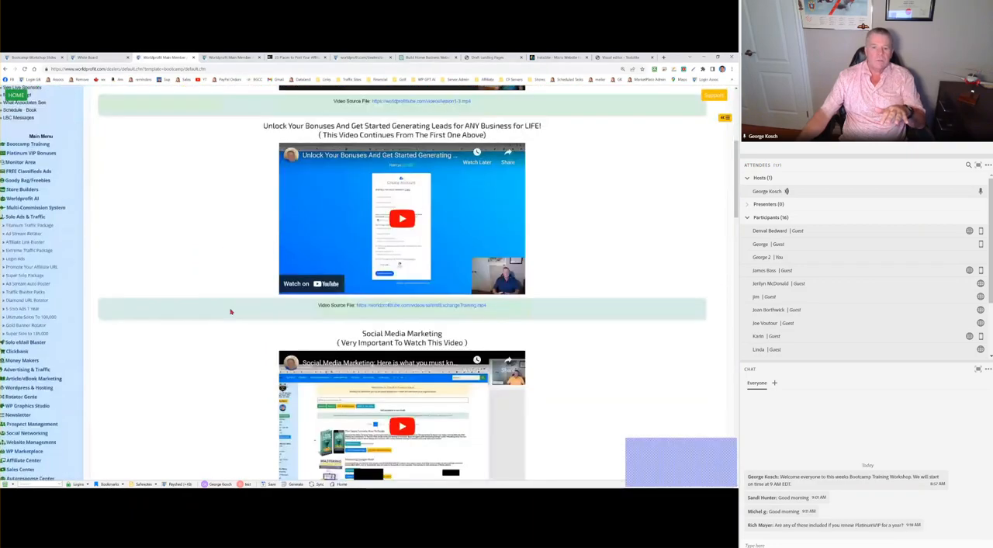
{"action": "scroll", "scroll_direction": "up", "scroll_amount": 3}
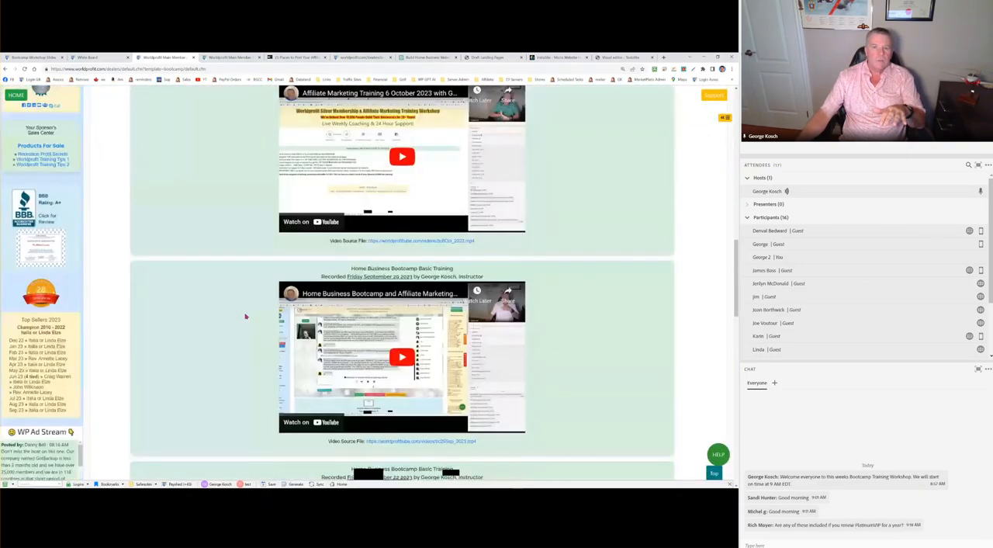
{"action": "scroll", "scroll_direction": "up", "scroll_amount": 3}
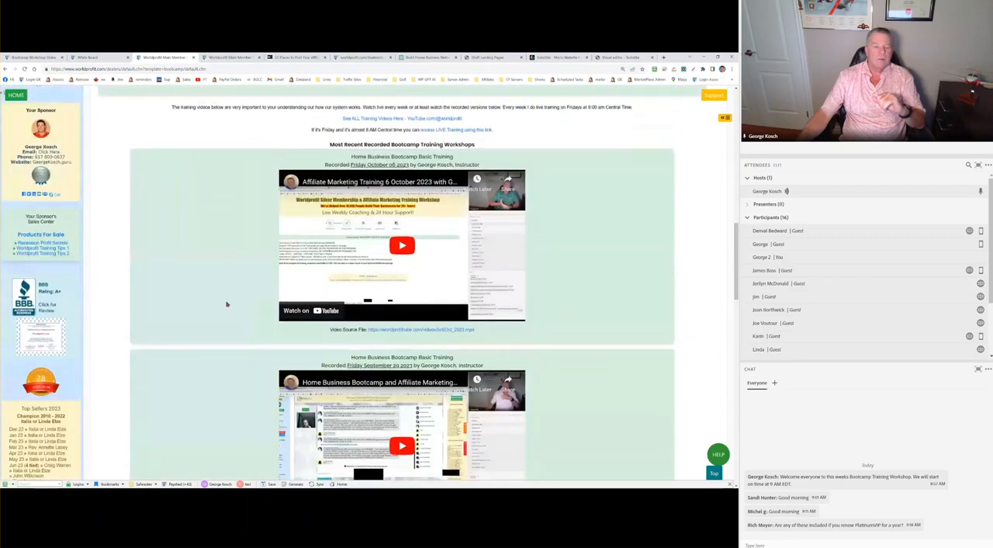
{"action": "scroll", "scroll_direction": "down", "scroll_amount": 3}
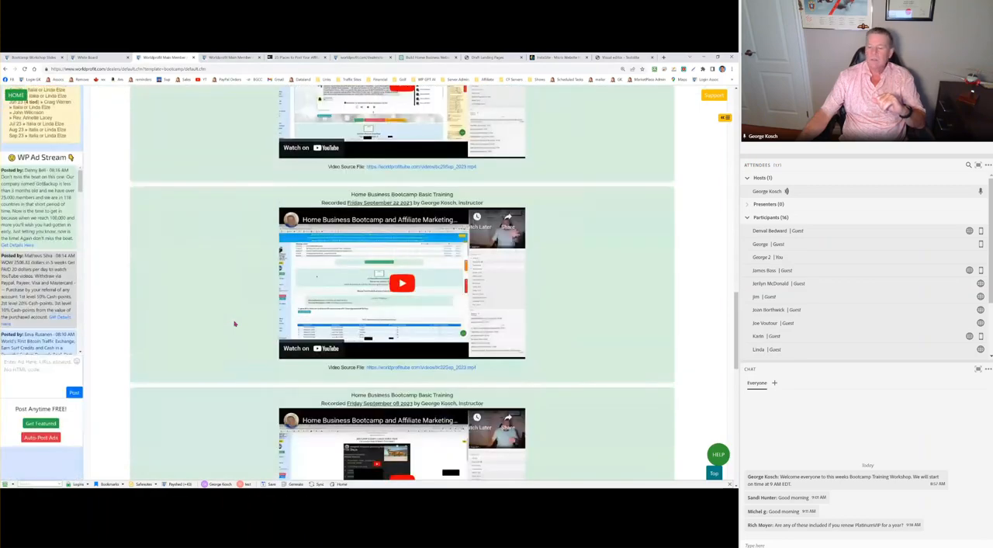
{"action": "scroll", "scroll_direction": "down", "scroll_amount": 3}
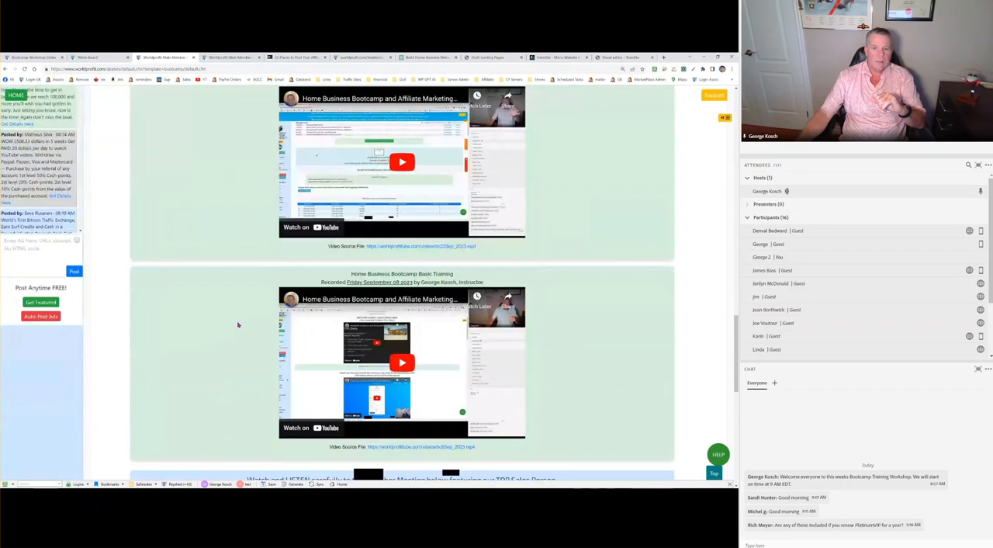
{"action": "scroll", "scroll_direction": "up", "scroll_amount": 3}
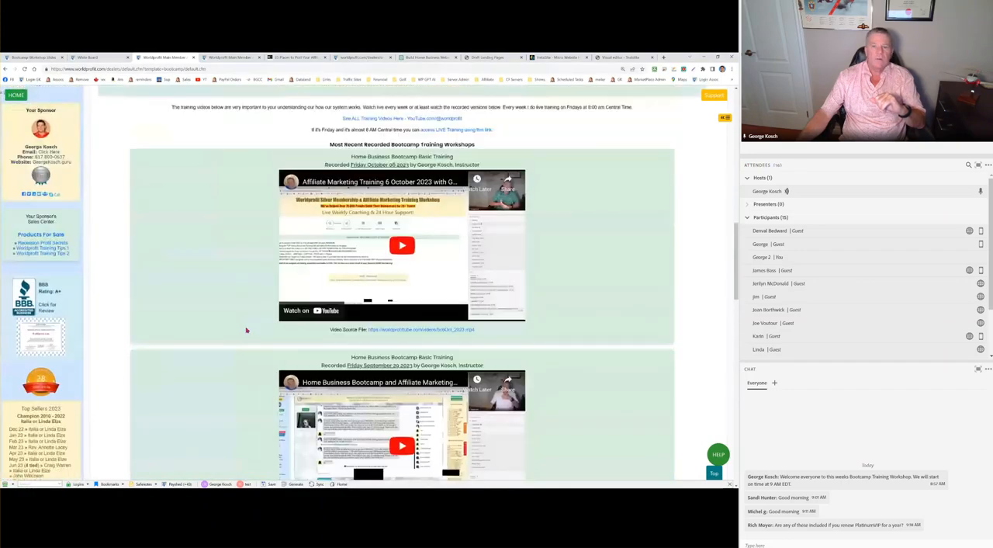
{"action": "scroll", "scroll_direction": "up", "scroll_amount": 3}
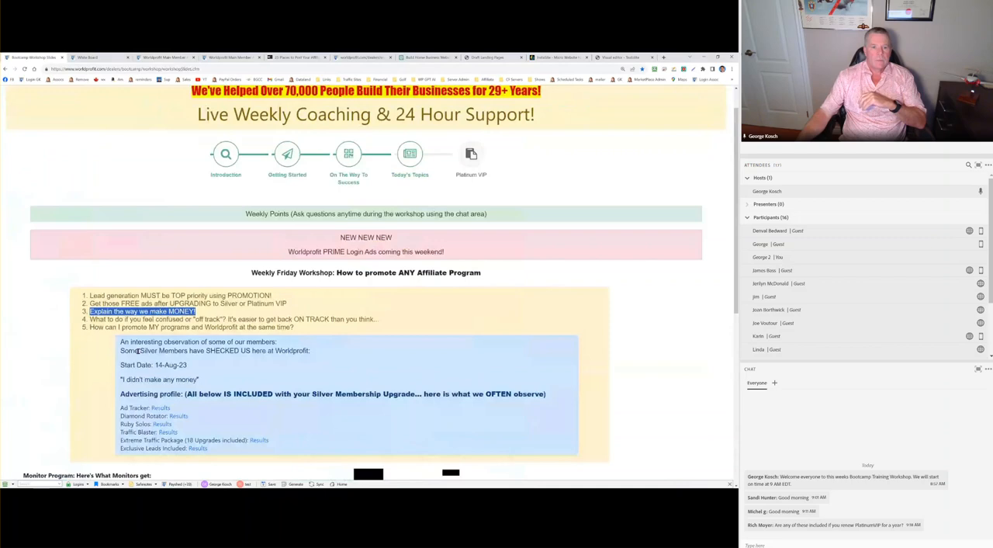
- Select the fourth weekly point, 'NEW AI Website Builder WOWZA!! Demo', on the workshop slides
{"action": "scroll", "scroll_direction": "down", "scroll_amount": 3}
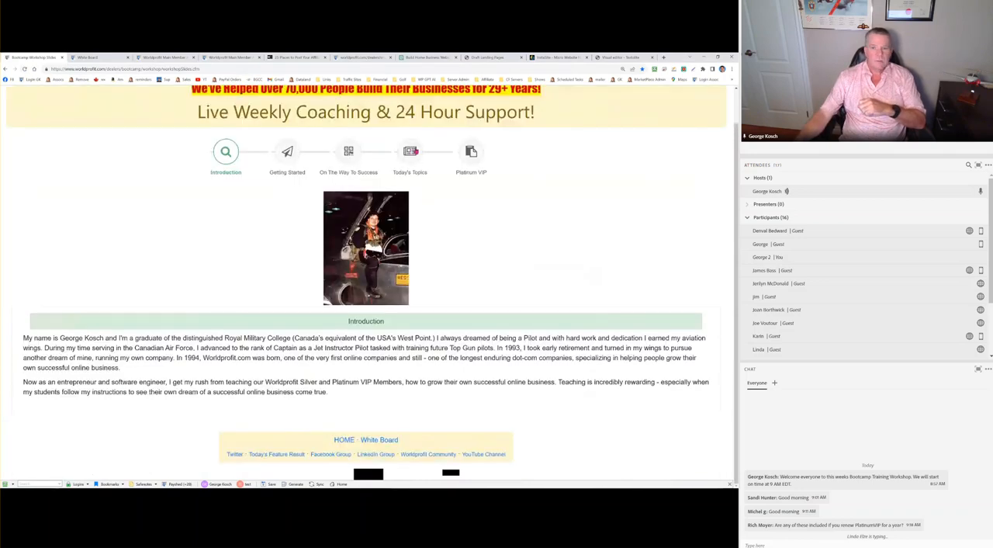
{"action": "scroll", "scroll_direction": "down", "scroll_amount": 3}
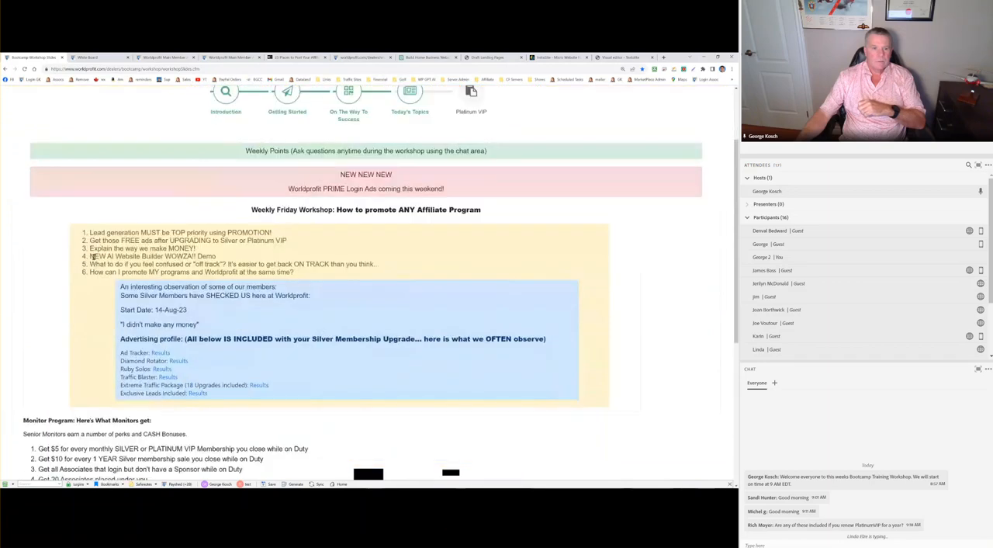
{"action": "double_click", "coordinate": [153, 256]}
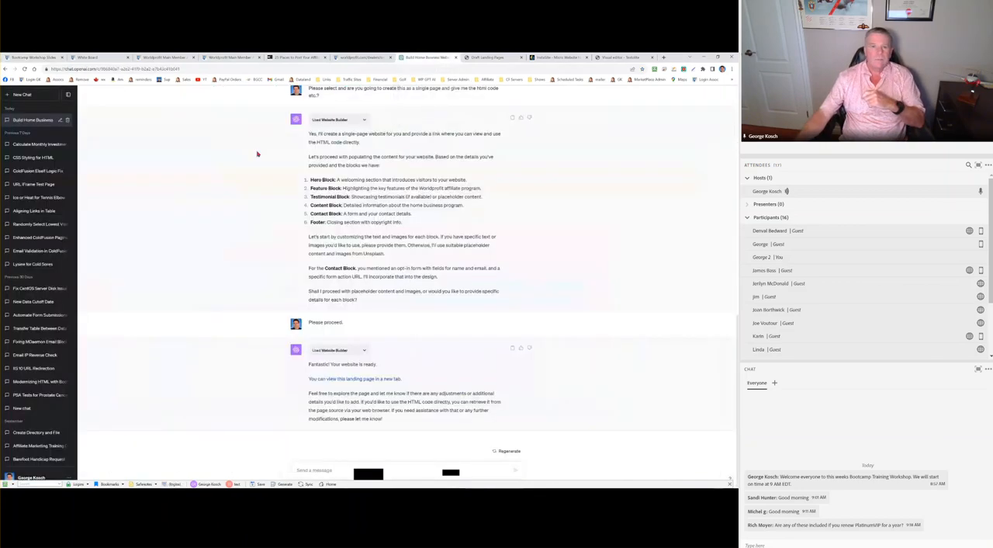
- Scroll back up through the ChatGPT home business website-builder conversation
{"action": "scroll", "scroll_direction": "up", "scroll_amount": 3}
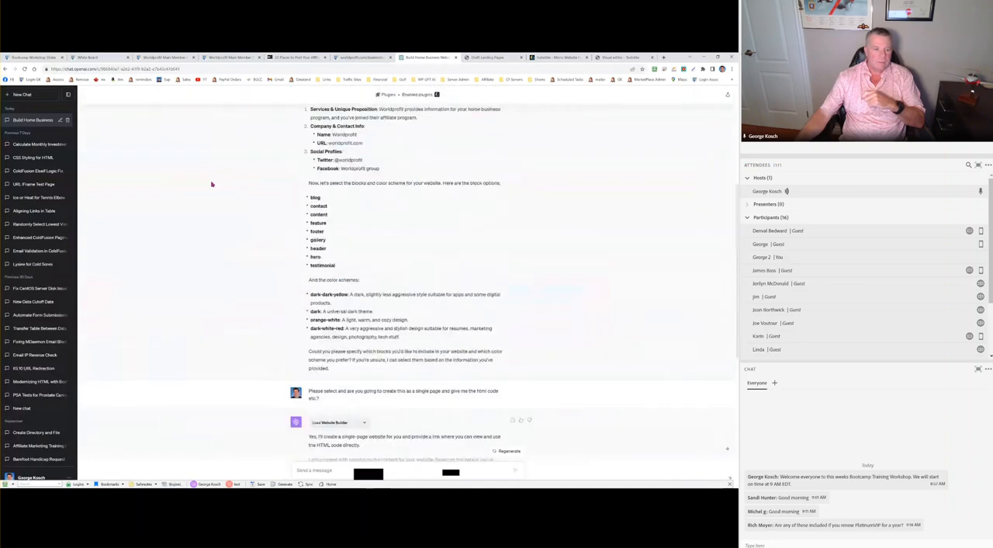
{"action": "scroll", "scroll_direction": "up", "scroll_amount": 3}
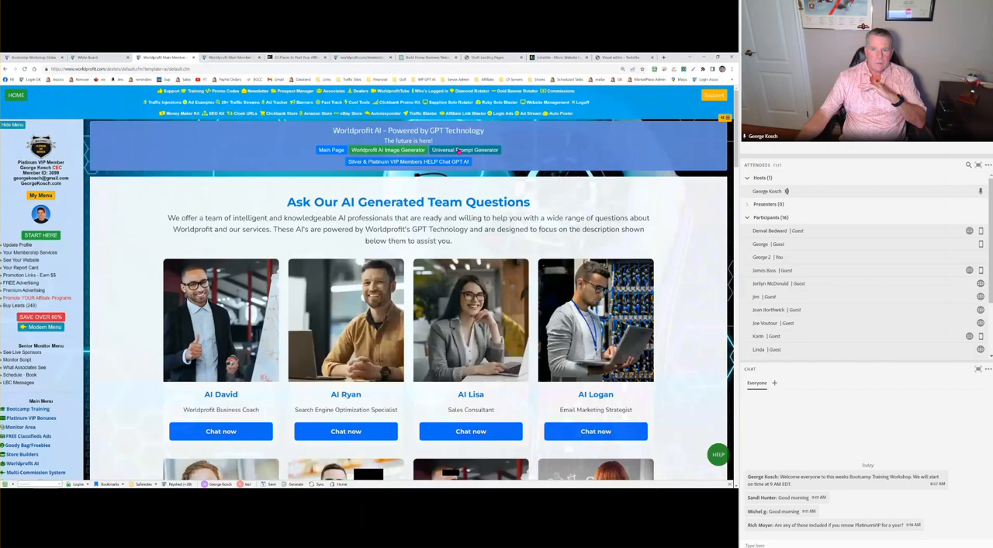
- View the Universal Prompt Generator's ready-made prompts, then return to the ChatGPT conversation
{"action": "left_click", "coordinate": [465, 150]}
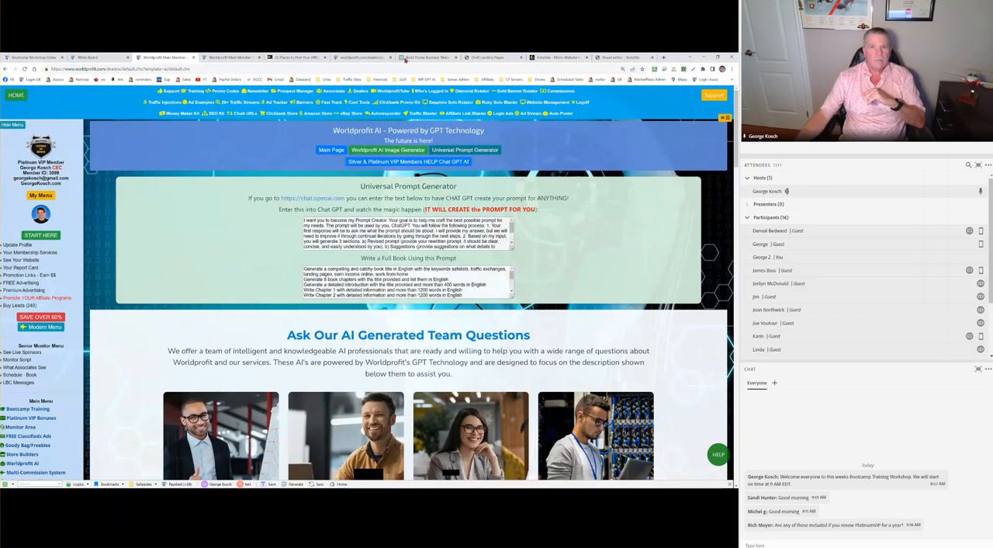
{"action": "left_click", "coordinate": [408, 57]}
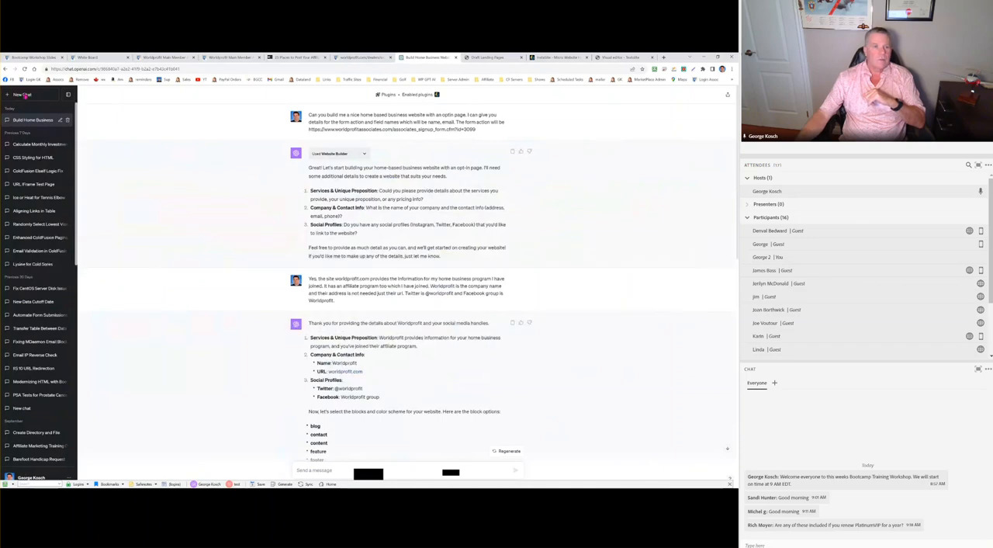
- Start a new chat, compare the GPT-3.5 and GPT-4 options, and pick GPT-4 Plugins
{"action": "left_click", "coordinate": [22, 94]}
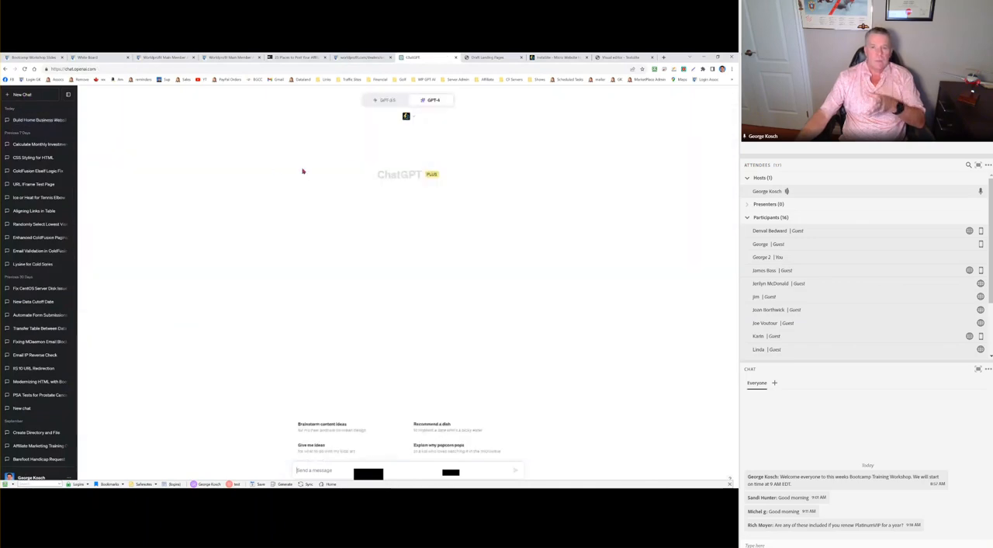
{"action": "left_click", "coordinate": [433, 99]}
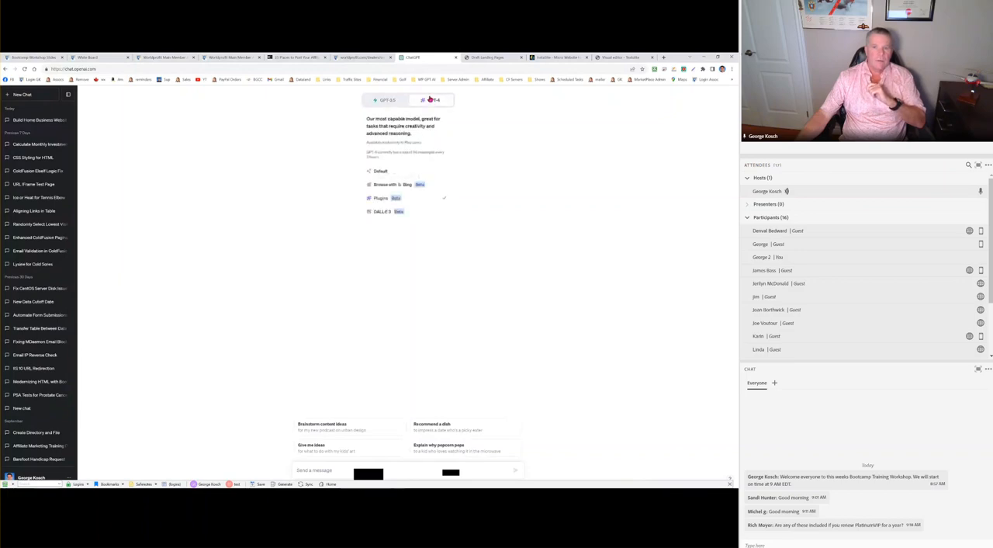
{"action": "left_click", "coordinate": [388, 99]}
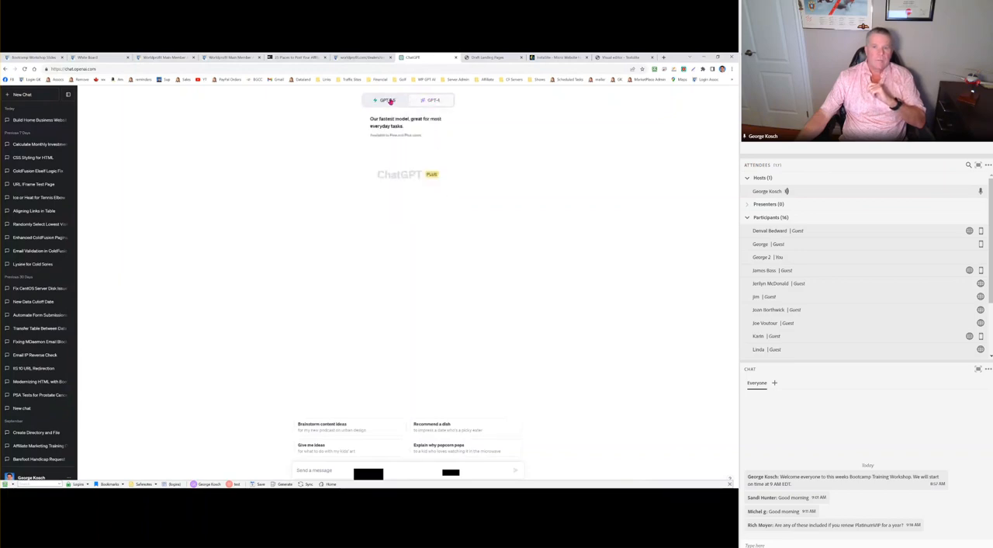
{"action": "left_click", "coordinate": [432, 100]}
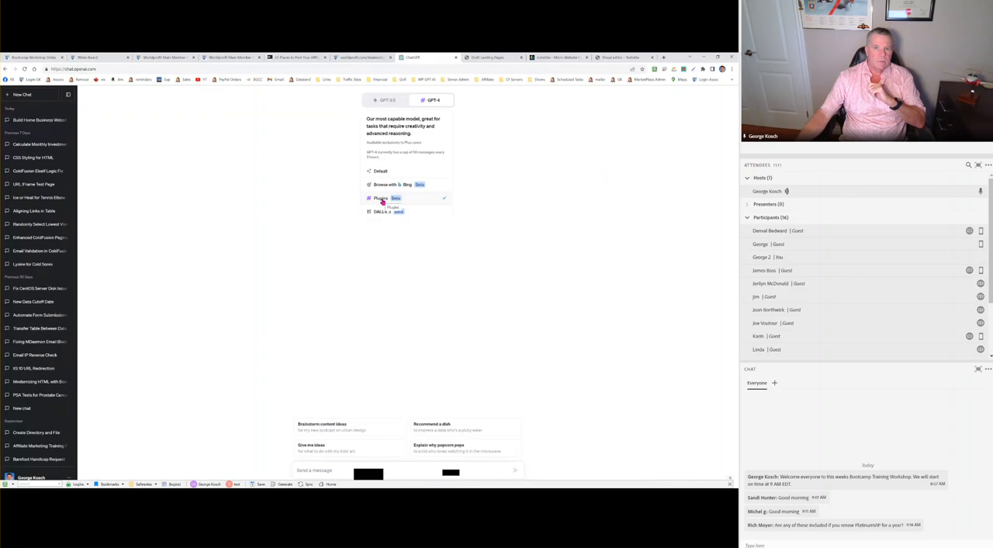
{"action": "left_click", "coordinate": [381, 198]}
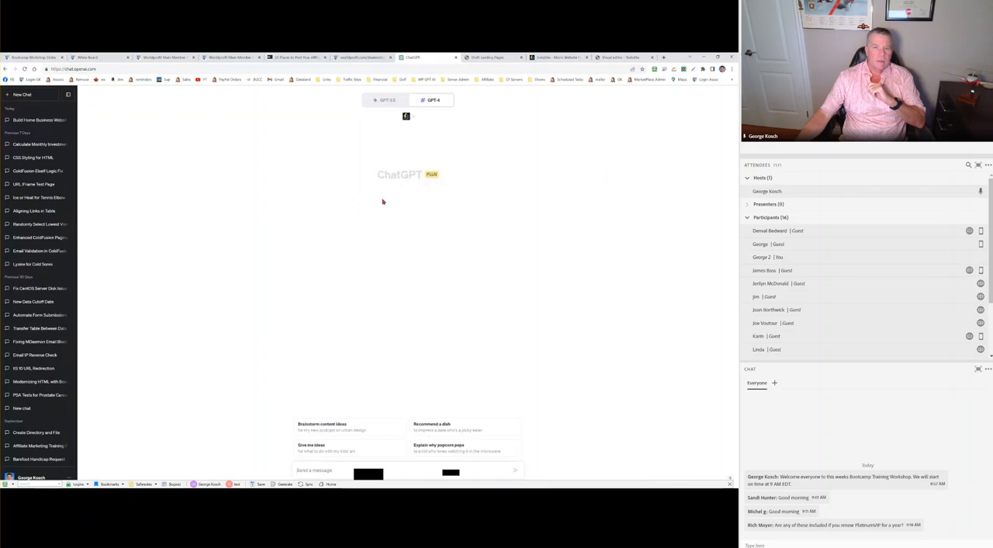
- Review the enabled plugins list, then open the monthly investment income conversation (~$4,177.92)
{"action": "left_click", "coordinate": [406, 116]}
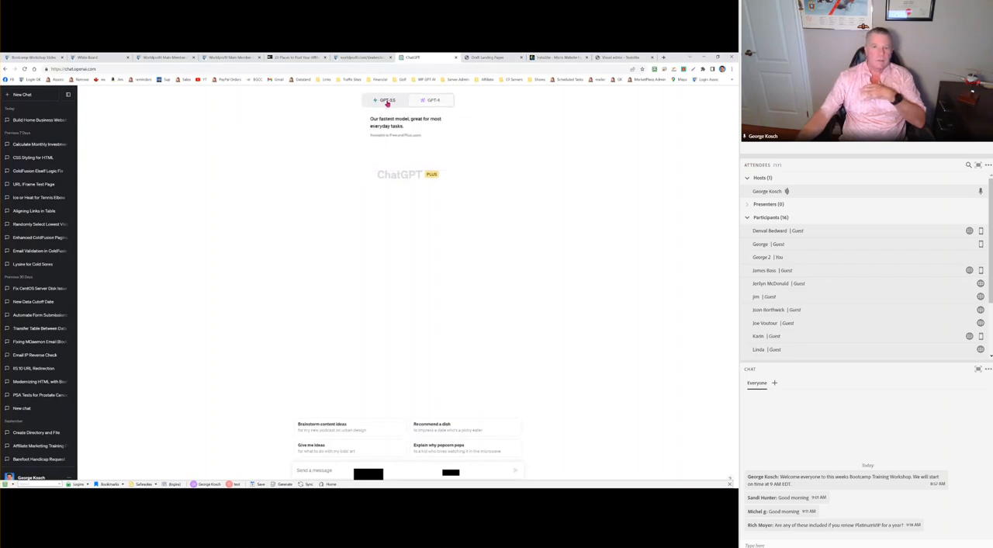
{"action": "left_click", "coordinate": [433, 100]}
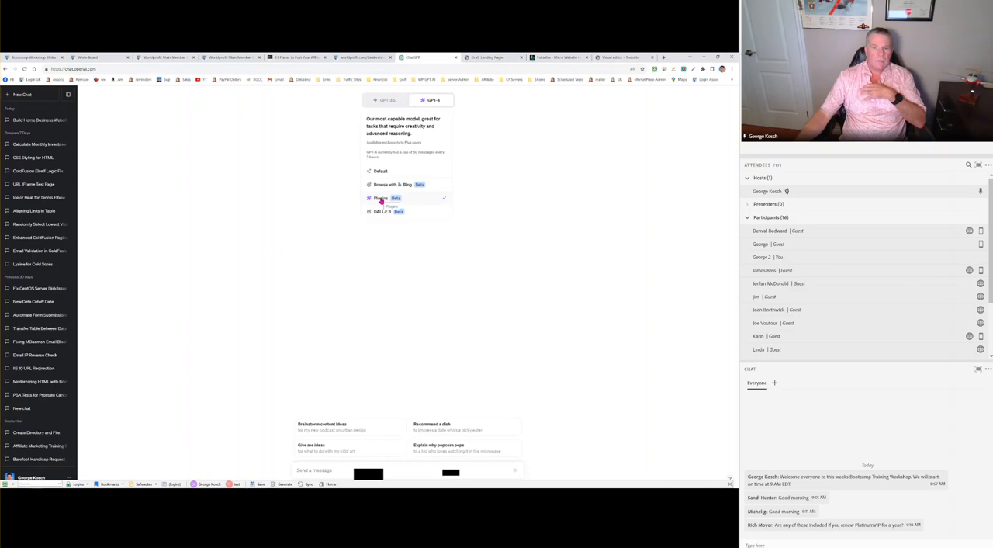
{"action": "left_click", "coordinate": [381, 198]}
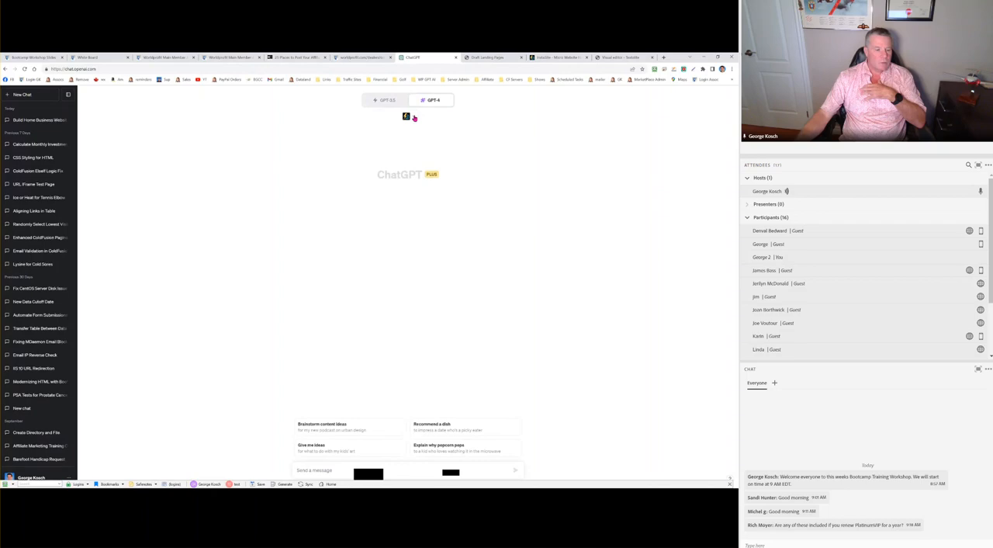
{"action": "left_click", "coordinate": [406, 117]}
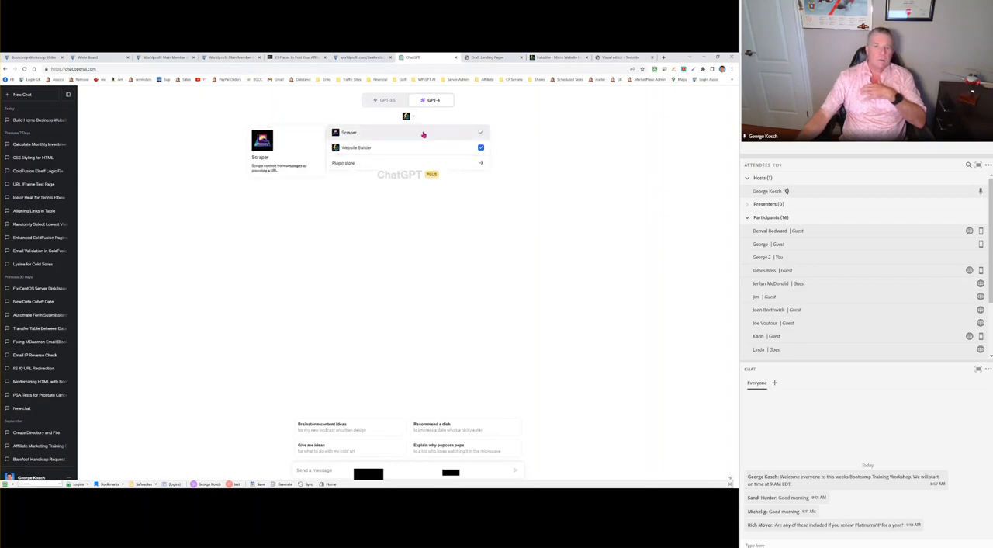
{"action": "left_click", "coordinate": [356, 148]}
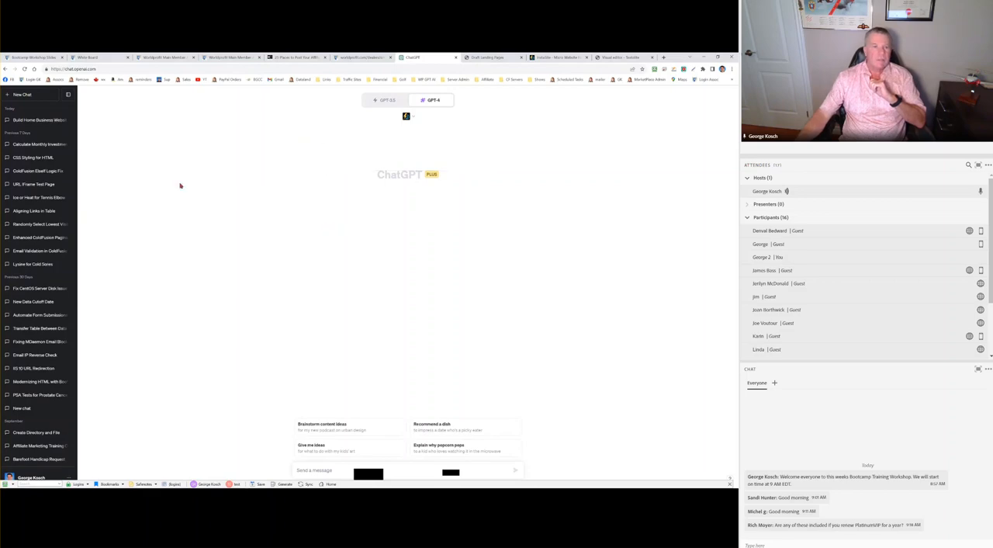
{"action": "left_click", "coordinate": [35, 120]}
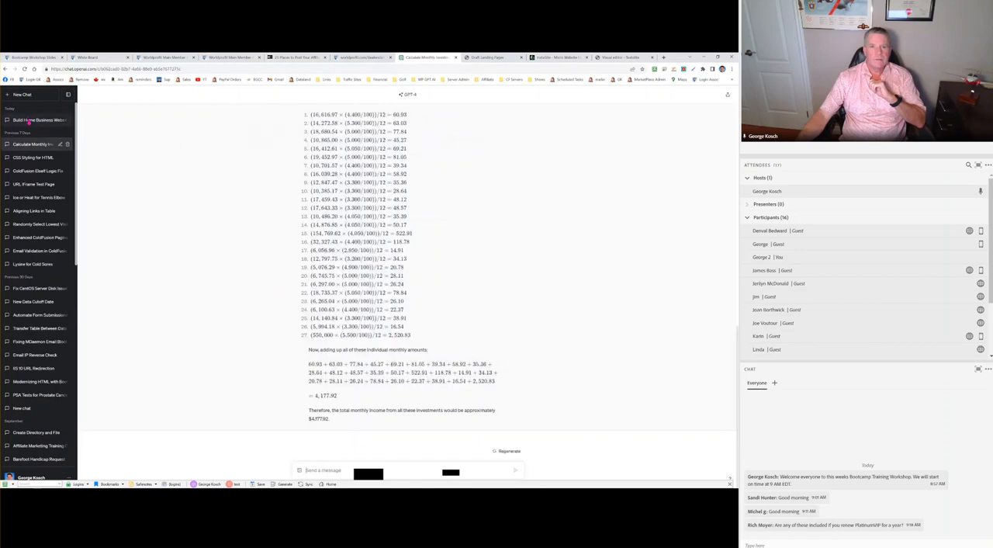
- Open the home business website chat and highlight the opt-in website request and follow-up questions
{"action": "left_click", "coordinate": [32, 120]}
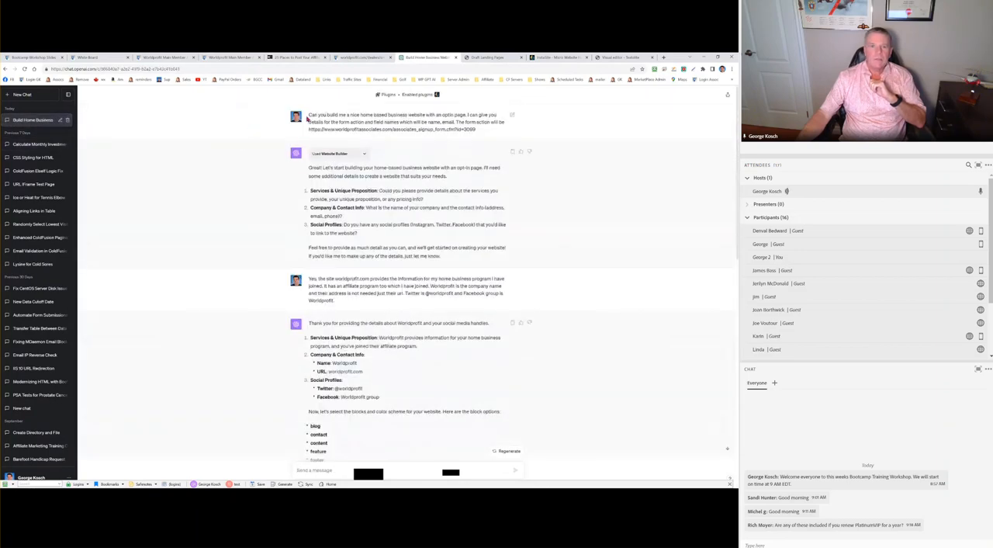
{"action": "double_click", "coordinate": [404, 115]}
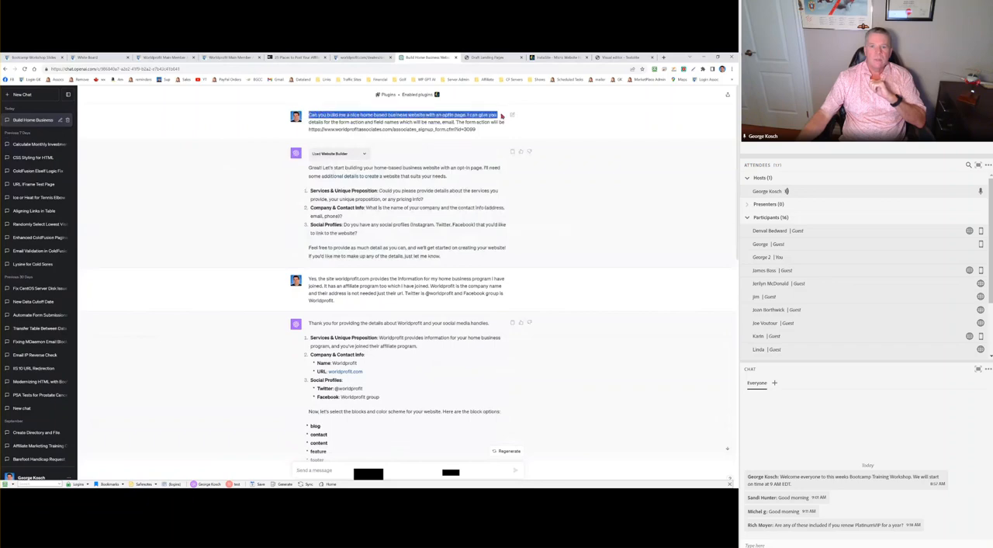
{"action": "left_click_drag", "start_coordinate": [501, 115], "coordinate": [501, 130]}
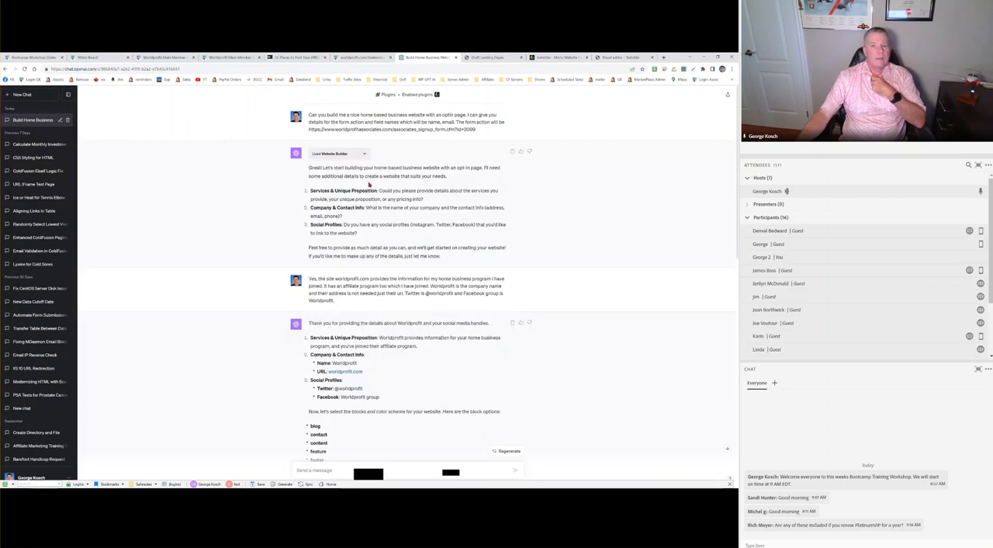
{"action": "left_click_drag", "start_coordinate": [309, 190], "coordinate": [366, 217]}
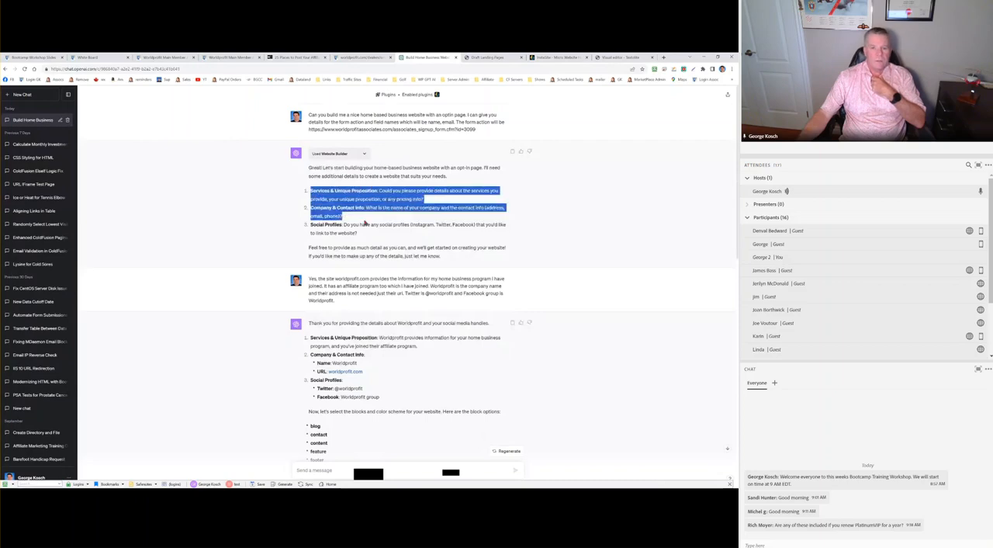
{"action": "scroll", "scroll_direction": "down", "scroll_amount": 3}
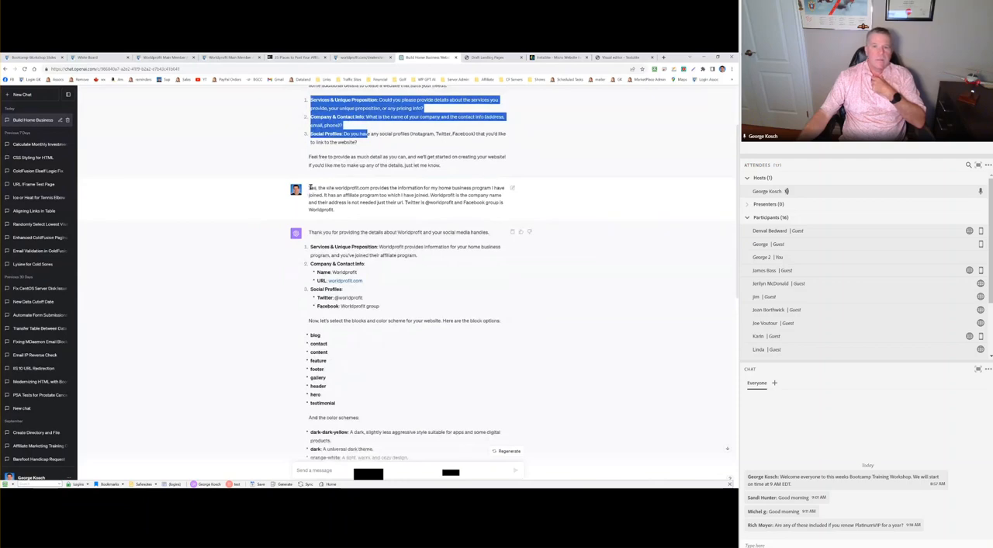
- Highlight the Worldprofit reply details, scroll to 'Your website is ready', and open the landing page
{"action": "double_click", "coordinate": [345, 187]}
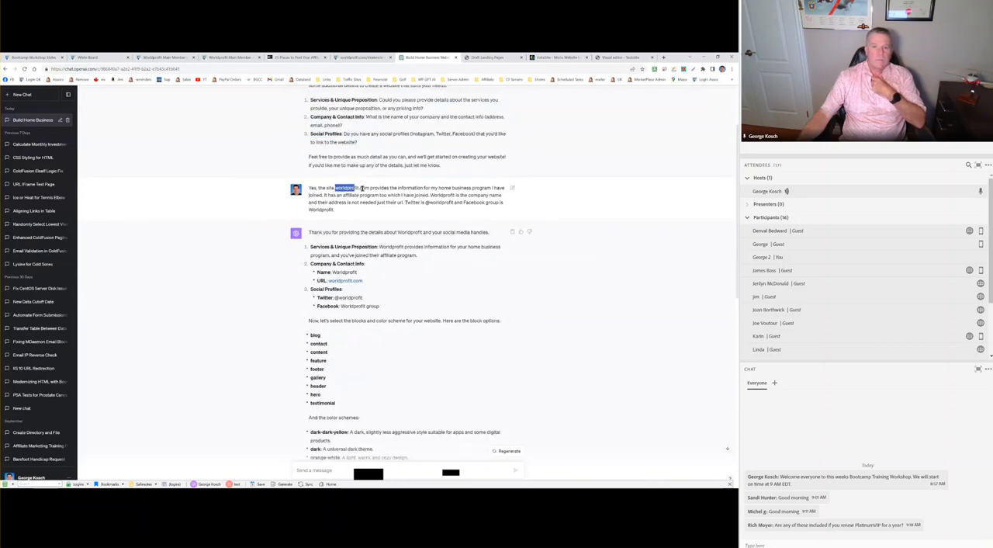
{"action": "left_click_drag", "start_coordinate": [335, 188], "coordinate": [388, 188]}
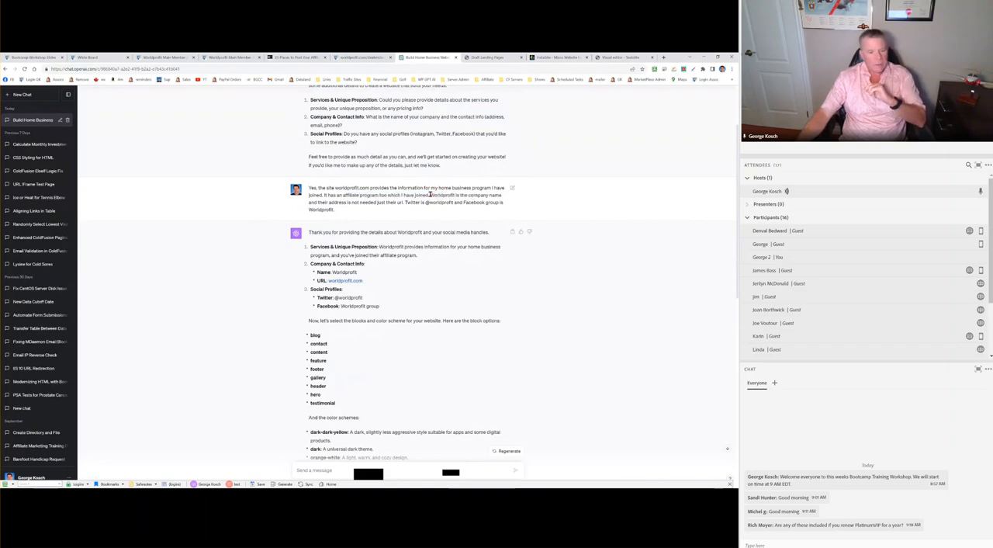
{"action": "mouse_move", "coordinate": [426, 217]}
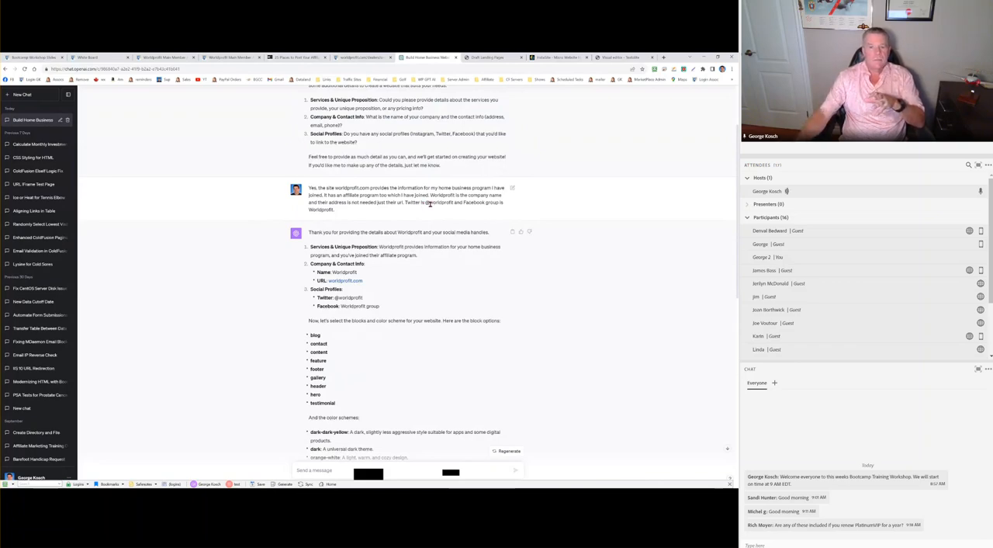
{"action": "scroll", "scroll_direction": "down", "scroll_amount": 3}
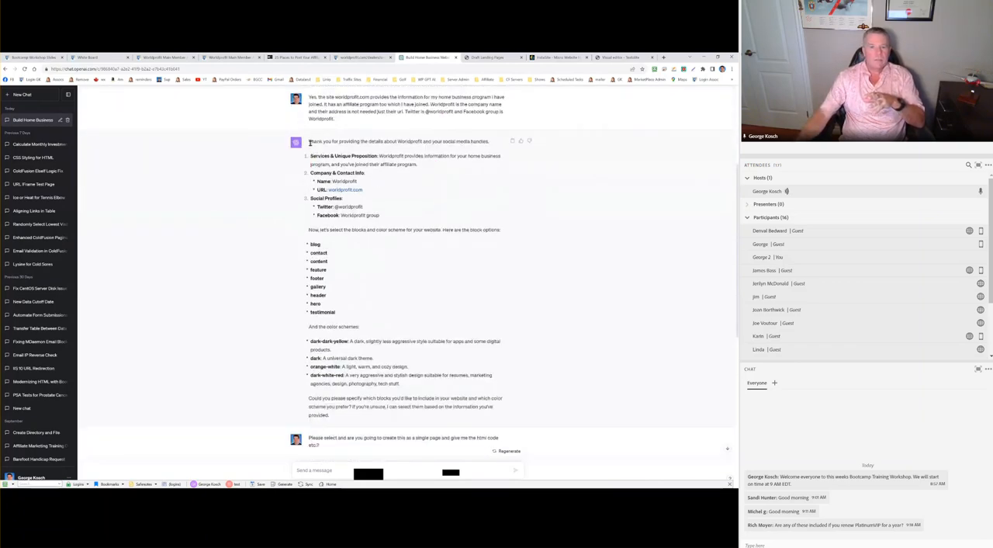
{"action": "double_click", "coordinate": [372, 141]}
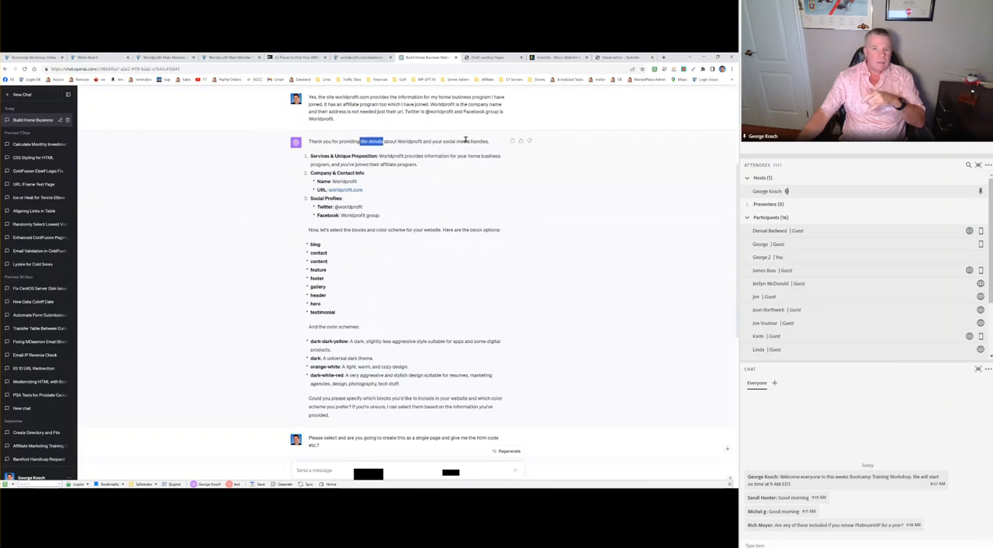
{"action": "mouse_move", "coordinate": [398, 277]}
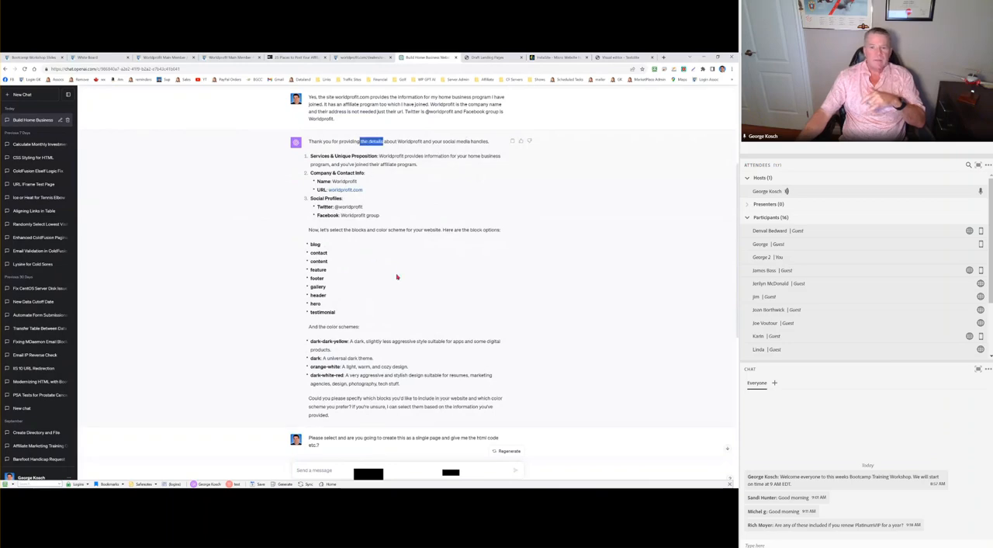
{"action": "scroll", "scroll_direction": "down", "scroll_amount": 3}
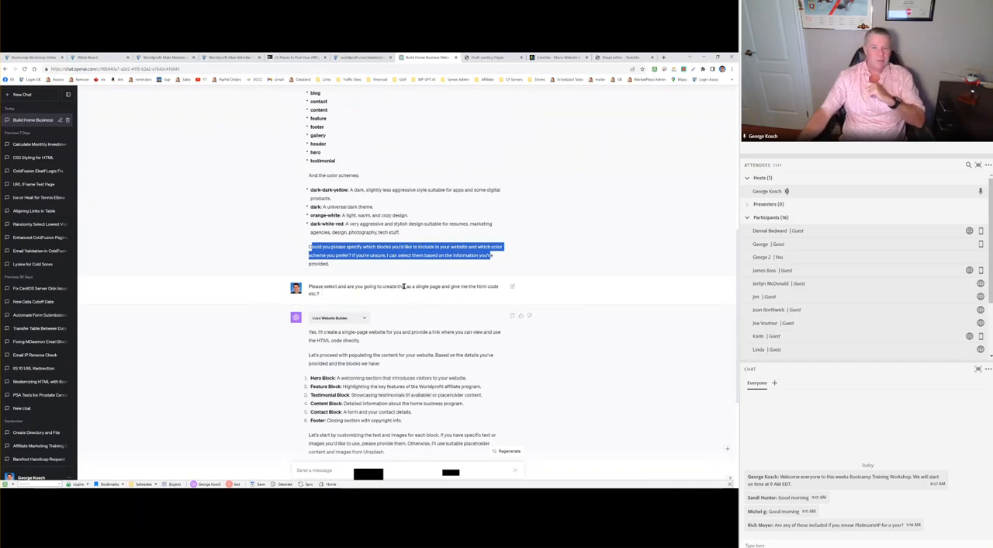
{"action": "scroll", "scroll_direction": "down", "scroll_amount": 3}
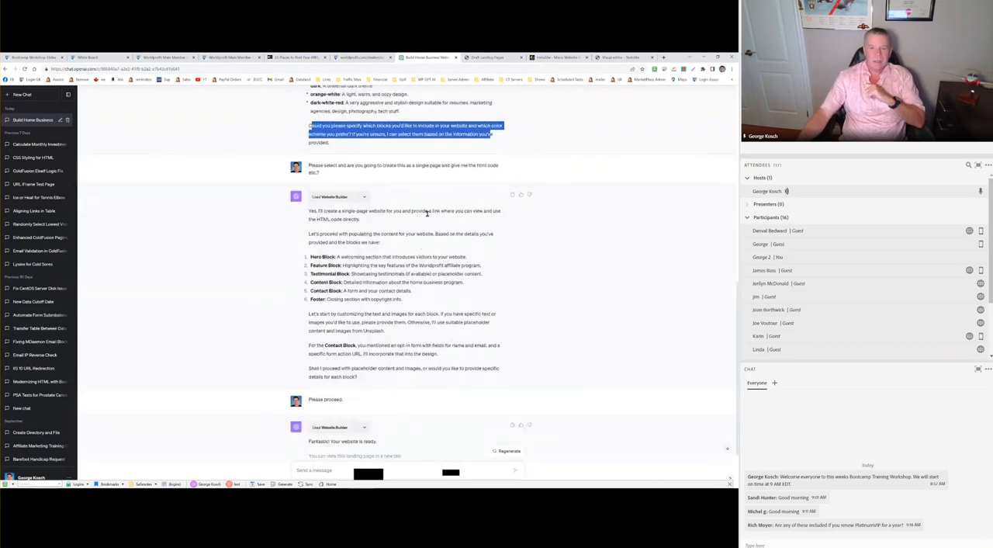
{"action": "scroll", "scroll_direction": "down", "scroll_amount": 3}
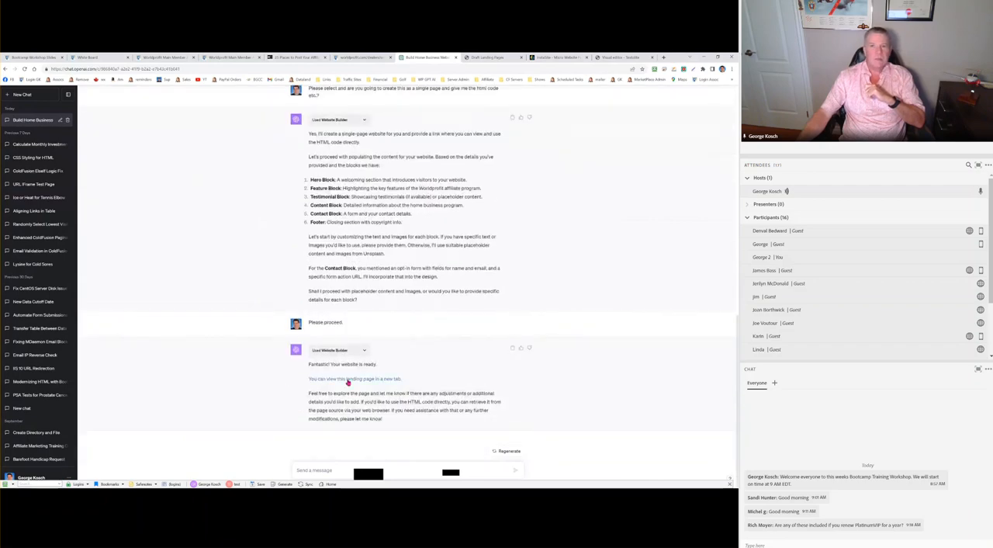
{"action": "left_click", "coordinate": [348, 379]}
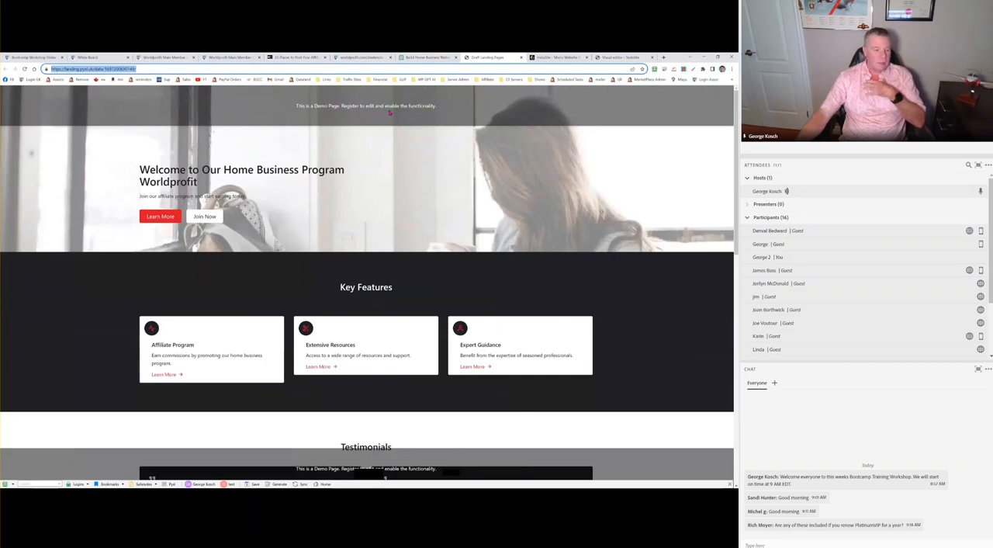
- Review the landing page in the InstaSite settings and visual editor, then return to ChatGPT
{"action": "left_click", "coordinate": [557, 57]}
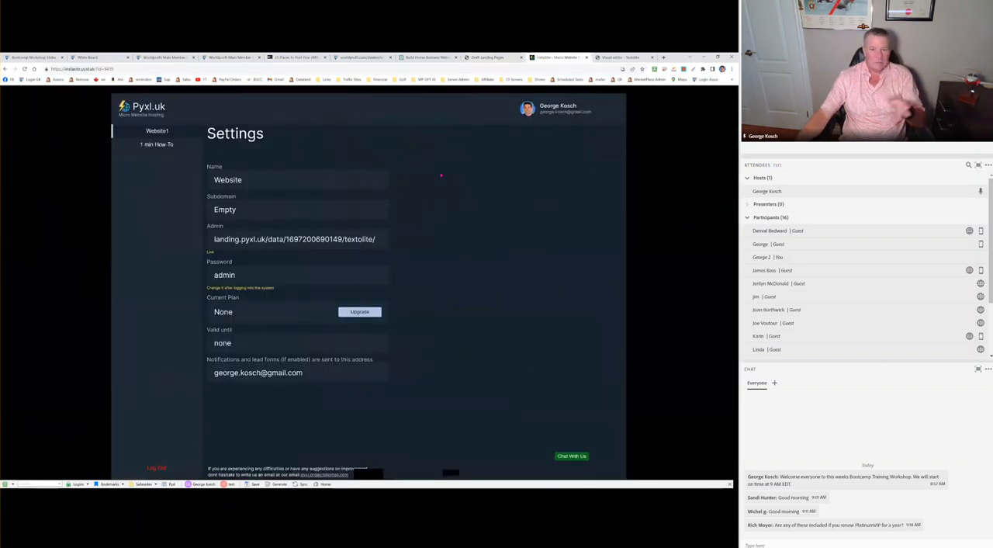
{"action": "mouse_move", "coordinate": [435, 171]}
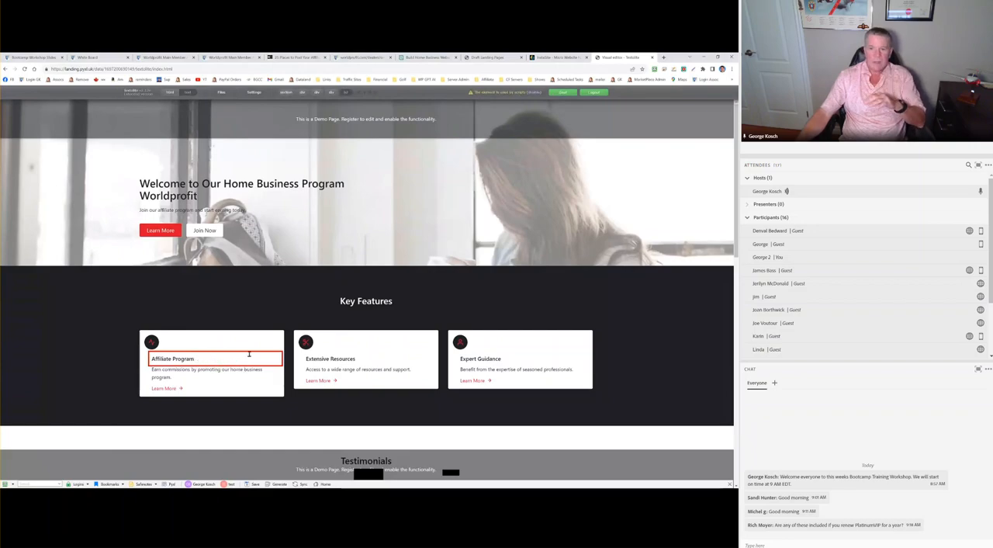
{"action": "scroll", "scroll_direction": "down", "scroll_amount": 3}
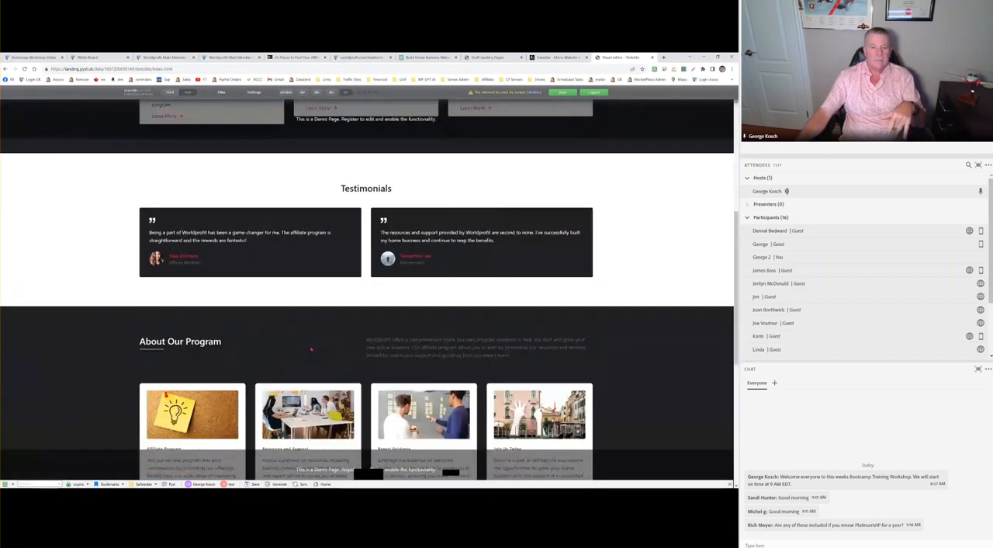
{"action": "scroll", "scroll_direction": "down", "scroll_amount": 3}
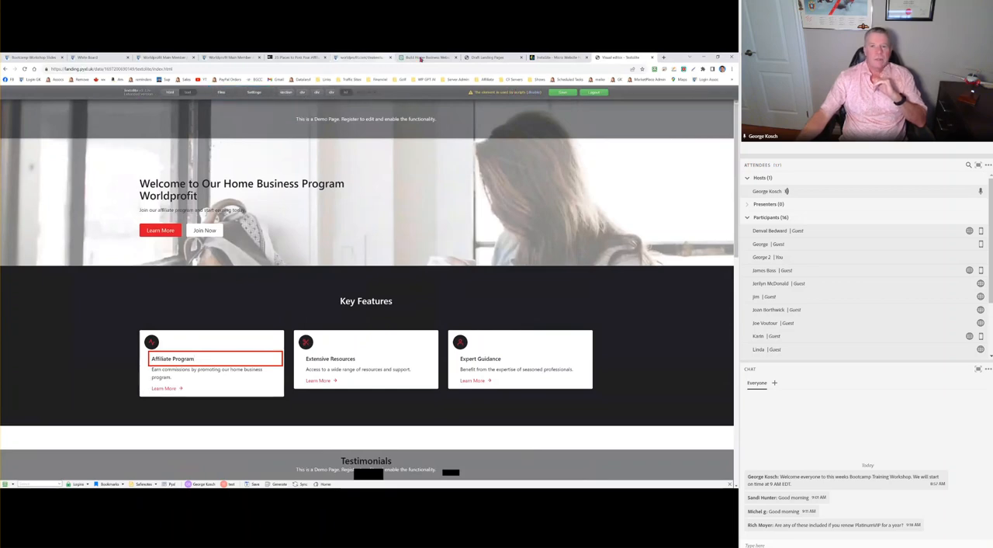
{"action": "left_click", "coordinate": [487, 57]}
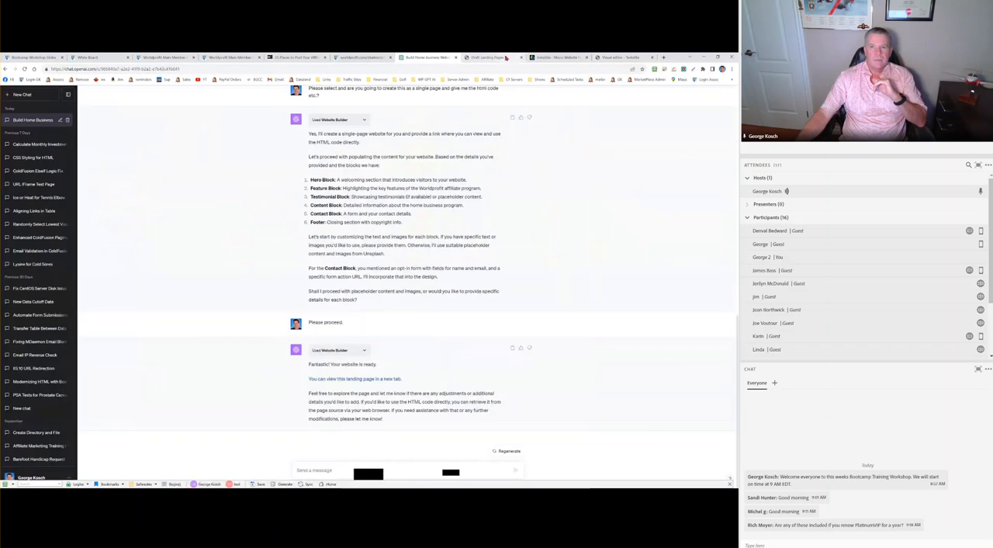
- View the demo landing page again, then switch to the Worldprofit Main Member Area
{"action": "left_click", "coordinate": [353, 379]}
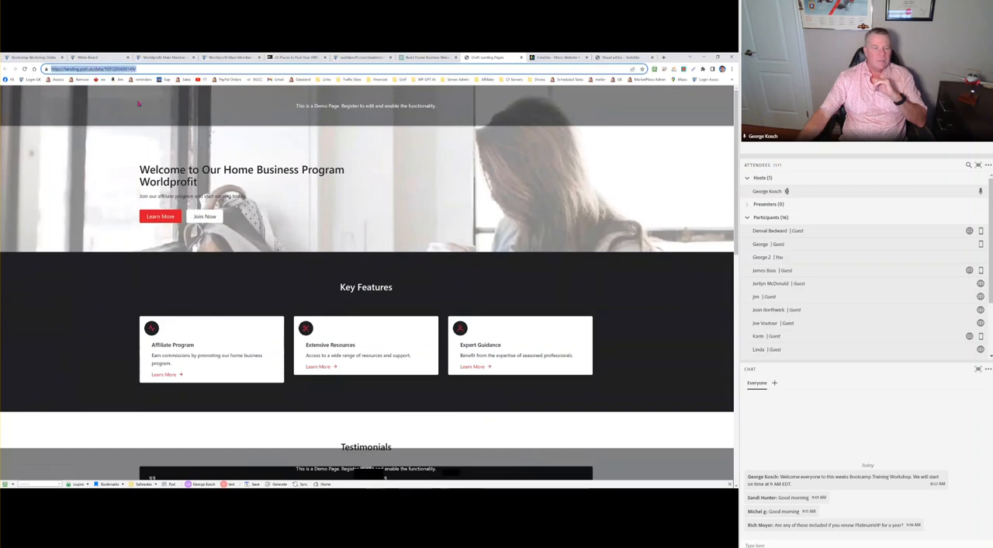
{"action": "mouse_move", "coordinate": [312, 131]}
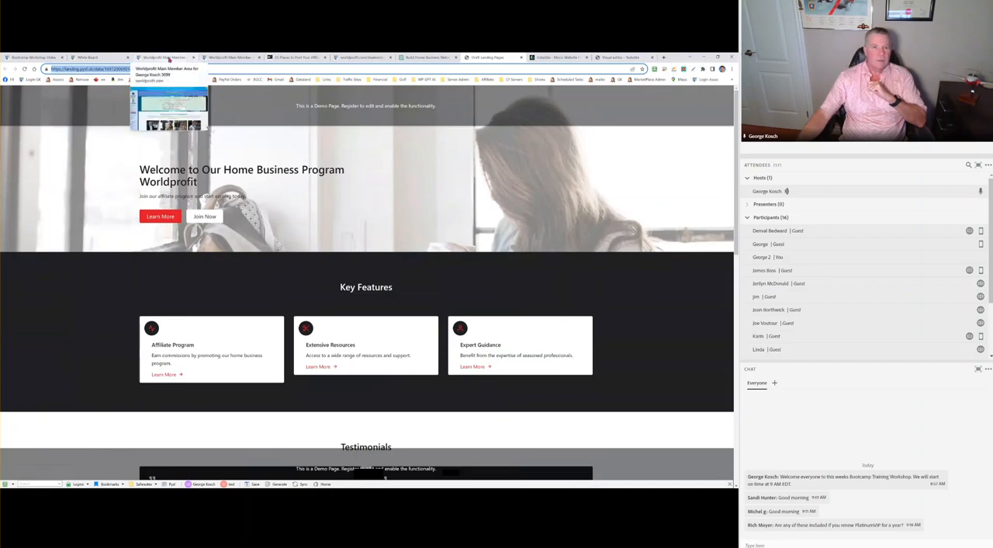
{"action": "left_click", "coordinate": [233, 57]}
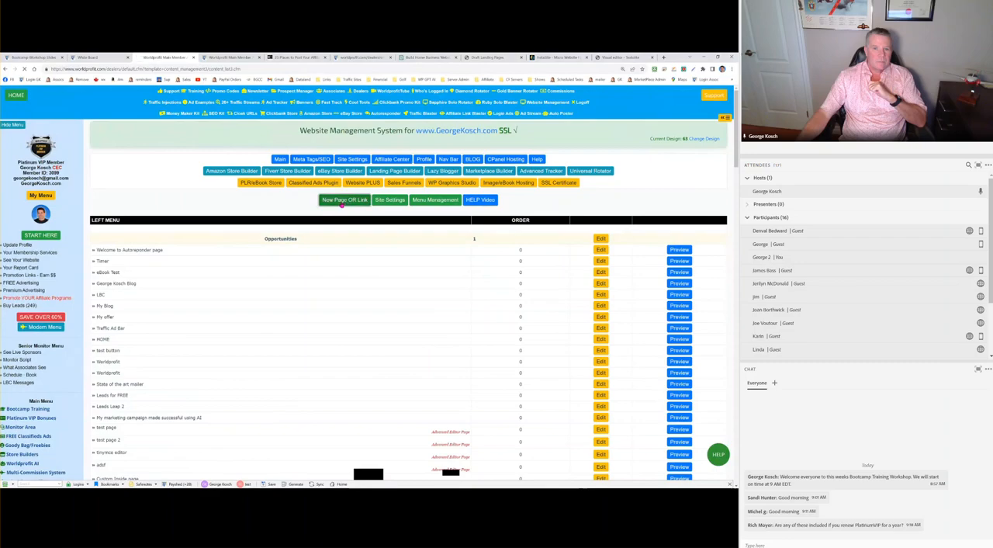
- Magic Site Grabber the pasted pyxl.uk URL as page 'My Affiliate Program AI' and finalize
{"action": "left_click", "coordinate": [344, 199]}
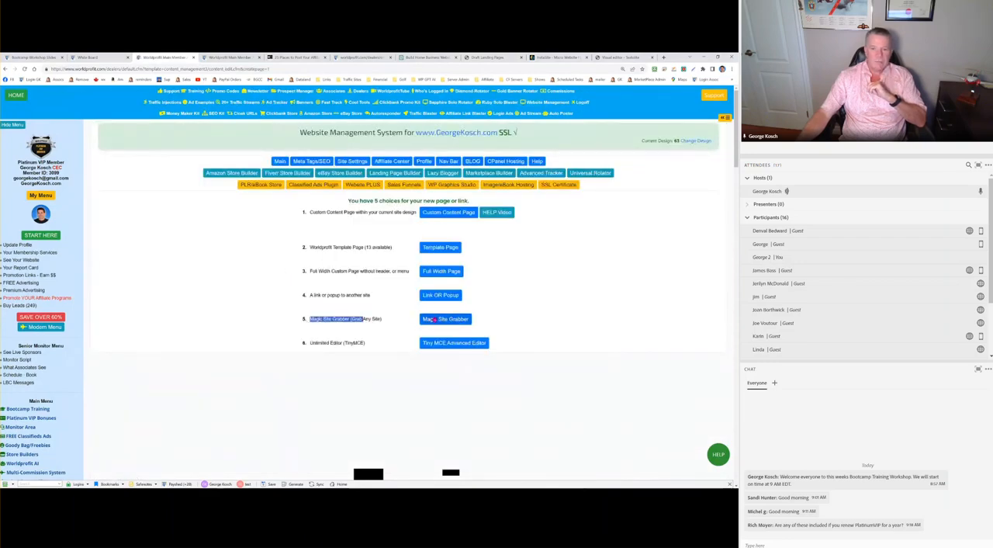
{"action": "left_click", "coordinate": [444, 319]}
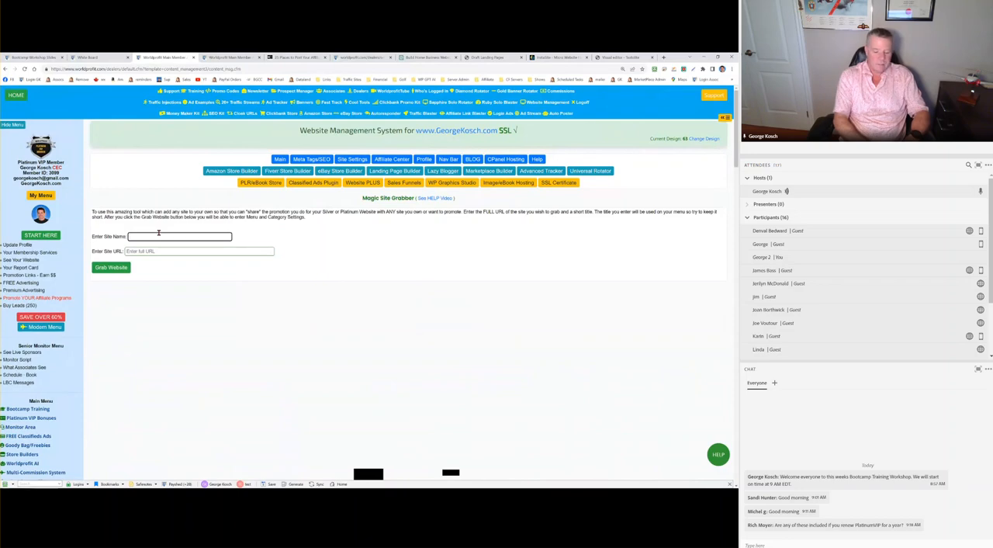
{"action": "type", "text": "My Affil"}
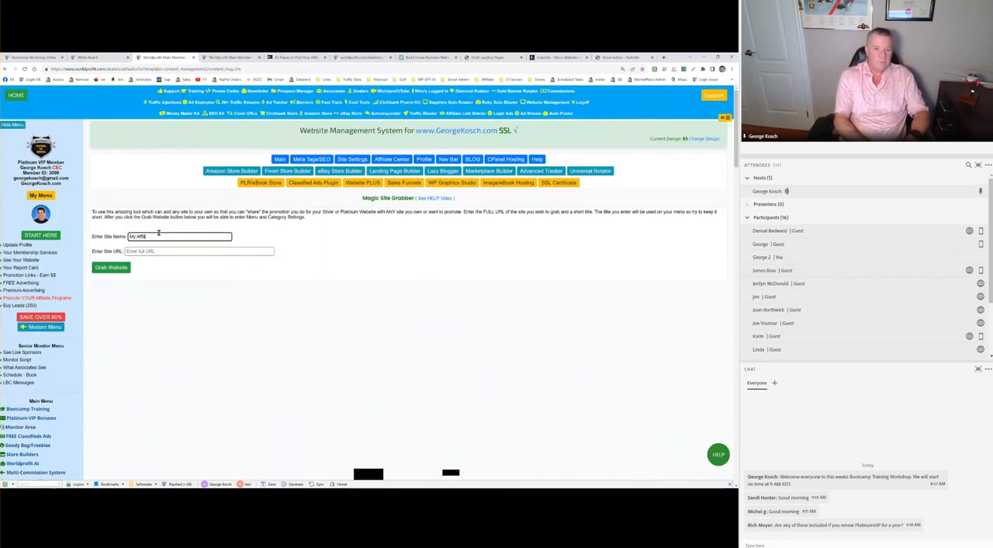
{"action": "type", "text": "My Affiliate Program"}
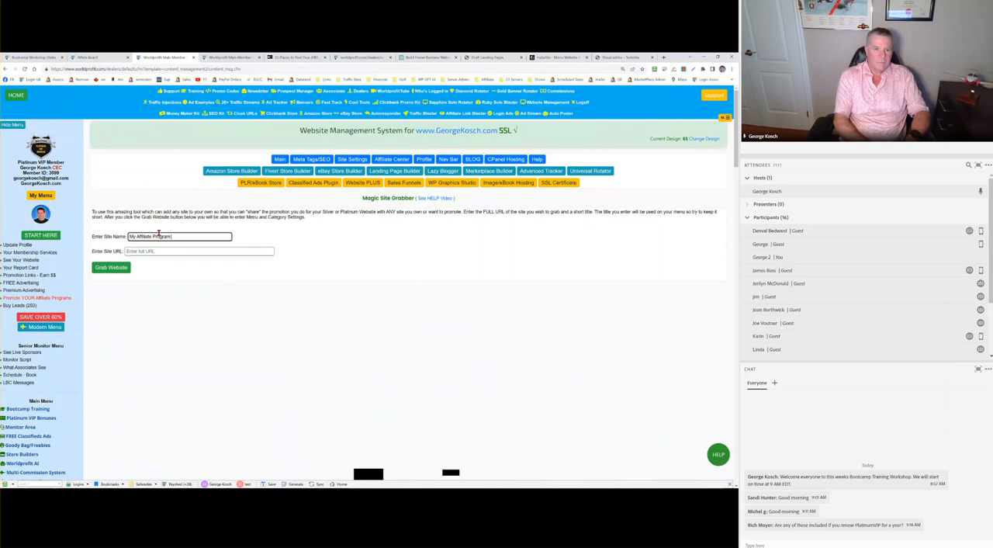
{"action": "type", "text": "AI"}
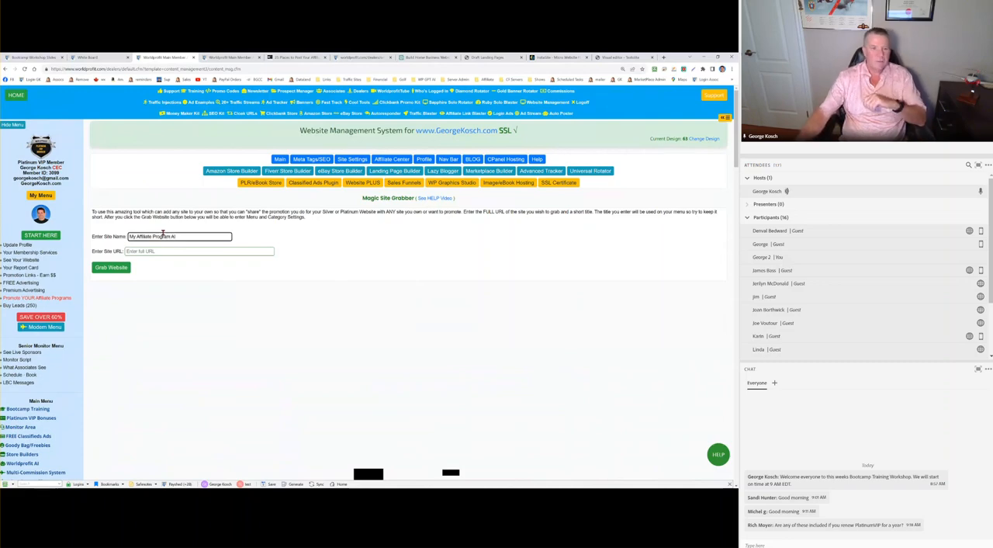
{"action": "right_click", "coordinate": [198, 251]}
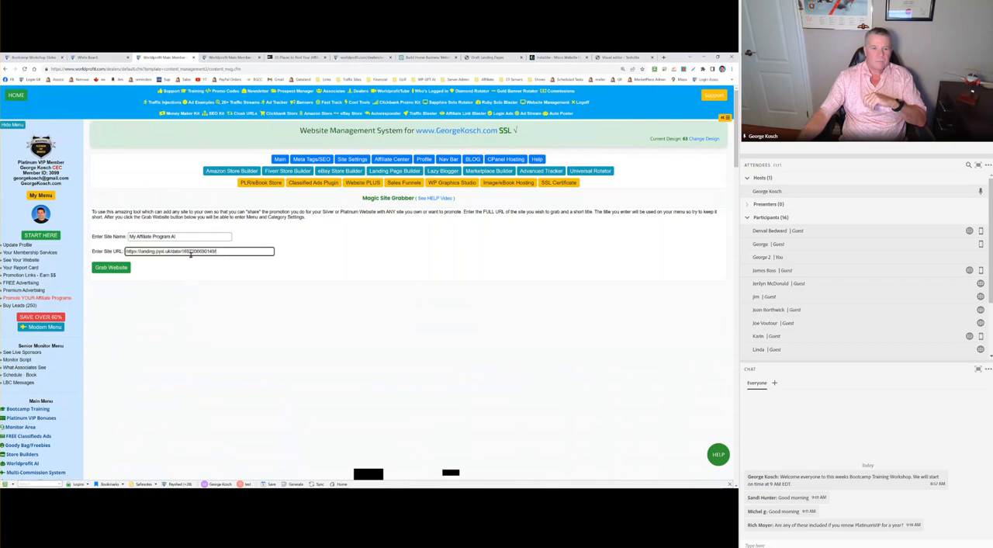
{"action": "left_click", "coordinate": [111, 267]}
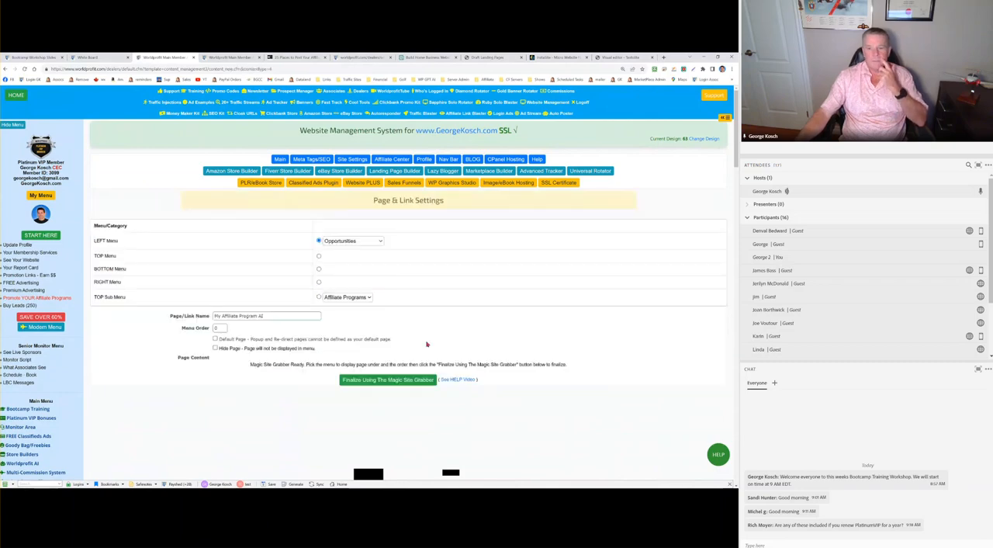
{"action": "mouse_move", "coordinate": [352, 248]}
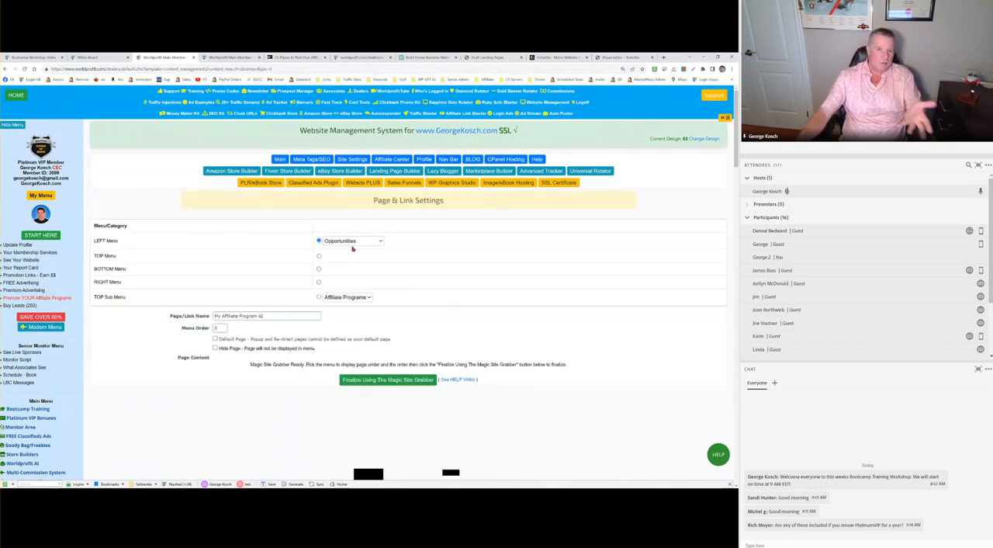
{"action": "left_click", "coordinate": [352, 240]}
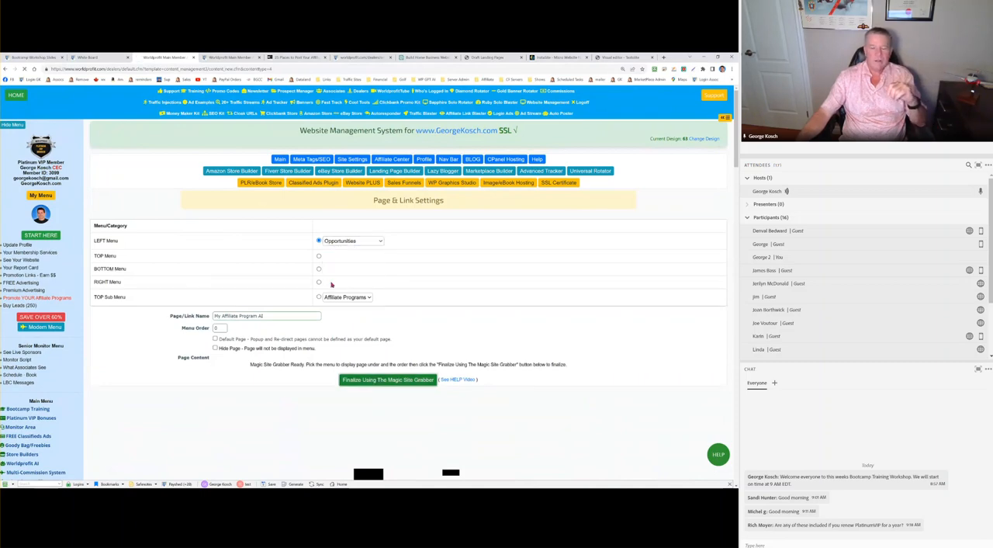
{"action": "left_click", "coordinate": [388, 380]}
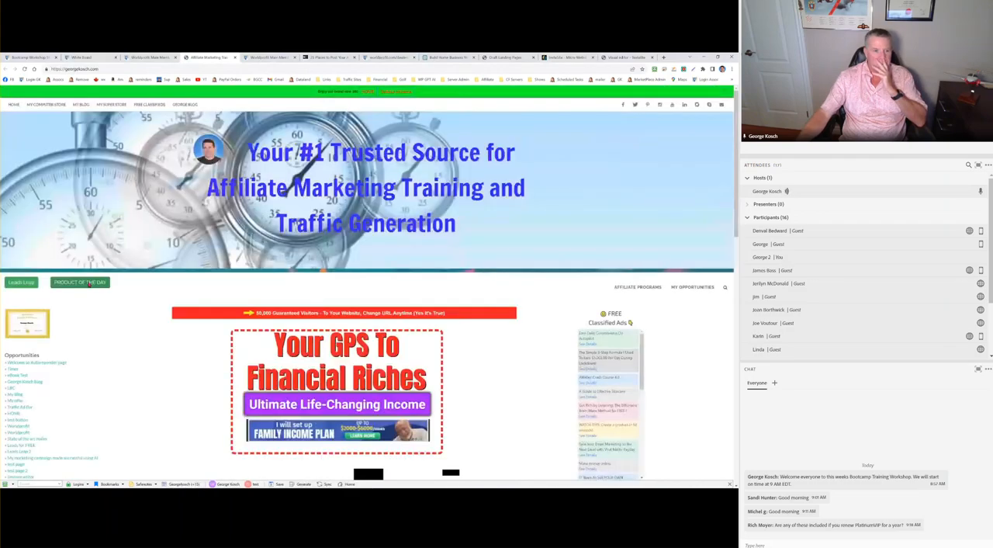
- Scroll the live My Affiliate Program AI page to its contact form and type 'George' as Name
{"action": "scroll", "scroll_direction": "down", "scroll_amount": 3}
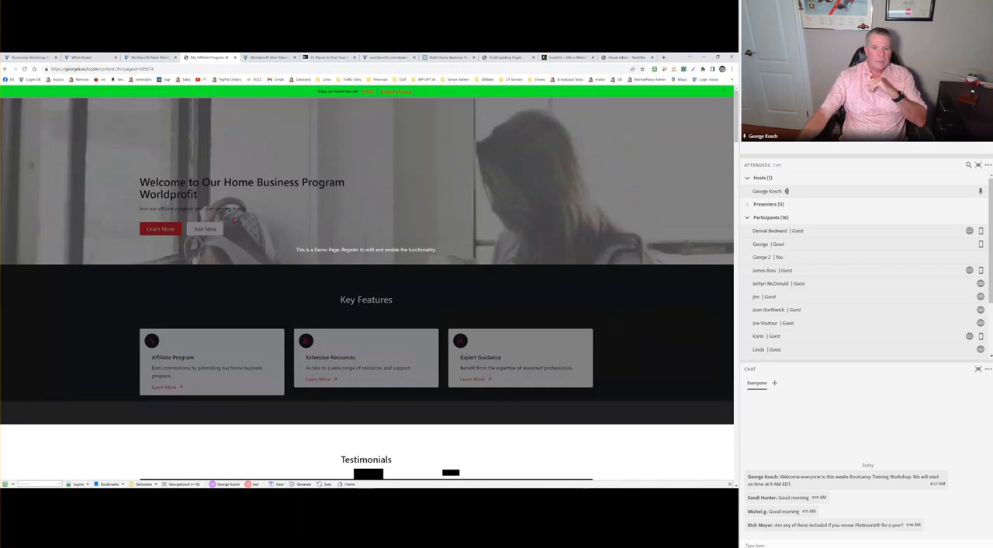
{"action": "scroll", "scroll_direction": "down", "scroll_amount": 3}
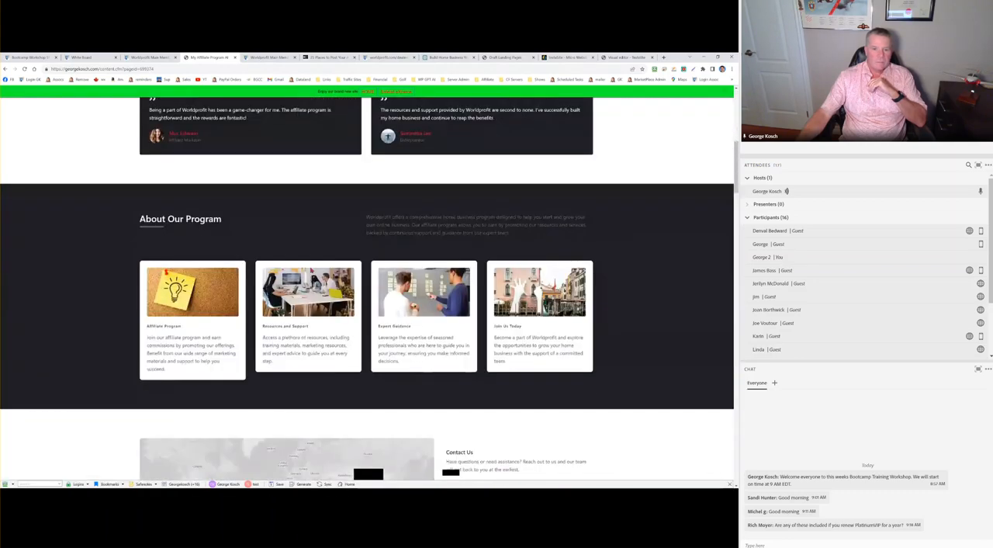
{"action": "scroll", "scroll_direction": "down", "scroll_amount": 3}
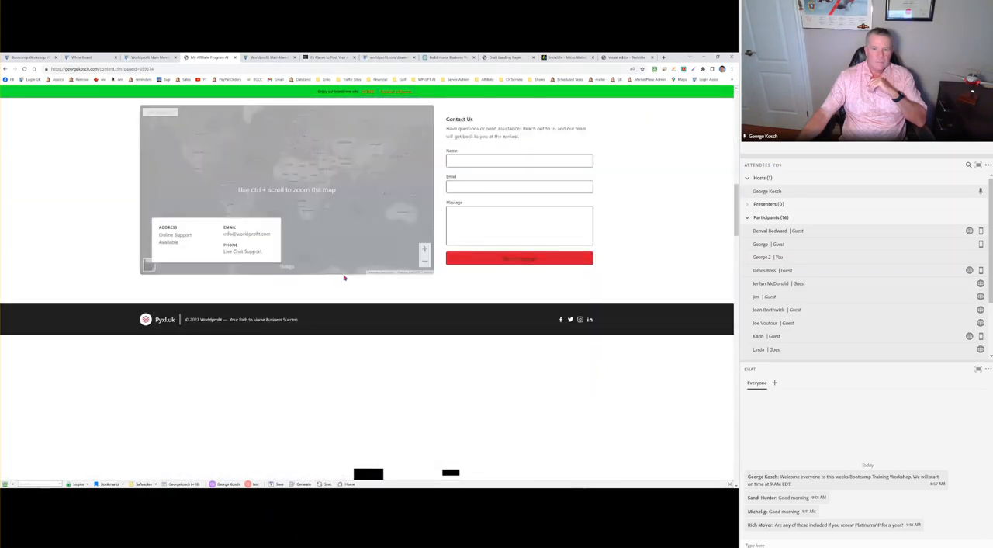
{"action": "scroll", "scroll_direction": "up", "scroll_amount": 3}
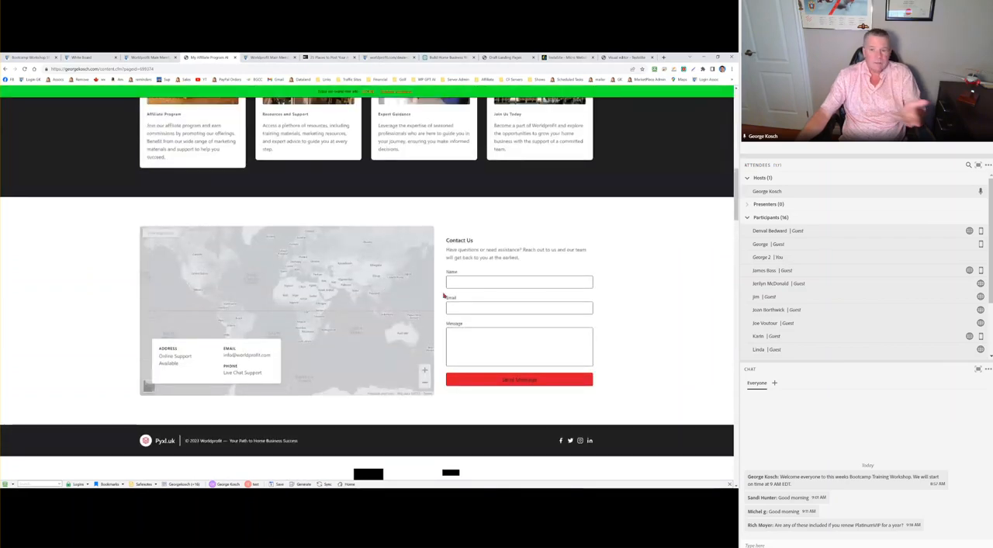
{"action": "left_click", "coordinate": [519, 282]}
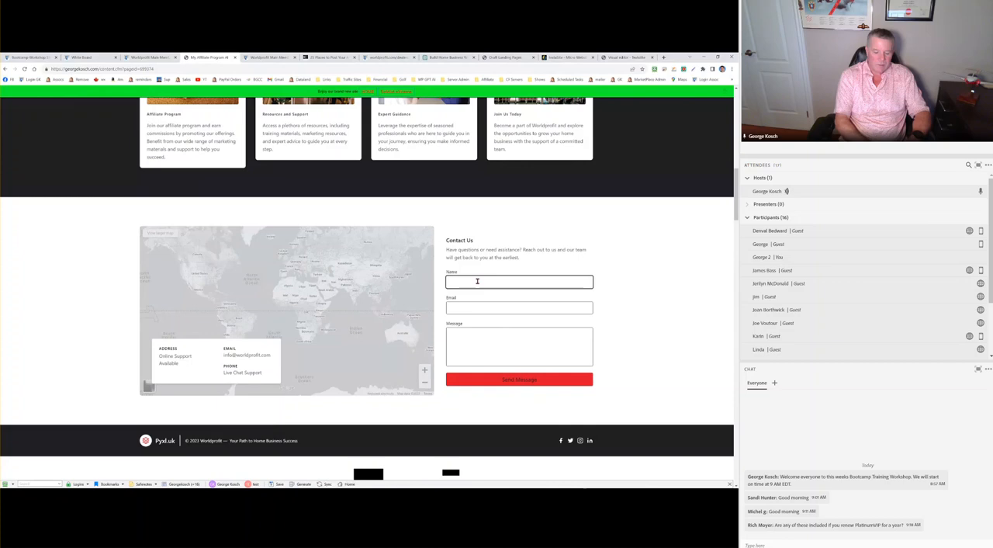
{"action": "type", "text": "George"}
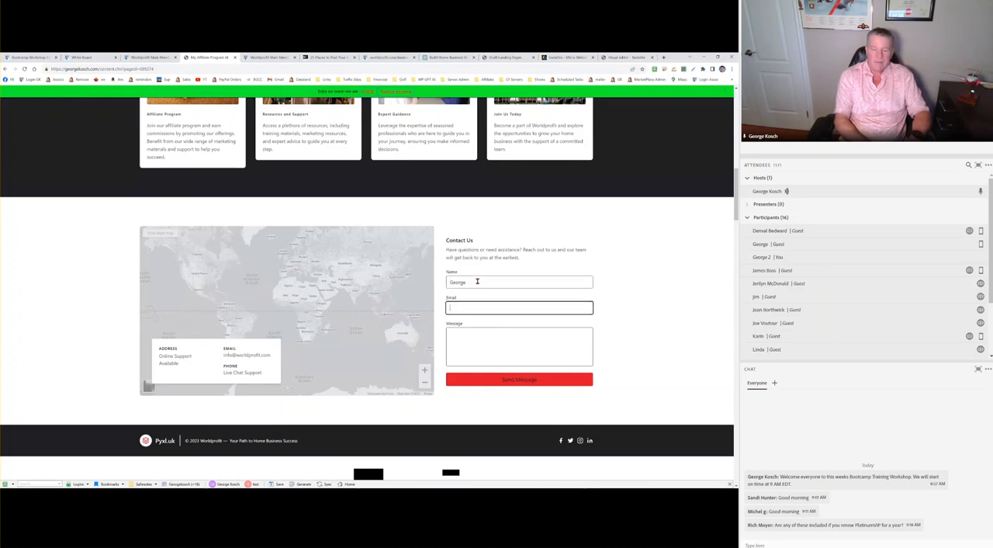
{"action": "type", "text": "georgi"}
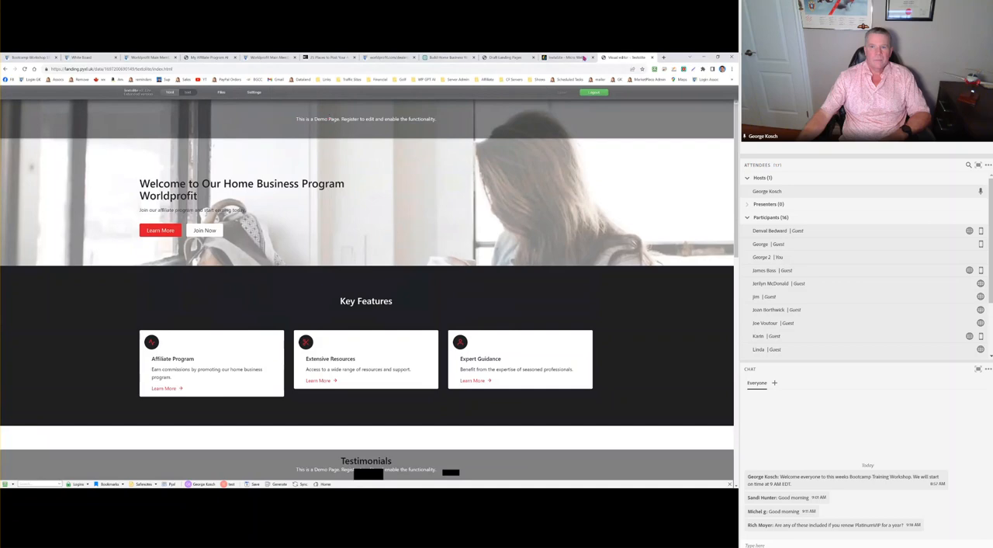
- Open and close the visual editor's Settings options, then switch to the Pyxl.uk InstaSite settings page
{"action": "left_click", "coordinate": [254, 92]}
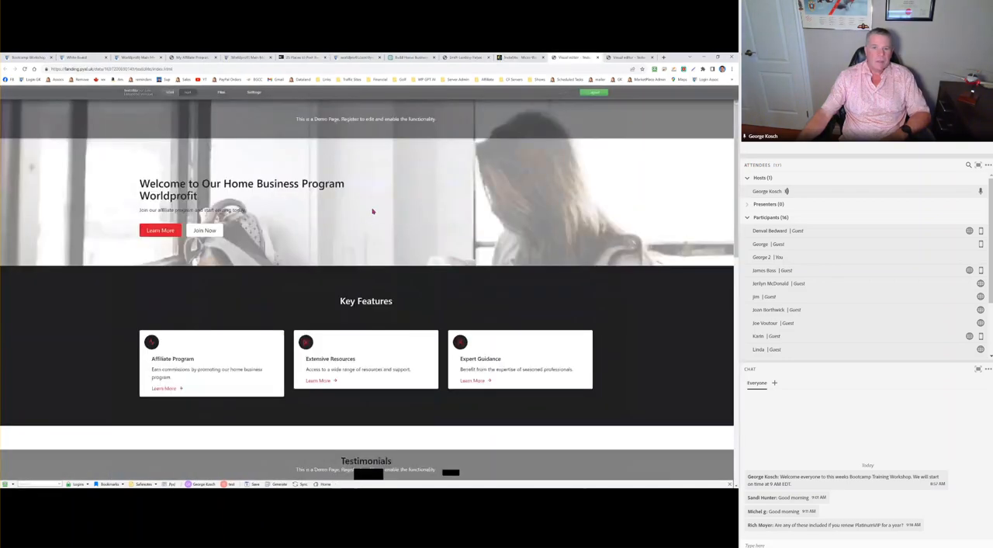
{"action": "mouse_move", "coordinate": [340, 150]}
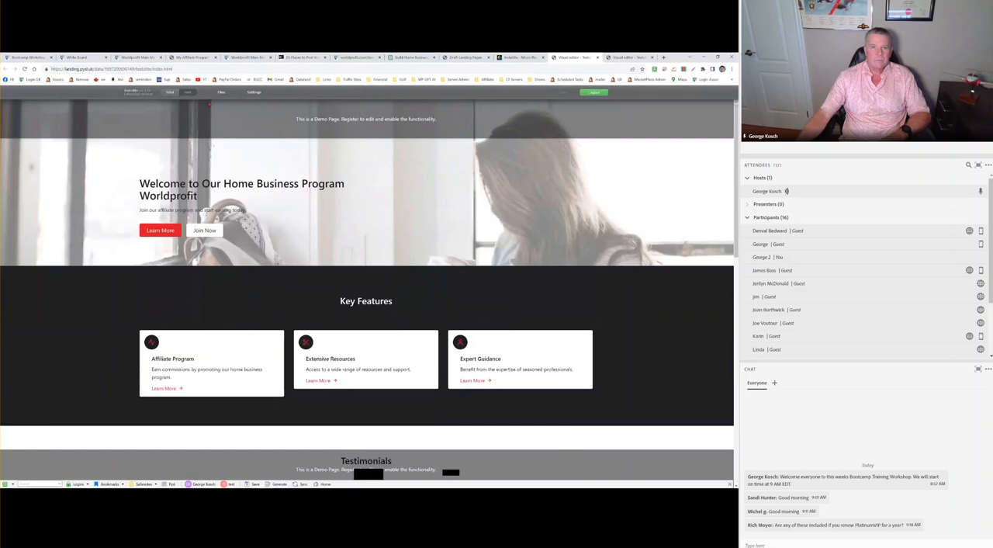
{"action": "left_click", "coordinate": [254, 92]}
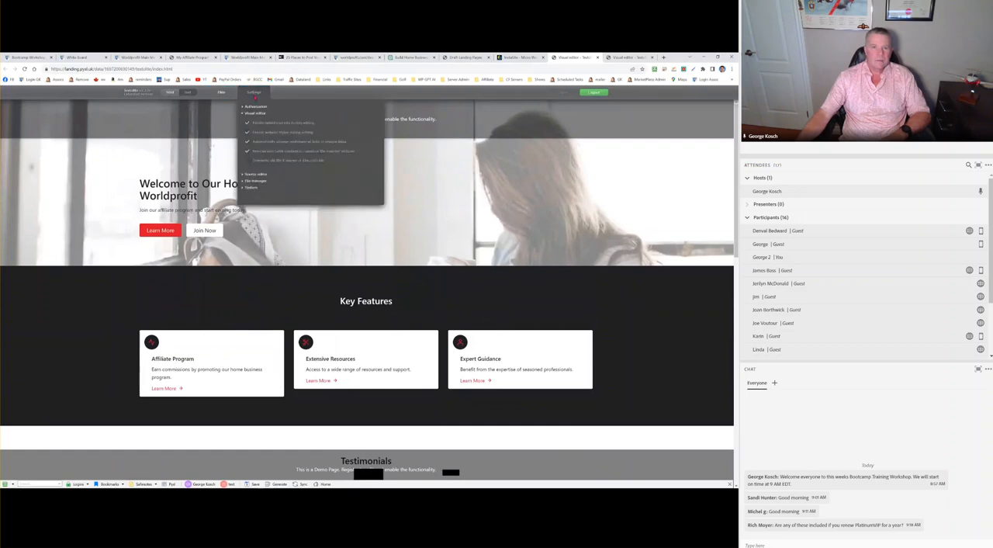
{"action": "left_click", "coordinate": [256, 107]}
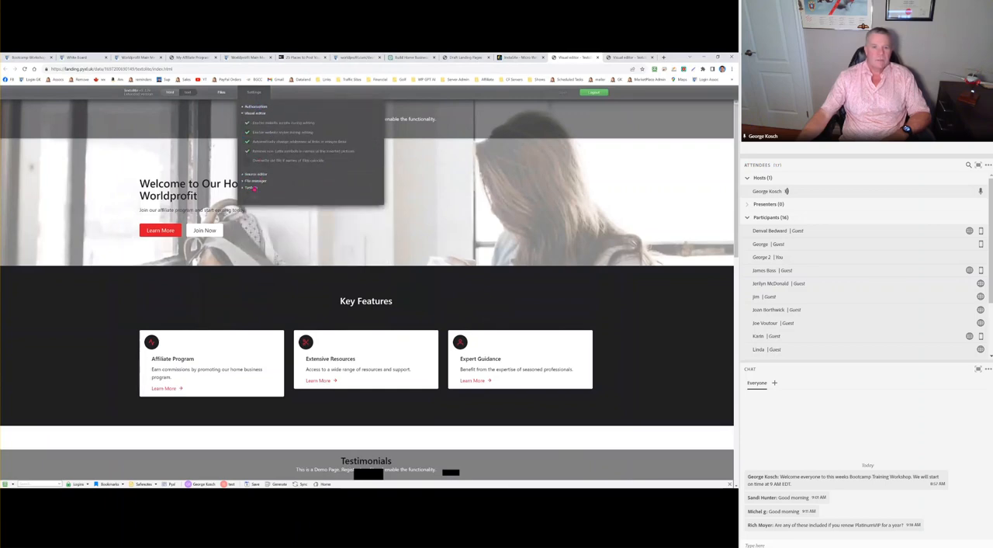
{"action": "left_click", "coordinate": [250, 188]}
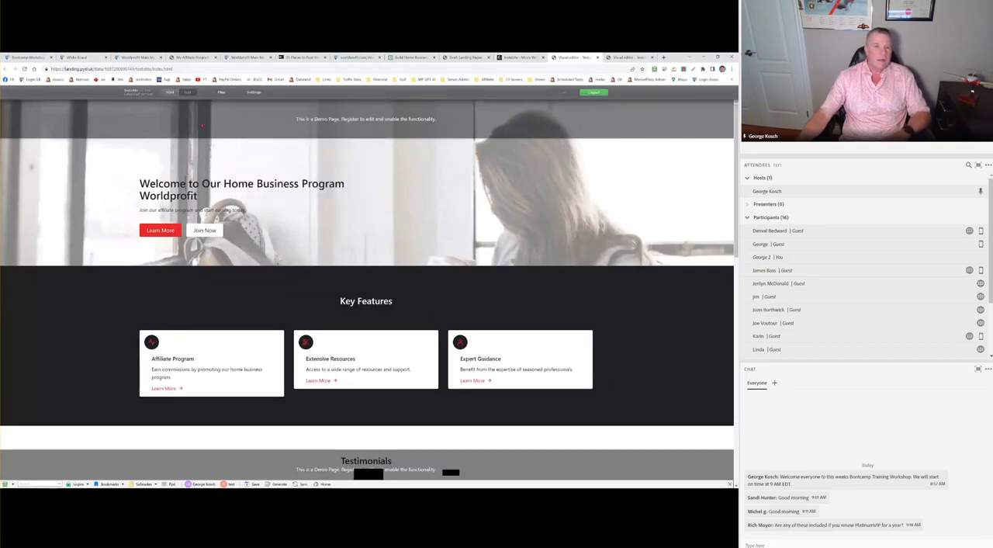
{"action": "left_click", "coordinate": [187, 92]}
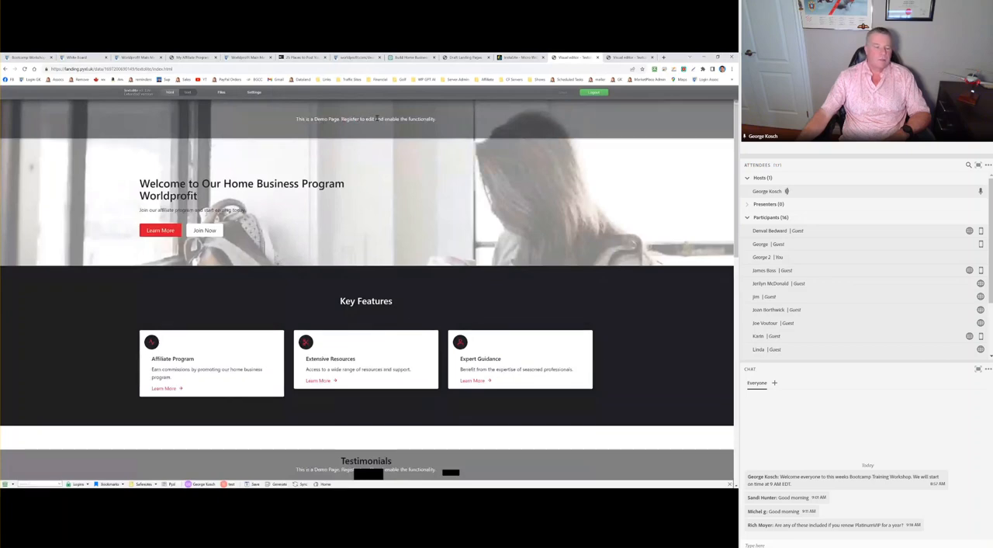
{"action": "mouse_move", "coordinate": [338, 135]}
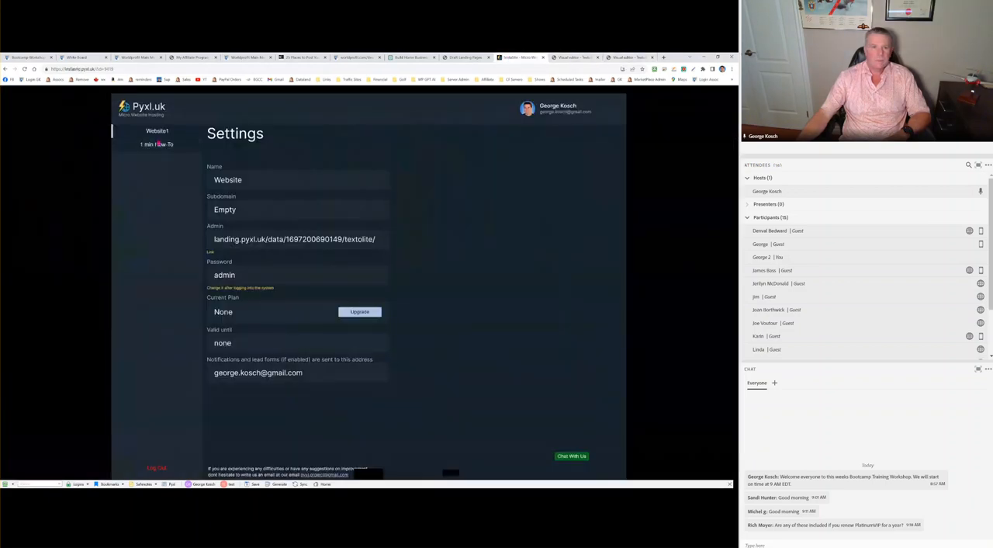
- Read the InstaSite '1 min How-To' FAQ, then return to the Bootcamp Workshop page
{"action": "left_click", "coordinate": [151, 145]}
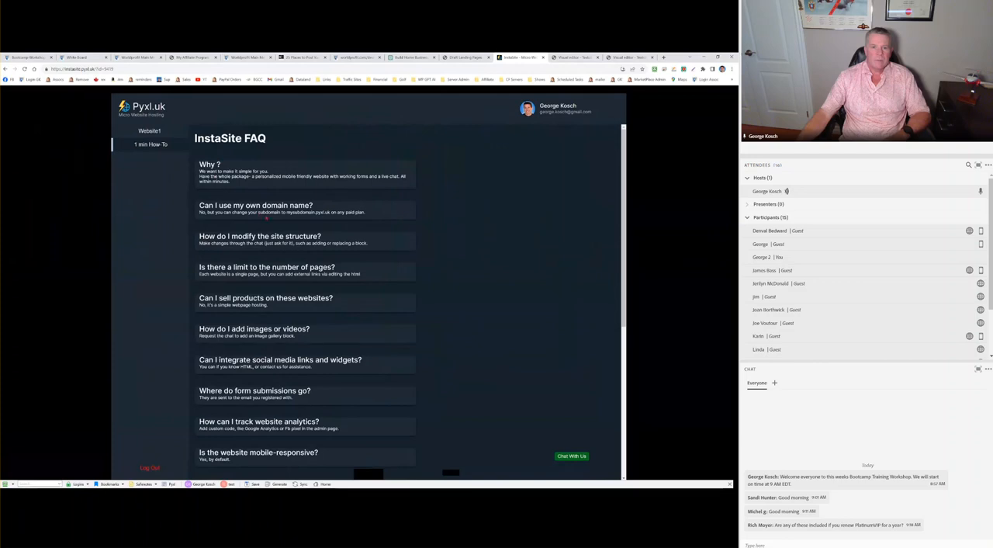
{"action": "mouse_move", "coordinate": [181, 264]}
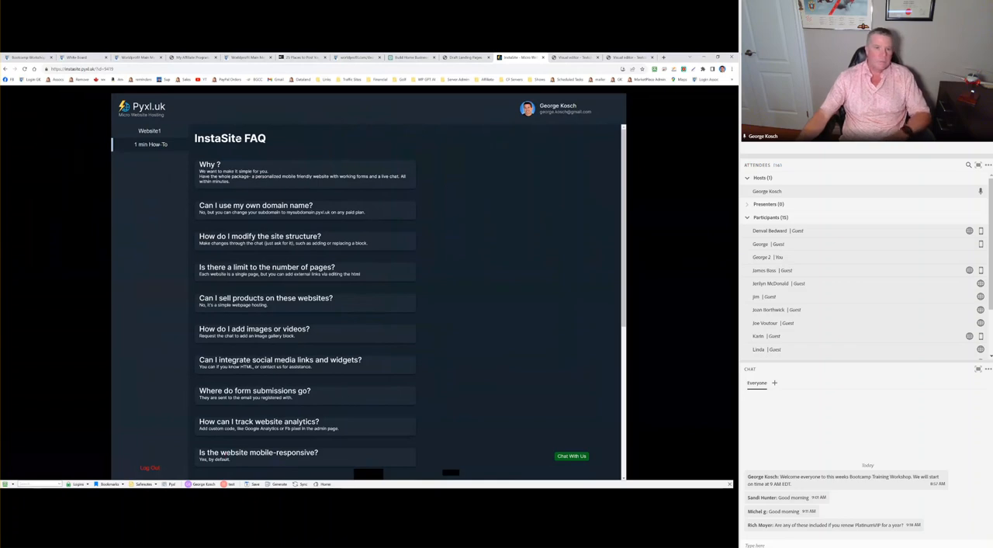
{"action": "left_click", "coordinate": [156, 130]}
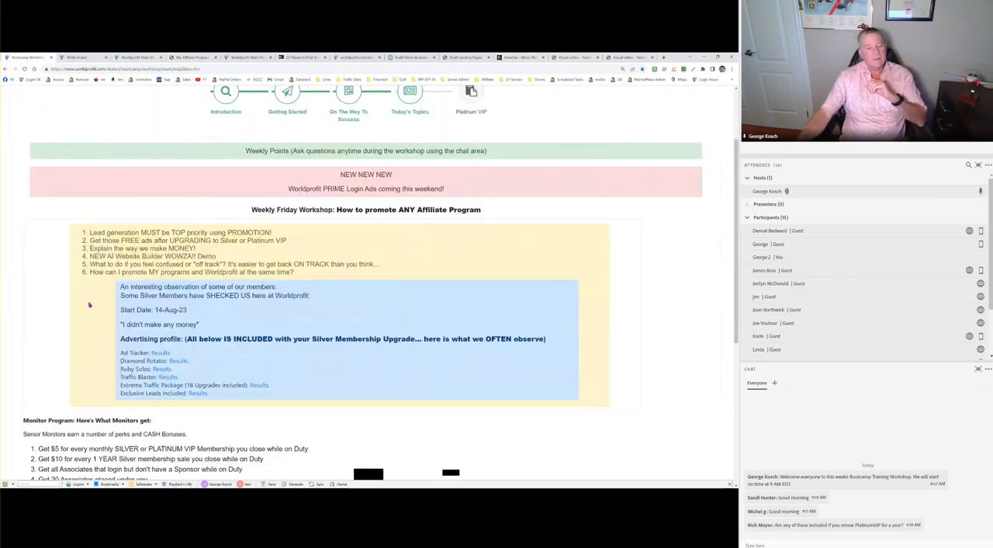
- Scroll to the Silver member observation box and emphasize start date 14-Aug-23 and 'SHECKED'
{"action": "scroll", "scroll_direction": "down", "scroll_amount": 3}
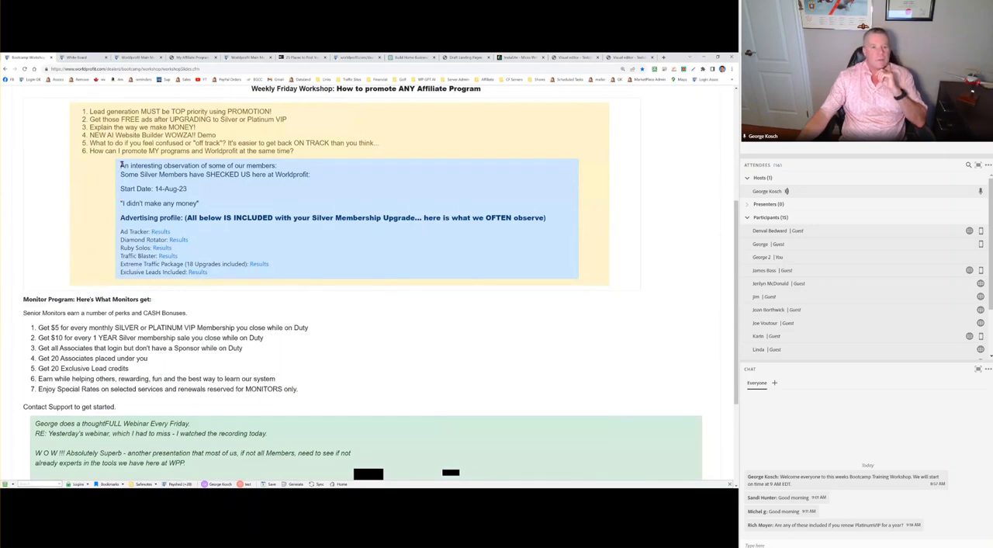
{"action": "double_click", "coordinate": [198, 165]}
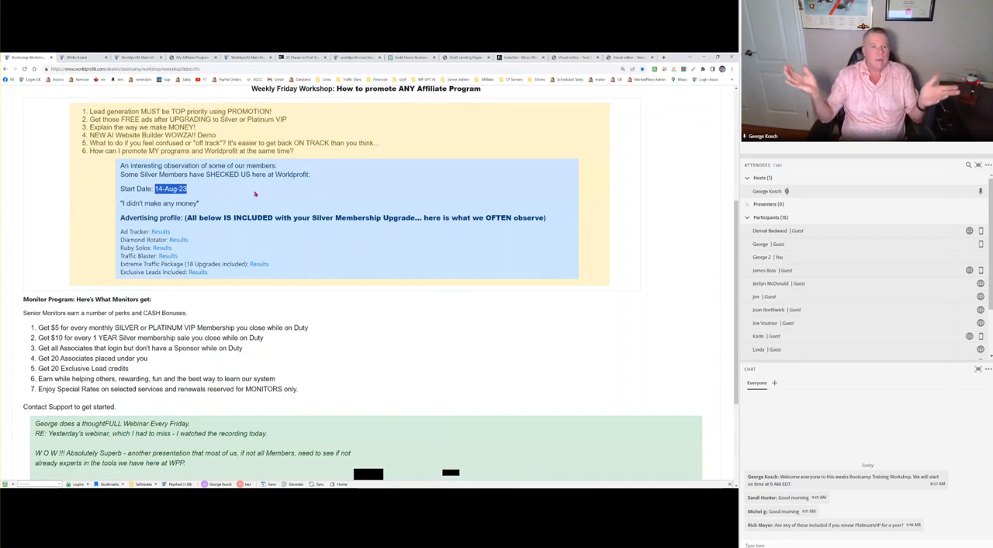
{"action": "mouse_move", "coordinate": [230, 164]}
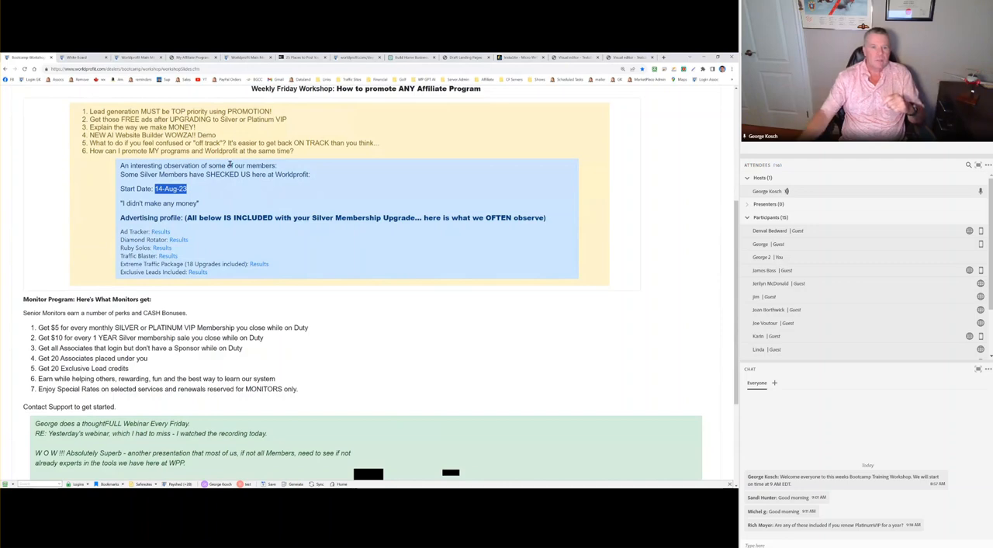
{"action": "double_click", "coordinate": [223, 174]}
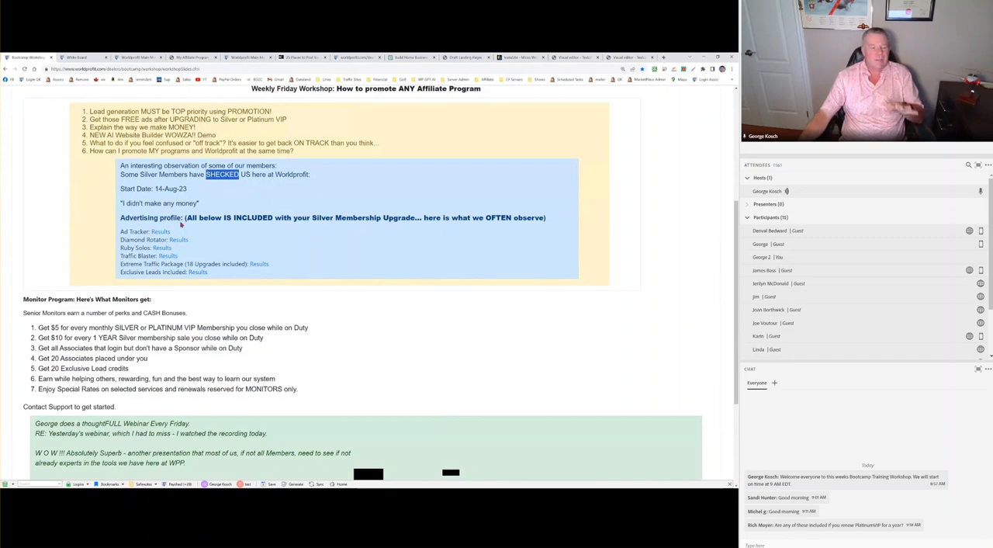
{"action": "mouse_move", "coordinate": [190, 290]}
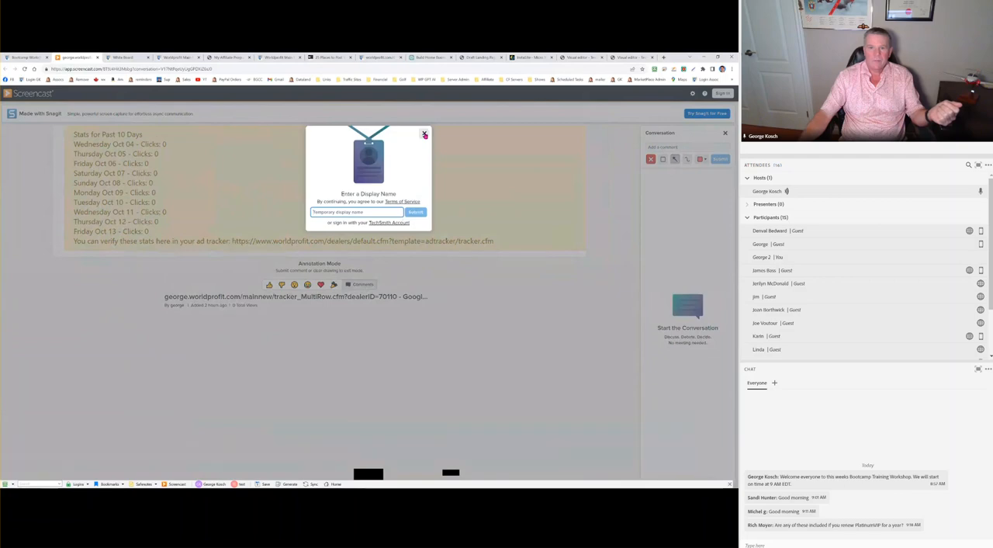
- Dismiss the display name prompt, view the Diamond Rotator capture, and close the conversation tip
{"action": "left_click", "coordinate": [356, 212]}
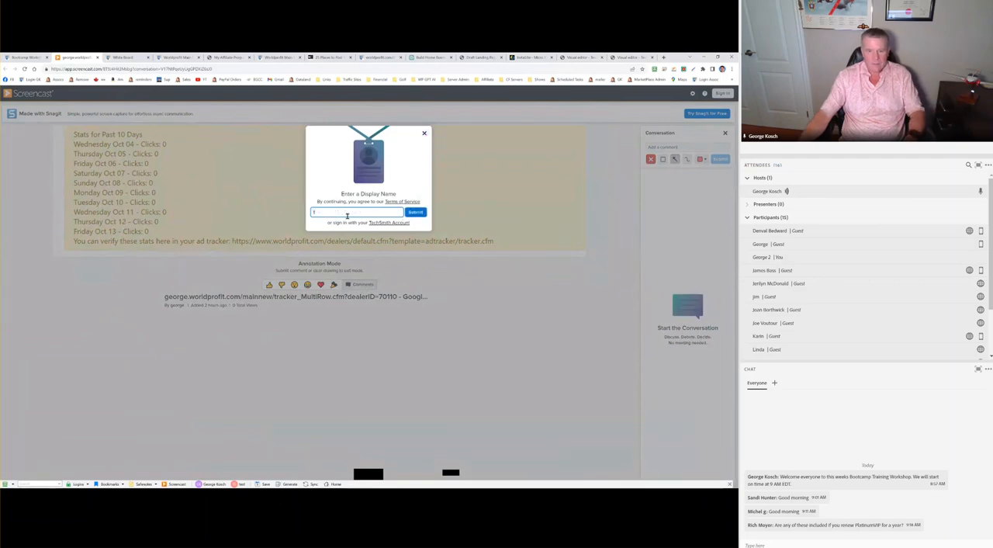
{"action": "left_click", "coordinate": [424, 132]}
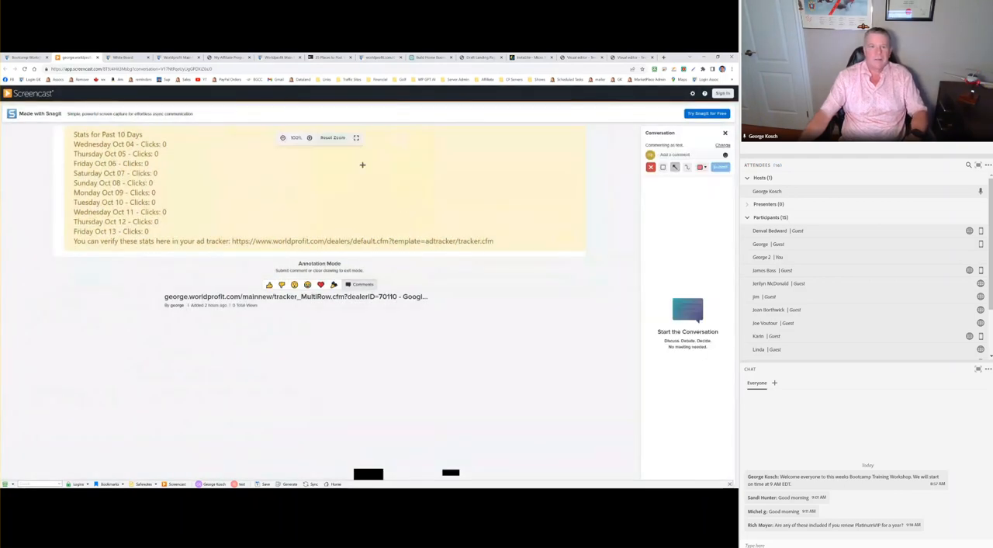
{"action": "left_click_drag", "start_coordinate": [363, 165], "coordinate": [186, 180]}
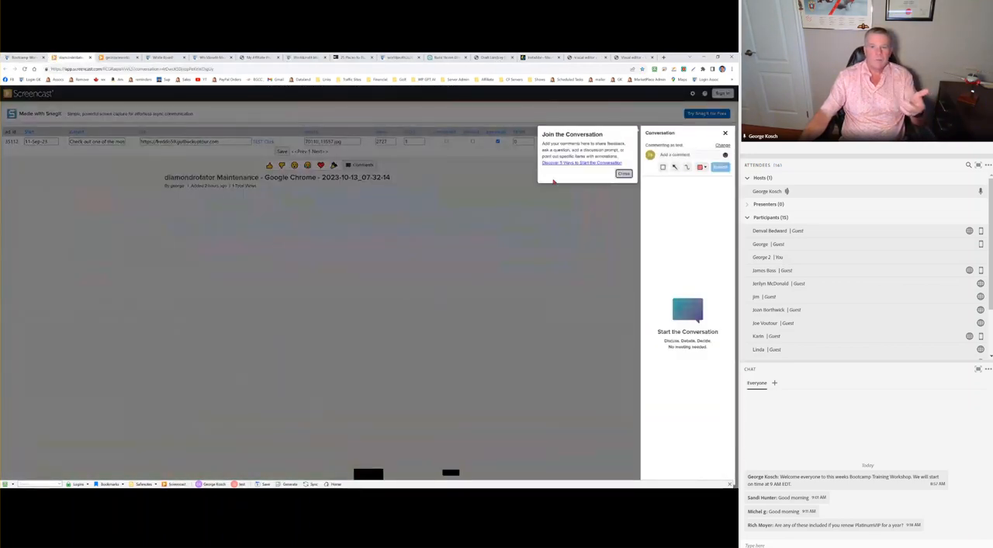
{"action": "left_click", "coordinate": [625, 173]}
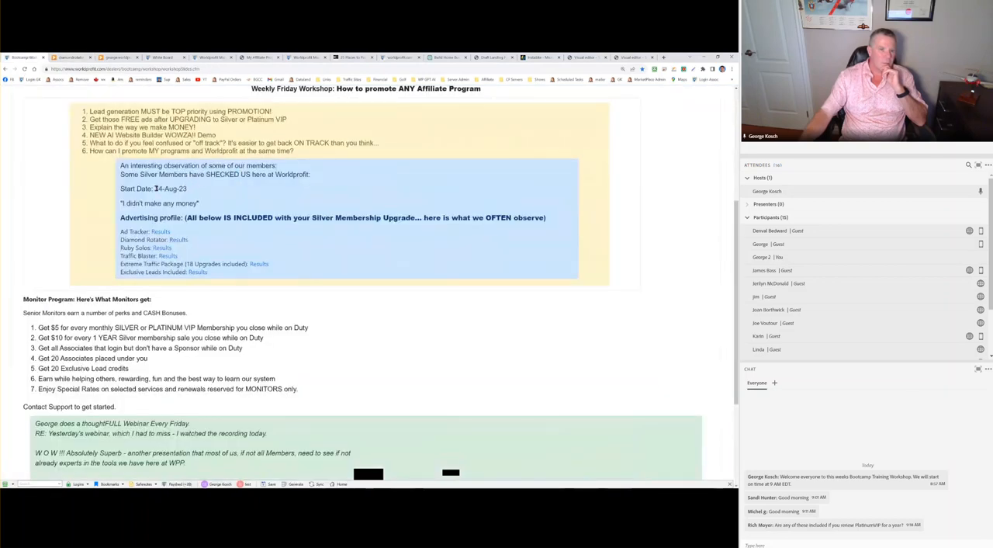
- Highlight the member's start date, then return to the bootcamp workshop page
{"action": "double_click", "coordinate": [170, 188]}
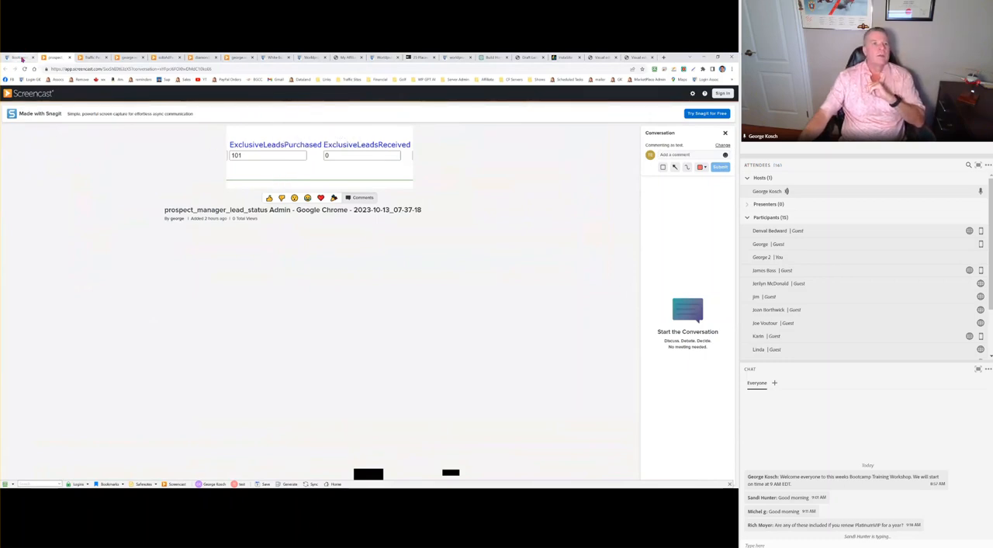
{"action": "left_click", "coordinate": [19, 58]}
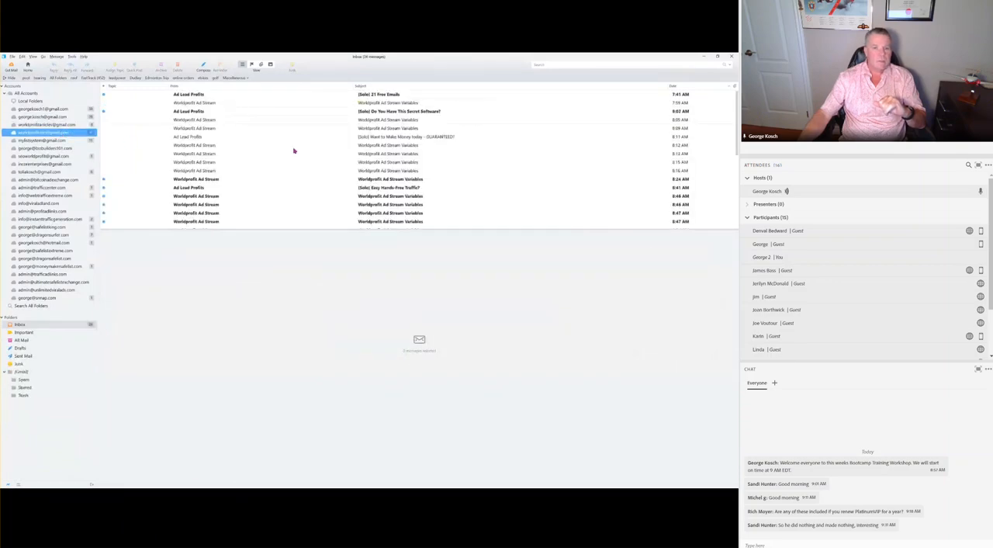
{"action": "scroll", "scroll_direction": "down", "scroll_amount": 3}
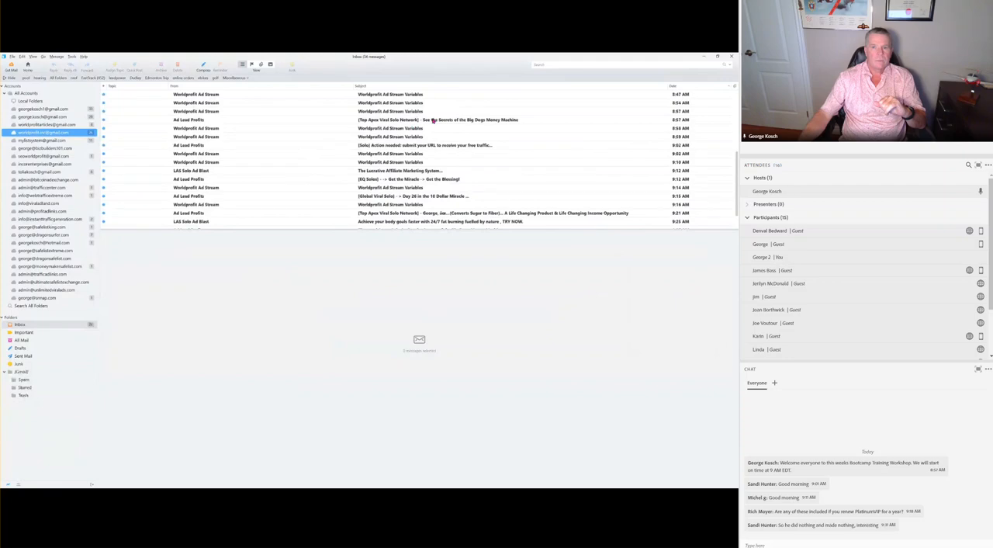
{"action": "left_click", "coordinate": [434, 119]}
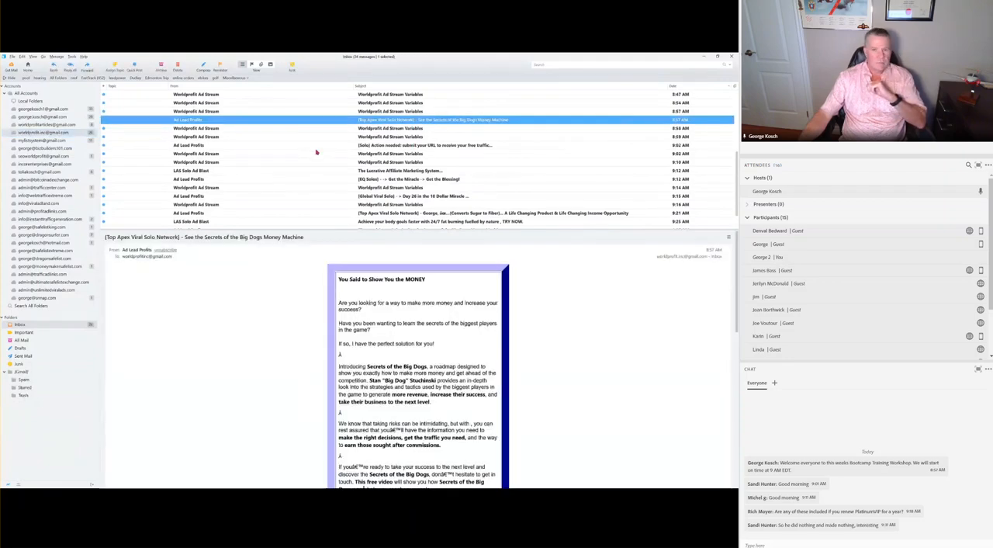
{"action": "left_click", "coordinate": [425, 145]}
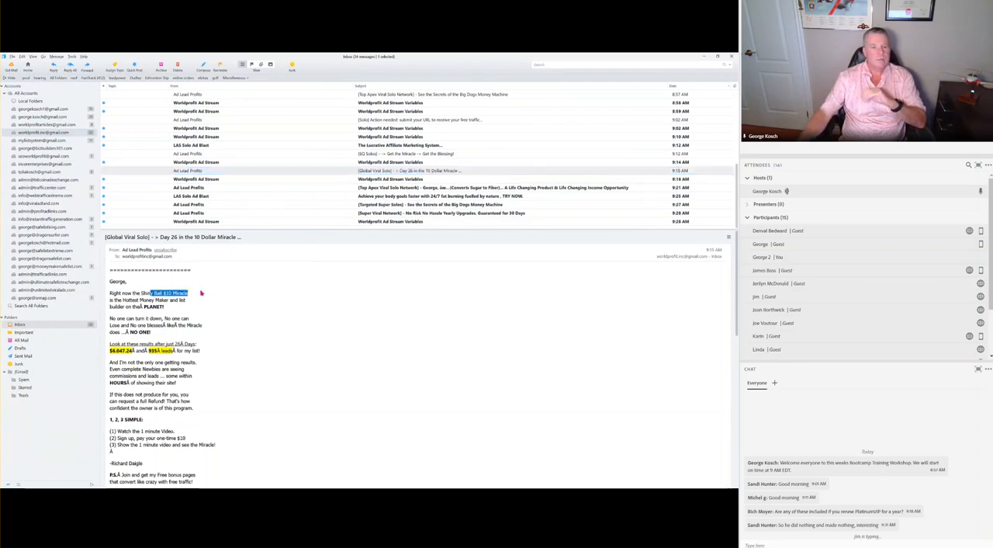
{"action": "mouse_move", "coordinate": [223, 289]}
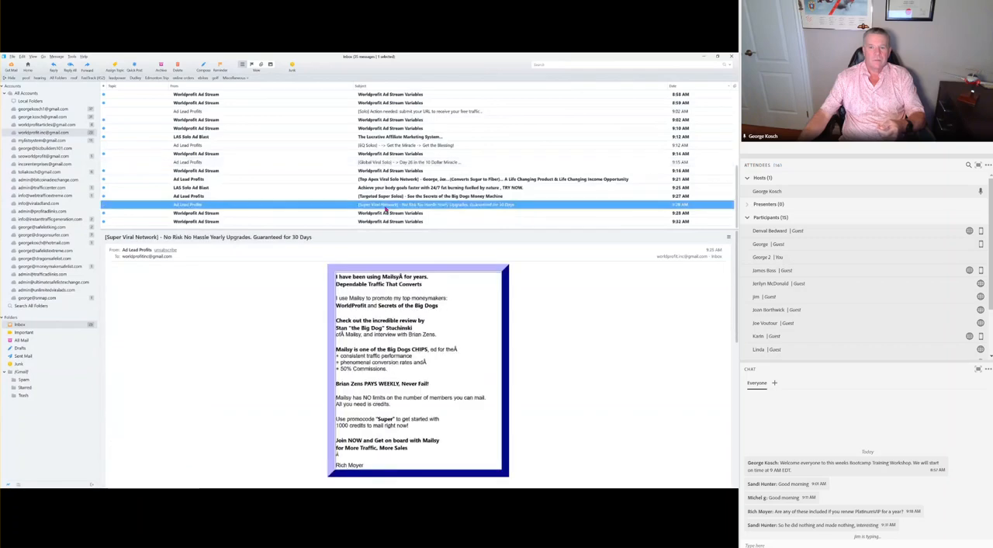
{"action": "mouse_move", "coordinate": [273, 319]}
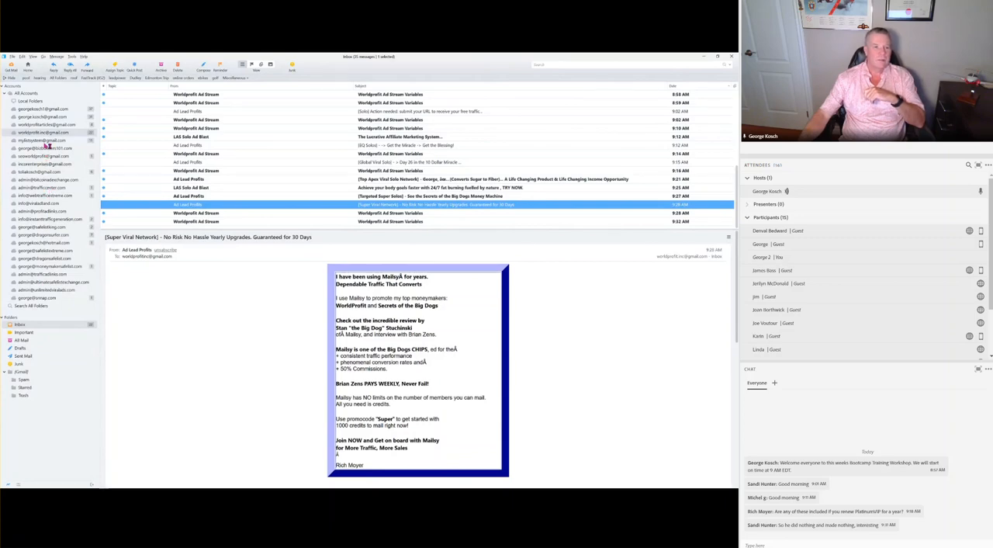
- Leave the Thunderbird inbox and return to the Worldprofit affiliate-promotion workshop page
{"action": "left_click", "coordinate": [43, 140]}
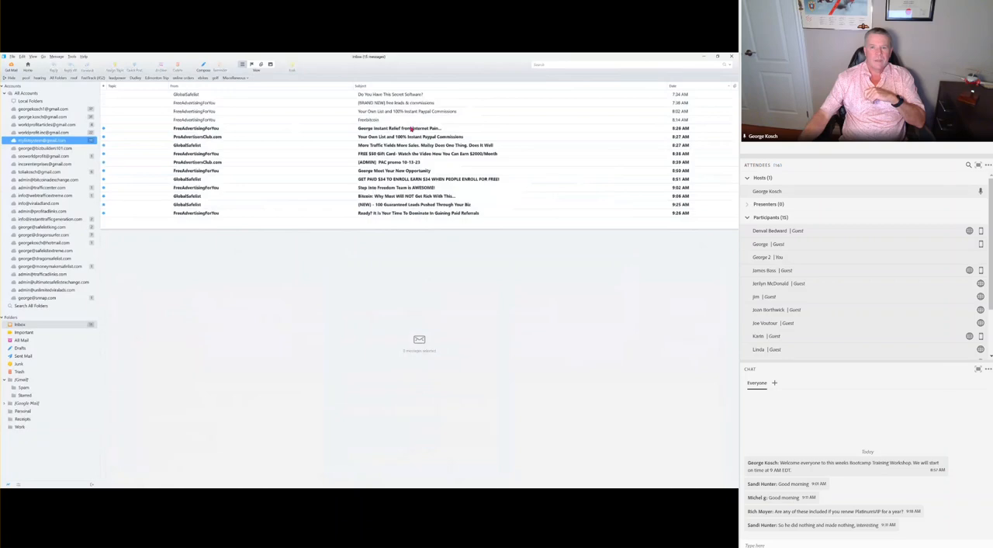
{"action": "mouse_move", "coordinate": [408, 138]}
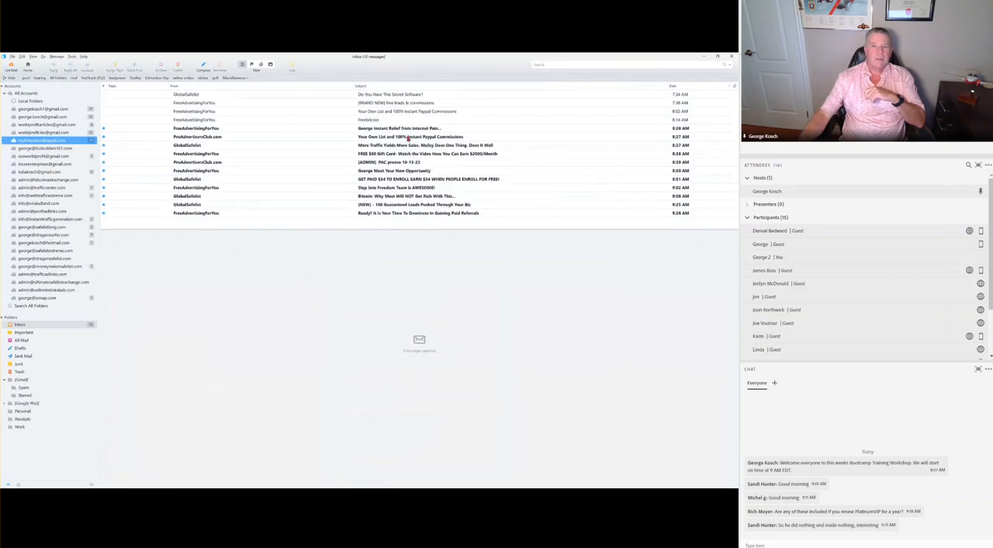
{"action": "left_click", "coordinate": [410, 137]}
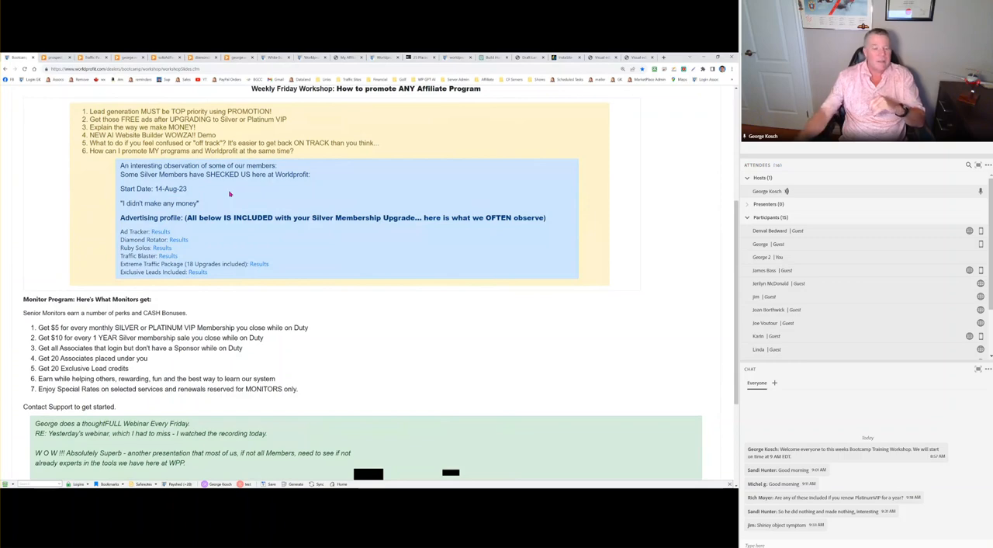
{"action": "scroll", "scroll_direction": "up", "scroll_amount": 3}
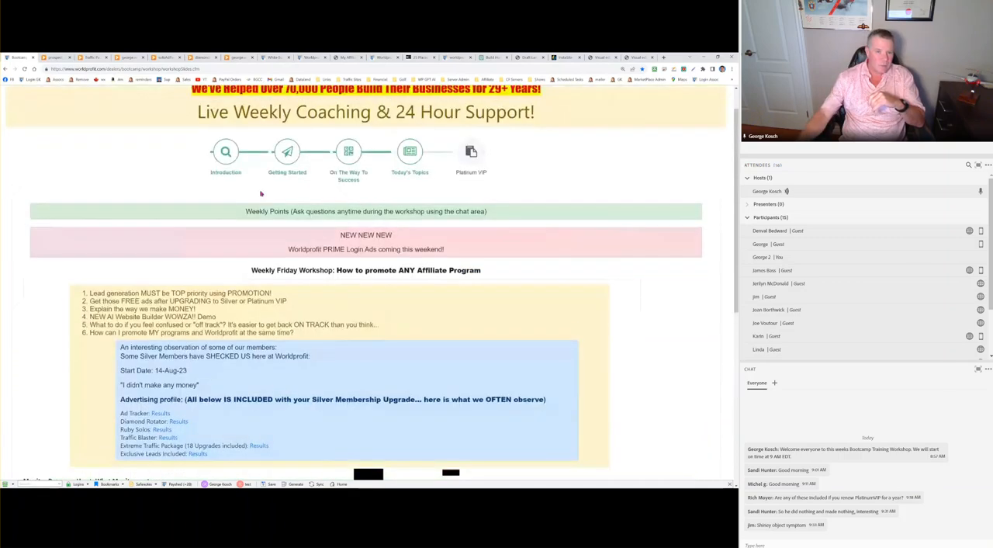
{"action": "scroll", "scroll_direction": "up", "scroll_amount": 3}
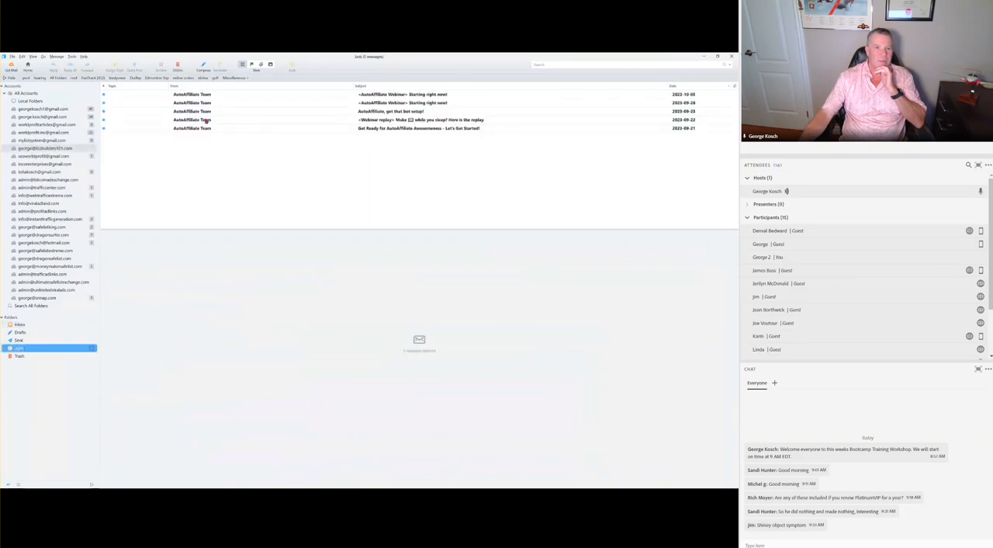
- Read the AutoAffiliate Webinar junk email, then return to the workshop page
{"action": "left_click", "coordinate": [400, 94]}
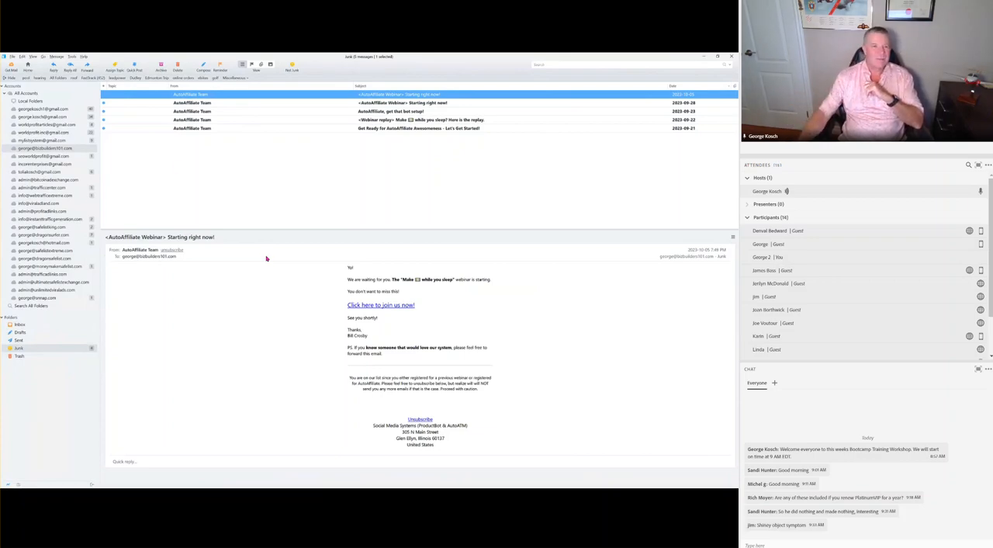
{"action": "left_click", "coordinate": [45, 148]}
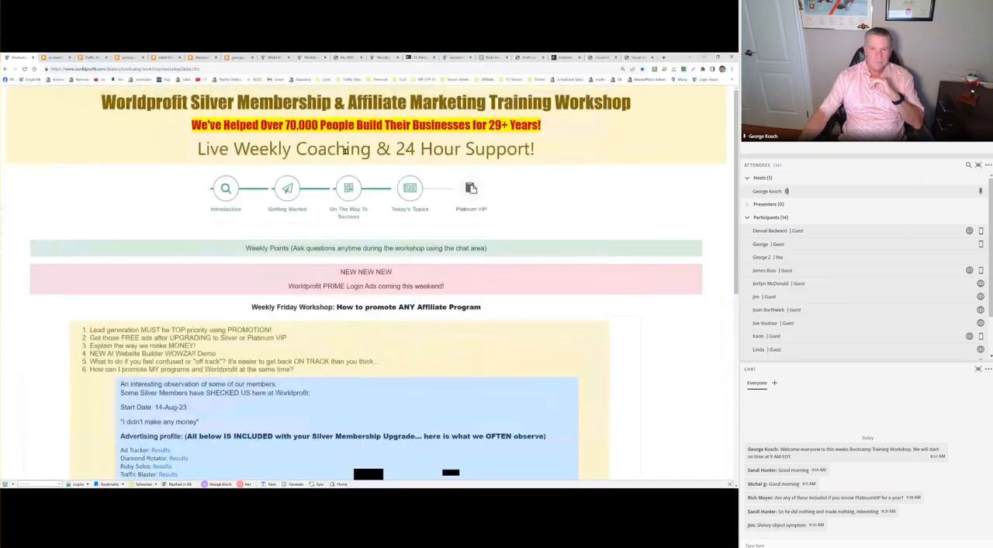
- Scroll the workshop page down to the Friday agenda and Silver members box
{"action": "scroll", "scroll_direction": "down", "scroll_amount": 3}
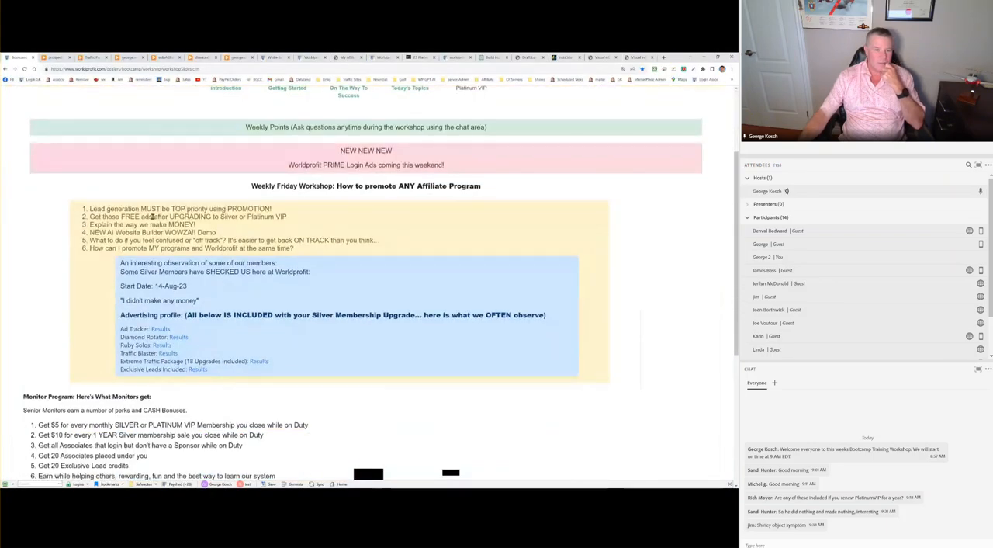
{"action": "mouse_move", "coordinate": [176, 359]}
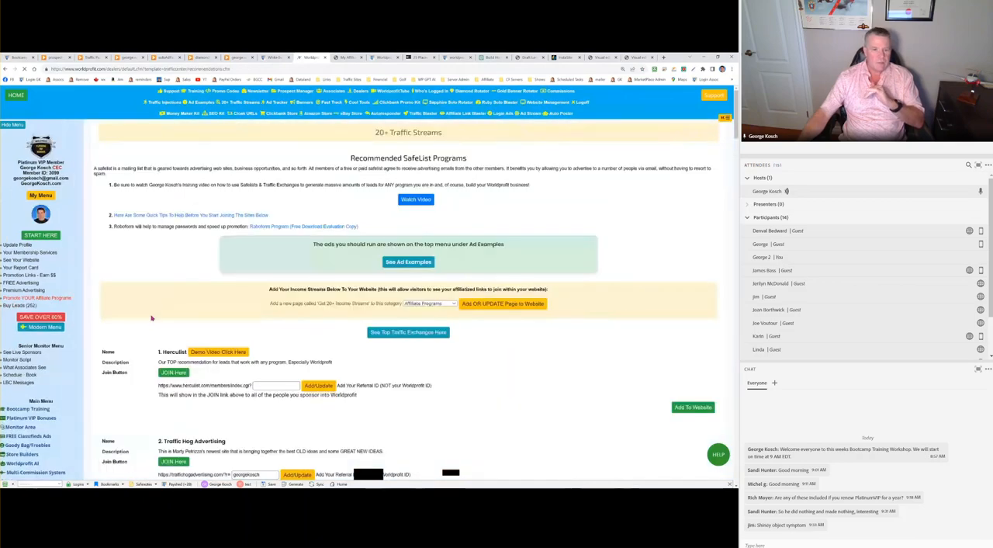
- Browse the SafeList programs and reach the Recommended Traffic Exchange Programs page
{"action": "scroll", "scroll_direction": "down", "scroll_amount": 3}
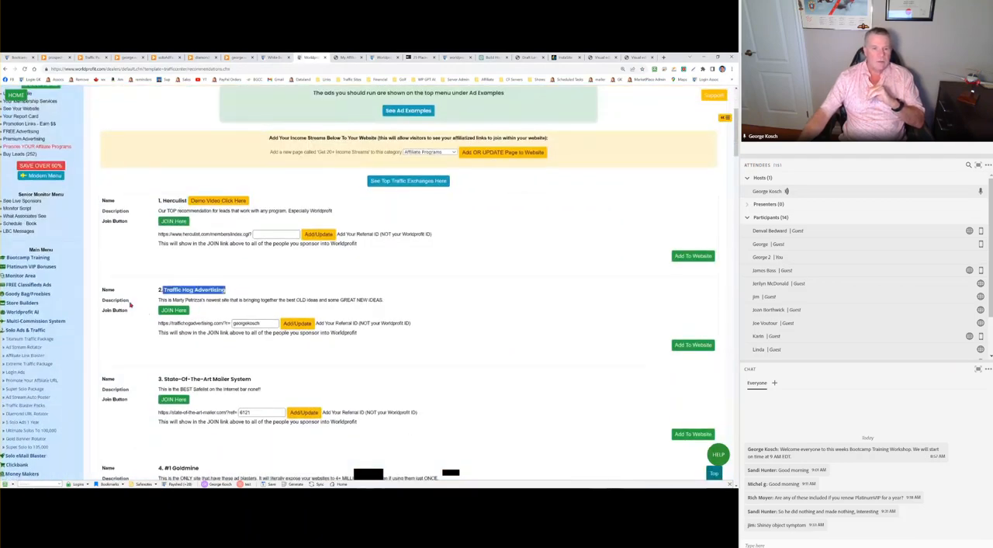
{"action": "scroll", "scroll_direction": "down", "scroll_amount": 3}
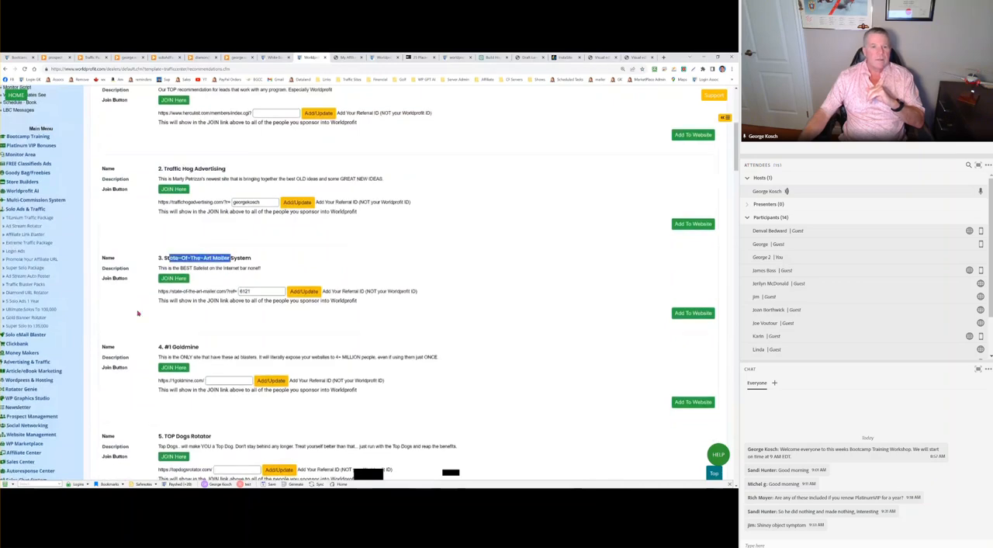
{"action": "scroll", "scroll_direction": "down", "scroll_amount": 3}
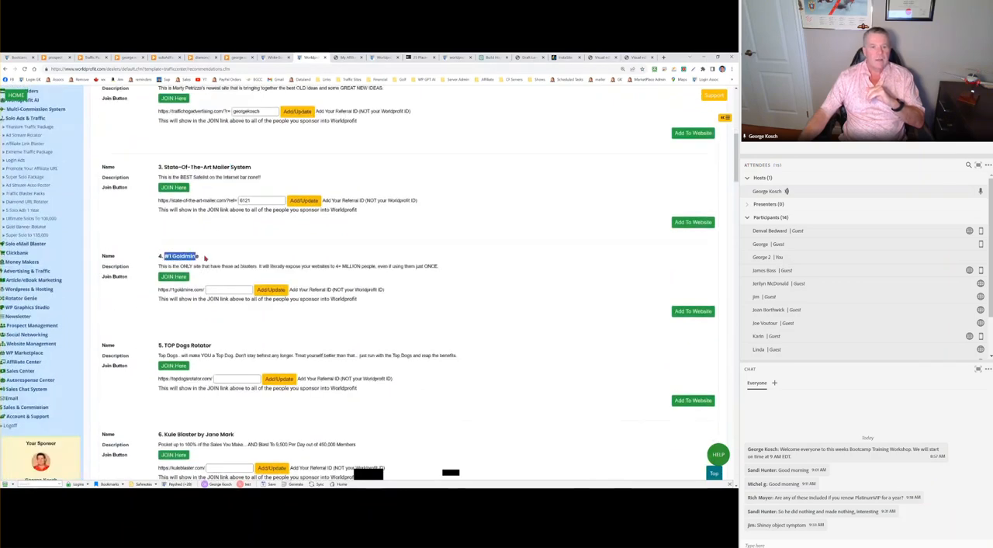
{"action": "scroll", "scroll_direction": "down", "scroll_amount": 3}
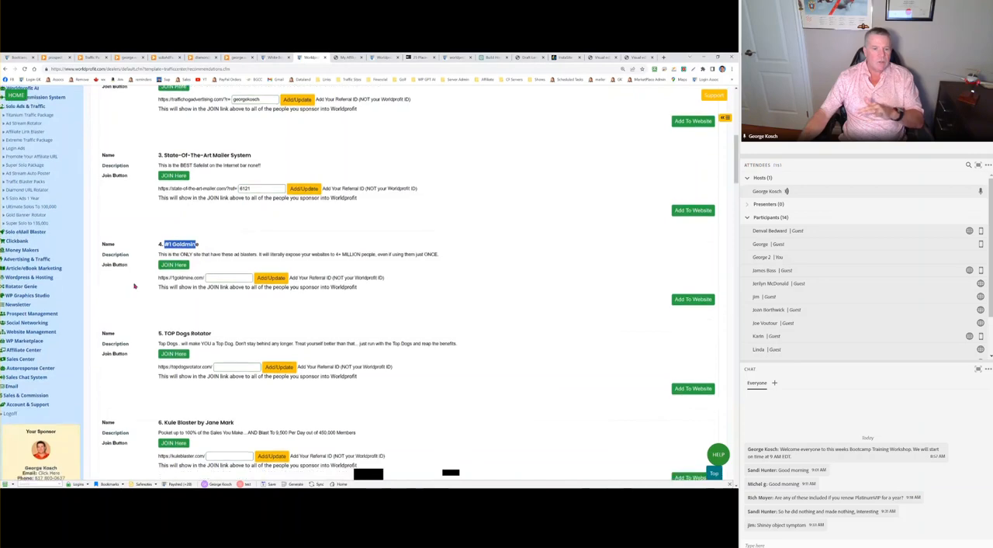
{"action": "scroll", "scroll_direction": "down", "scroll_amount": 3}
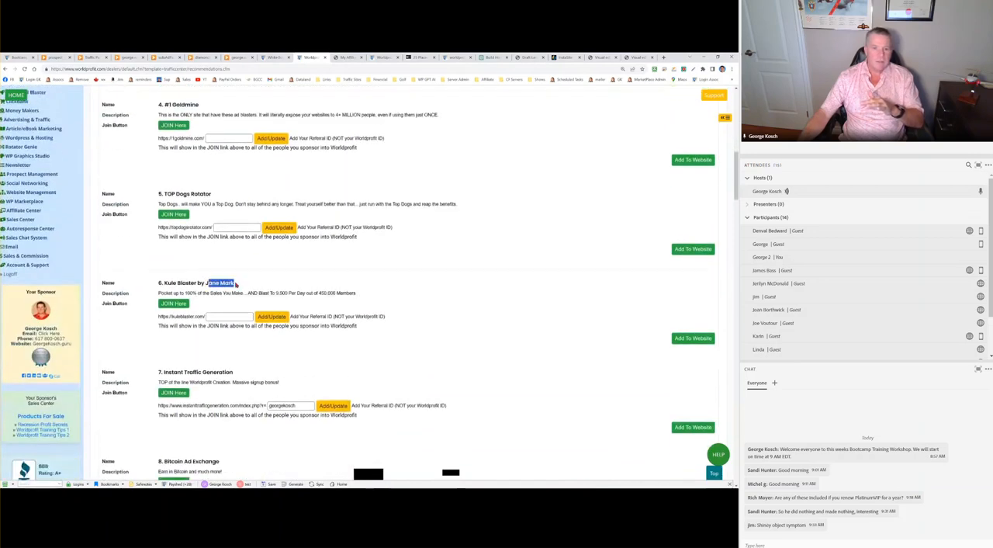
{"action": "mouse_move", "coordinate": [148, 332]}
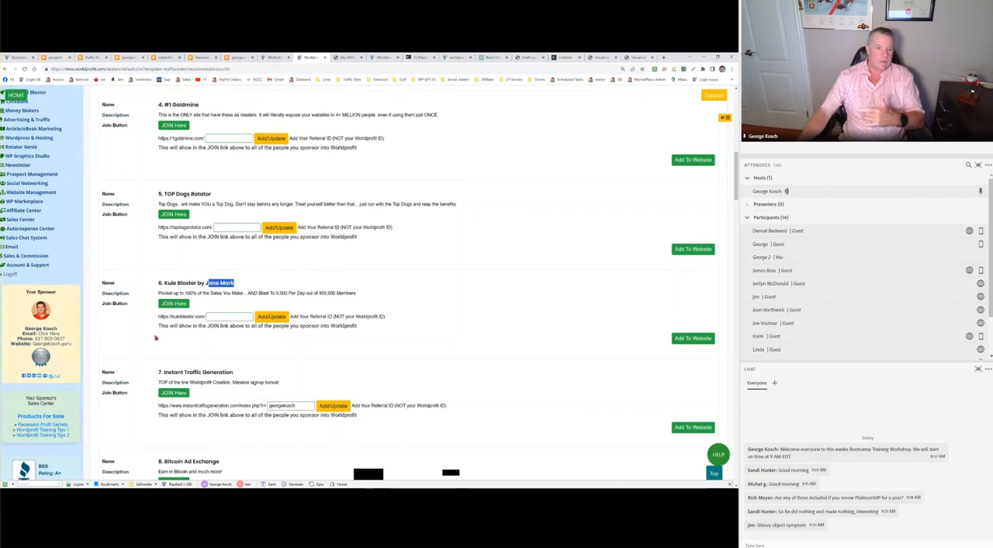
{"action": "mouse_move", "coordinate": [157, 339]}
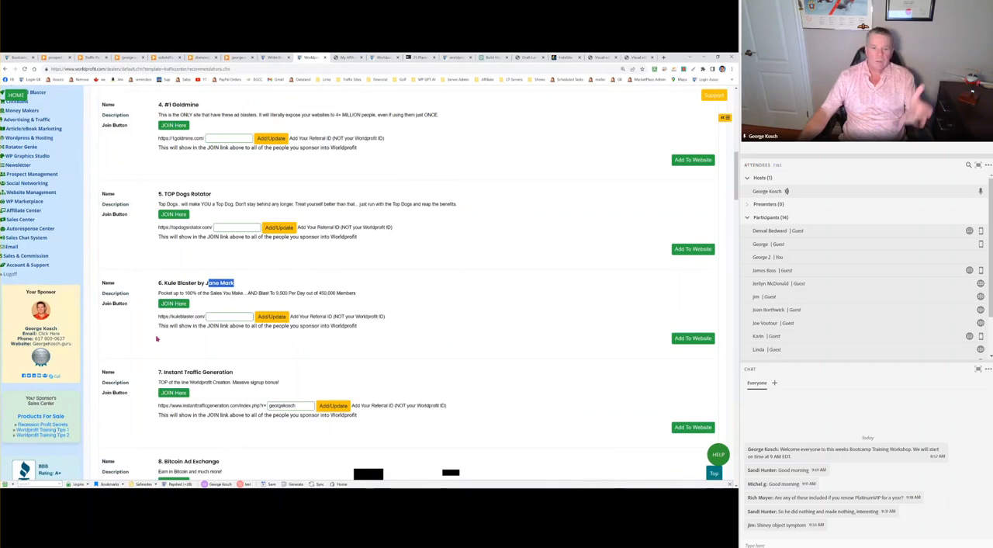
{"action": "mouse_move", "coordinate": [138, 337]}
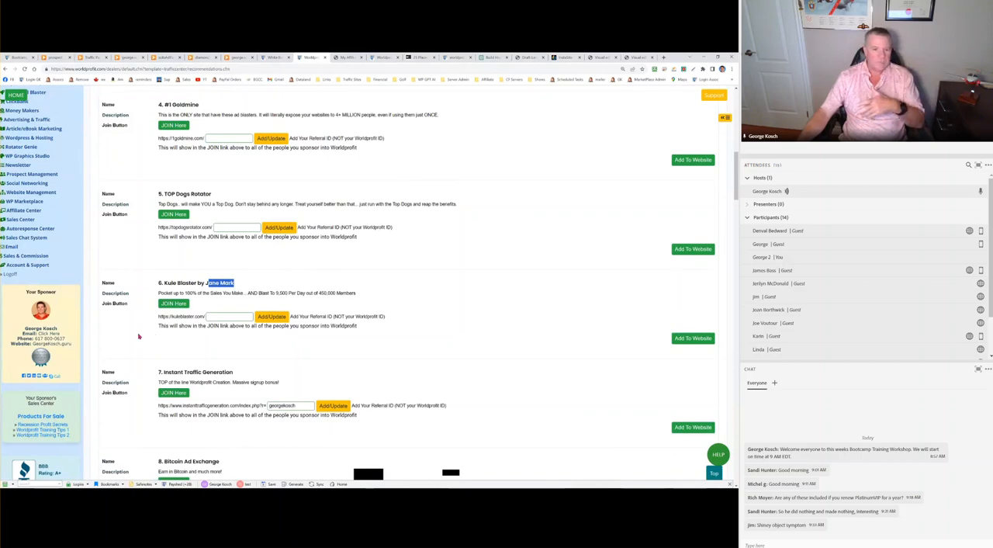
{"action": "scroll", "scroll_direction": "up", "scroll_amount": 3}
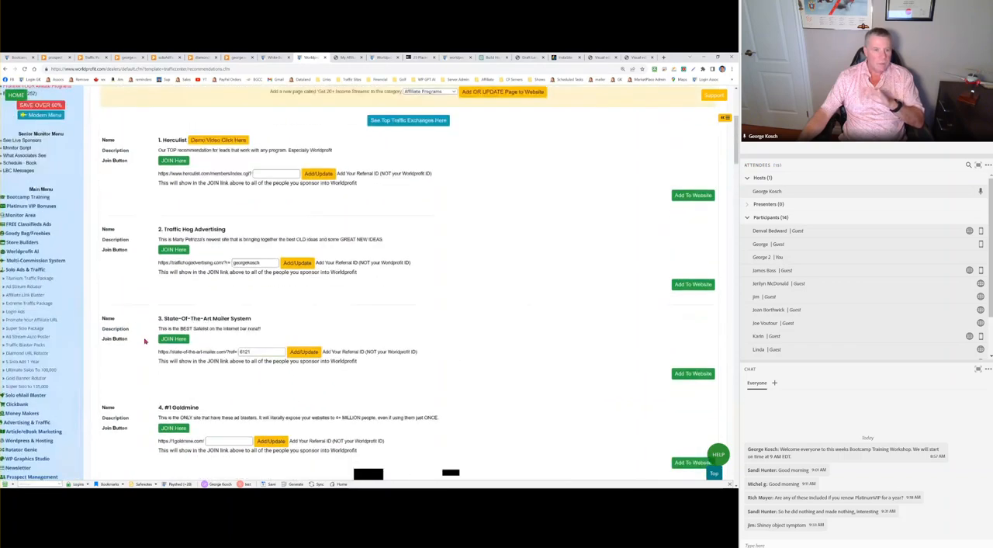
{"action": "scroll", "scroll_direction": "up", "scroll_amount": 3}
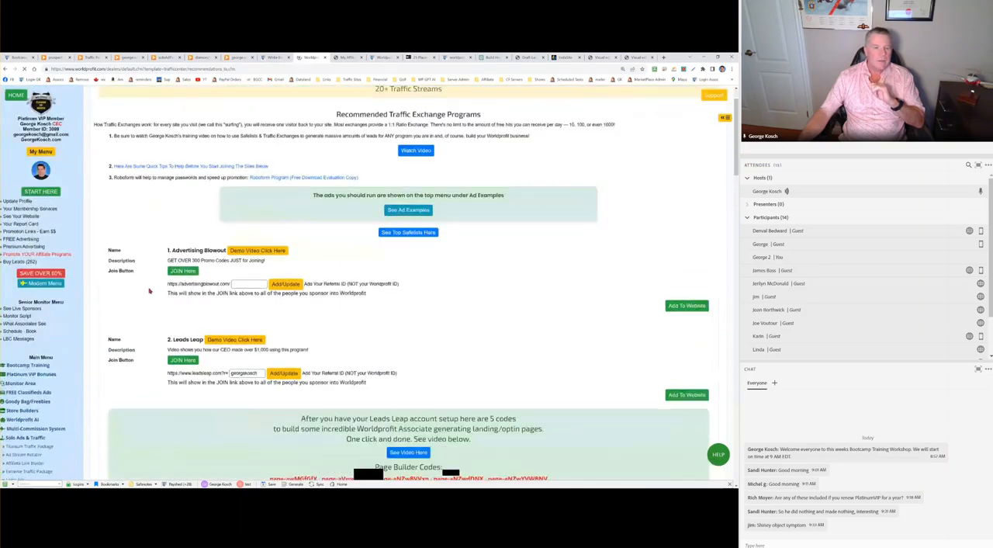
- Highlight Leads Leap among the traffic exchanges and browse back to the SafeList programs
{"action": "scroll", "scroll_direction": "down", "scroll_amount": 3}
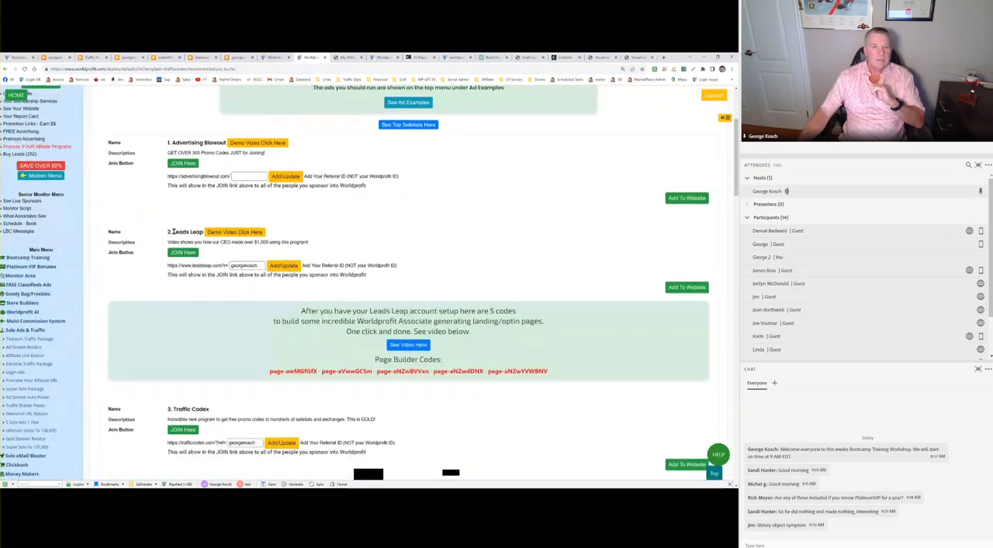
{"action": "double_click", "coordinate": [187, 232]}
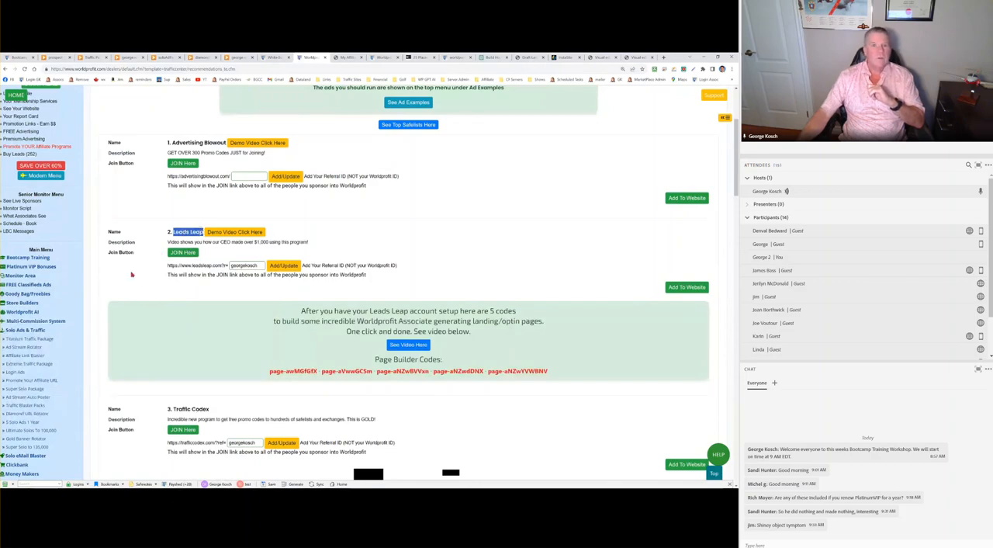
{"action": "scroll", "scroll_direction": "up", "scroll_amount": 3}
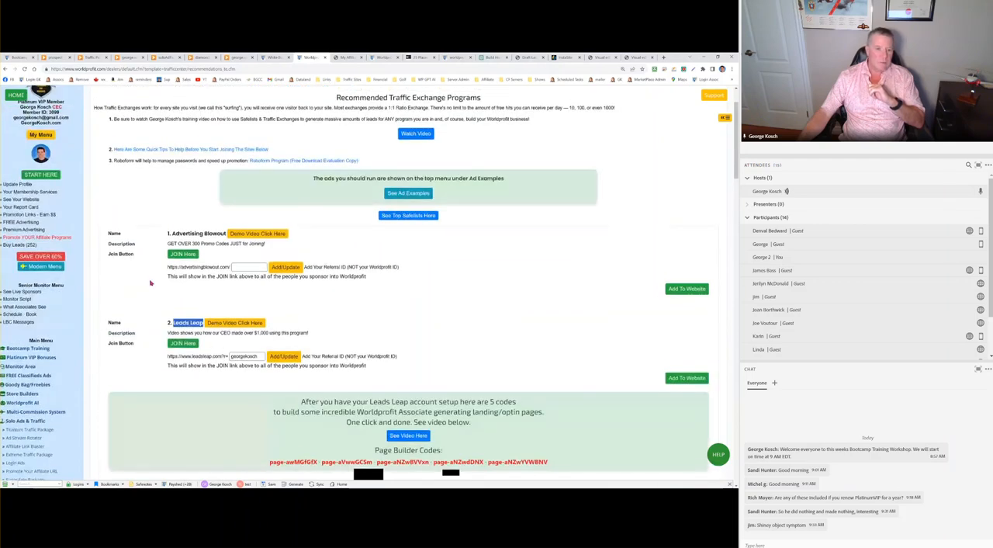
{"action": "scroll", "scroll_direction": "down", "scroll_amount": 3}
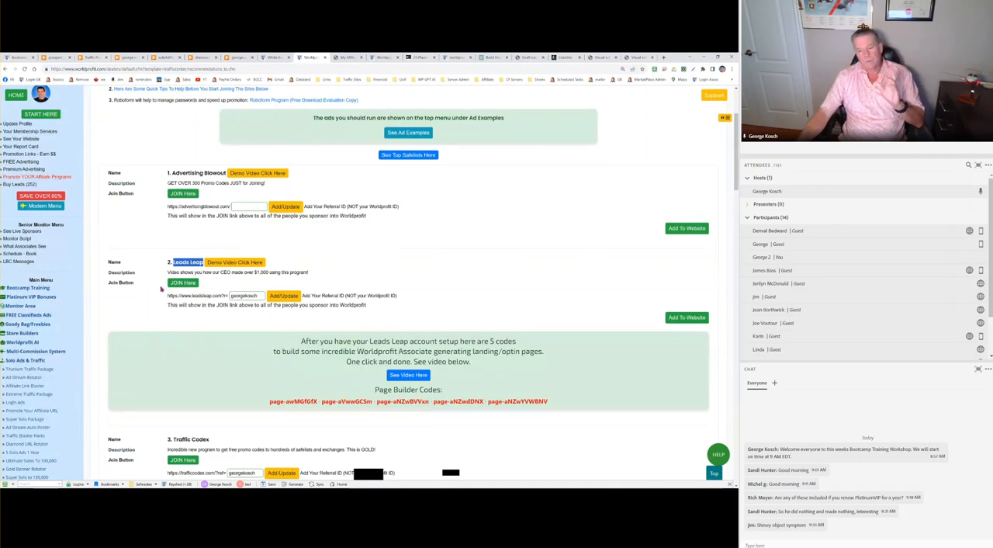
{"action": "scroll", "scroll_direction": "up", "scroll_amount": 3}
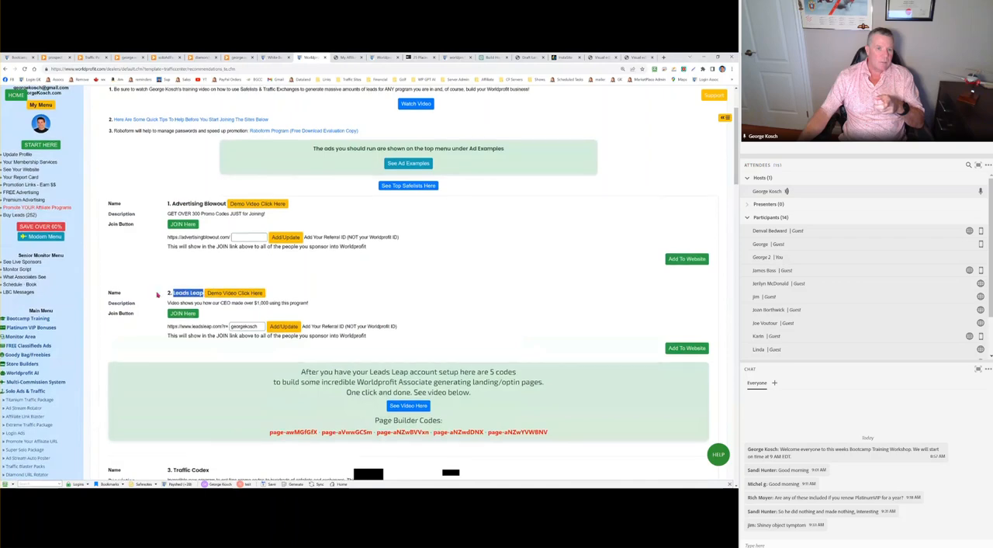
{"action": "scroll", "scroll_direction": "up", "scroll_amount": 3}
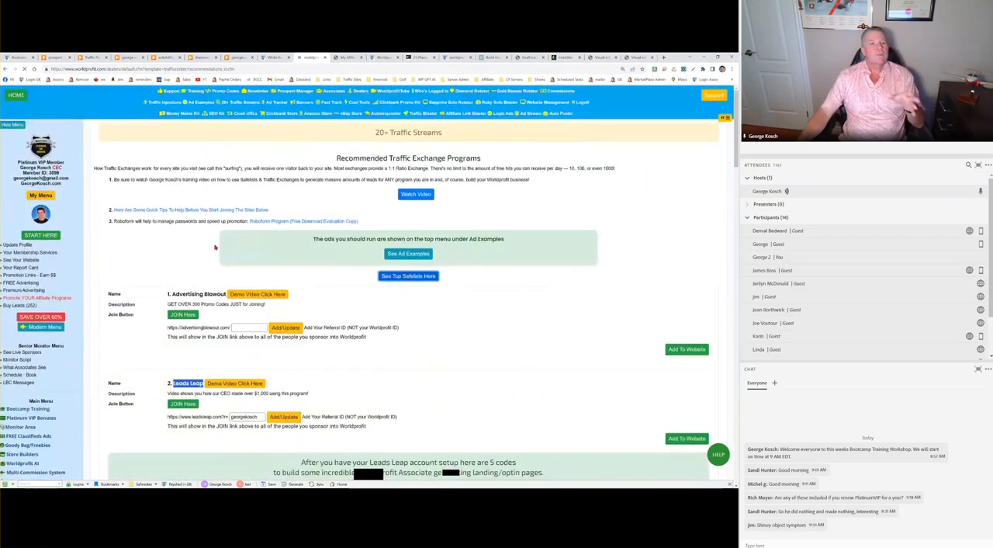
{"action": "scroll", "scroll_direction": "down", "scroll_amount": 3}
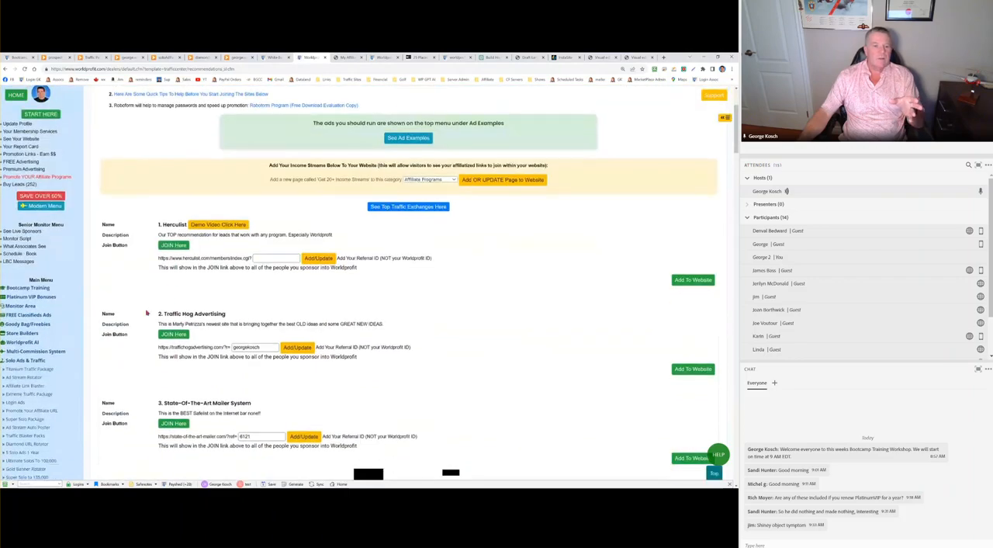
{"action": "scroll", "scroll_direction": "down", "scroll_amount": 3}
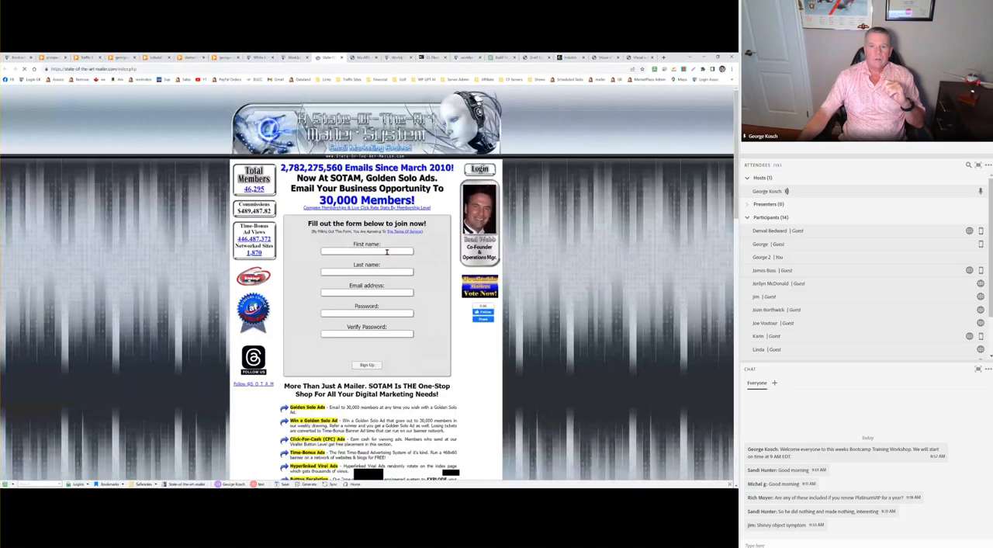
- Log in to State-Of-The-Art Mailer and skip the login ad
{"action": "left_click", "coordinate": [480, 168]}
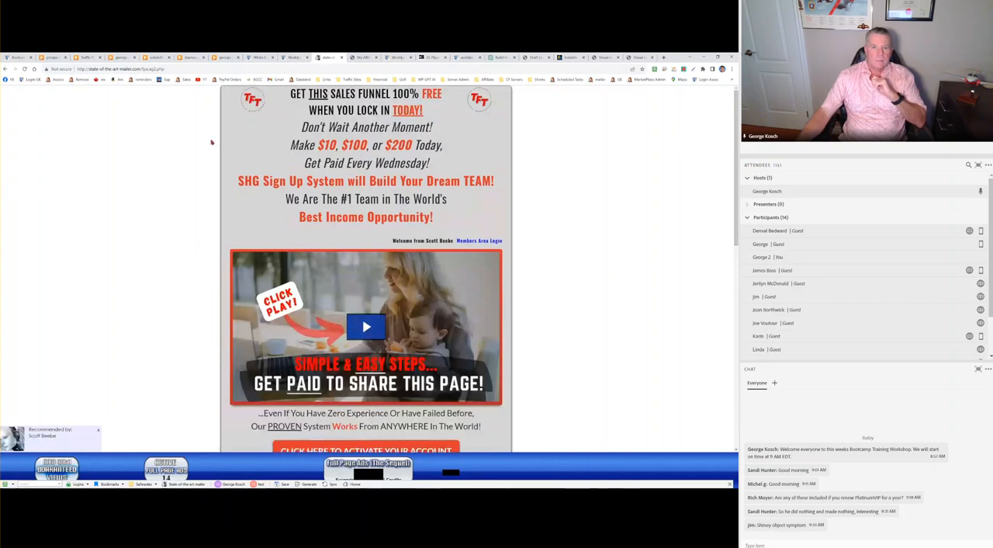
{"action": "mouse_move", "coordinate": [196, 160]}
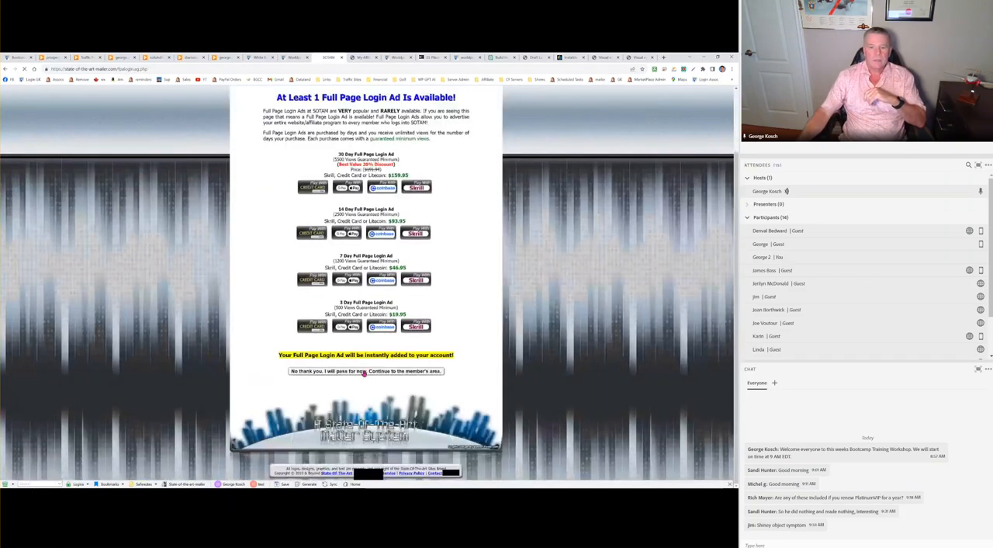
{"action": "left_click", "coordinate": [365, 371]}
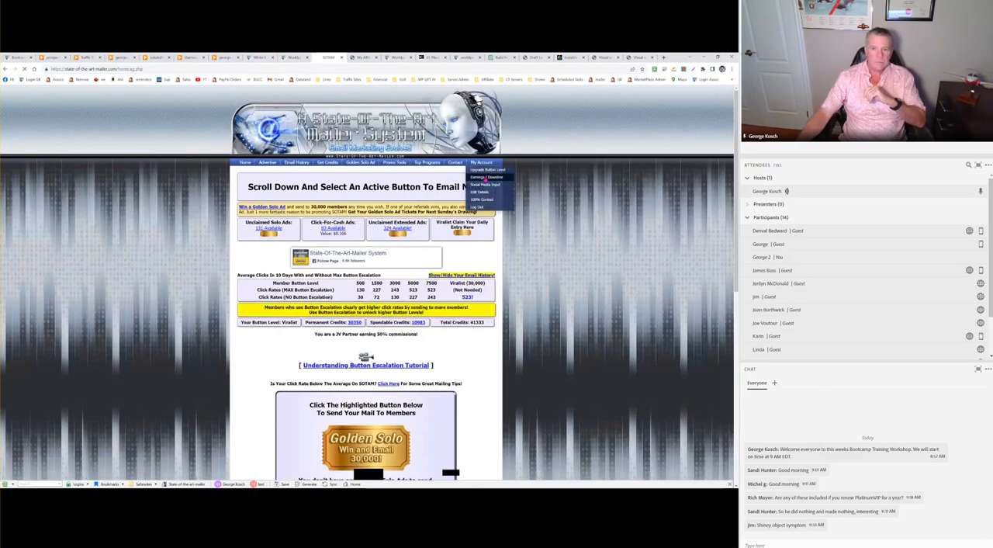
- Review the mailer's commissions, earnings totals and downline list
{"action": "left_click", "coordinate": [484, 177]}
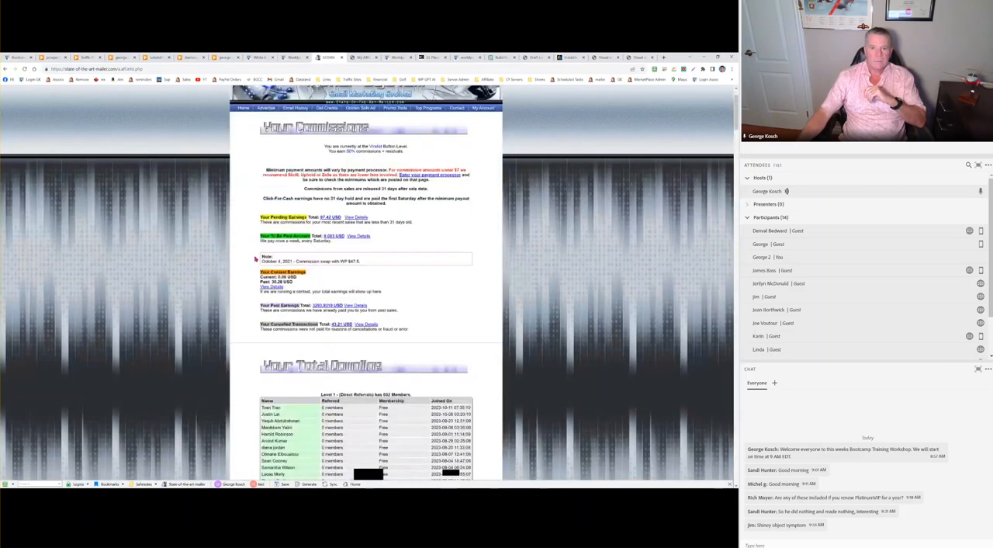
{"action": "scroll", "scroll_direction": "down", "scroll_amount": 3}
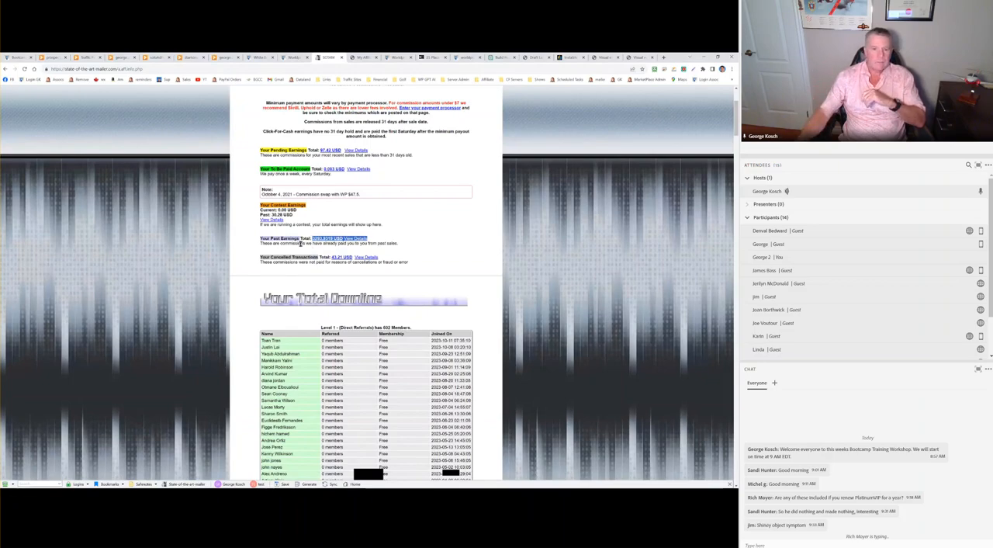
{"action": "scroll", "scroll_direction": "up", "scroll_amount": 3}
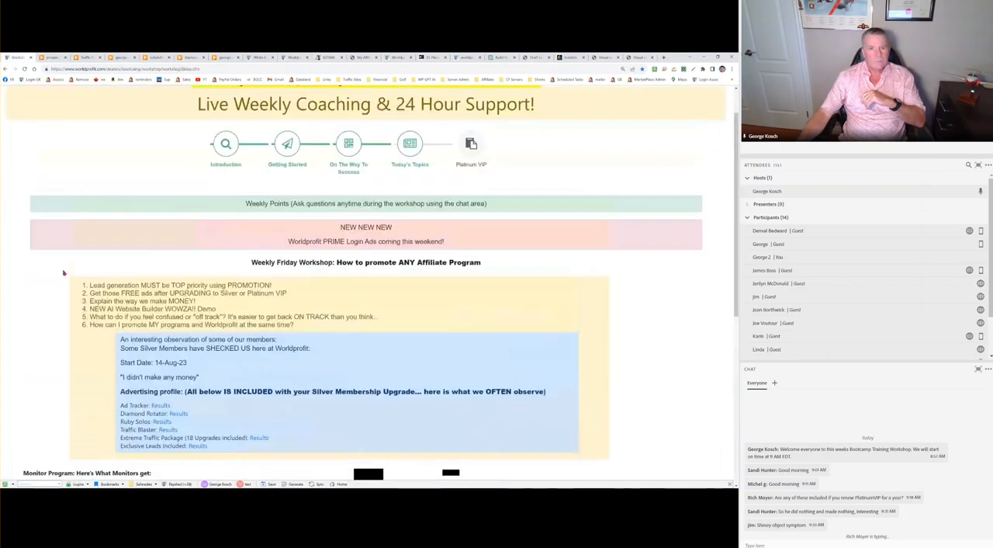
{"action": "scroll", "scroll_direction": "up", "scroll_amount": 3}
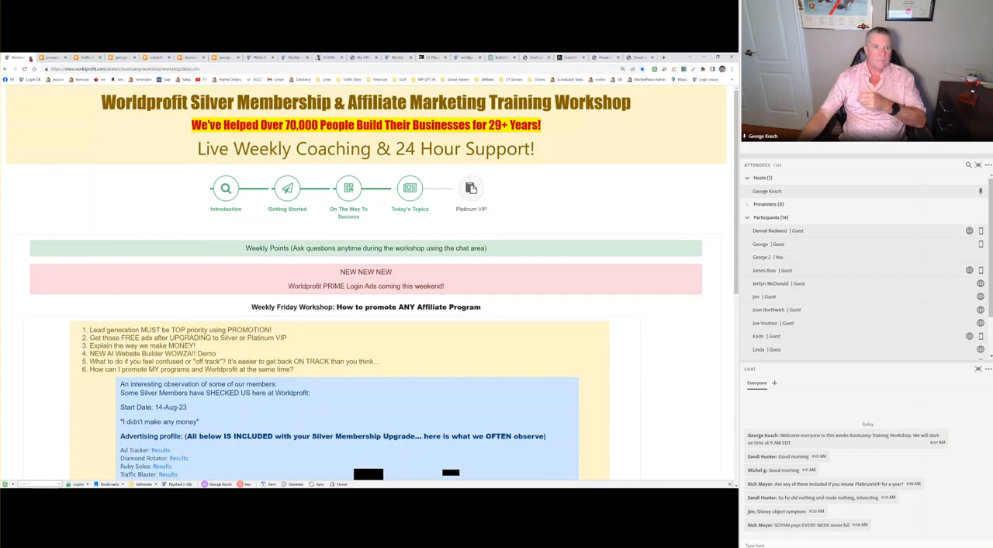
- Close every browser tab except the Bootcamp Workshop Slides
{"action": "right_click", "coordinate": [23, 57]}
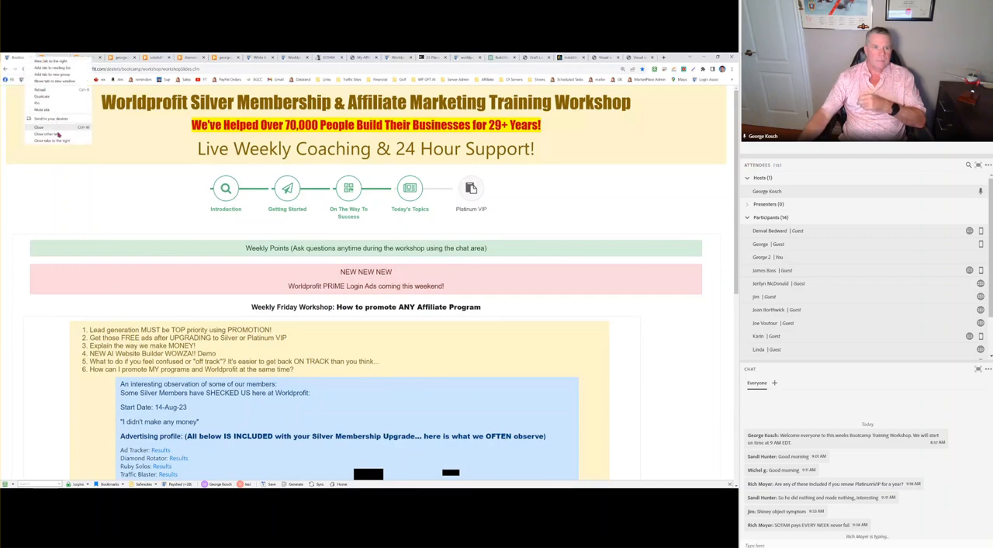
{"action": "left_click", "coordinate": [48, 133]}
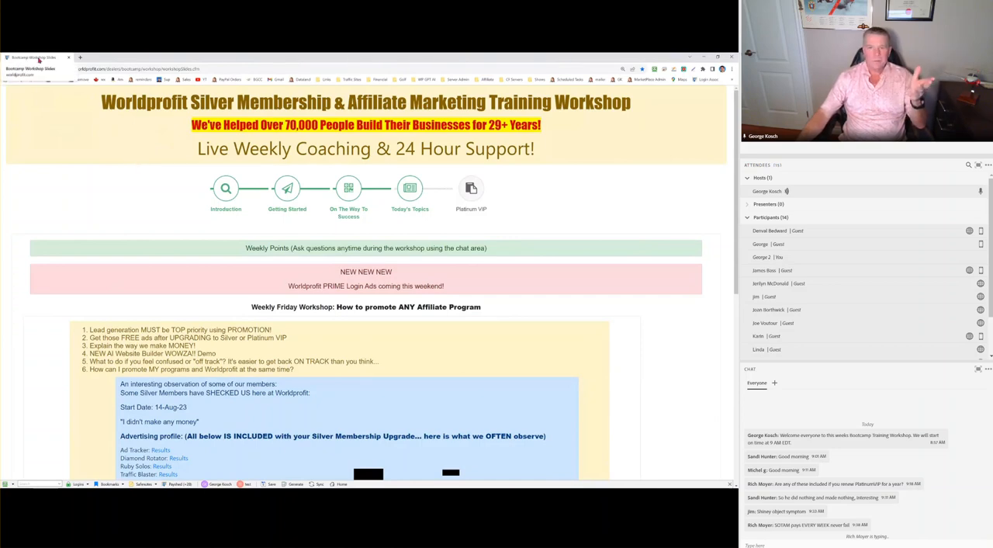
{"action": "right_click", "coordinate": [35, 57]}
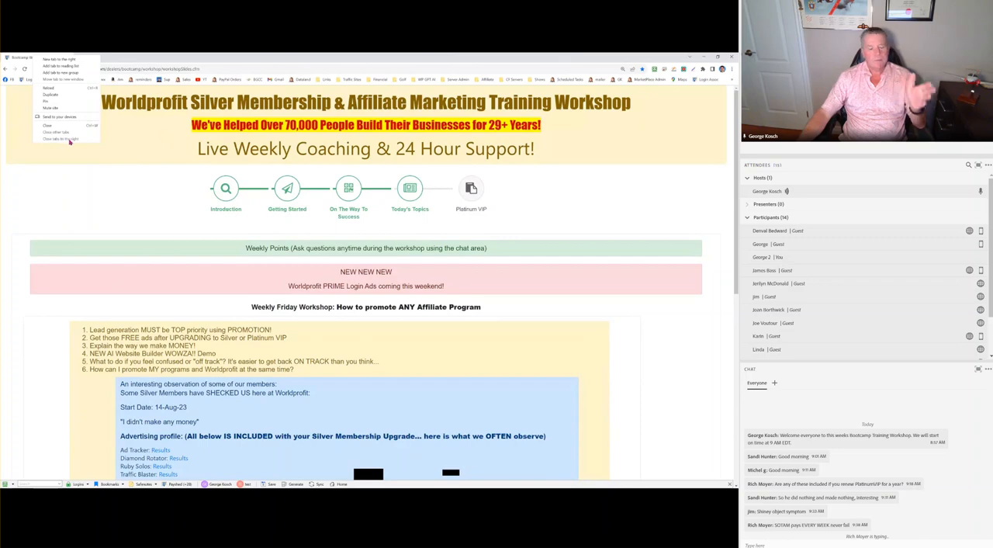
{"action": "left_click", "coordinate": [92, 150]}
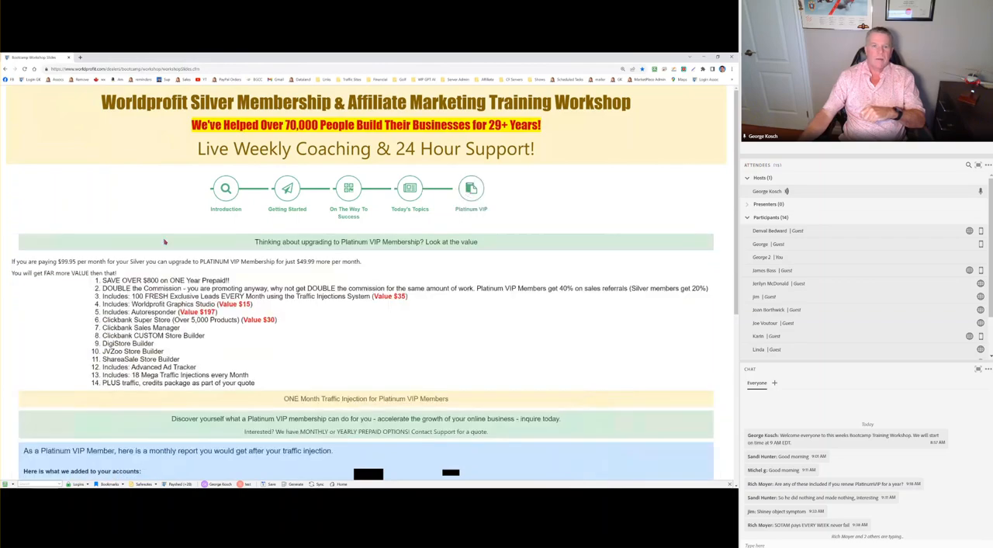
{"action": "scroll", "scroll_direction": "down", "scroll_amount": 3}
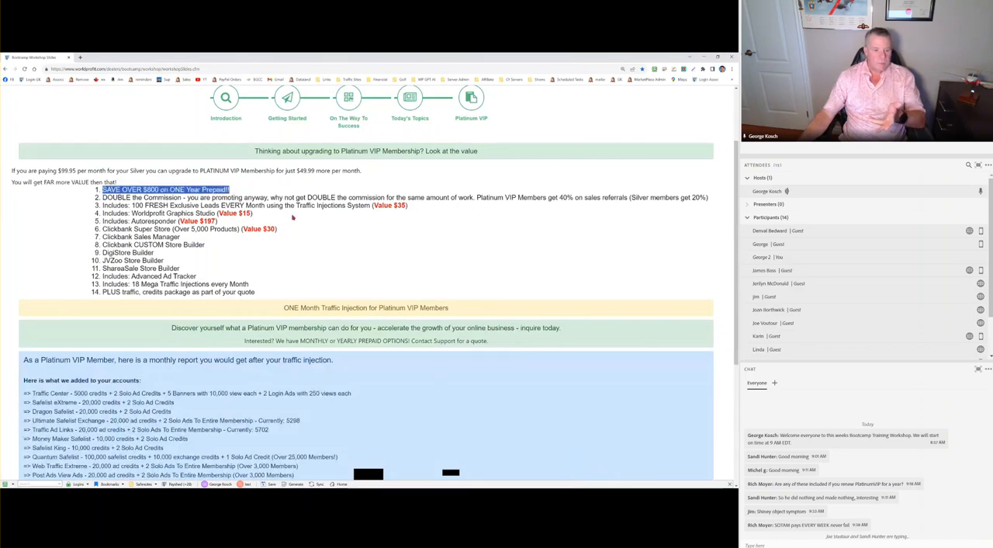
{"action": "mouse_move", "coordinate": [309, 223]}
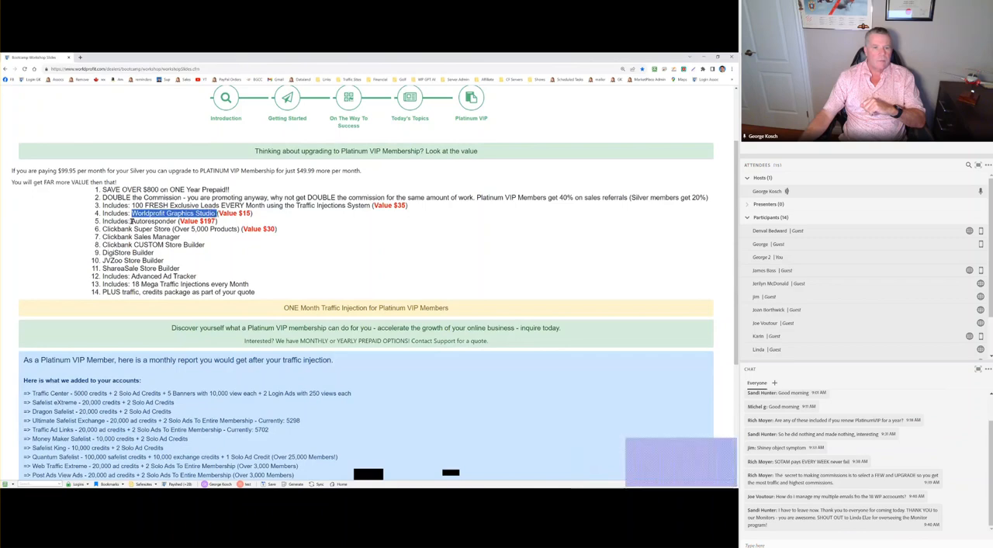
{"action": "double_click", "coordinate": [154, 221]}
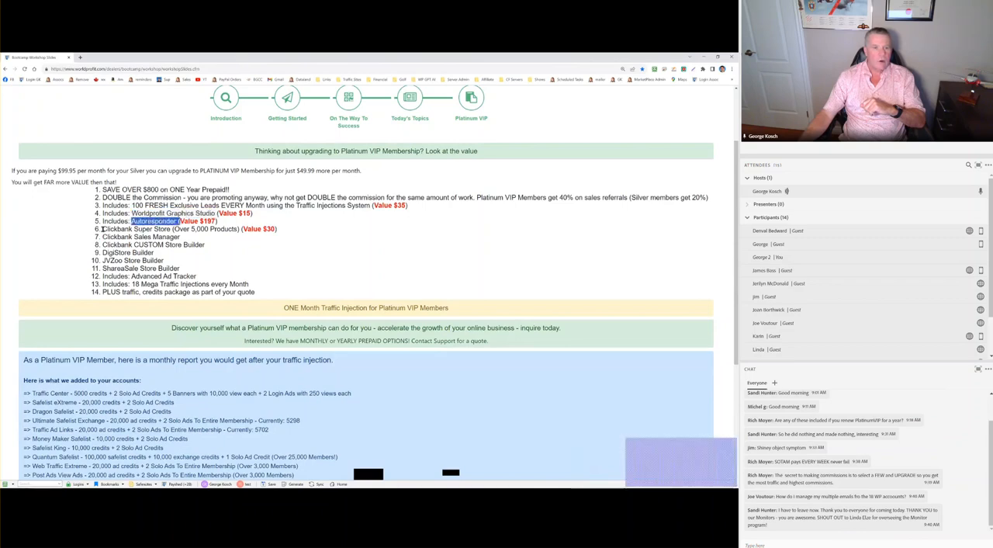
{"action": "left_click_drag", "start_coordinate": [101, 228], "coordinate": [272, 284]}
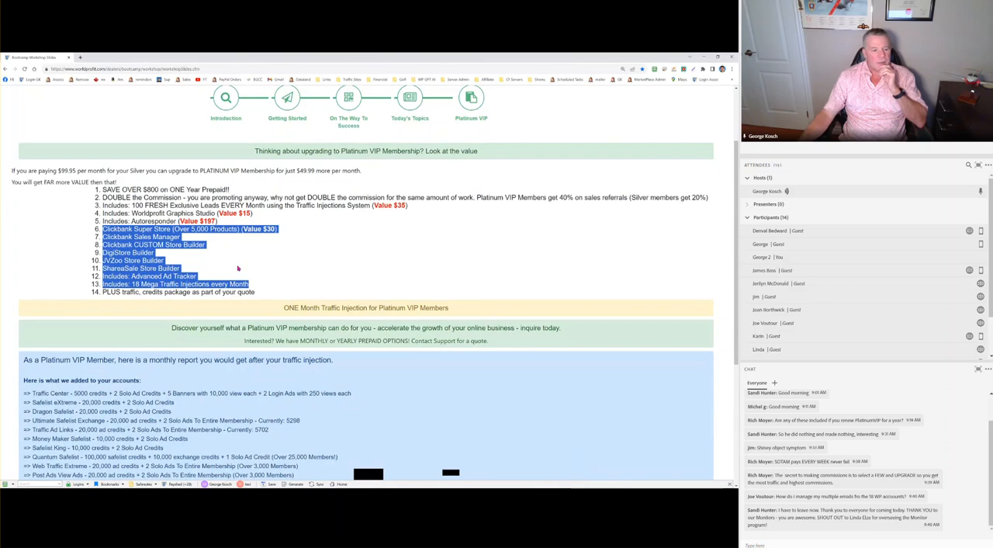
{"action": "mouse_move", "coordinate": [233, 273]}
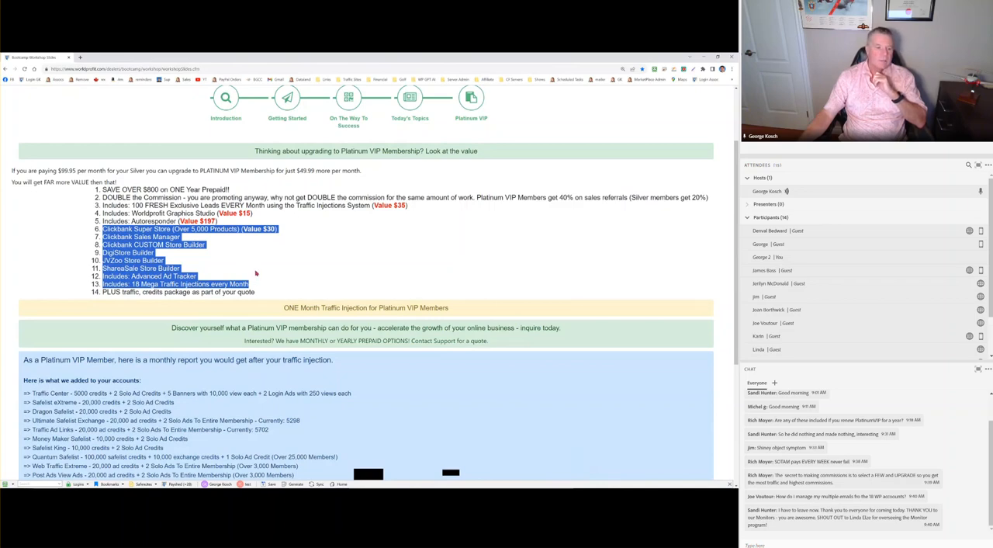
{"action": "mouse_move", "coordinate": [261, 264]}
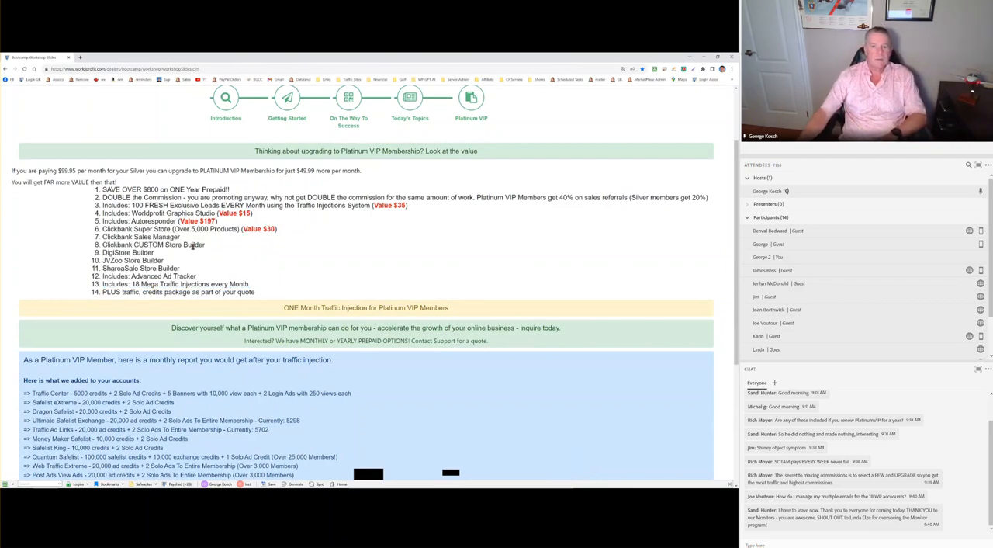
{"action": "mouse_move", "coordinate": [233, 258]}
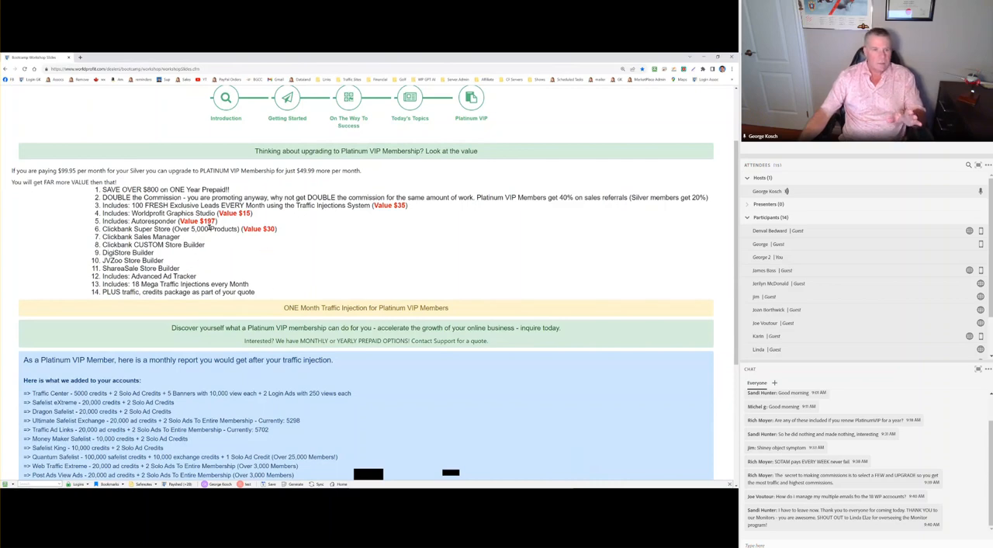
{"action": "scroll", "scroll_direction": "up", "scroll_amount": 3}
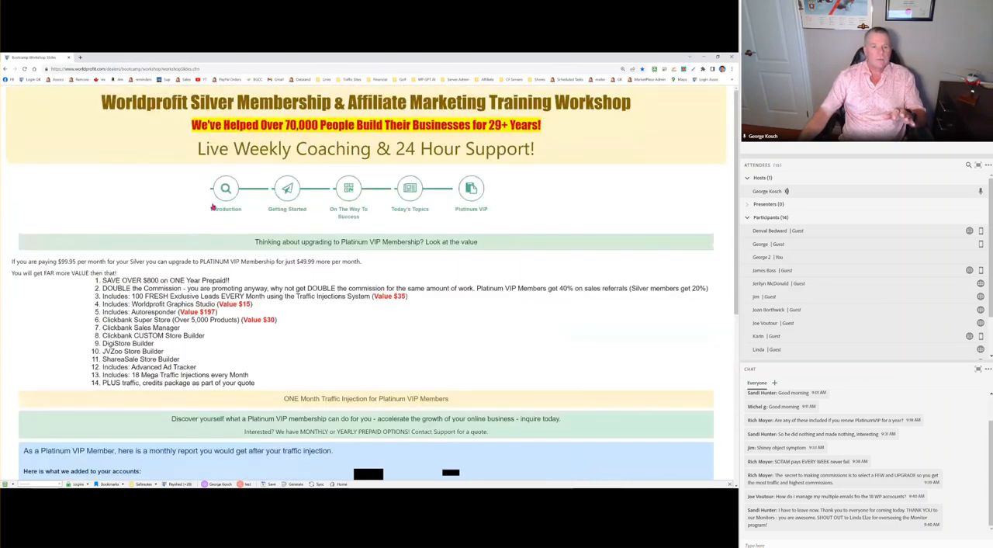
- Scroll through the one-year Platinum VIP Membership extension benefits page
{"action": "scroll", "scroll_direction": "down", "scroll_amount": 3}
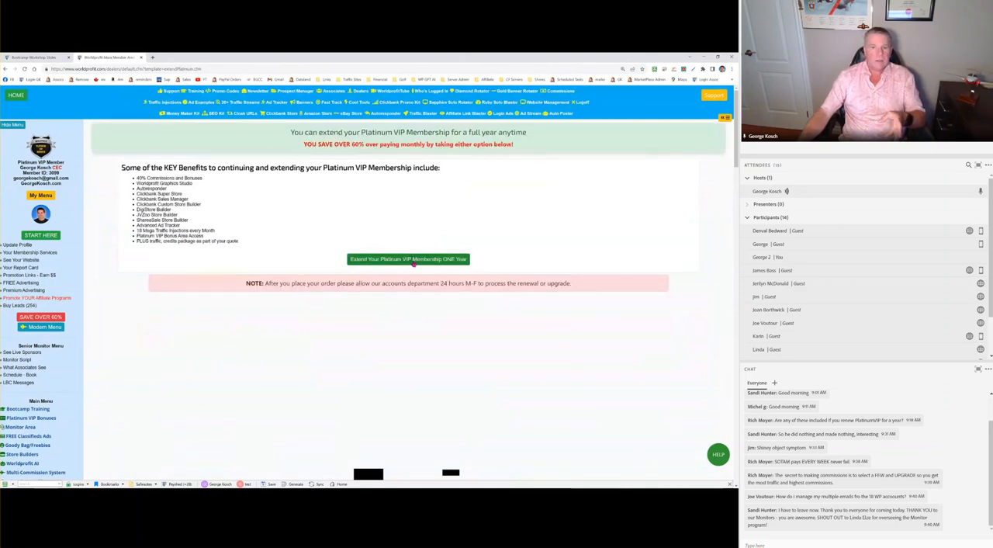
{"action": "mouse_move", "coordinate": [267, 232]}
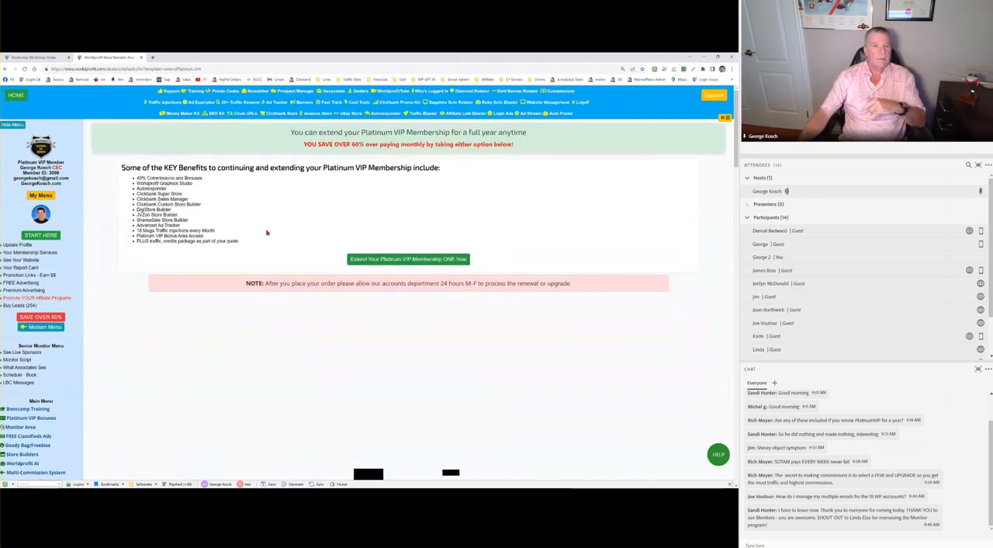
{"action": "mouse_move", "coordinate": [281, 236]}
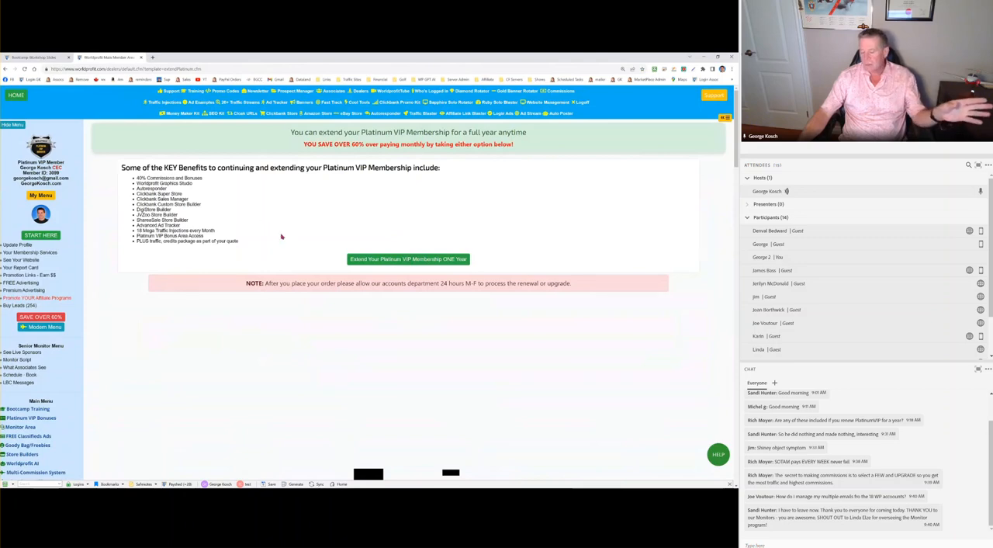
{"action": "mouse_move", "coordinate": [274, 233]}
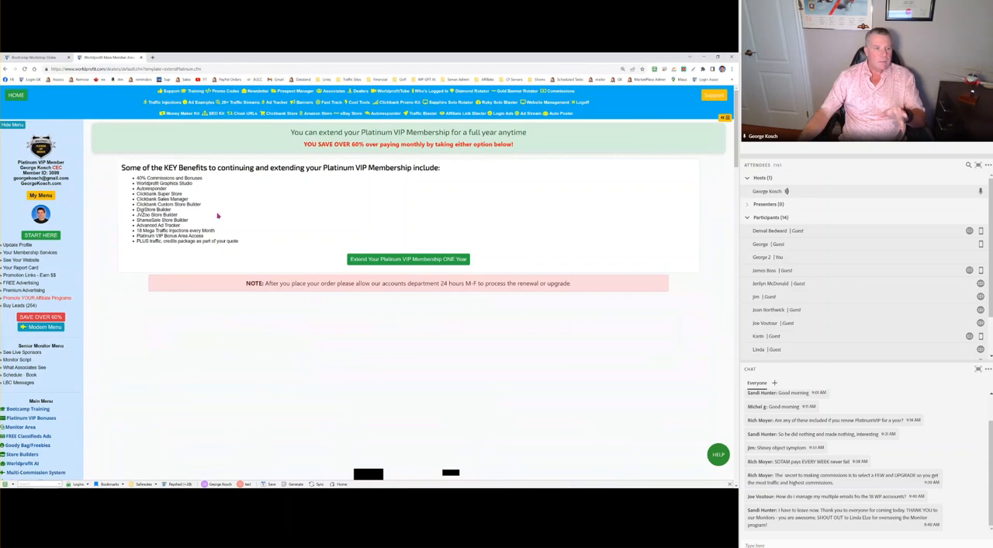
{"action": "mouse_move", "coordinate": [207, 220]}
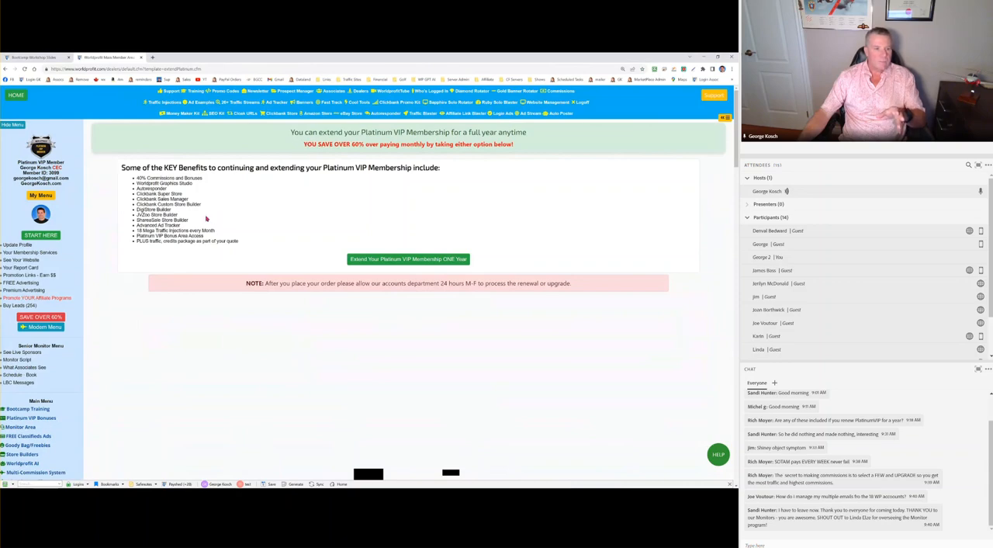
{"action": "mouse_move", "coordinate": [133, 313]}
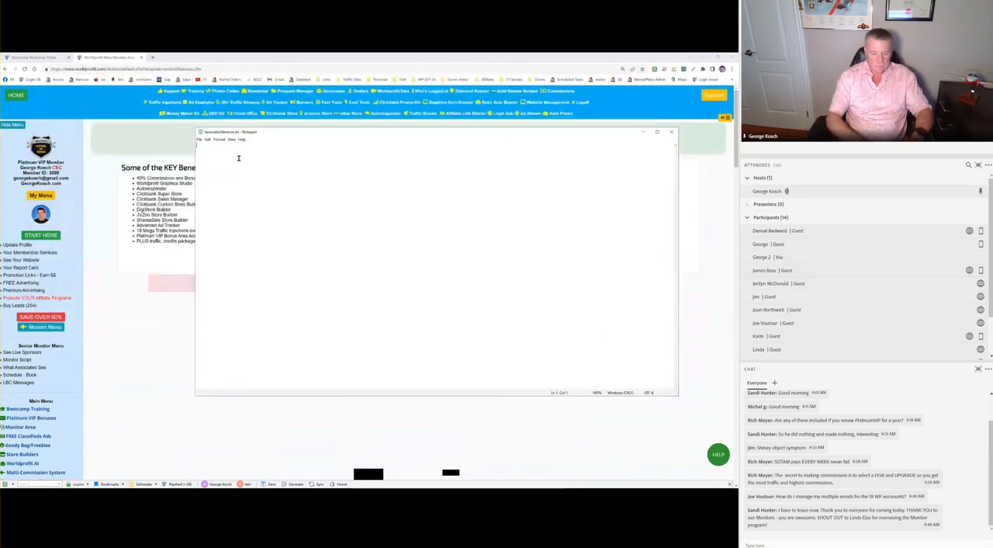
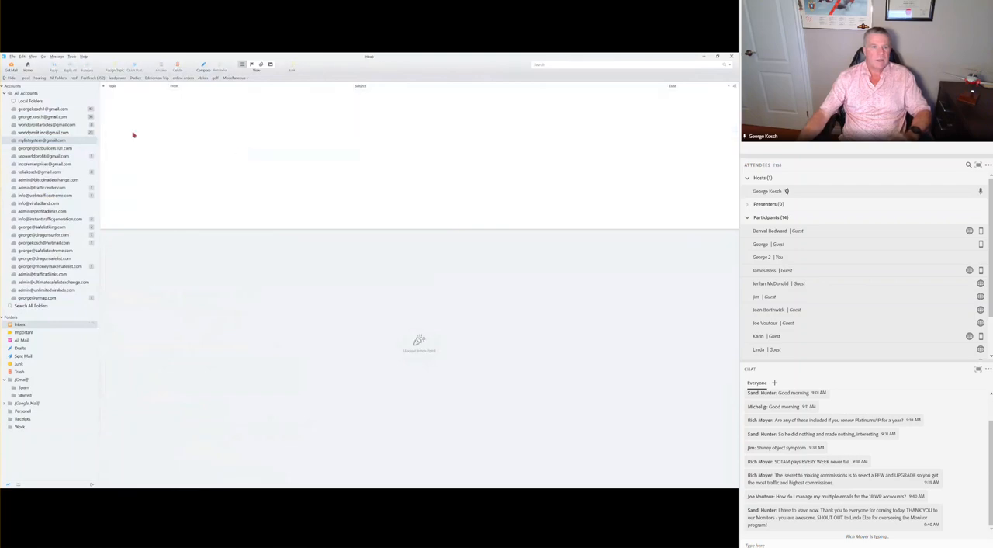
- Select another Postbox account to show its Worldprofit Ad Stream and Ad Lead Profits inbox
{"action": "left_click", "coordinate": [43, 132]}
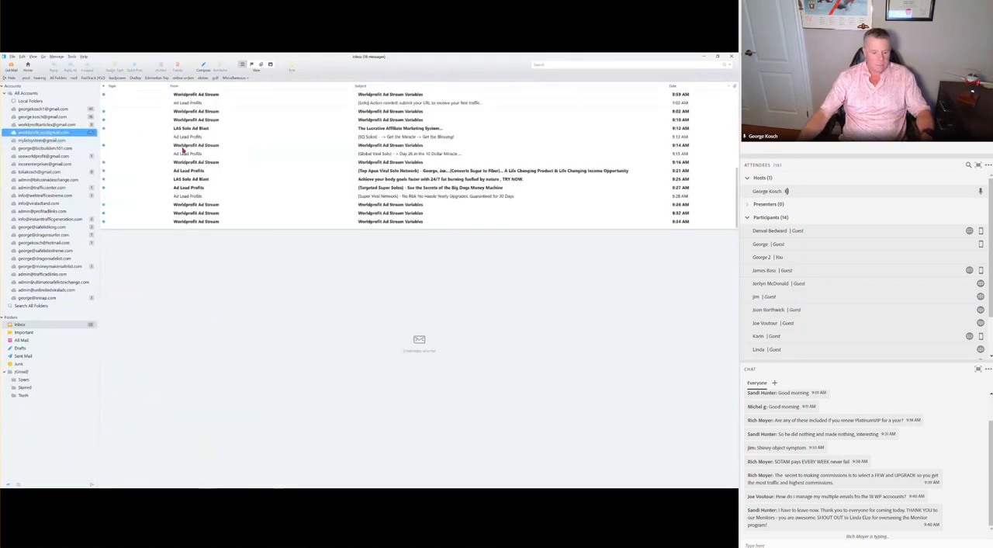
{"action": "left_click", "coordinate": [47, 132]}
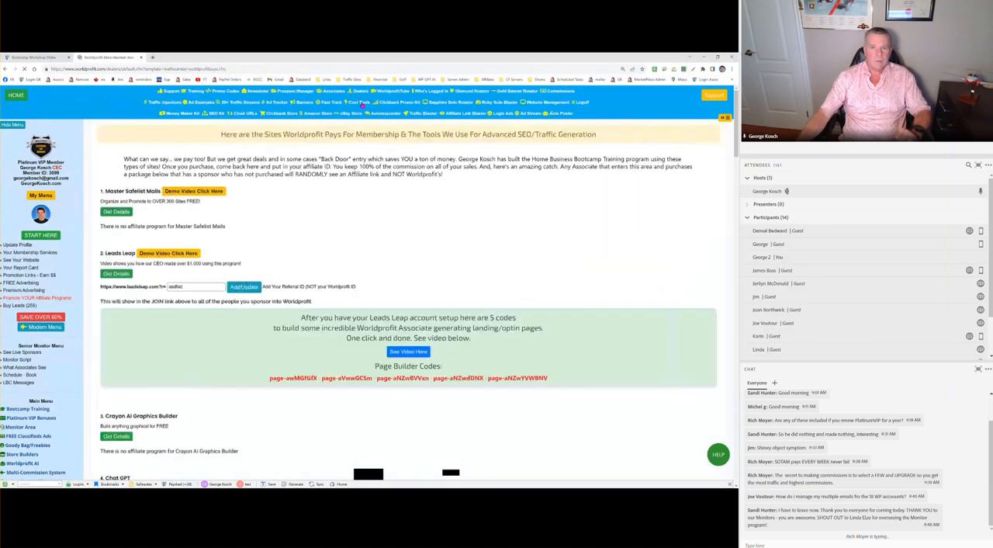
- Scroll through the paid-membership tools list (Postbox, 1Hoopla, Wise, Colossyan) and back to top
{"action": "scroll", "scroll_direction": "down", "scroll_amount": 3}
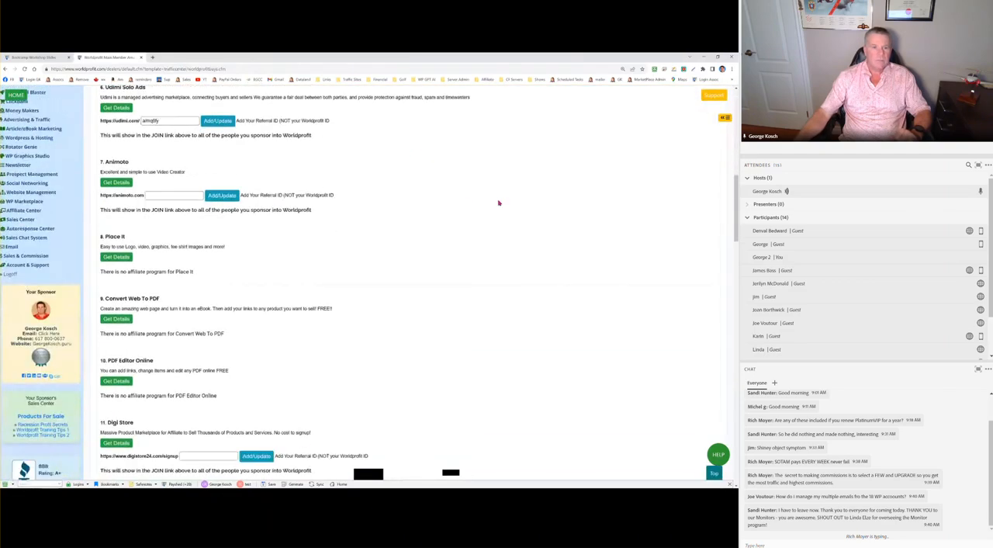
{"action": "scroll", "scroll_direction": "down", "scroll_amount": 3}
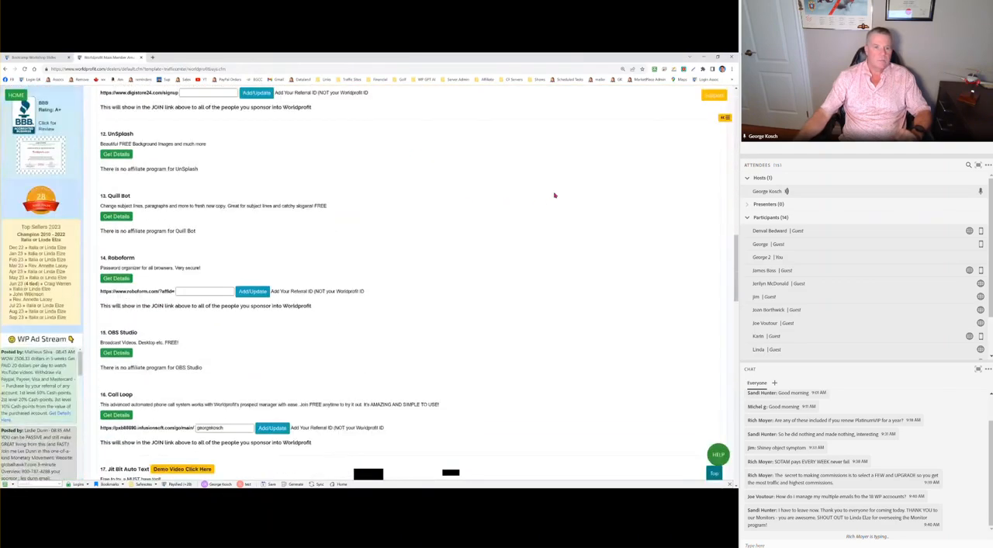
{"action": "scroll", "scroll_direction": "down", "scroll_amount": 3}
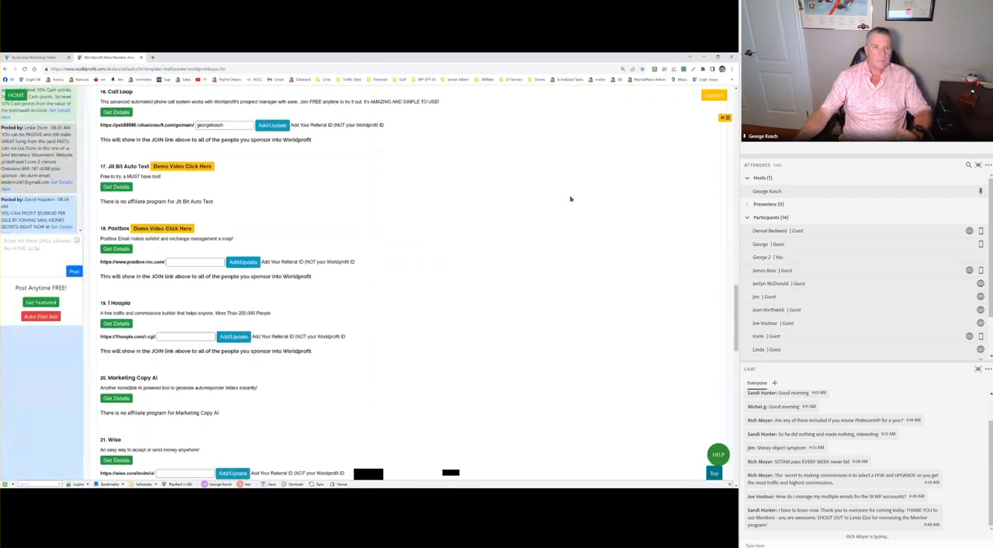
{"action": "scroll", "scroll_direction": "down", "scroll_amount": 3}
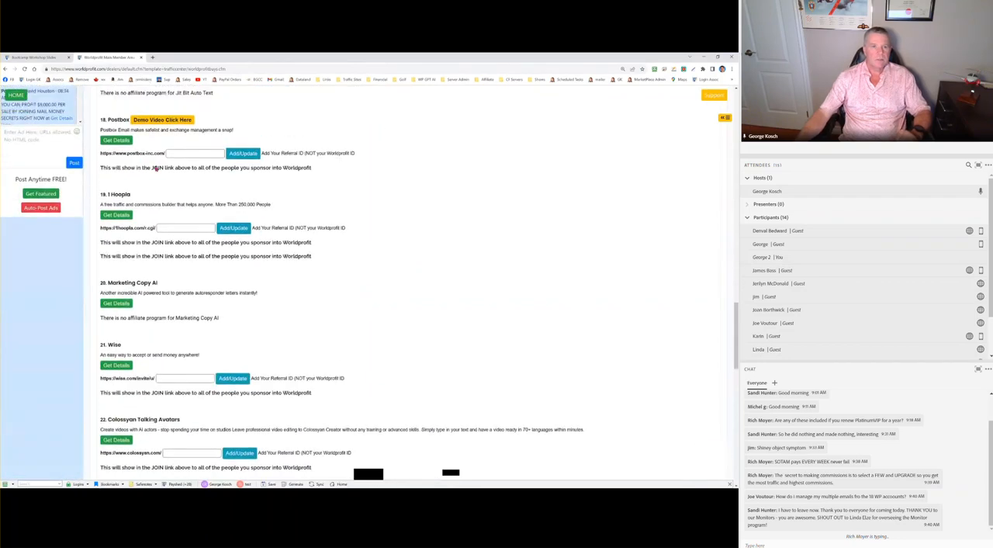
{"action": "scroll", "scroll_direction": "up", "scroll_amount": 3}
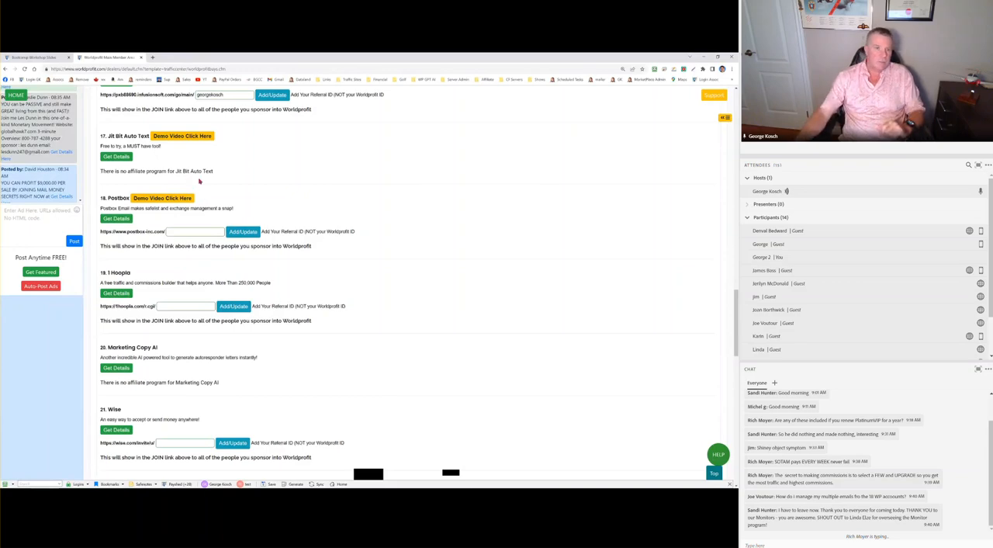
{"action": "scroll", "scroll_direction": "up", "scroll_amount": 3}
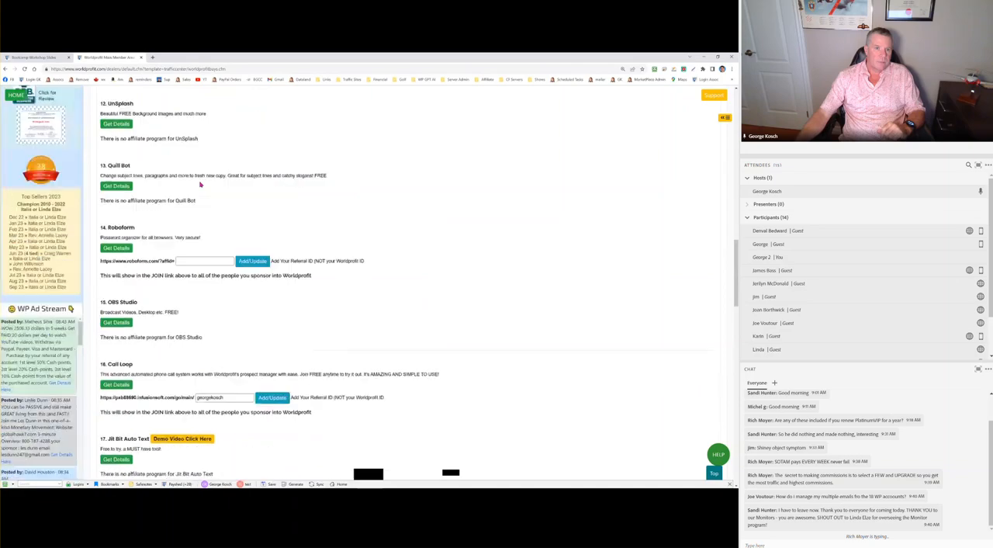
{"action": "scroll", "scroll_direction": "up", "scroll_amount": 3}
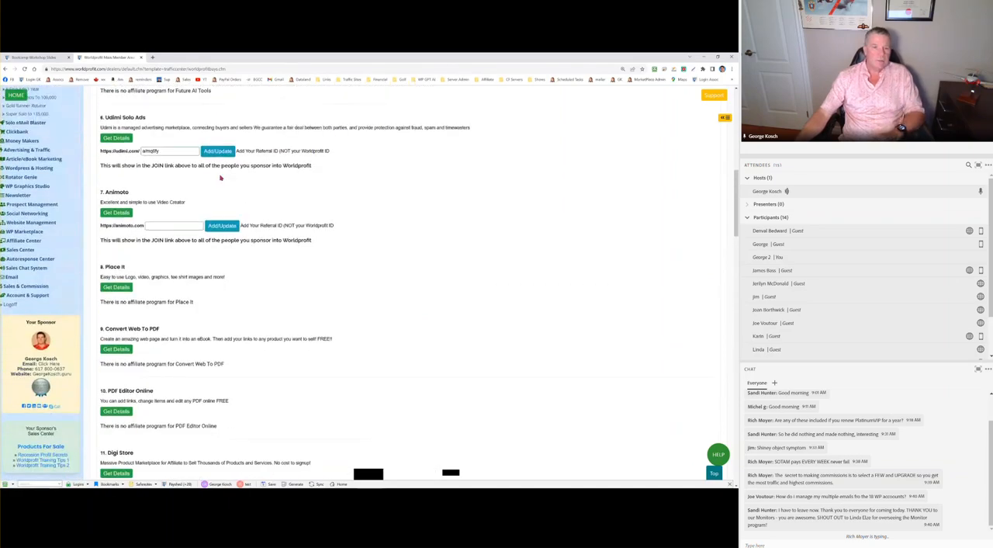
{"action": "scroll", "scroll_direction": "up", "scroll_amount": 3}
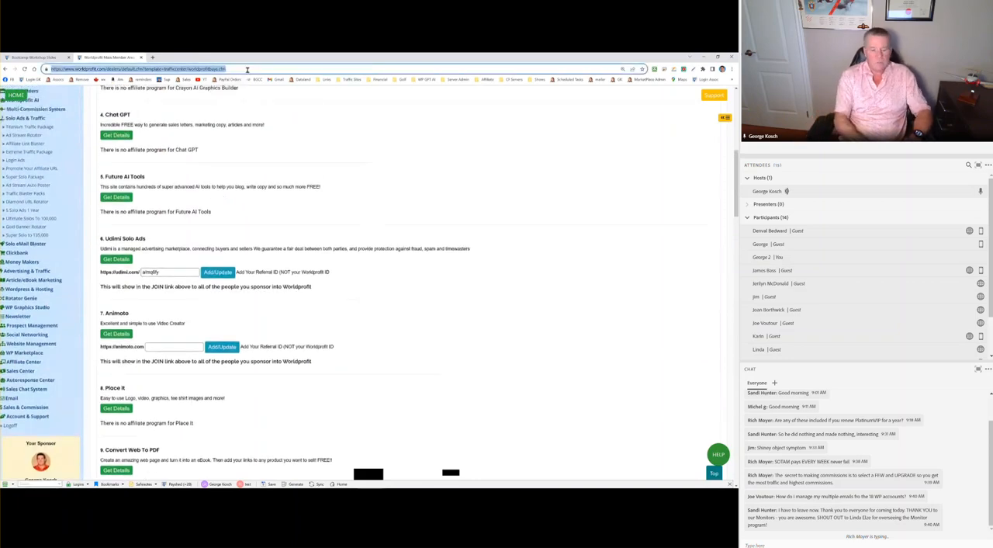
- Search Google with a question starting 'i want' about paying for Gmail
{"action": "type", "text": "i want to pay for gma"}
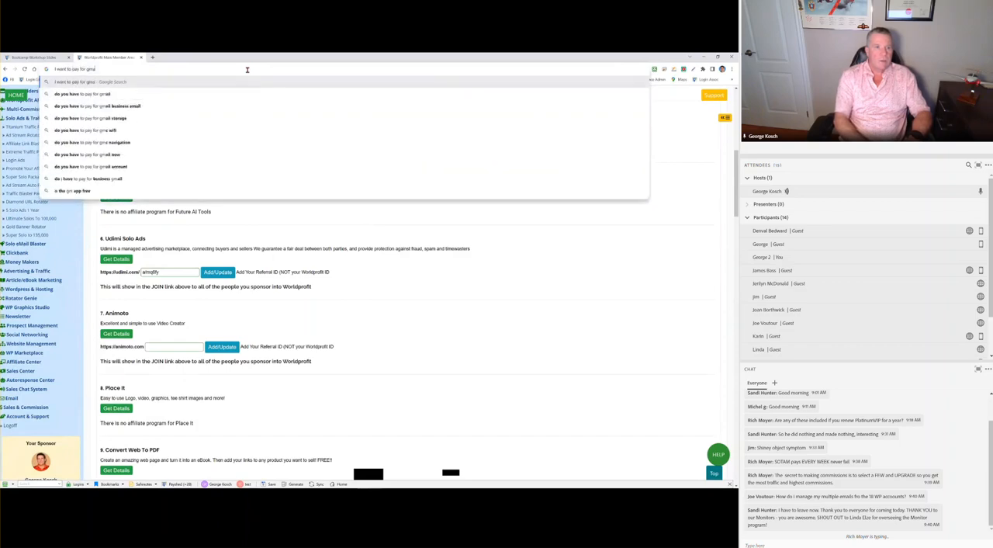
{"action": "key", "text": "Return"}
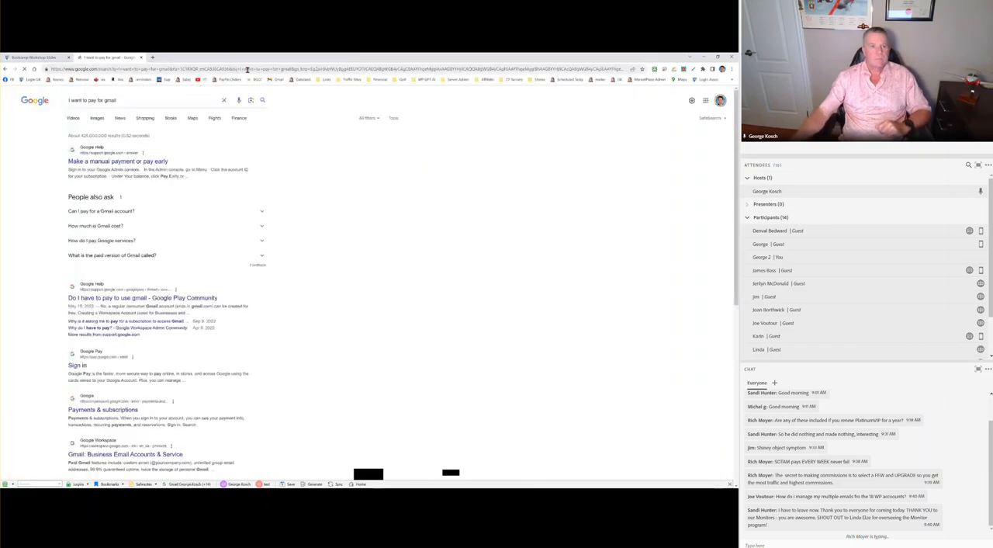
{"action": "scroll", "scroll_direction": "down", "scroll_amount": 3}
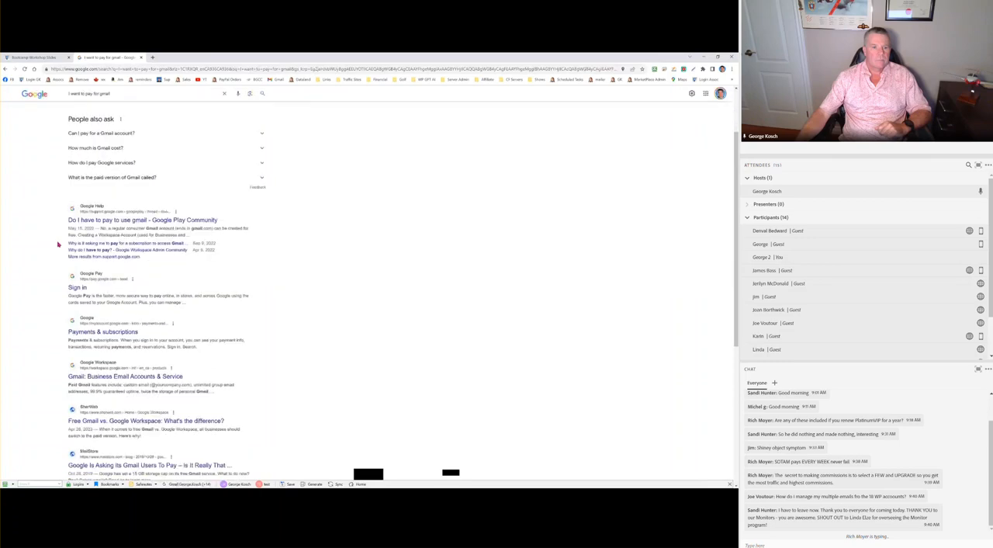
{"action": "scroll", "scroll_direction": "up", "scroll_amount": 3}
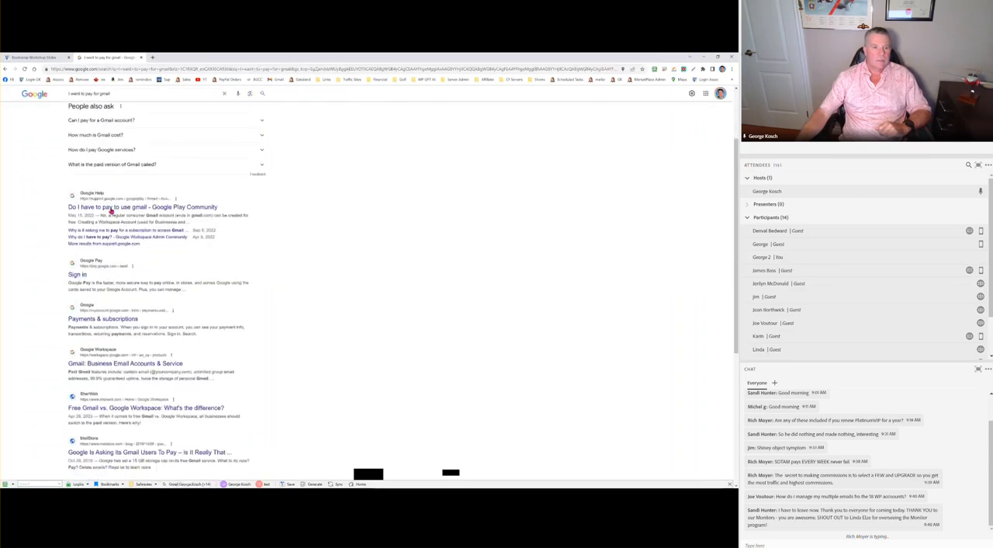
{"action": "scroll", "scroll_direction": "down", "scroll_amount": 3}
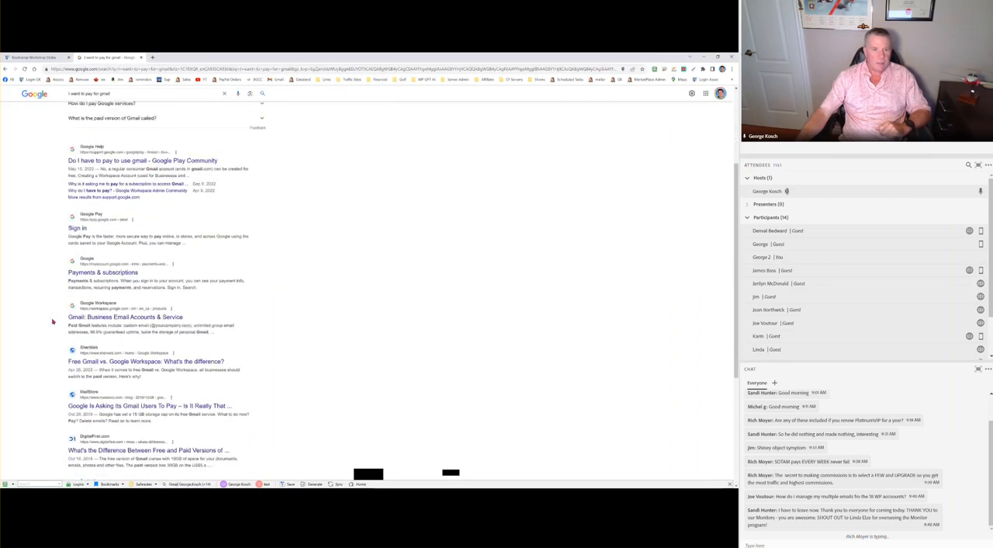
{"action": "scroll", "scroll_direction": "down", "scroll_amount": 3}
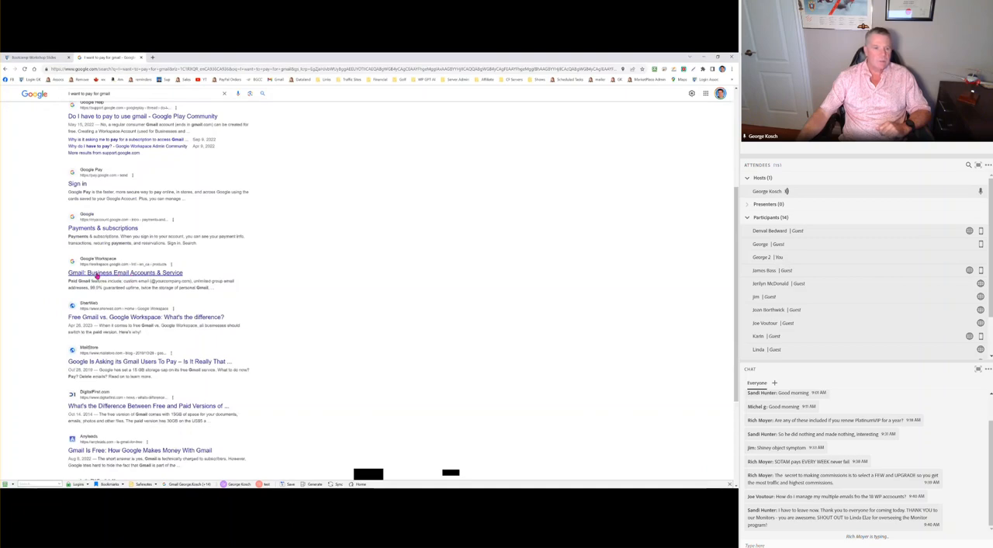
- Open the 'Gmail: Business Email Accounts & Service' result and skim the Workspace page
{"action": "left_click", "coordinate": [125, 272]}
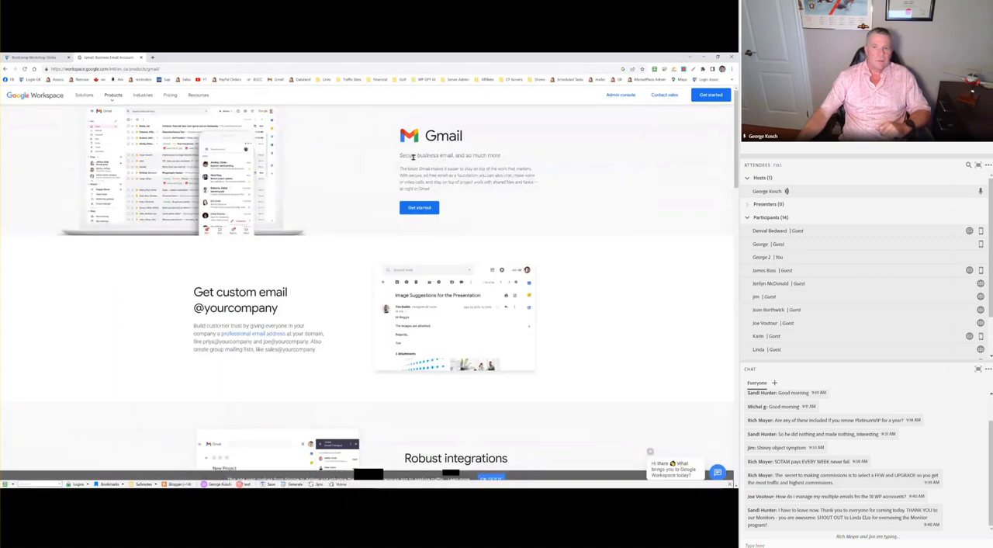
{"action": "mouse_move", "coordinate": [374, 221]}
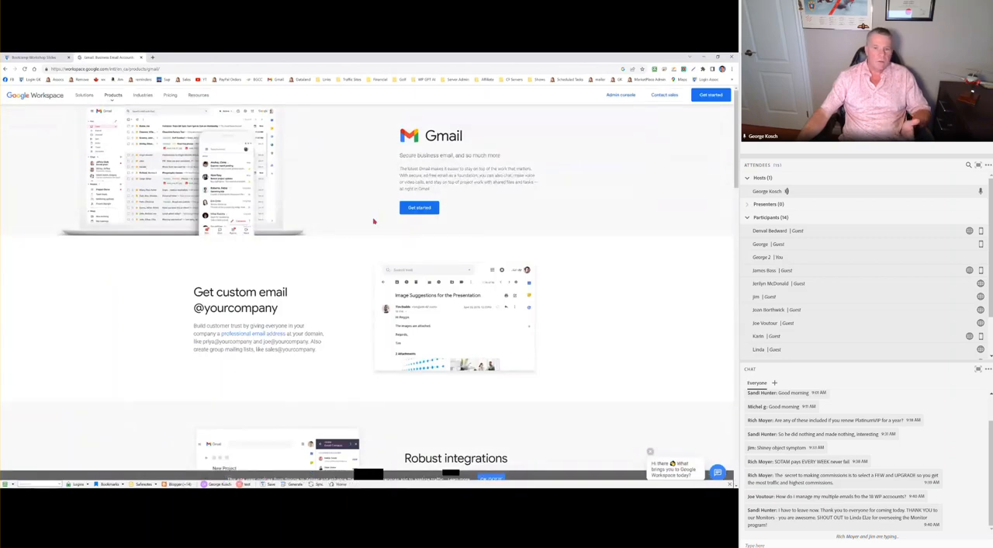
{"action": "scroll", "scroll_direction": "down", "scroll_amount": 3}
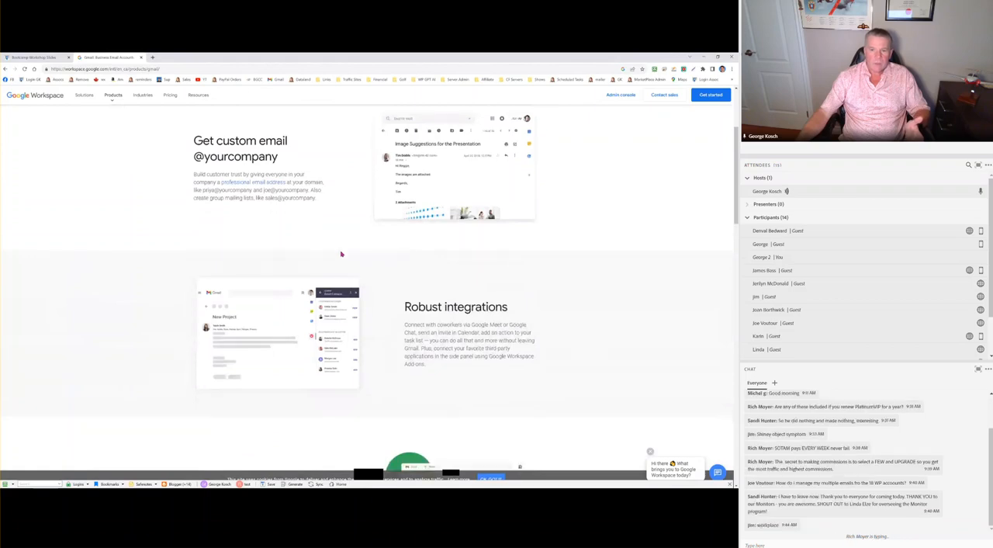
{"action": "scroll", "scroll_direction": "up", "scroll_amount": 3}
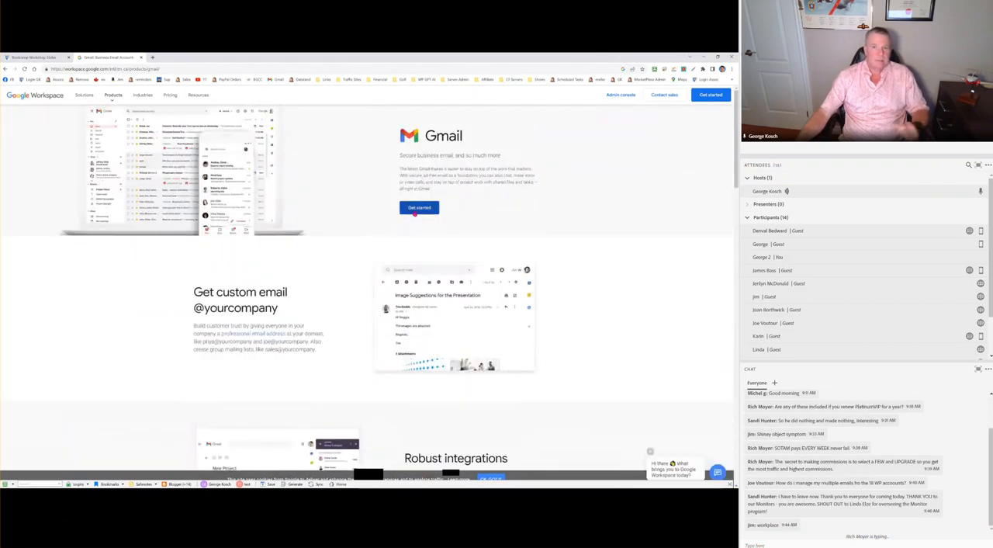
{"action": "left_click", "coordinate": [419, 207]}
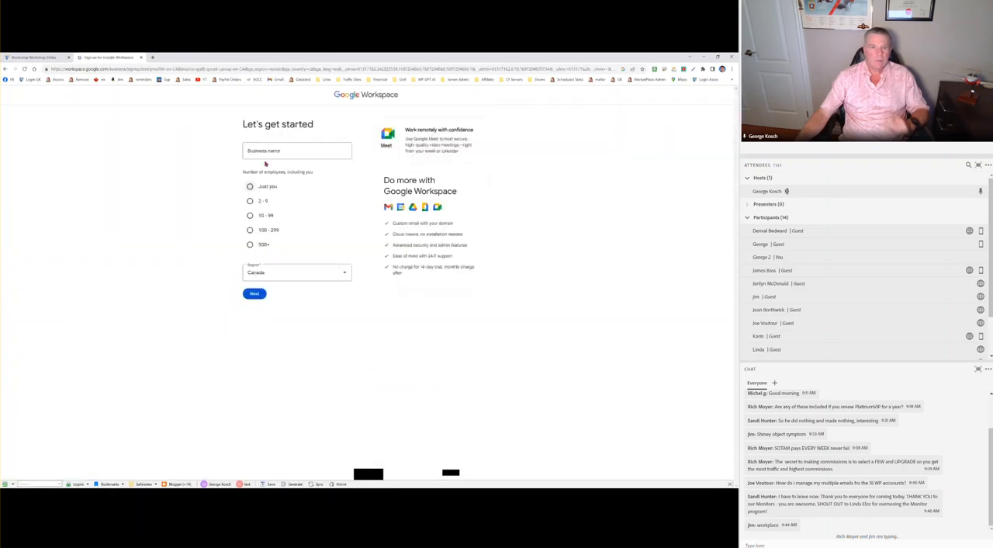
{"action": "left_click", "coordinate": [250, 201]}
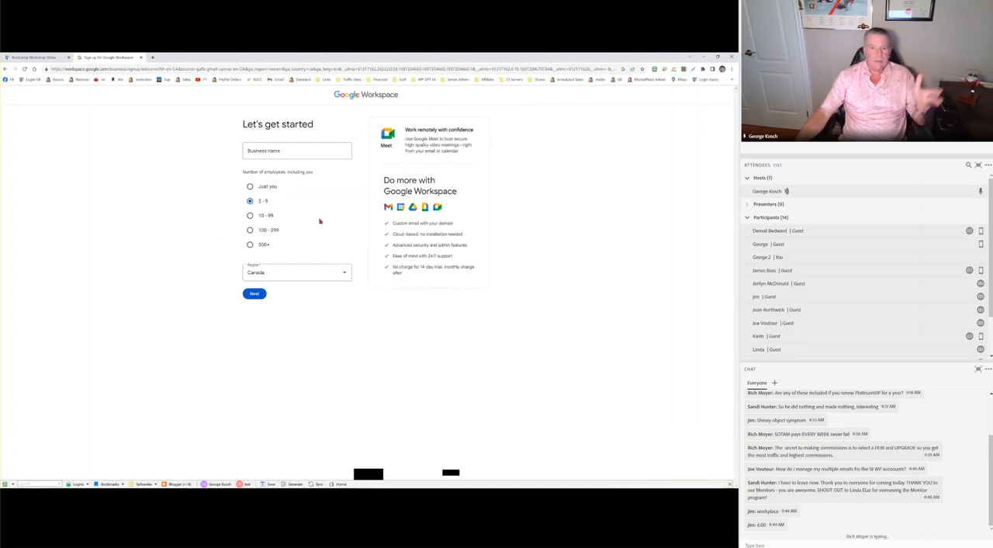
{"action": "mouse_move", "coordinate": [326, 207]}
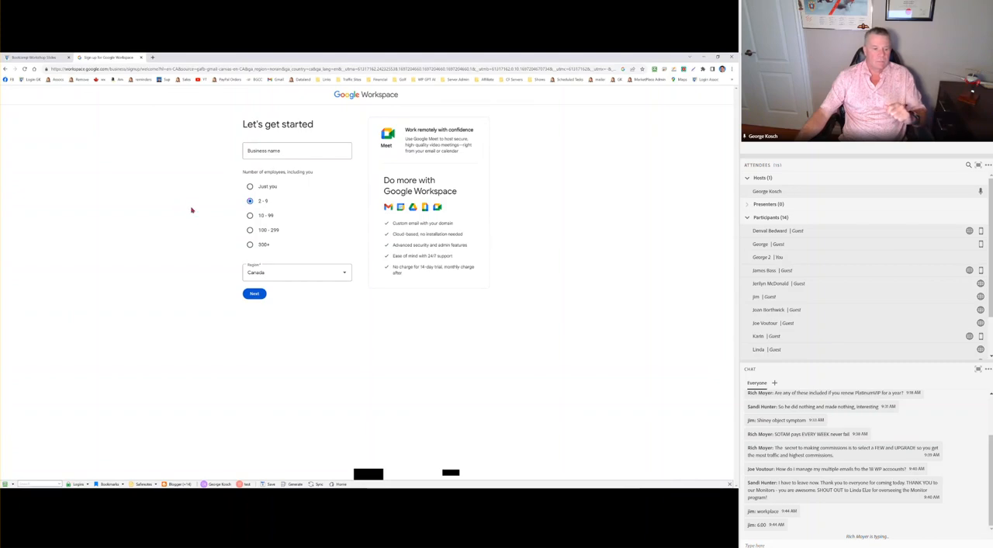
{"action": "mouse_move", "coordinate": [190, 210]}
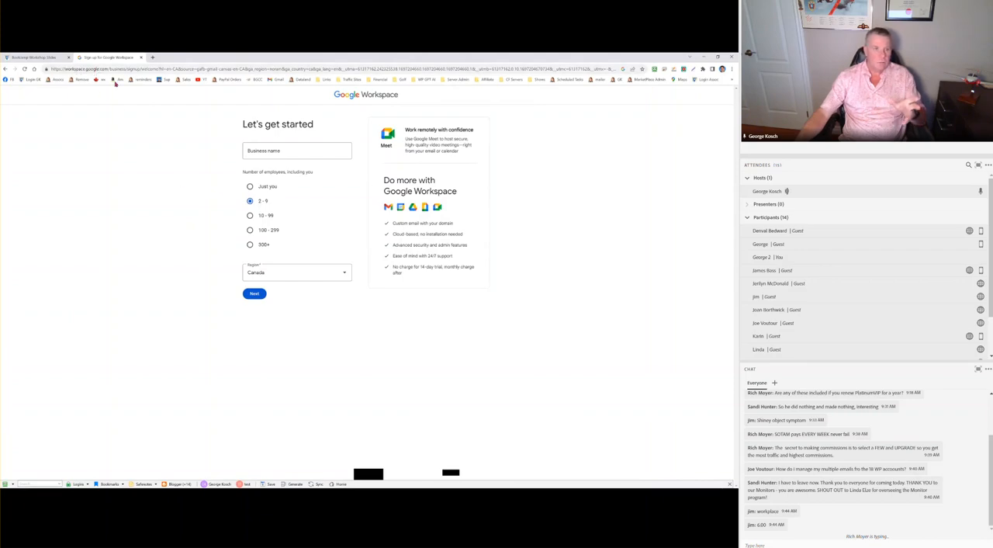
{"action": "mouse_move", "coordinate": [216, 159]}
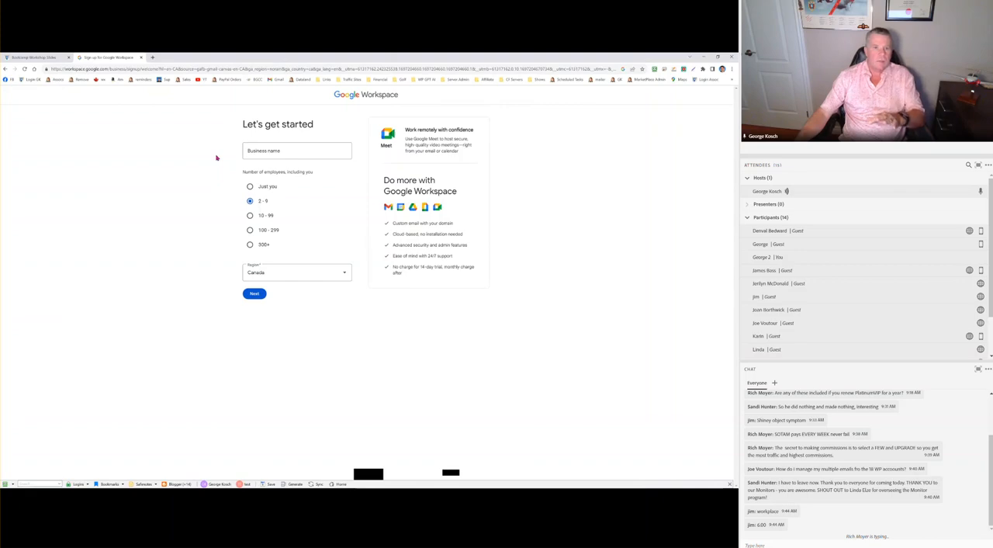
{"action": "left_click", "coordinate": [310, 69]}
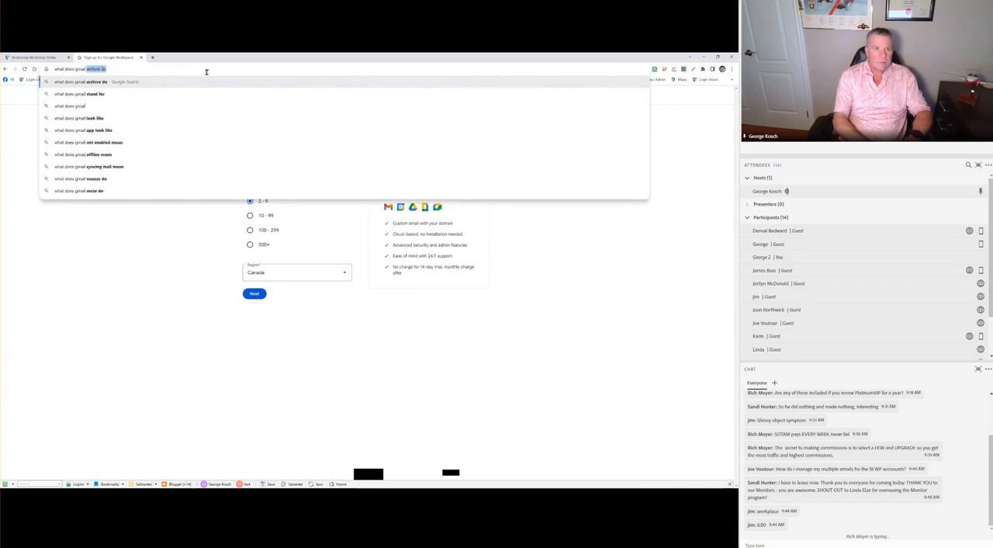
- Search 'what does gmail accounts cost per email box' and highlight the $6 per user price
{"action": "type", "text": "accounts"}
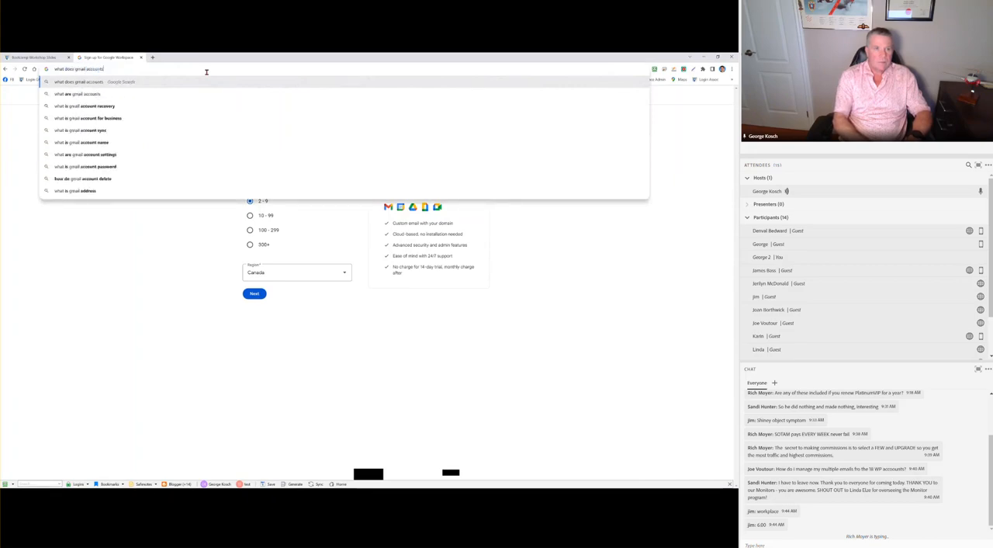
{"action": "type", "text": "cost per email"}
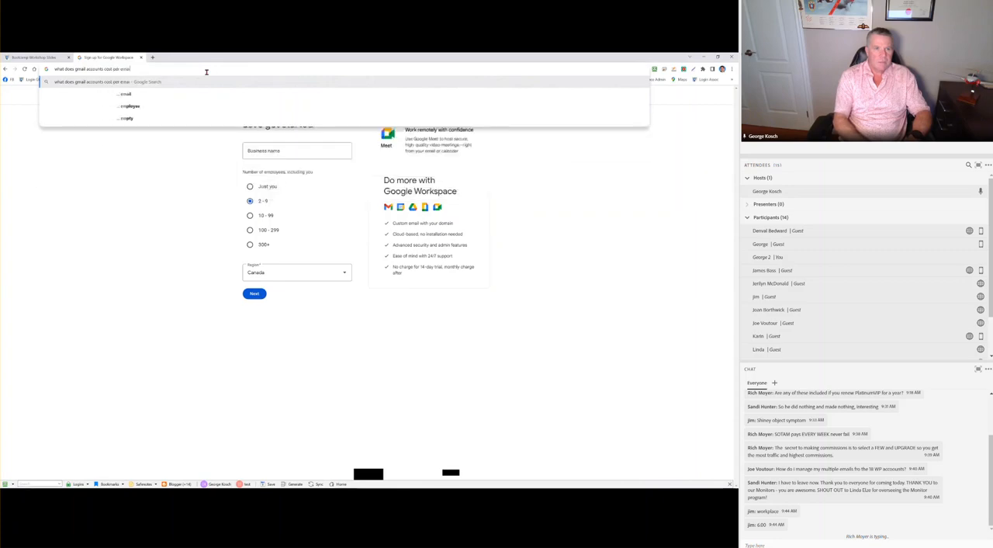
{"action": "key", "text": "Return"}
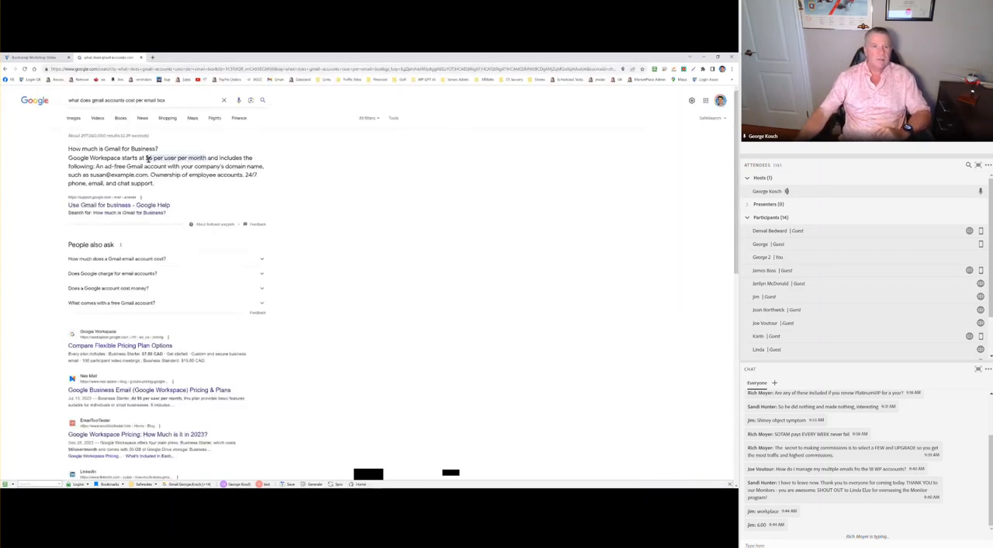
{"action": "double_click", "coordinate": [176, 158]}
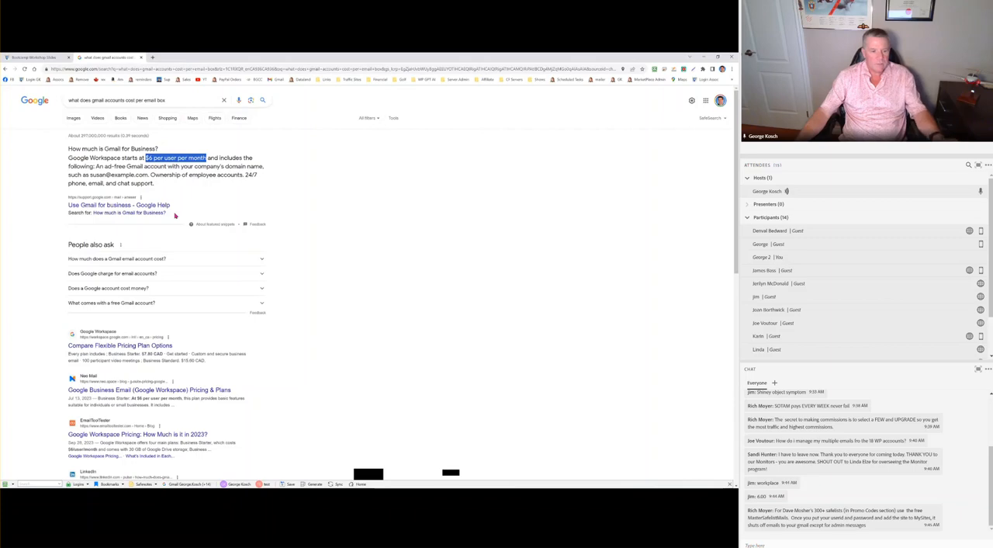
{"action": "mouse_move", "coordinate": [187, 234]}
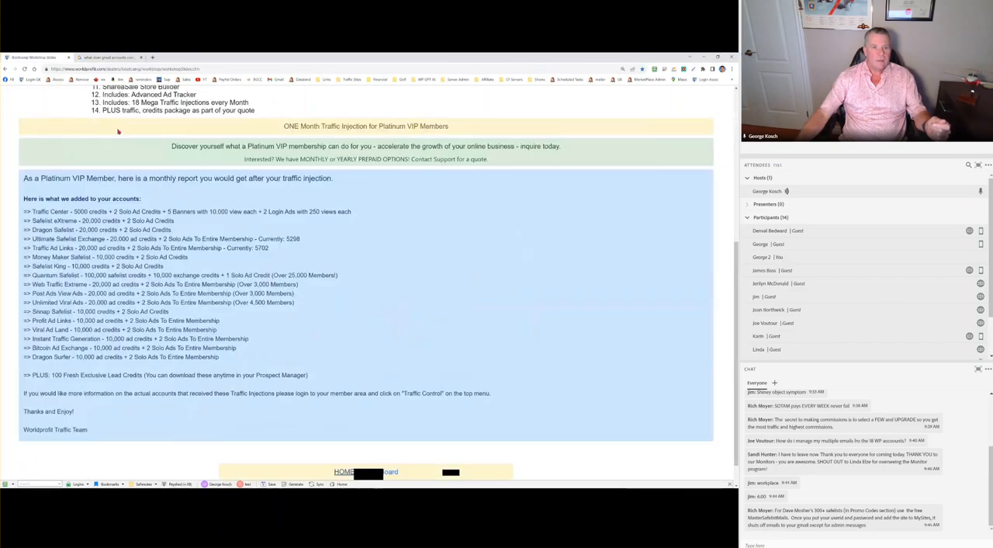
- Scroll the Worldprofit paid-sites page, starting with Master Safelist Mails and Leads Leap
{"action": "scroll", "scroll_direction": "up", "scroll_amount": 3}
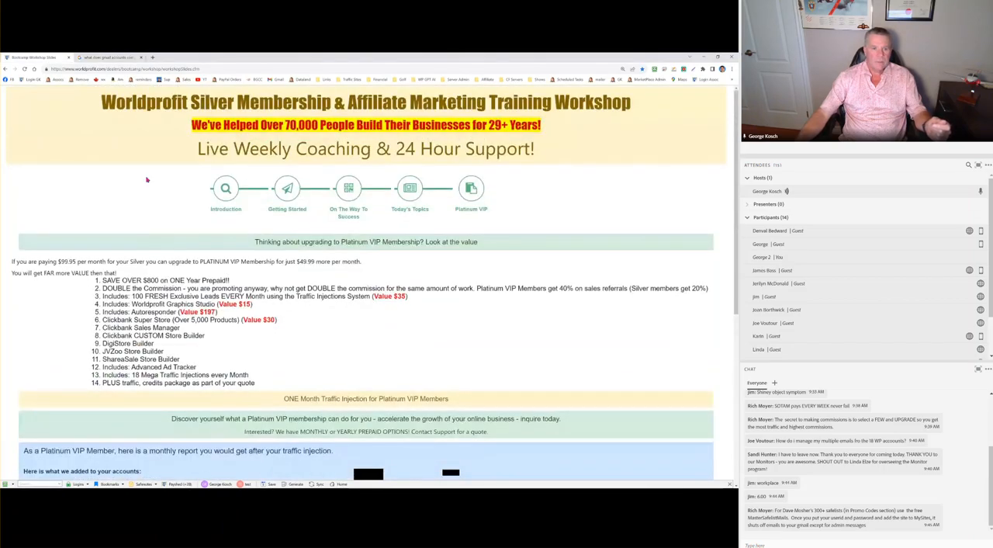
{"action": "scroll", "scroll_direction": "down", "scroll_amount": 3}
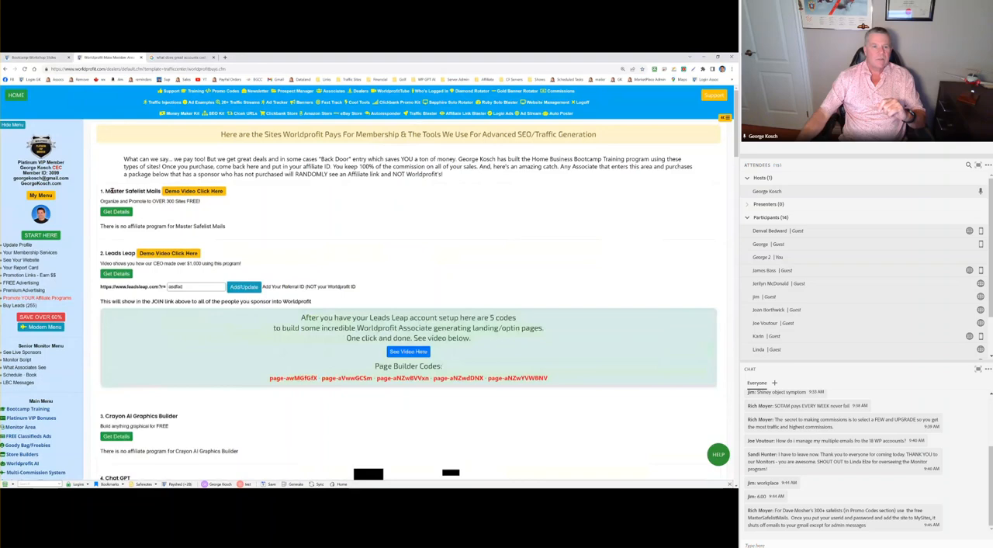
- Open the Promo Codes page listing 226 sites with promo codes and bonuses
{"action": "double_click", "coordinate": [132, 191]}
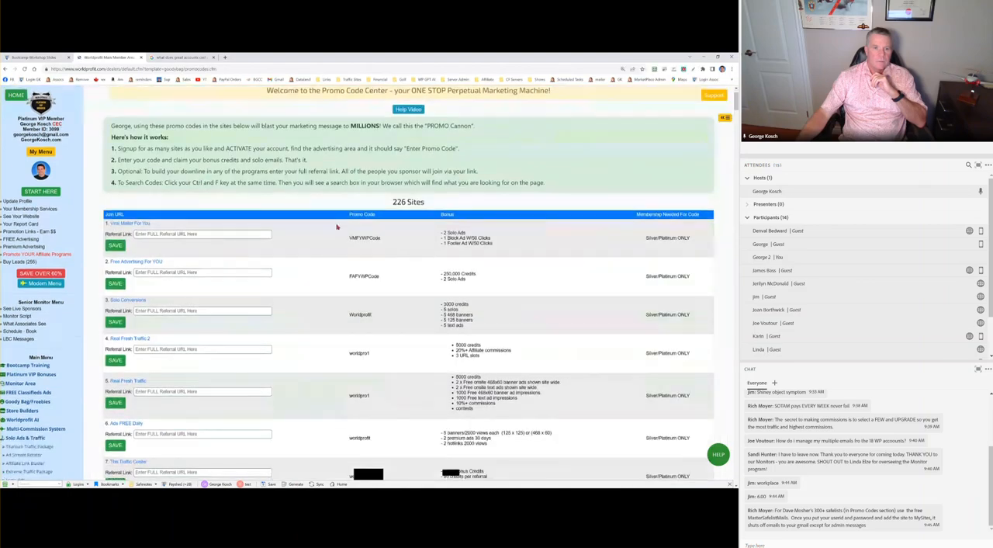
{"action": "scroll", "scroll_direction": "down", "scroll_amount": 3}
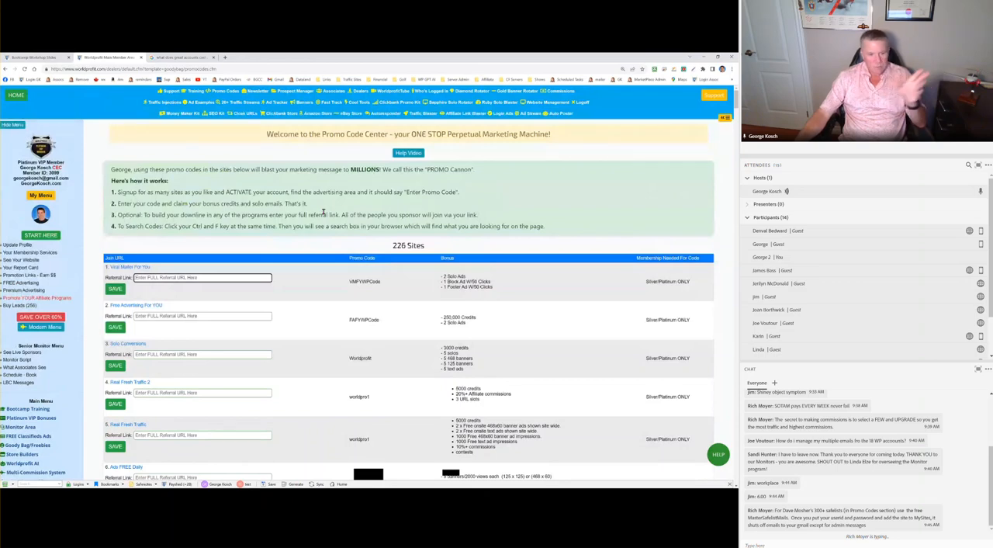
{"action": "mouse_move", "coordinate": [326, 212]}
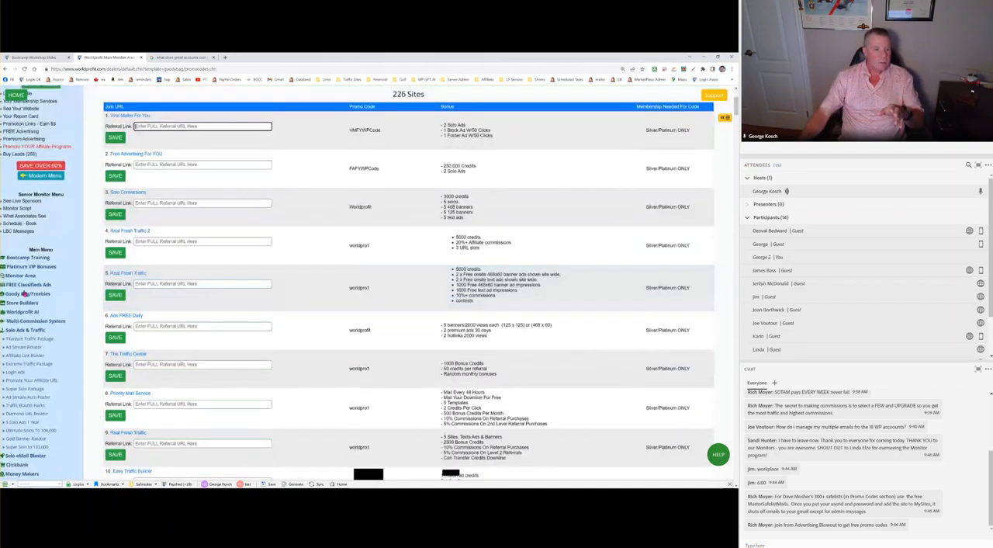
- Open the 50,000 Visitors campaign status page, showing 49,999 visits remaining and paused
{"action": "left_click", "coordinate": [27, 293]}
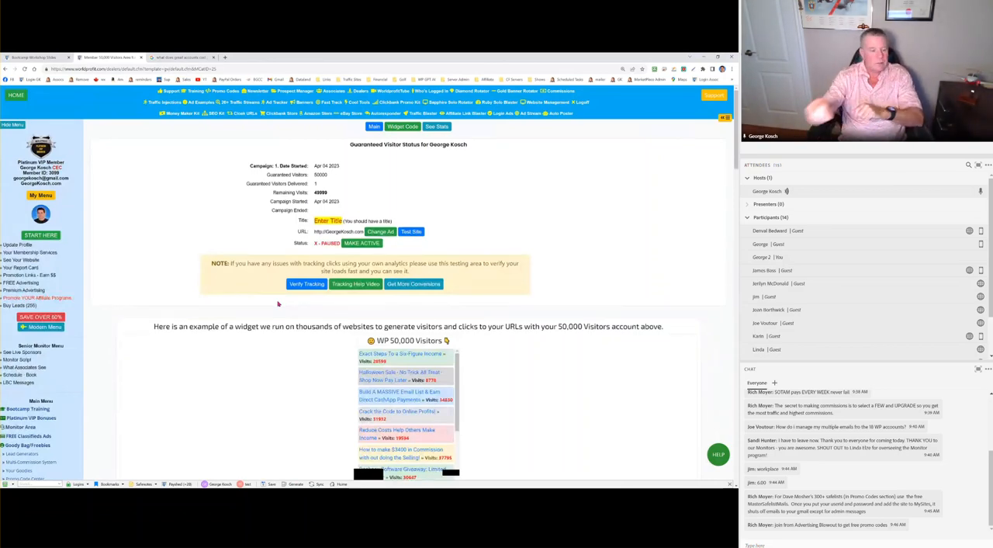
{"action": "mouse_move", "coordinate": [196, 247]}
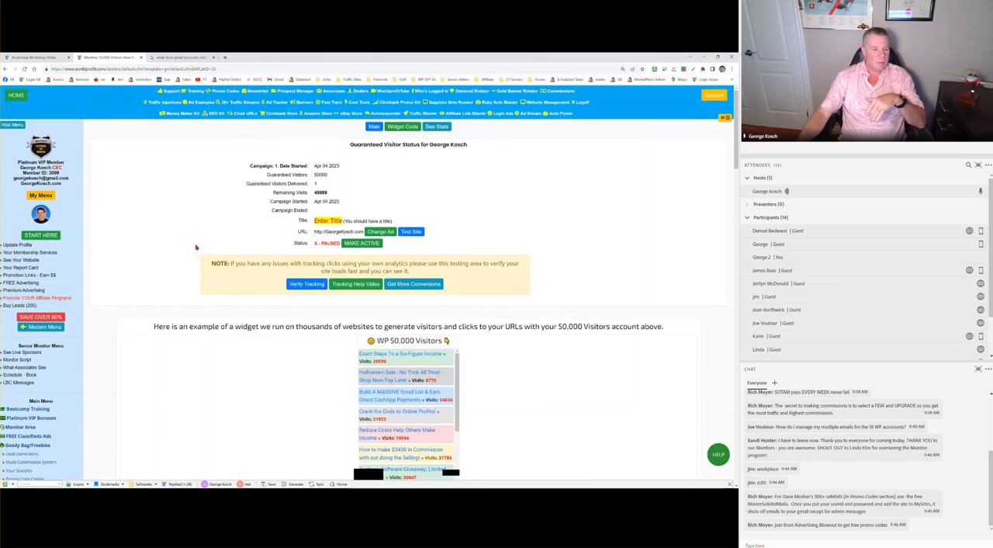
{"action": "mouse_move", "coordinate": [204, 231]}
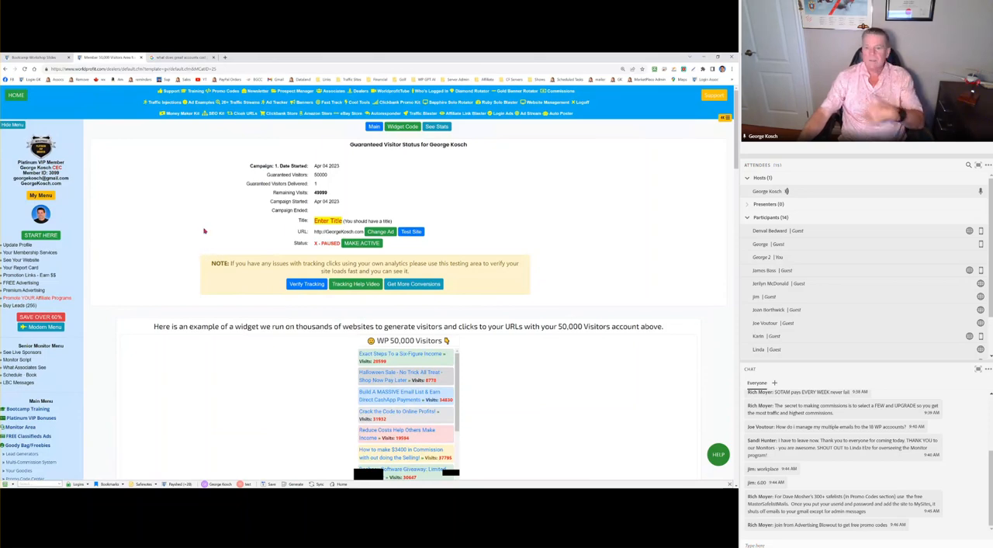
{"action": "mouse_move", "coordinate": [194, 235]}
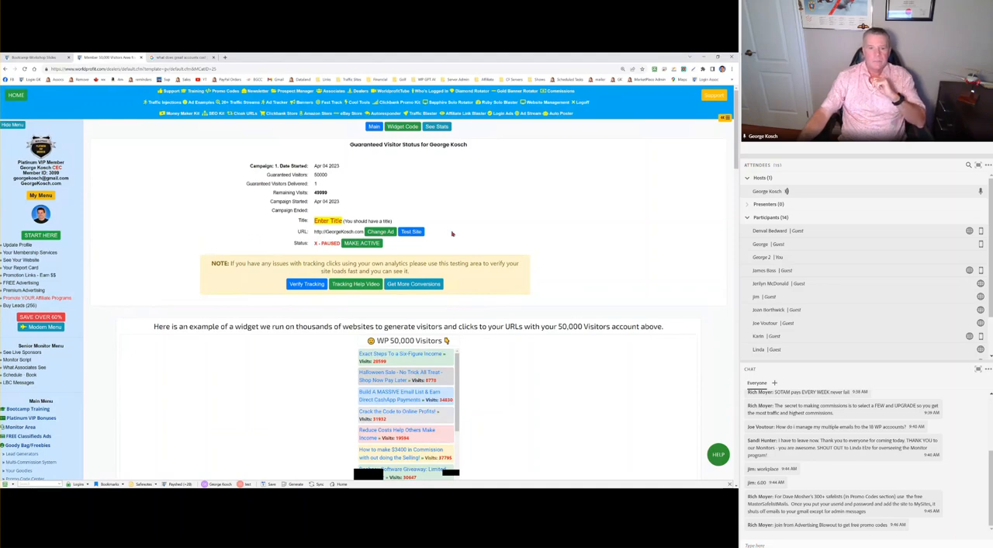
{"action": "mouse_move", "coordinate": [511, 252]}
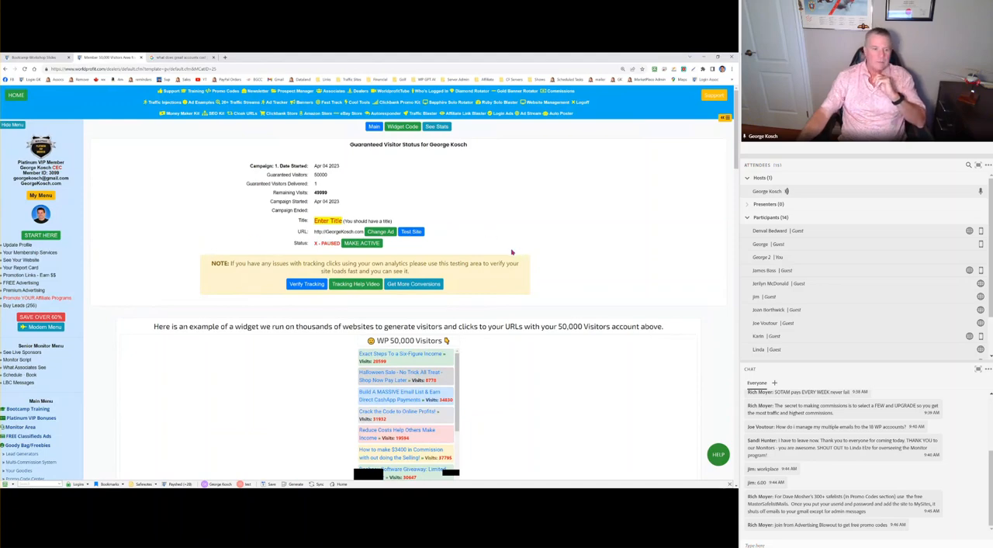
{"action": "mouse_move", "coordinate": [536, 284]}
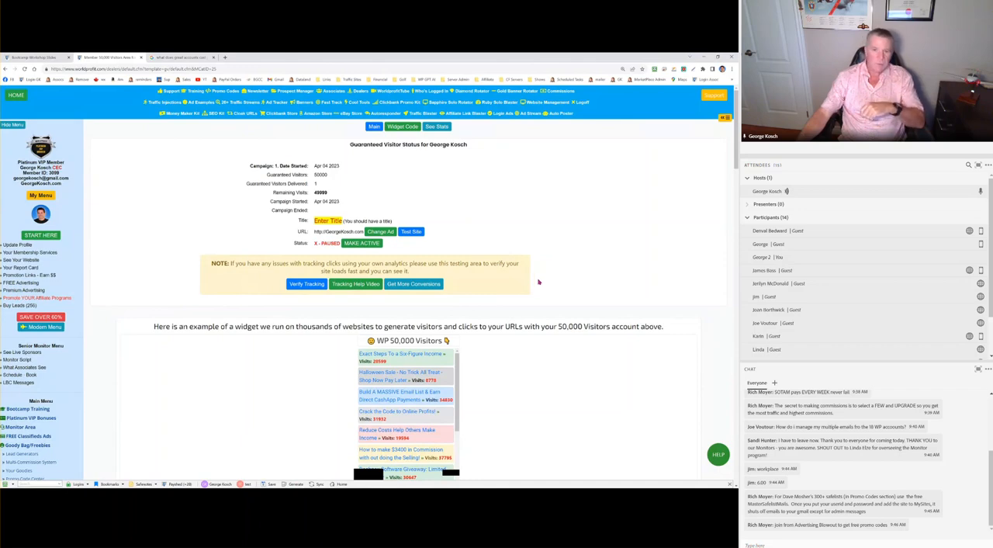
{"action": "mouse_move", "coordinate": [555, 246]}
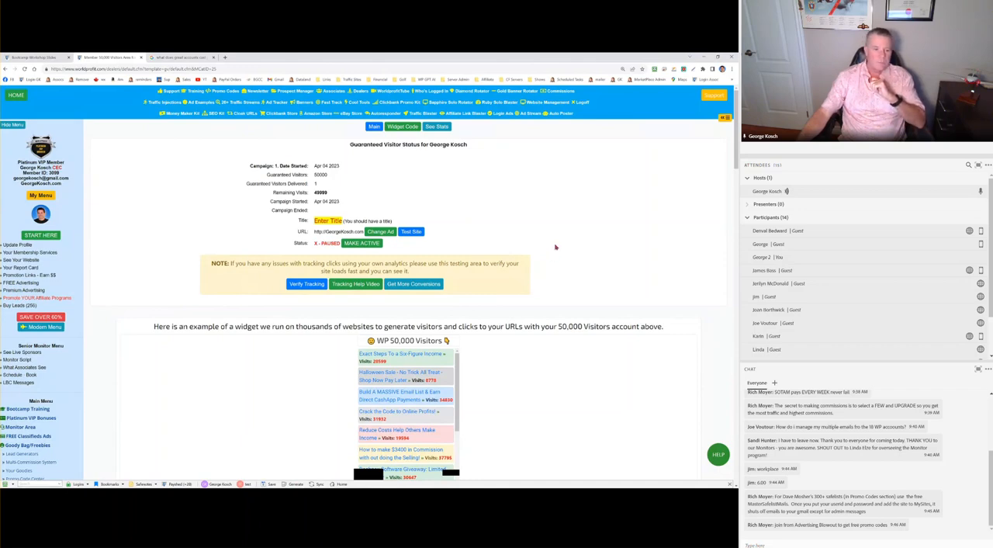